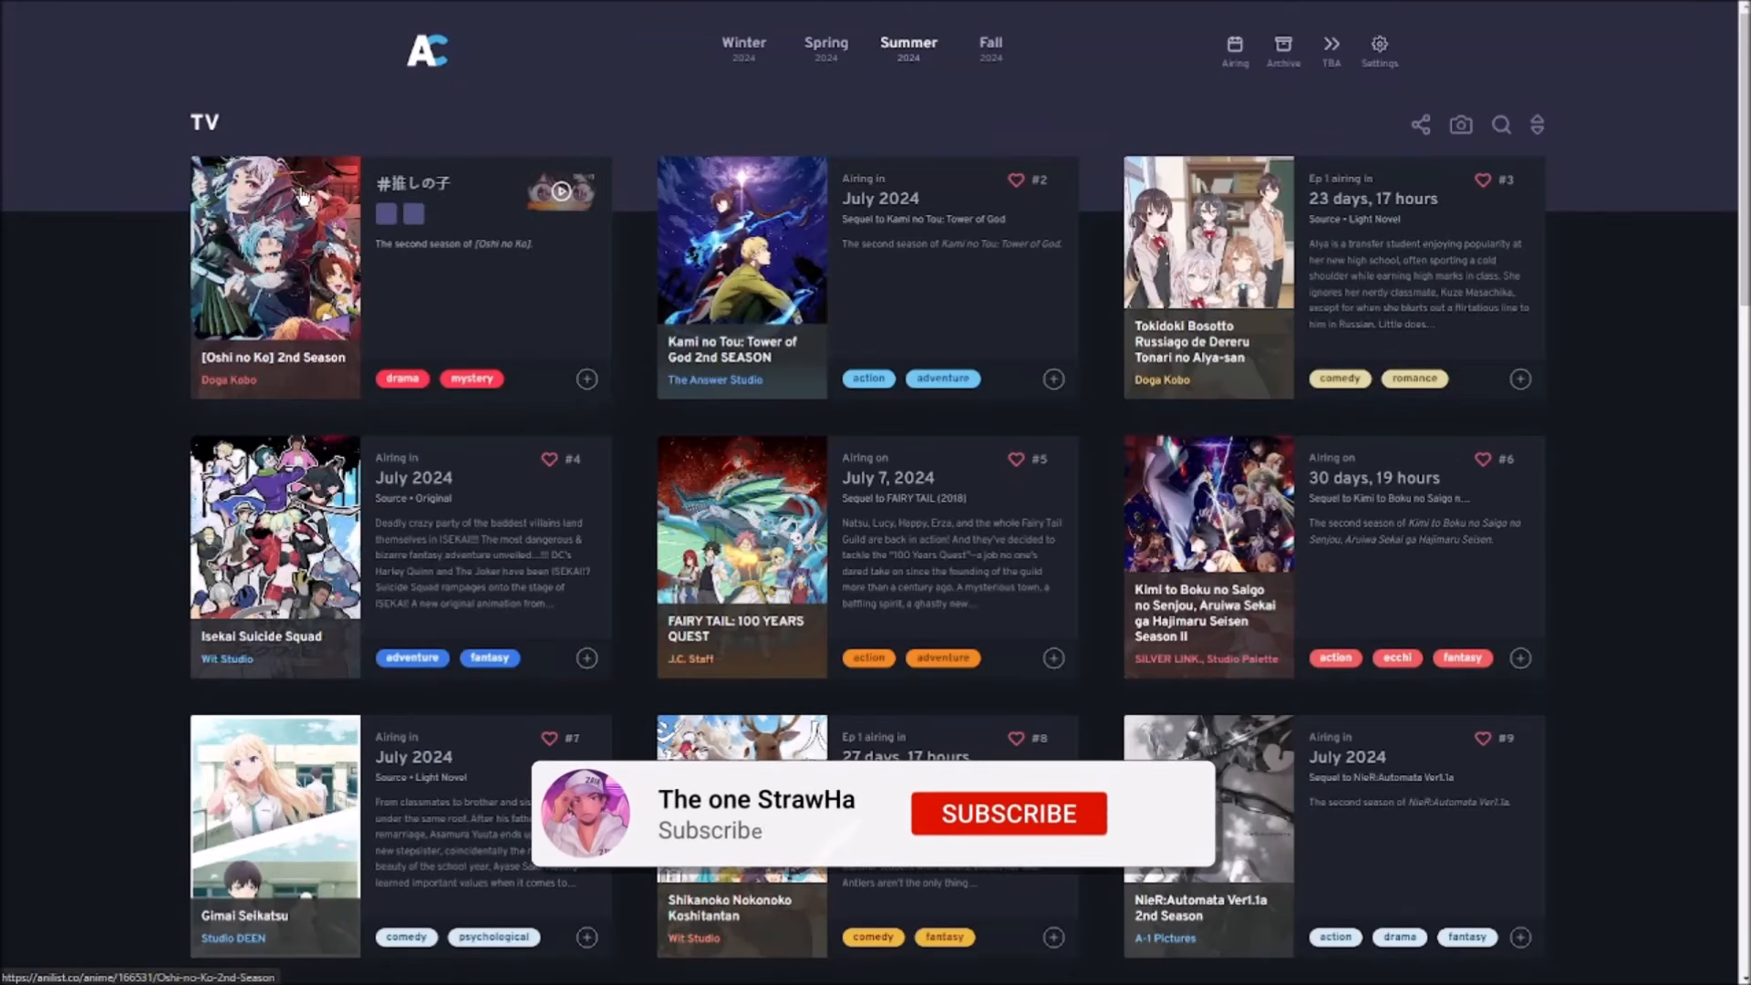
Step: Browse the Summer 2024 AniChart lineup and toggle fullscreen
{"action": "left_click", "coordinate": [1006, 812]}
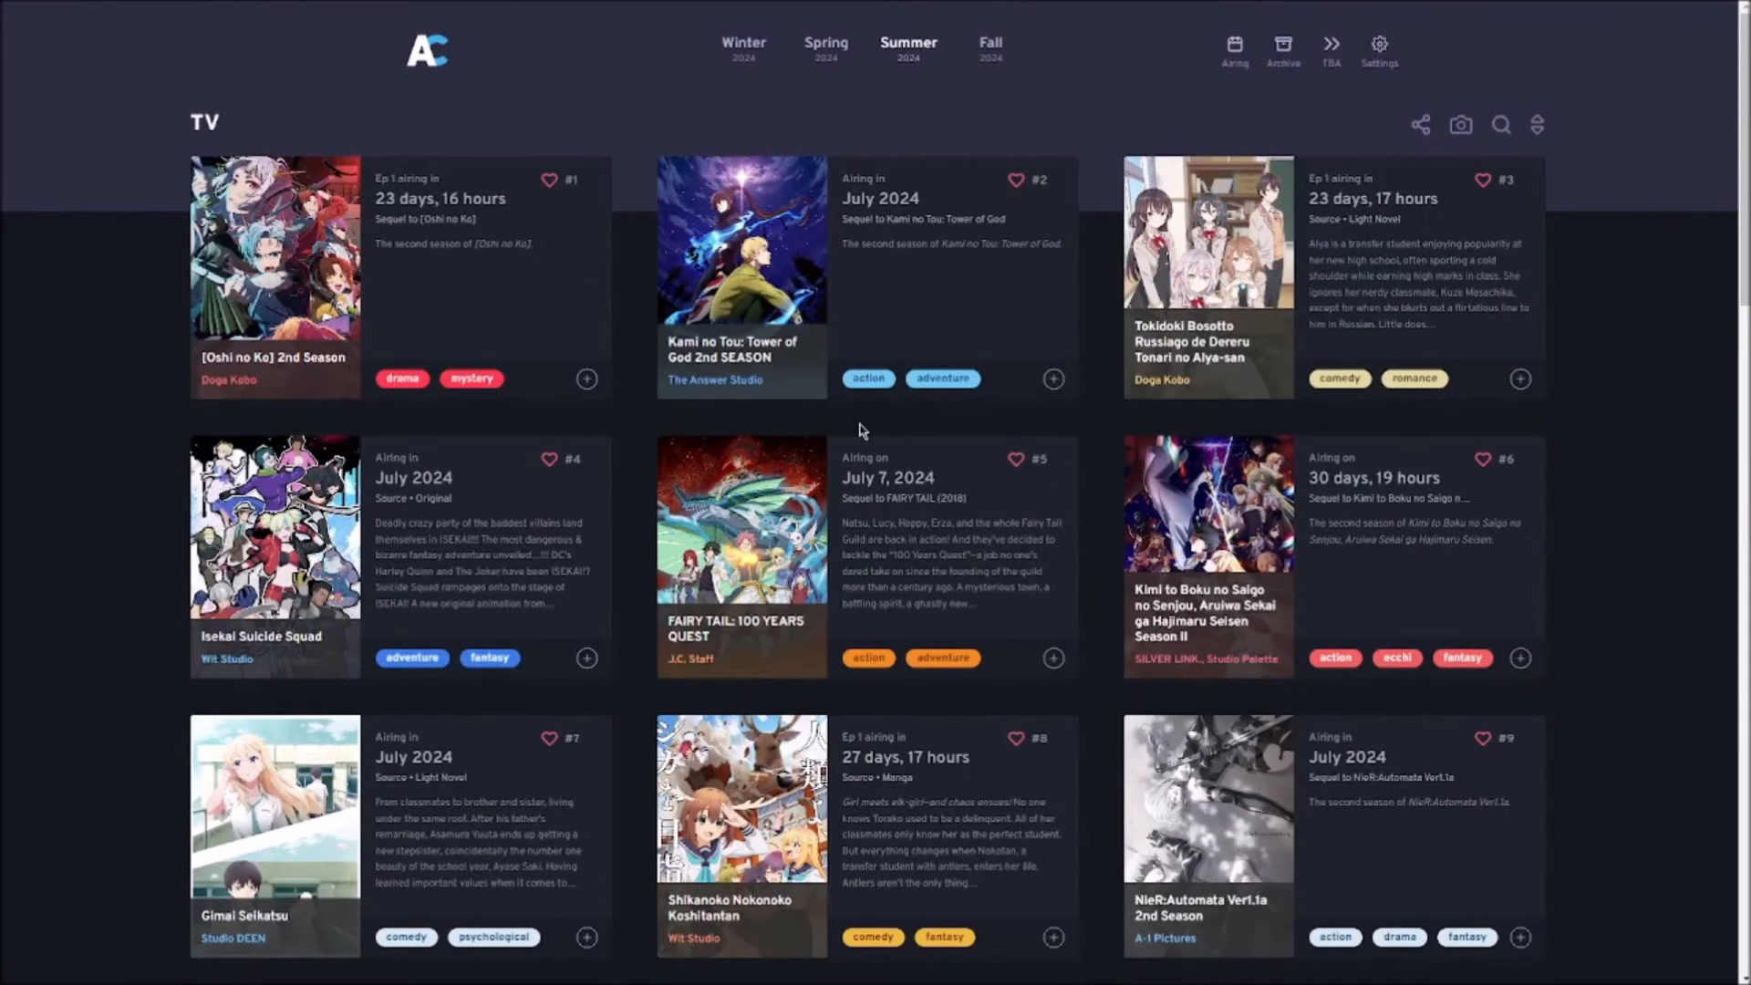
{"action": "scroll", "scroll_direction": "down", "scroll_amount": 3}
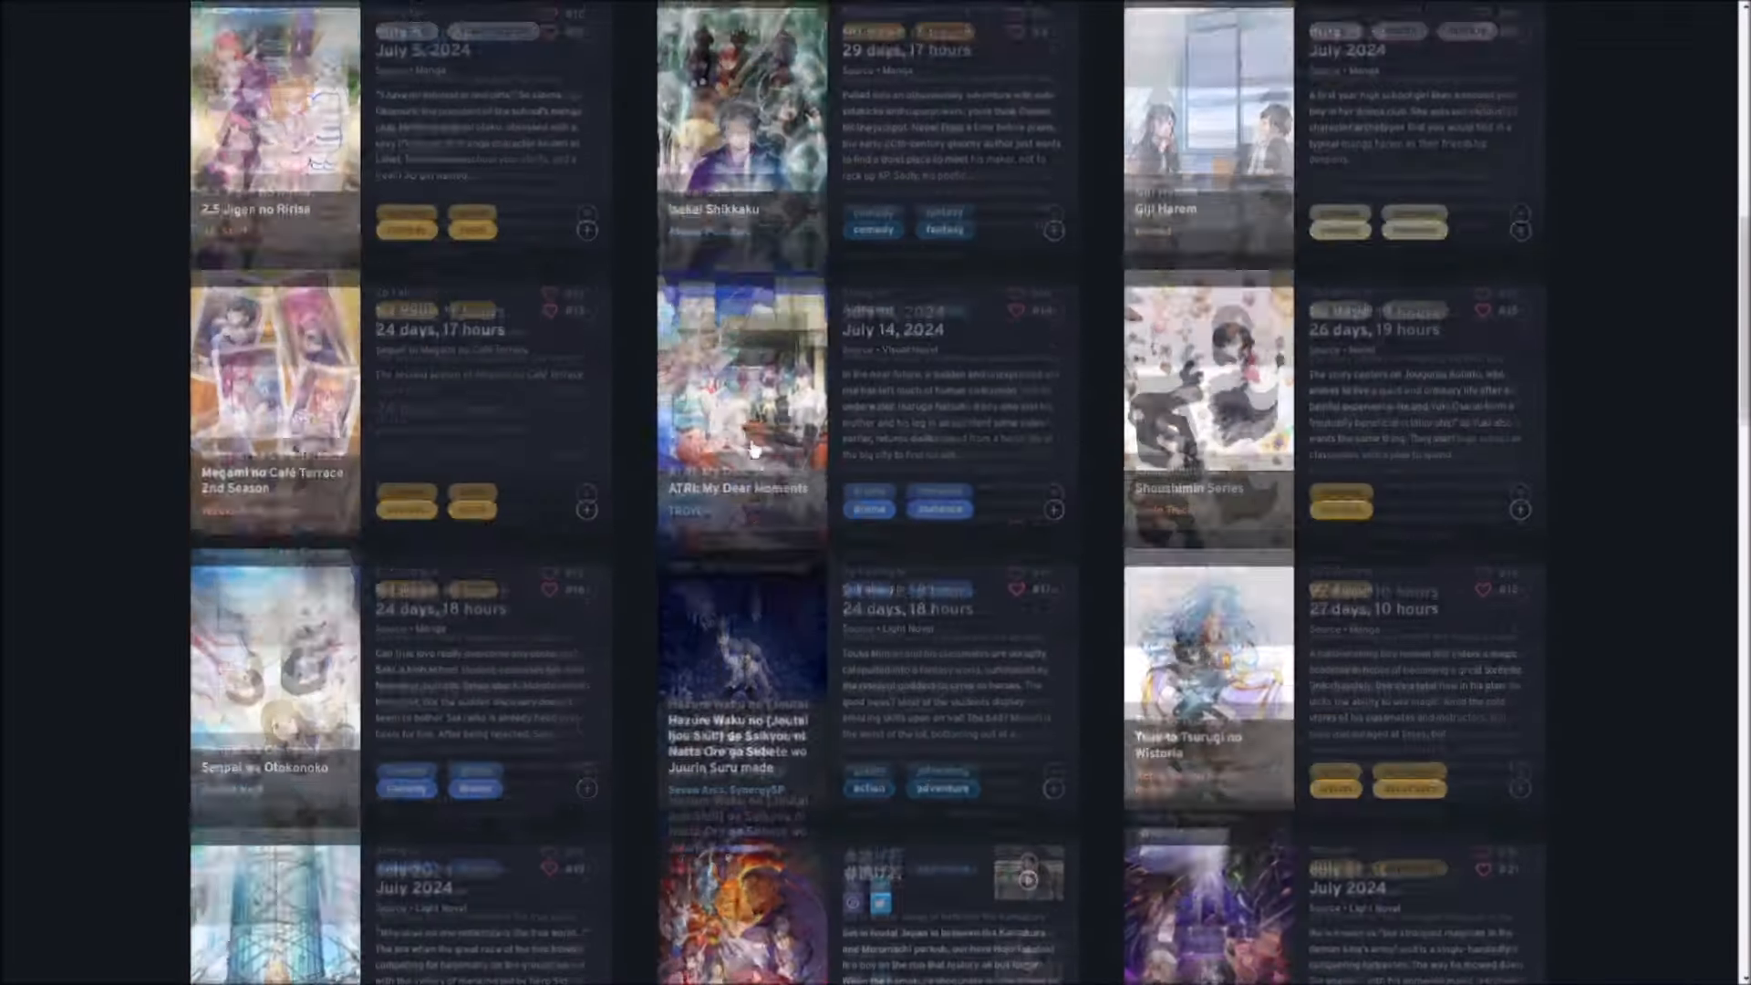
{"action": "scroll", "scroll_direction": "down", "scroll_amount": 3}
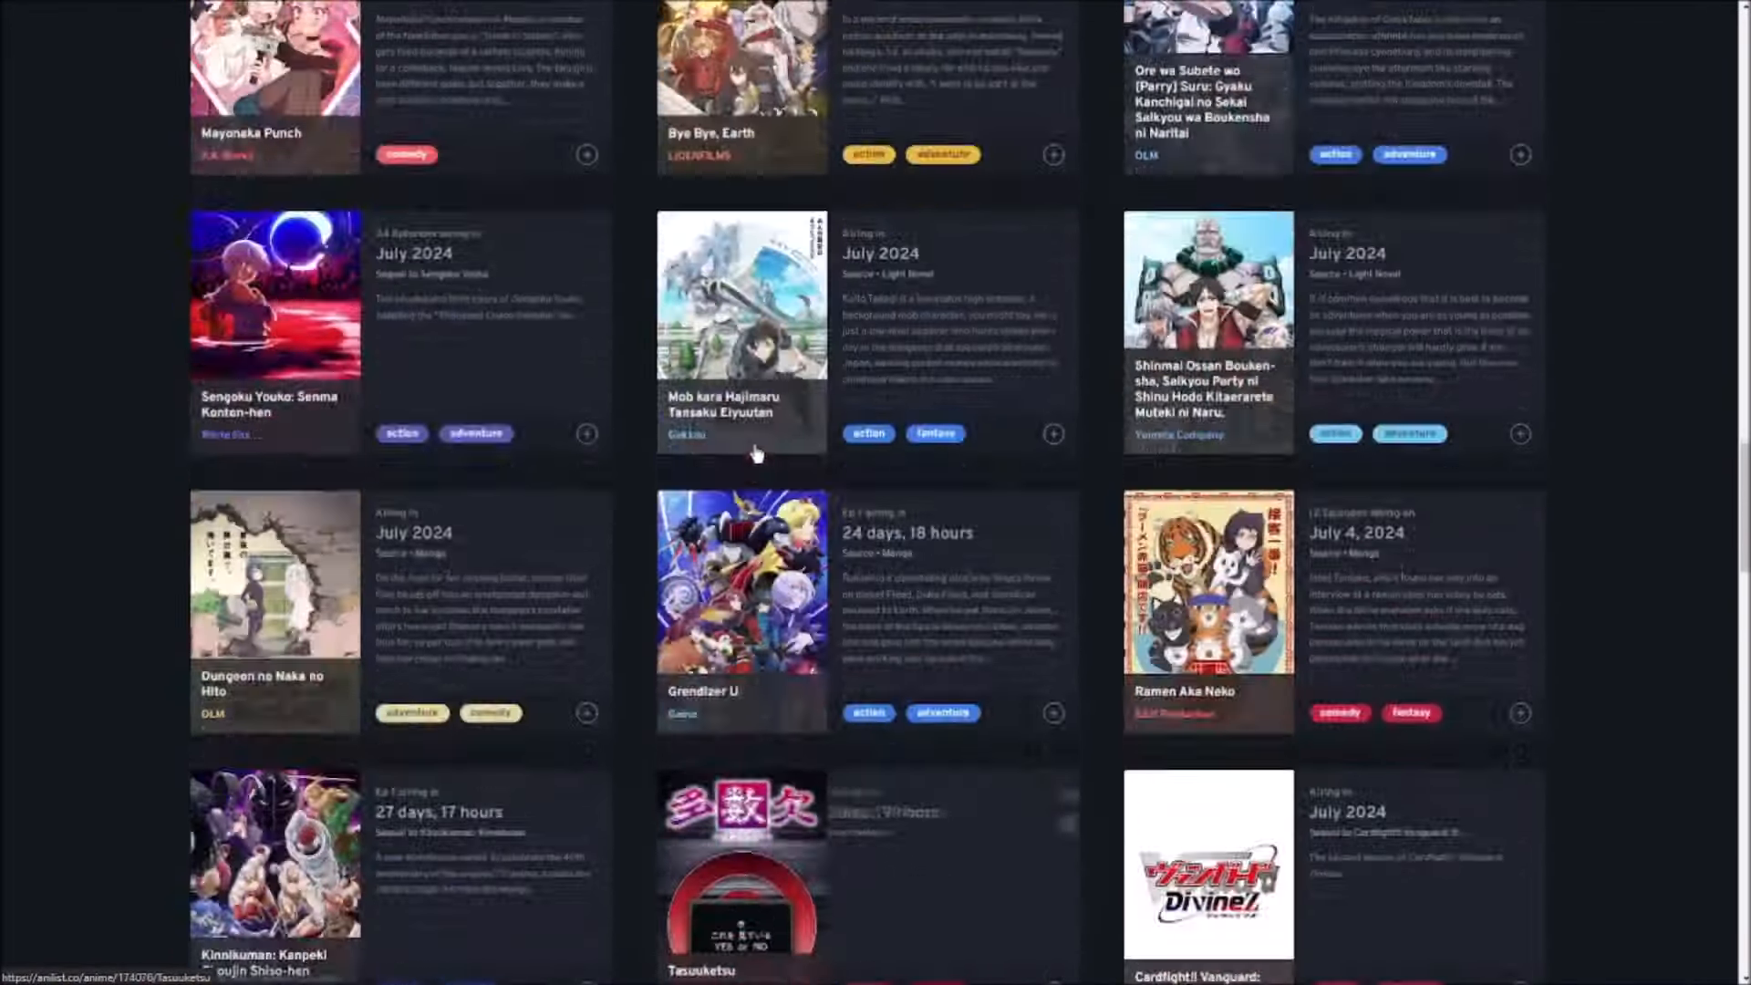
{"action": "scroll", "scroll_direction": "up", "scroll_amount": 3}
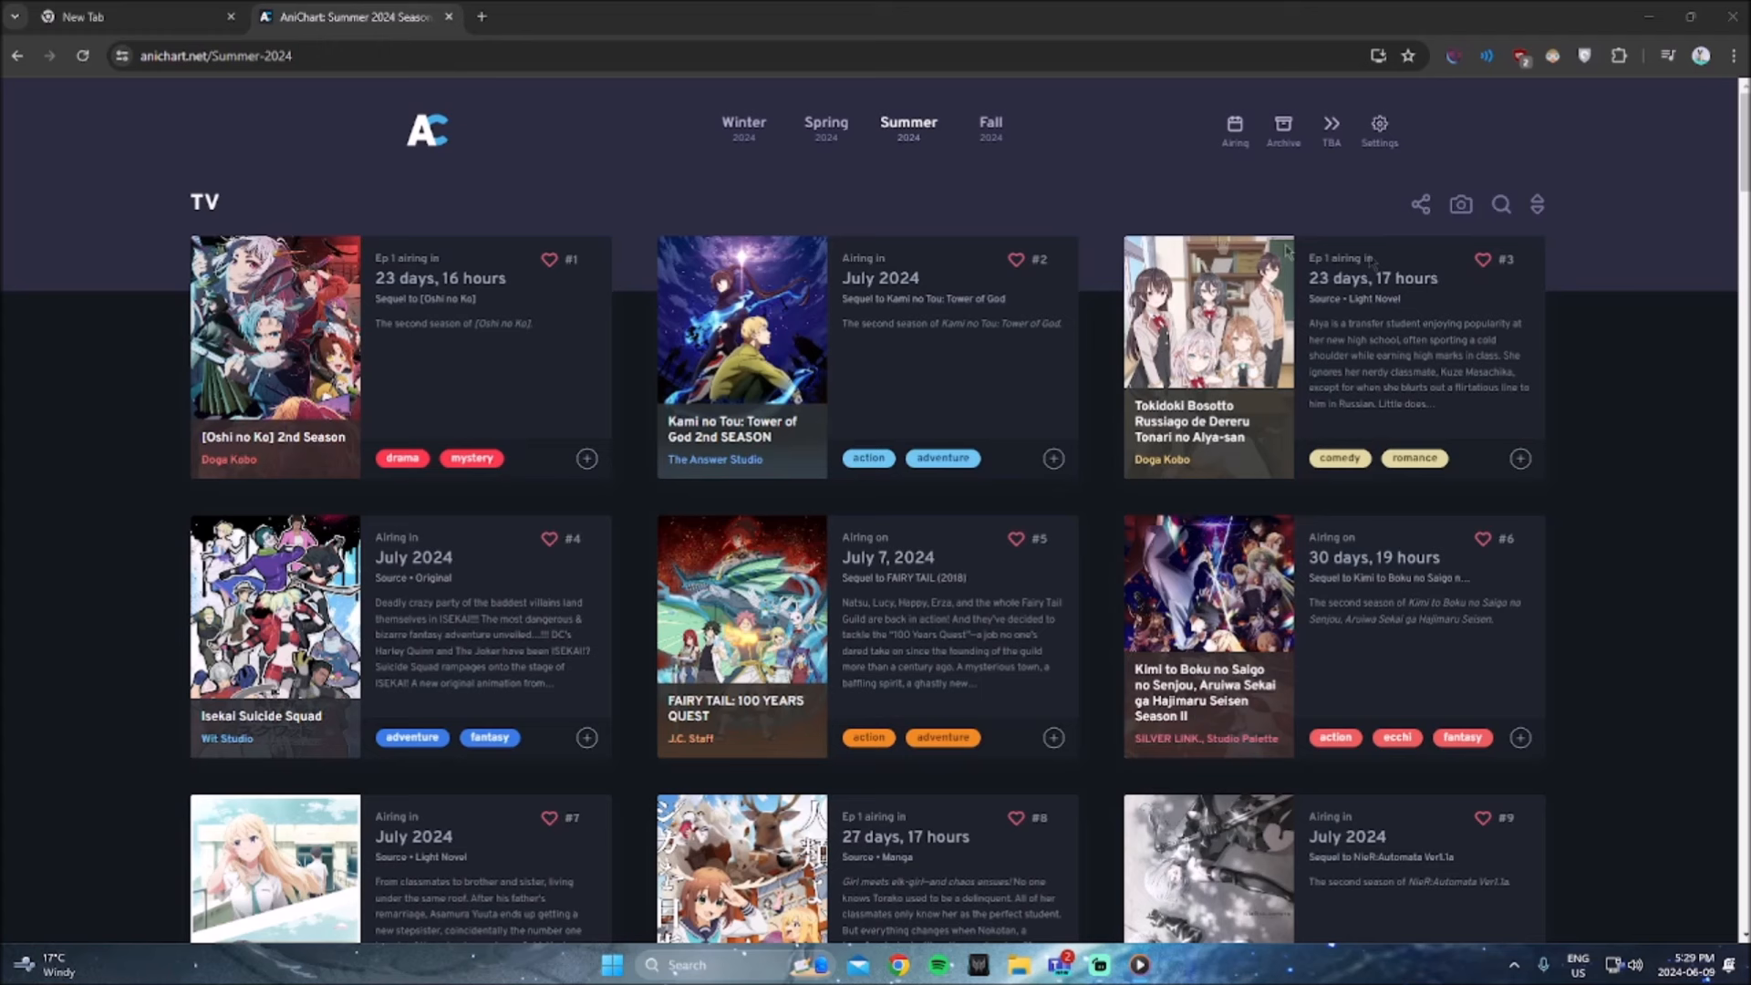
{"action": "key", "text": "F11"}
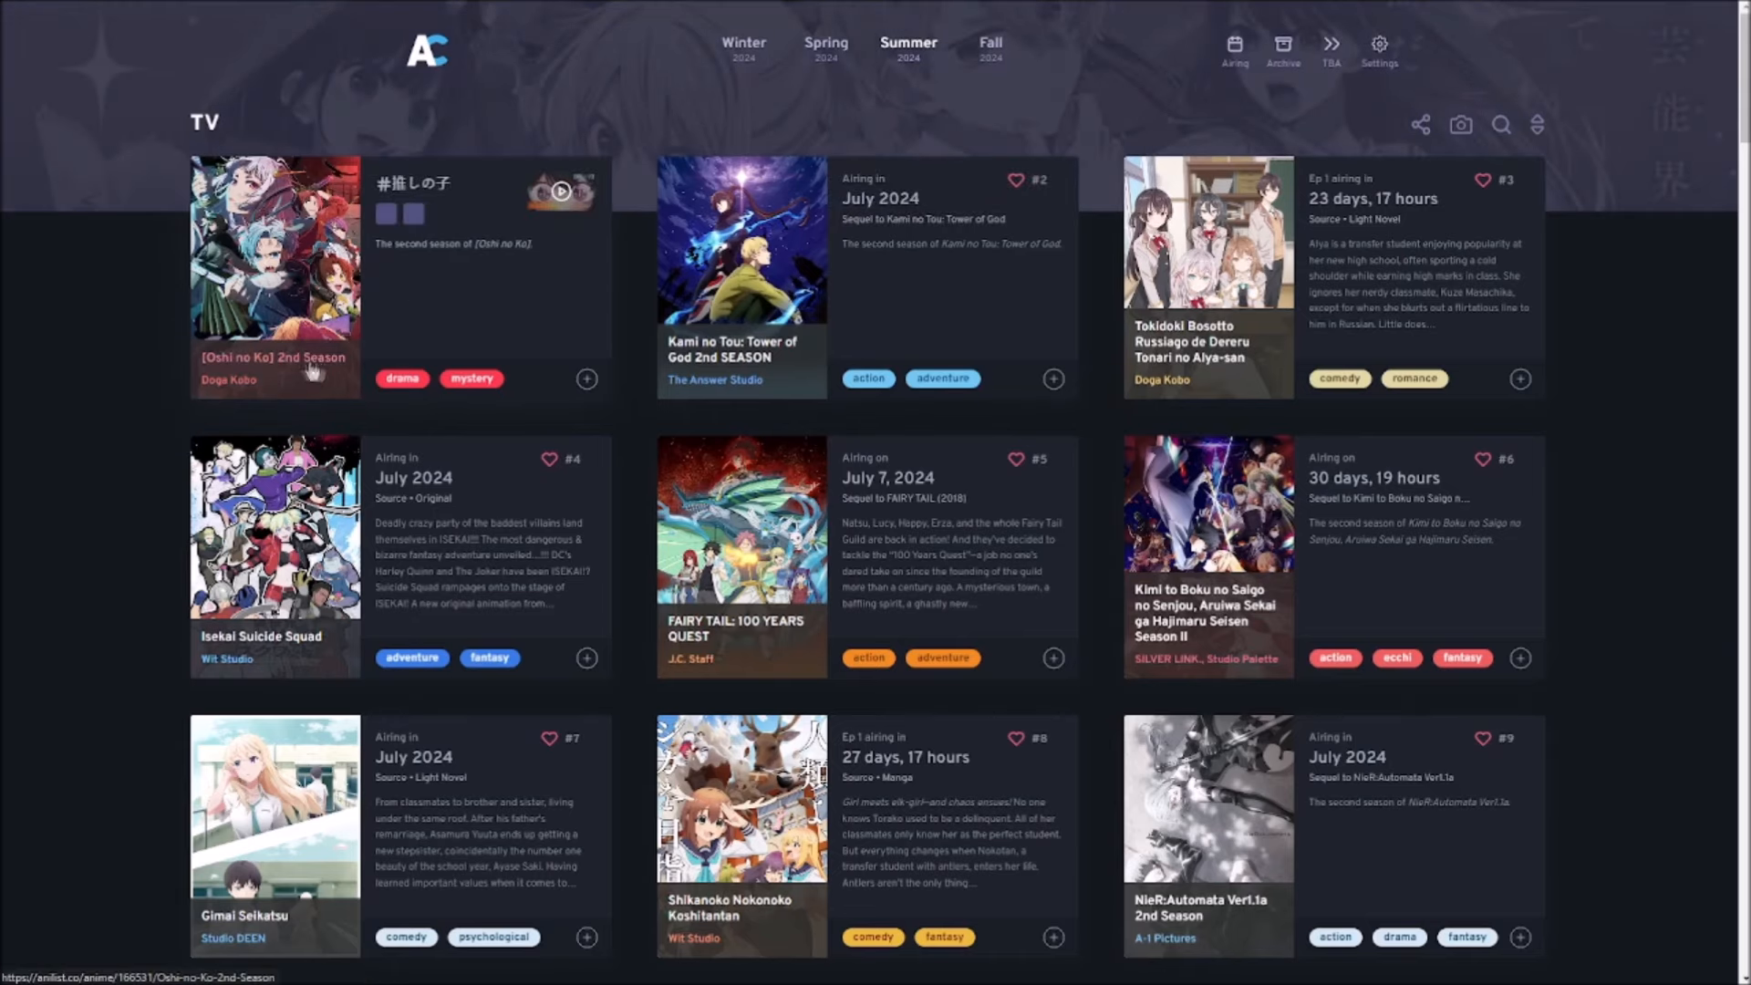
{"action": "mouse_move", "coordinate": [399, 320]}
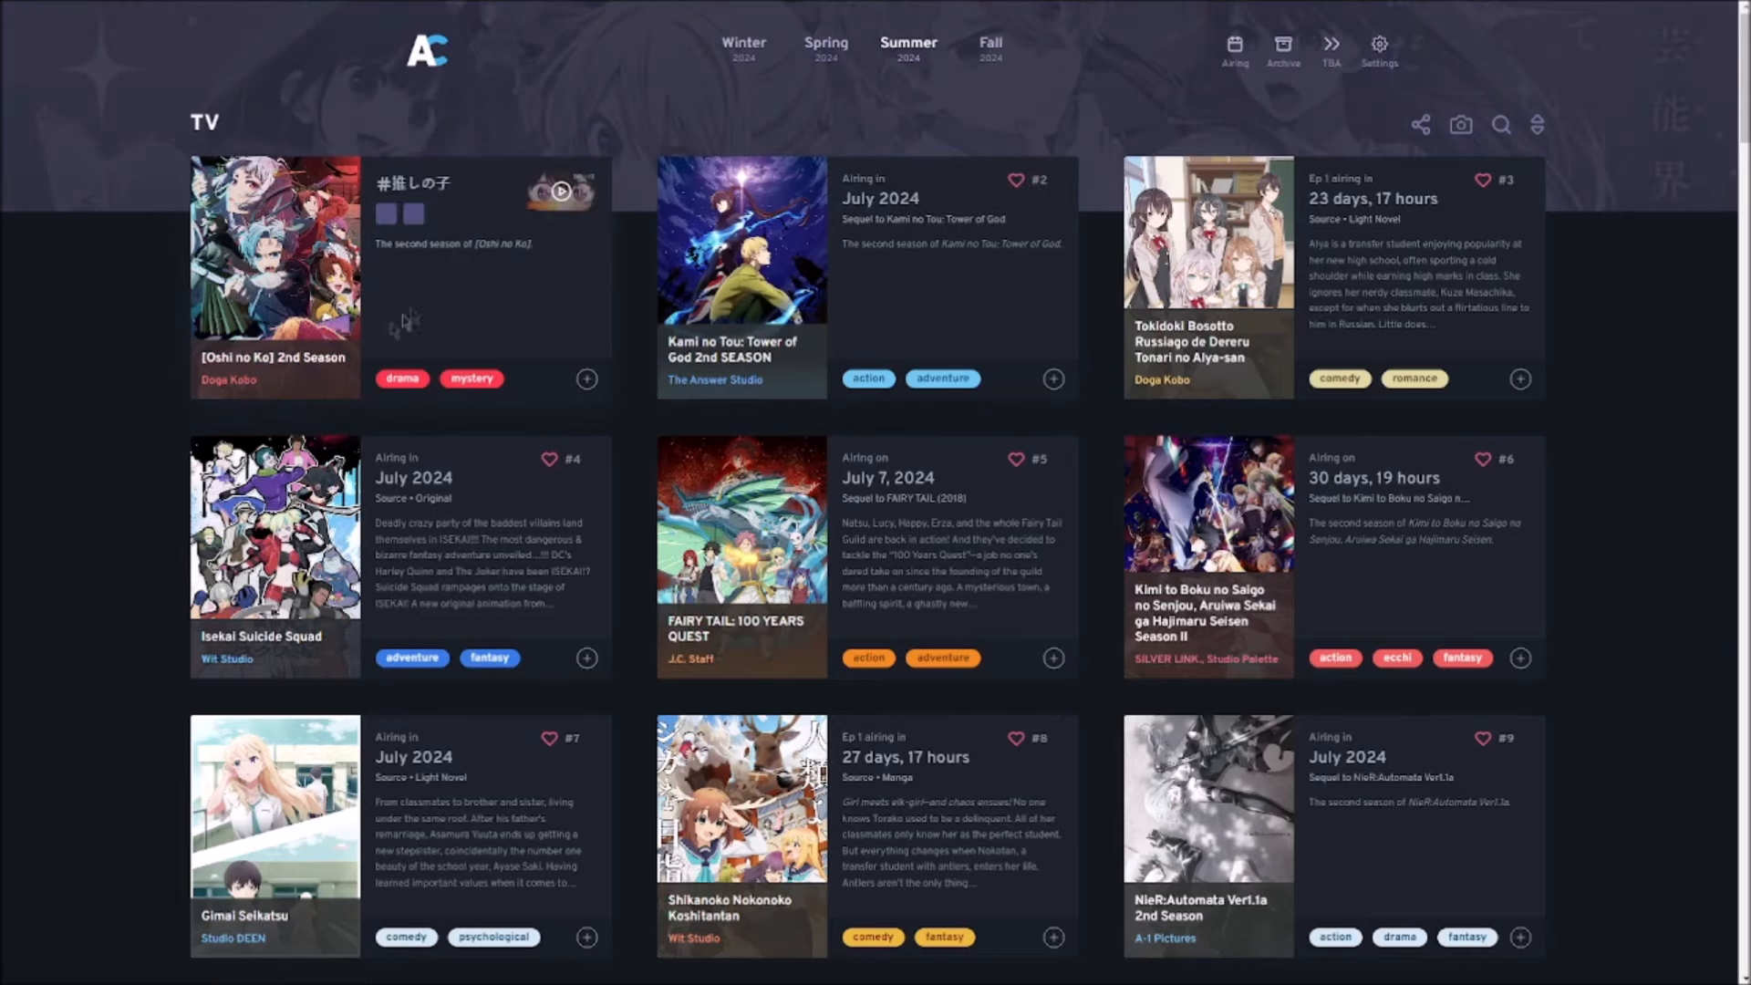
Step: Open the [Oshi no Ko] 2nd Season page and scroll through its relations, characters and trailer
{"action": "left_click", "coordinate": [274, 252]}
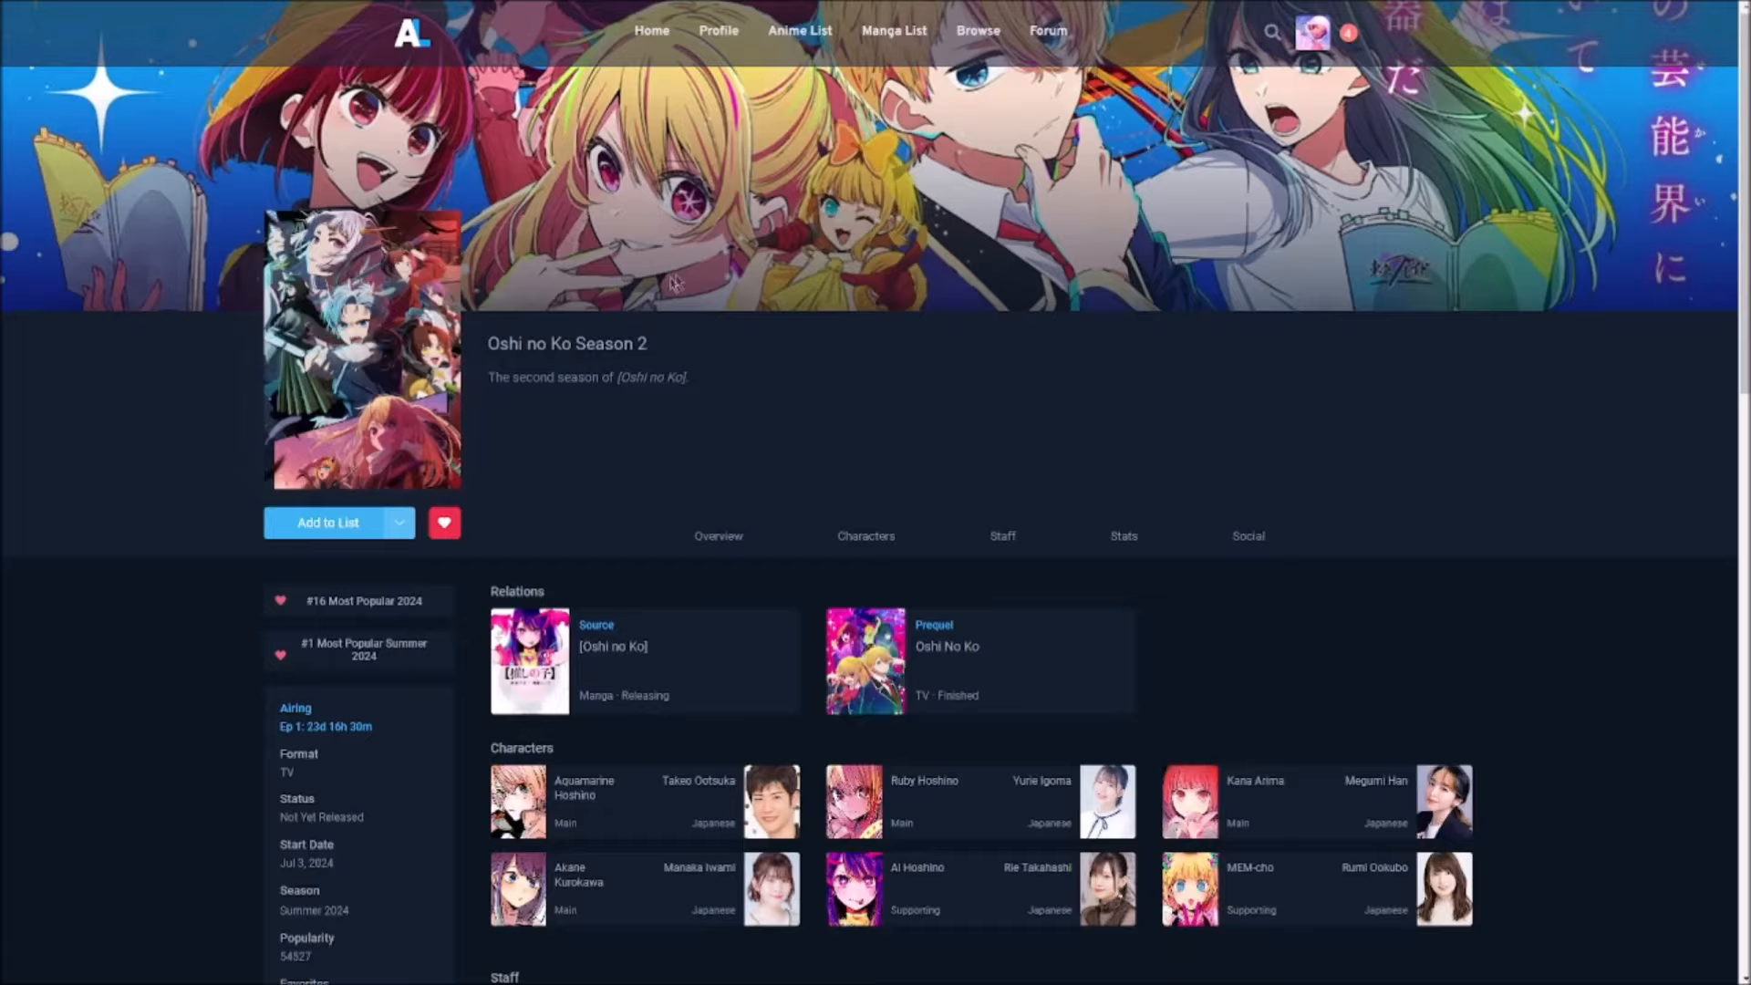
{"action": "key", "text": "F11"}
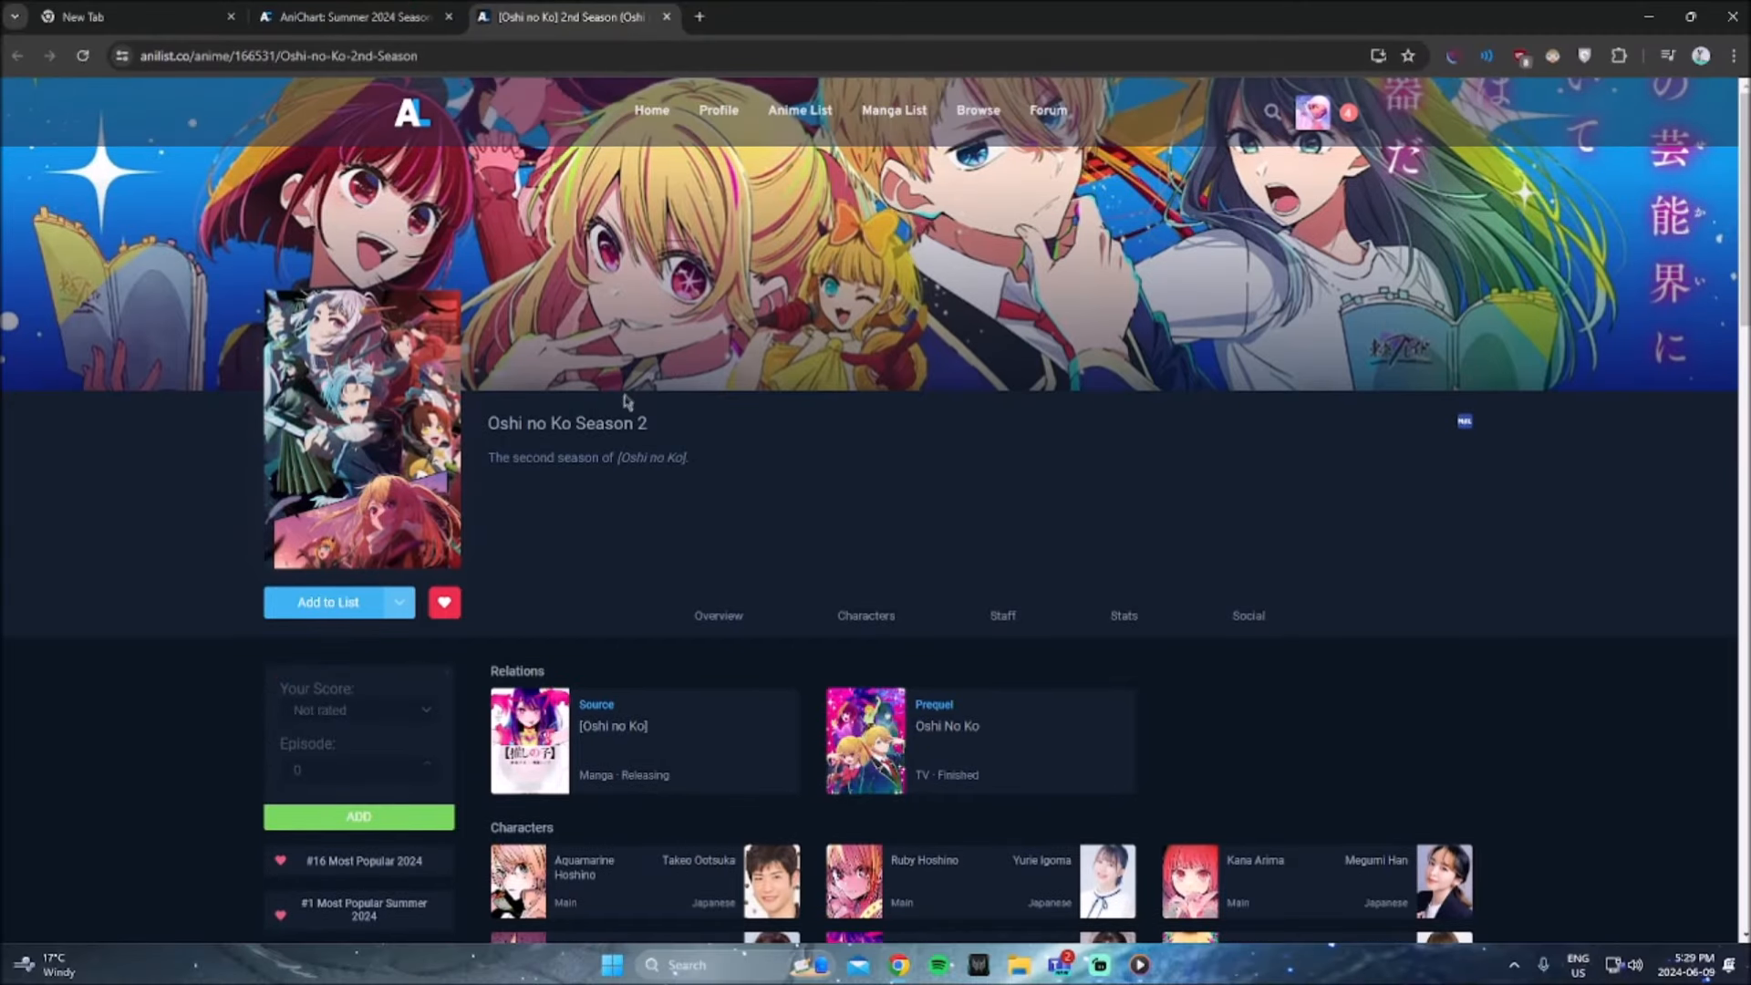
{"action": "scroll", "scroll_direction": "down", "scroll_amount": 3}
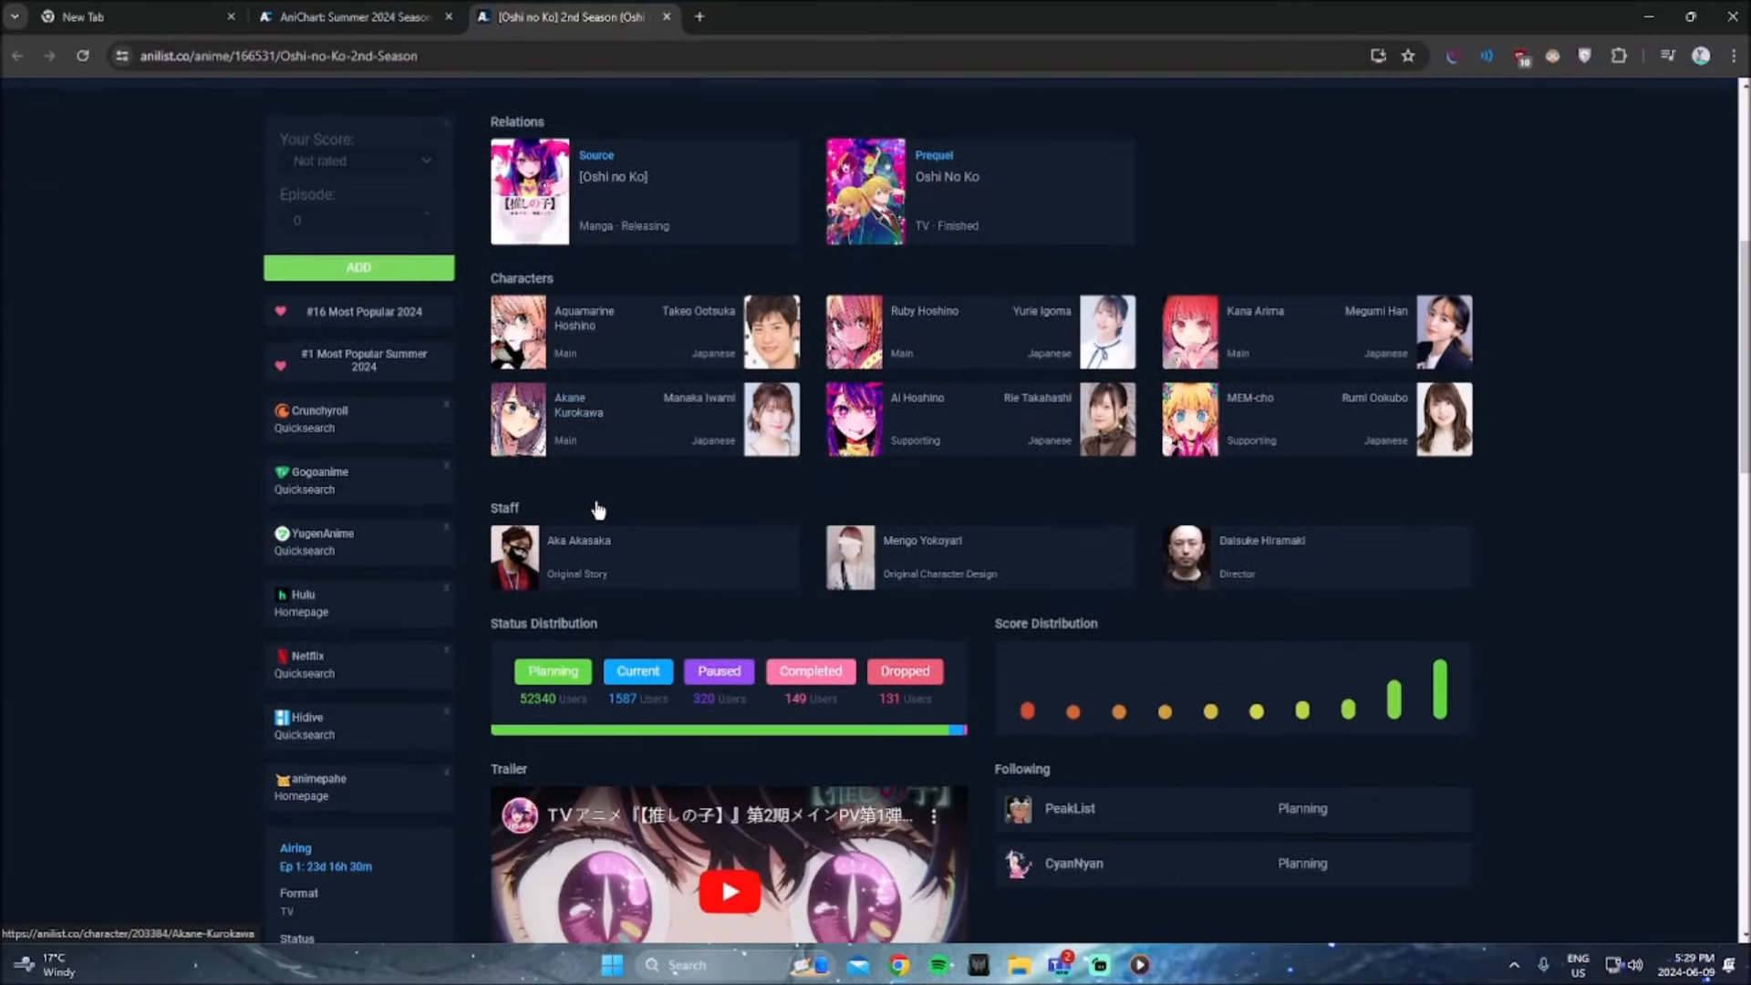
{"action": "scroll", "scroll_direction": "up", "scroll_amount": 3}
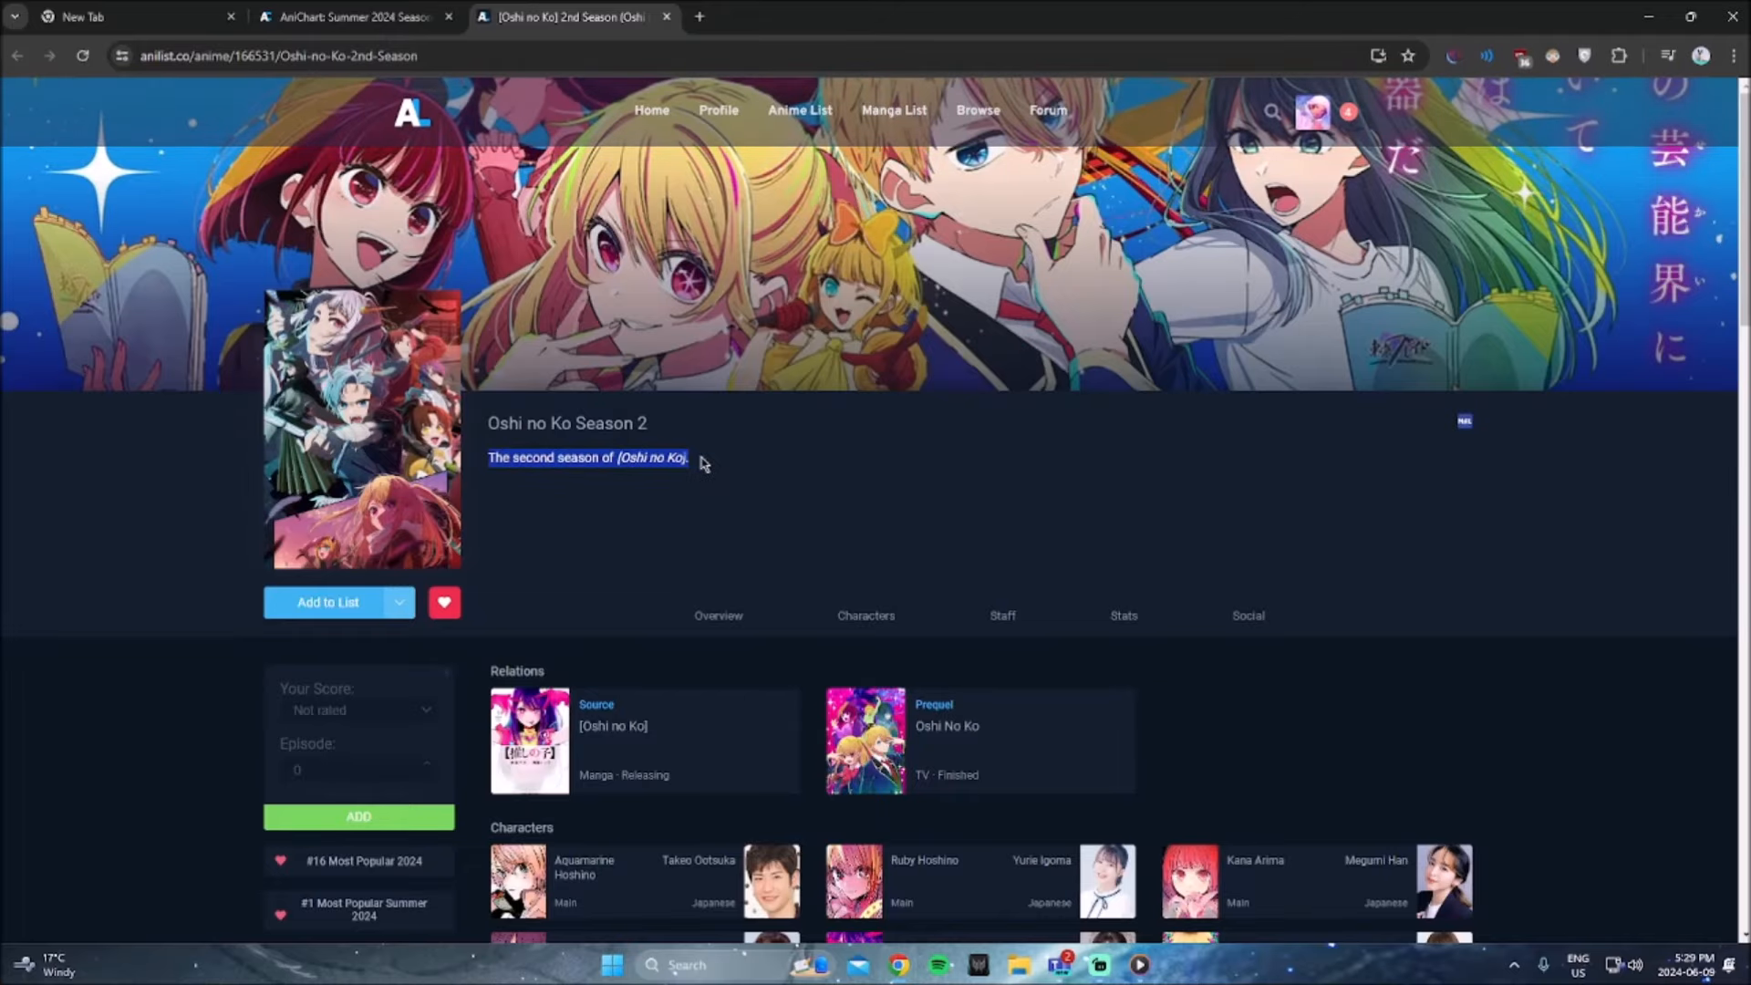
{"action": "scroll", "scroll_direction": "down", "scroll_amount": 3}
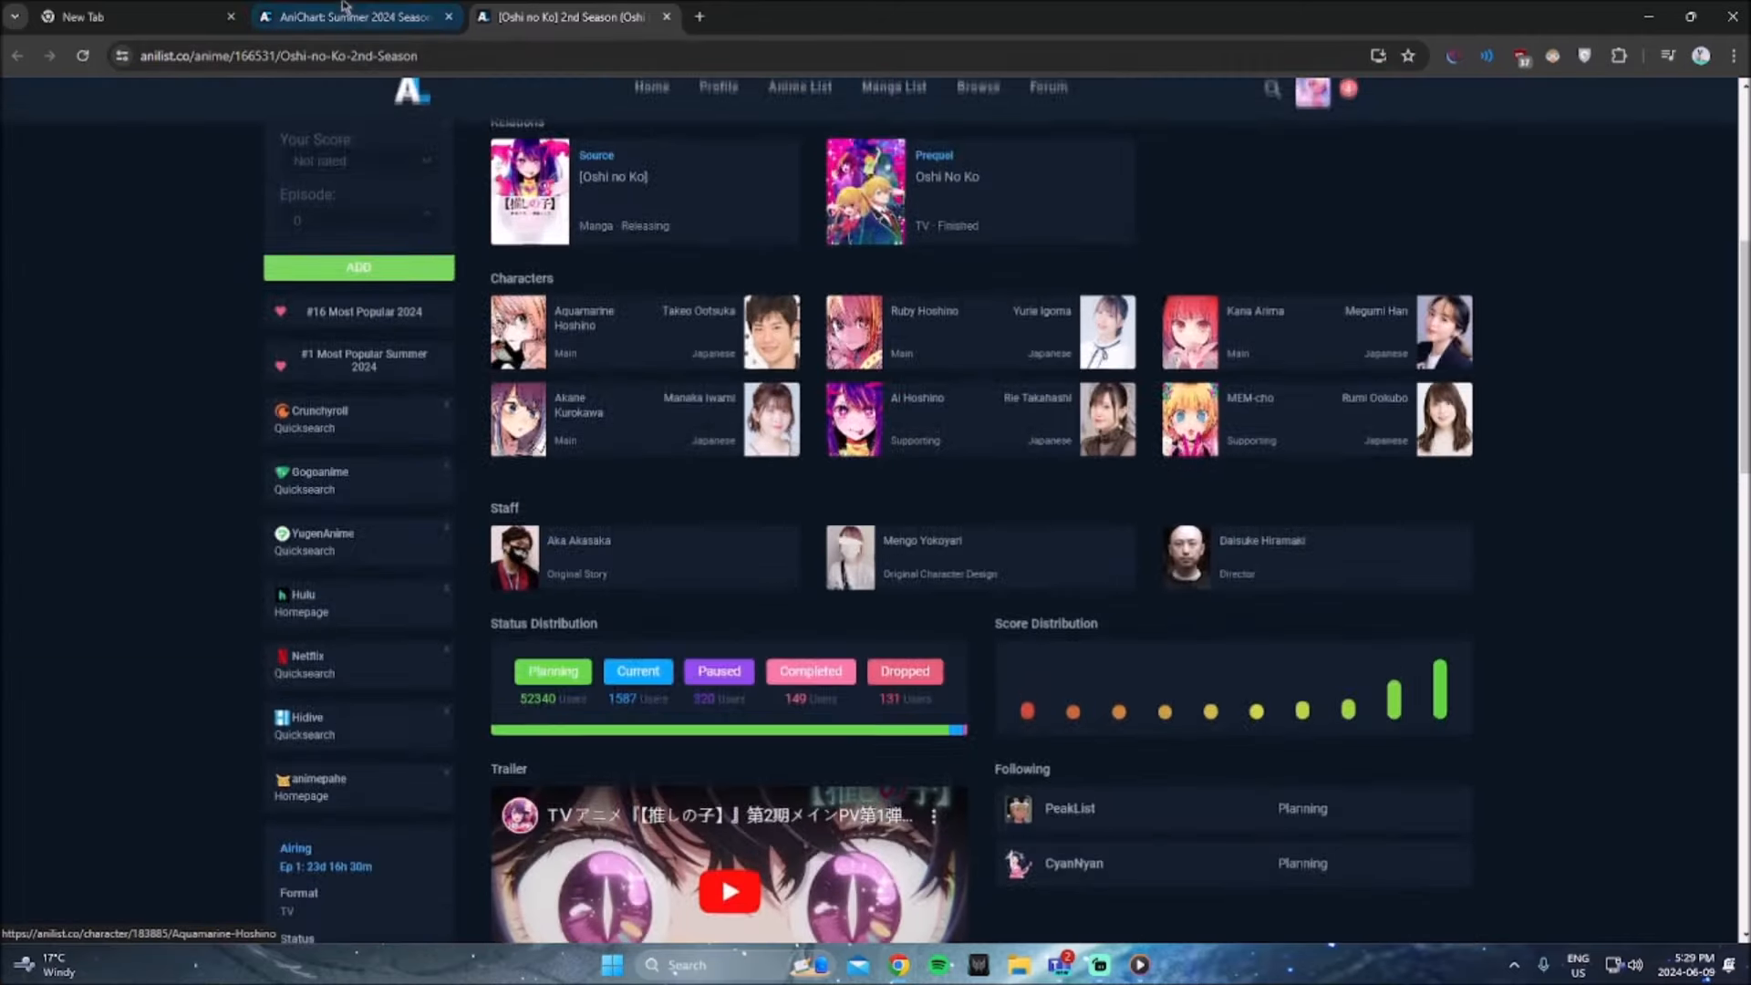
Step: Switch back to AniChart and scroll through the Tower of God 2nd Season page's staff and episodes
{"action": "left_click", "coordinate": [347, 16]}
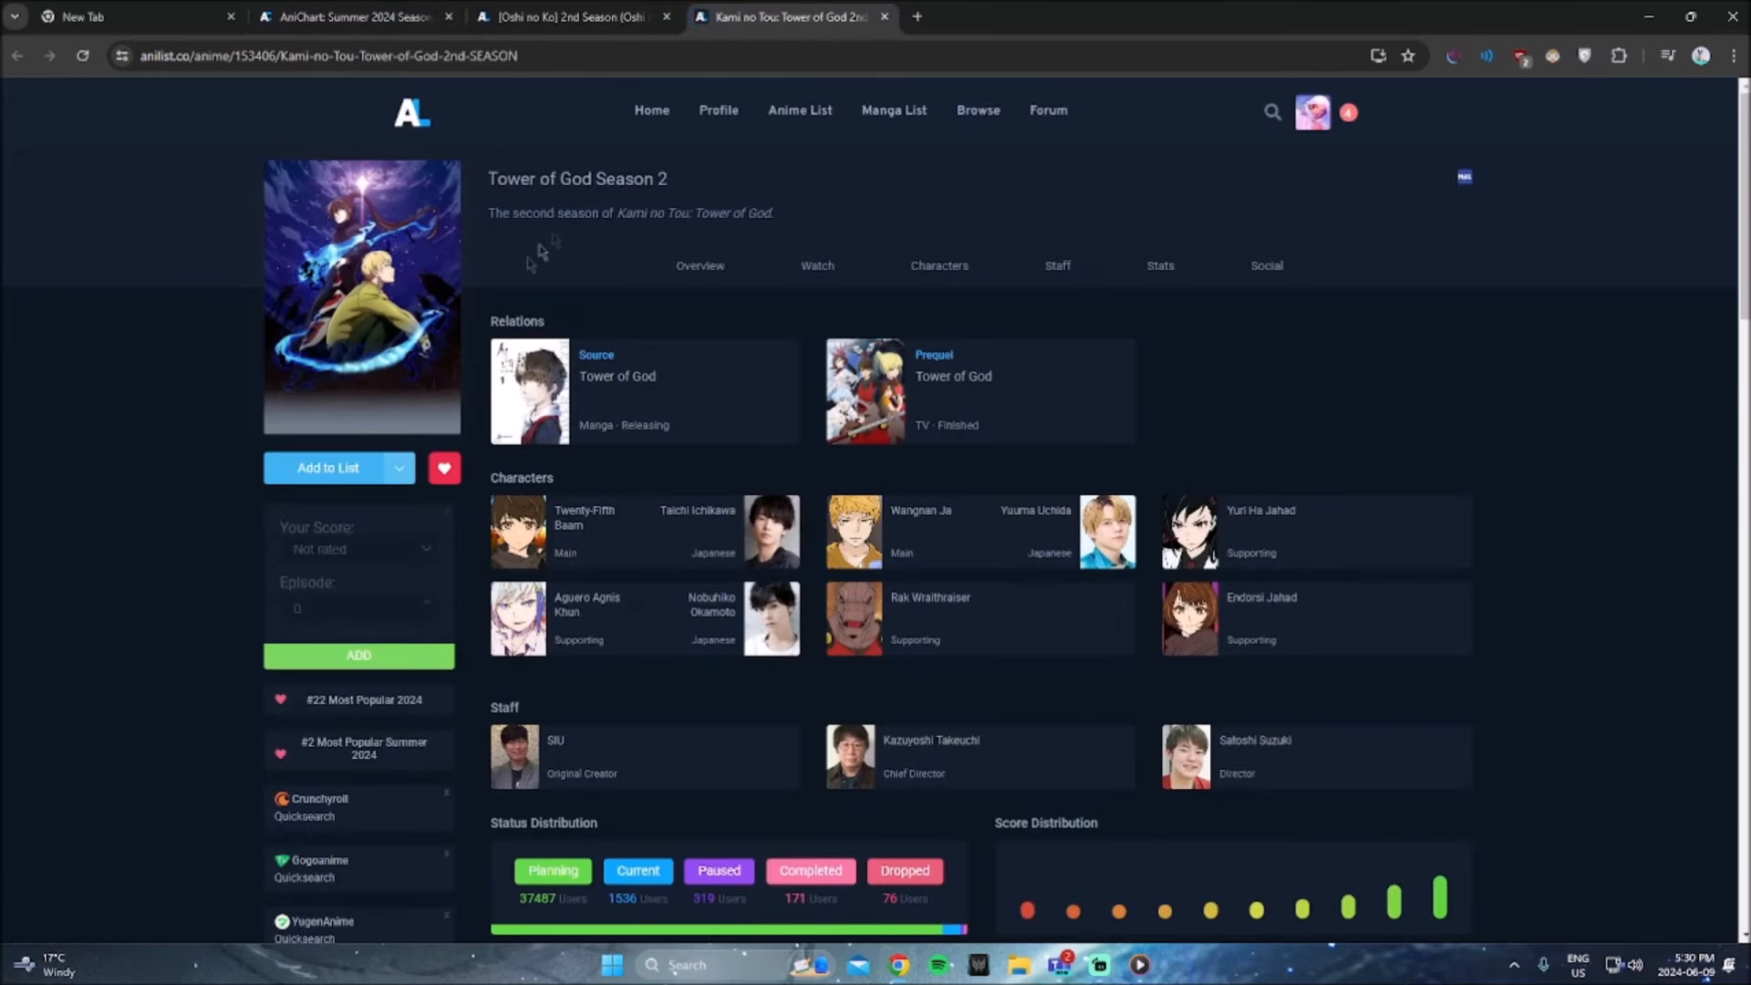
{"action": "mouse_move", "coordinate": [529, 379]}
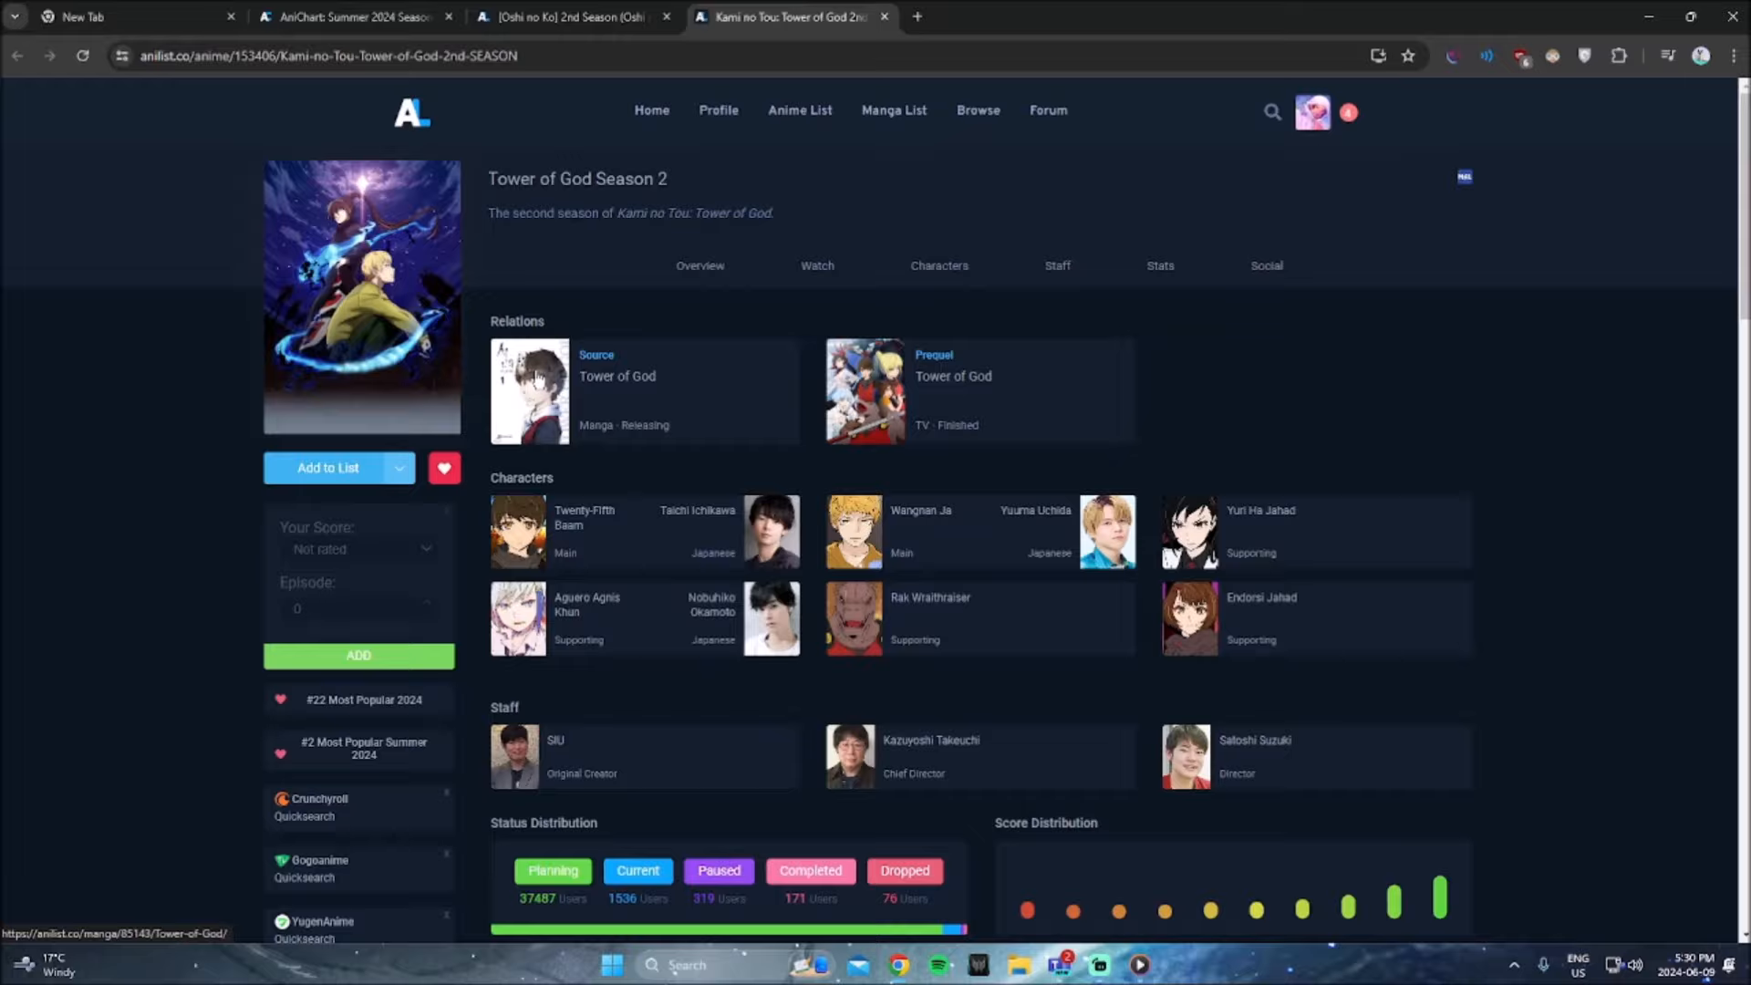
{"action": "scroll", "scroll_direction": "down", "scroll_amount": 3}
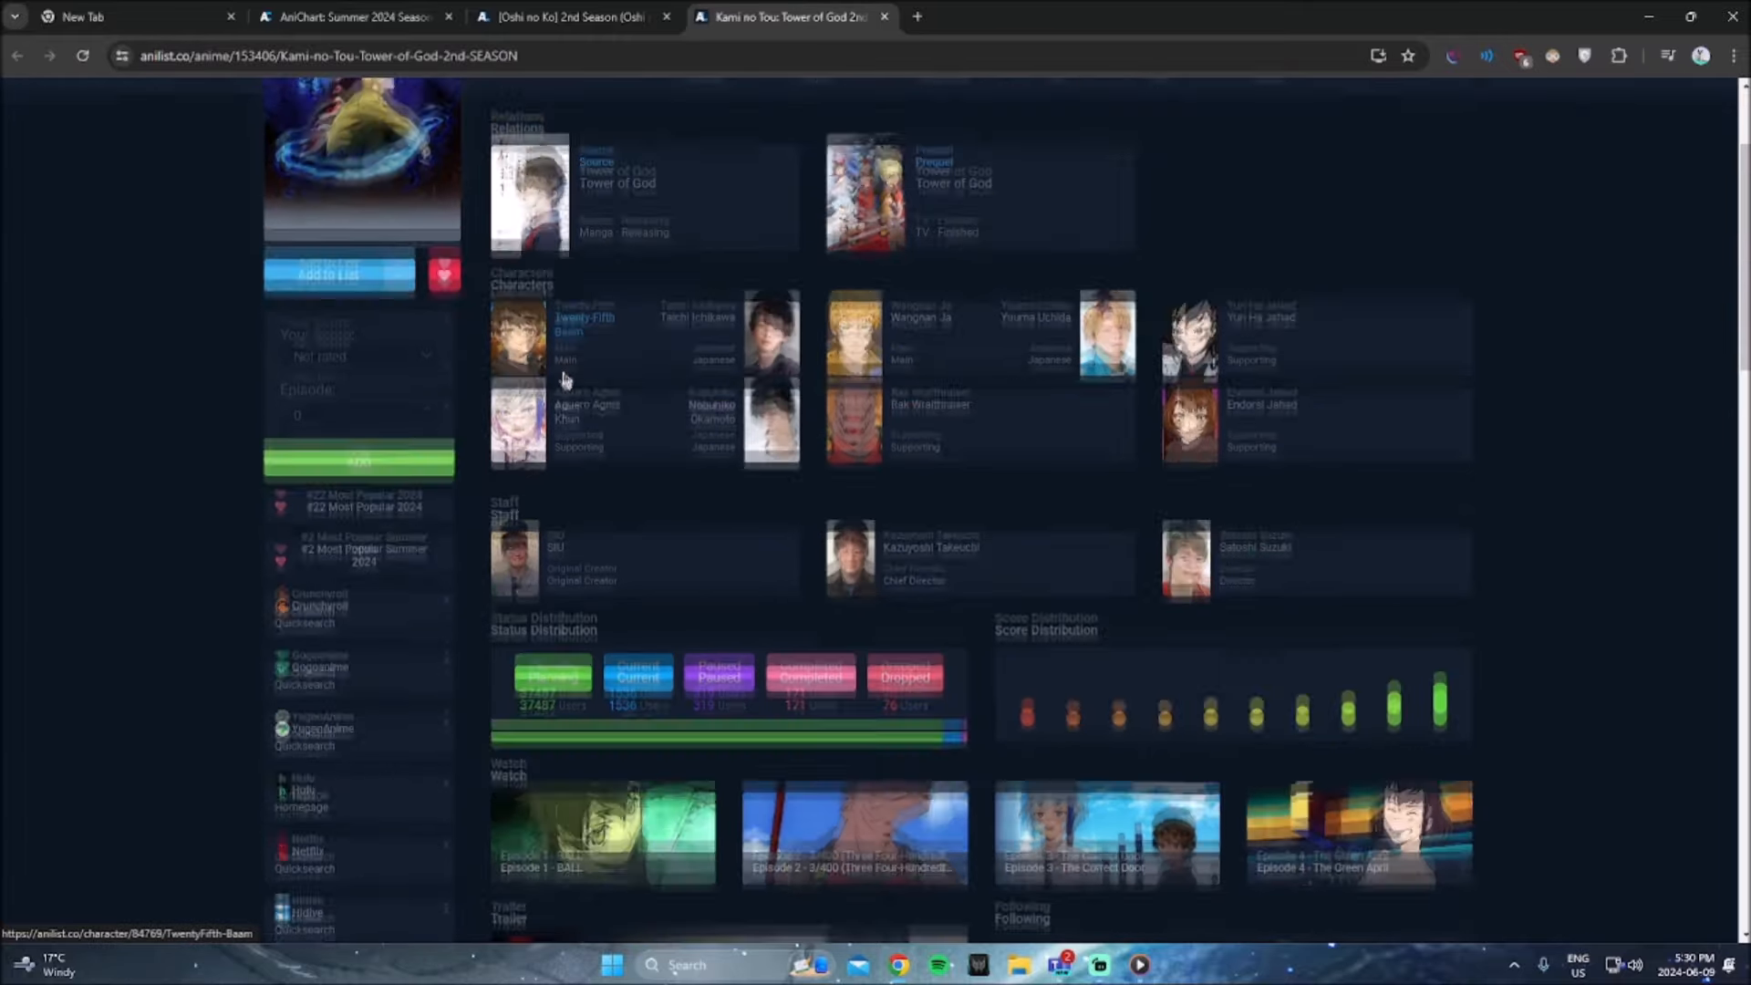
{"action": "scroll", "scroll_direction": "up", "scroll_amount": 3}
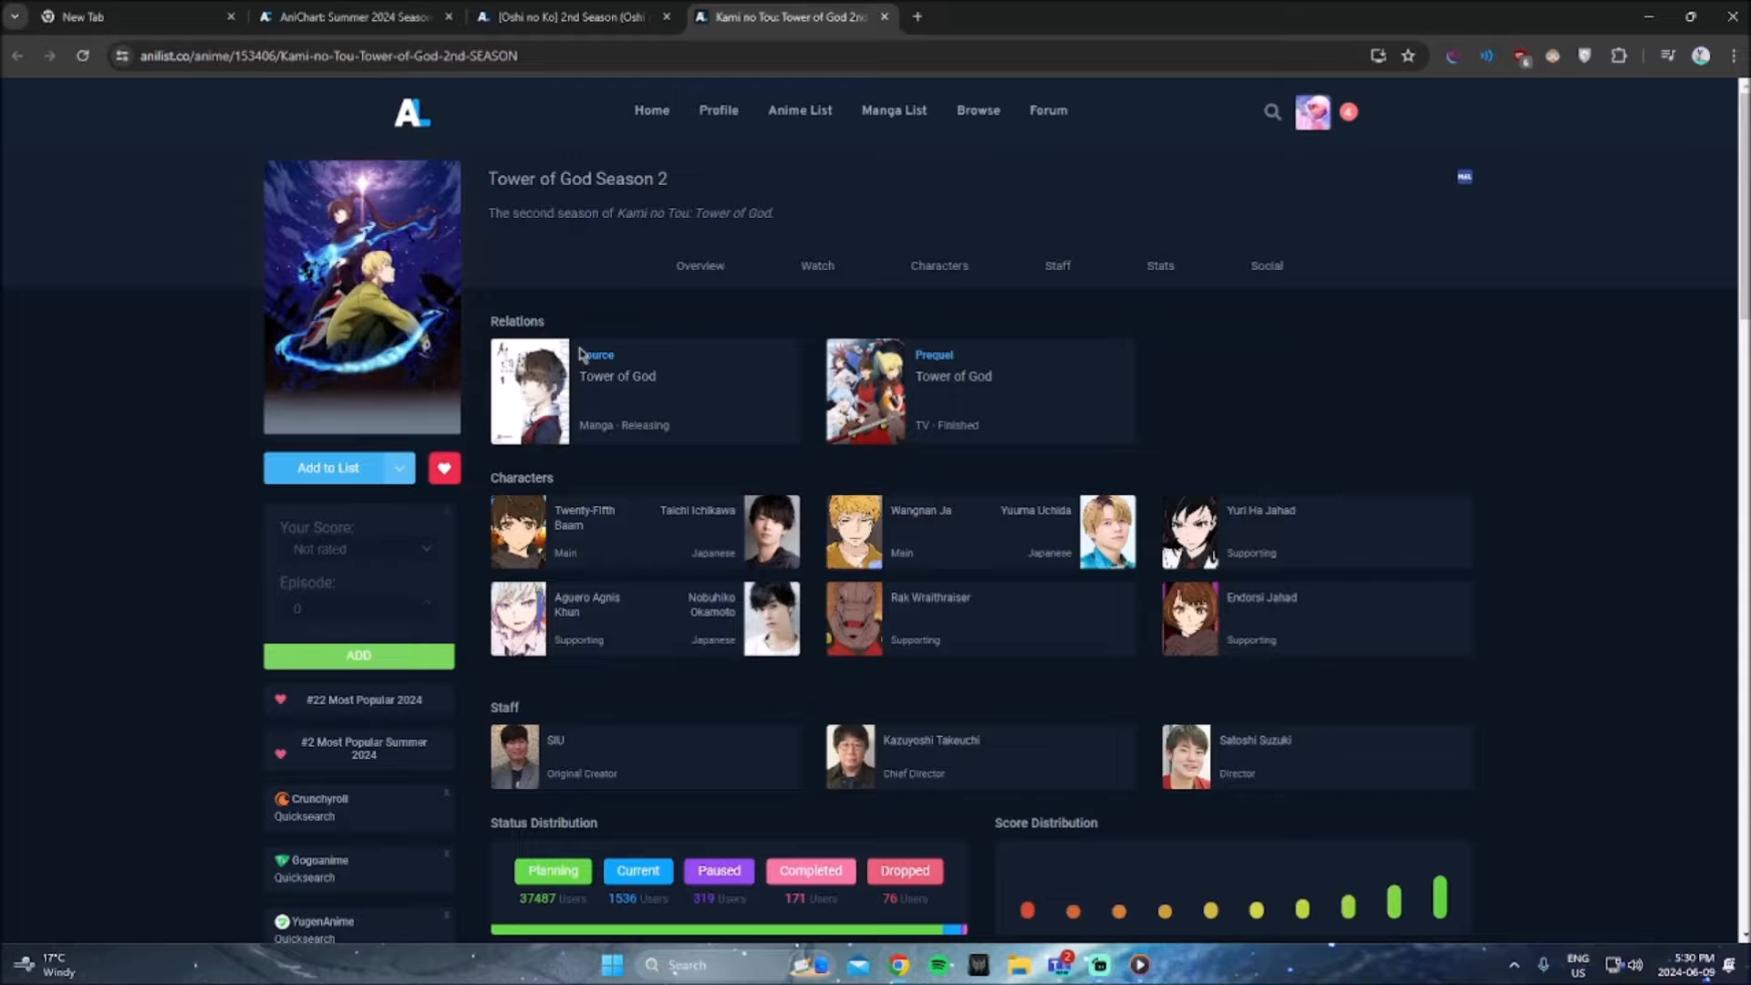
{"action": "scroll", "scroll_direction": "down", "scroll_amount": 3}
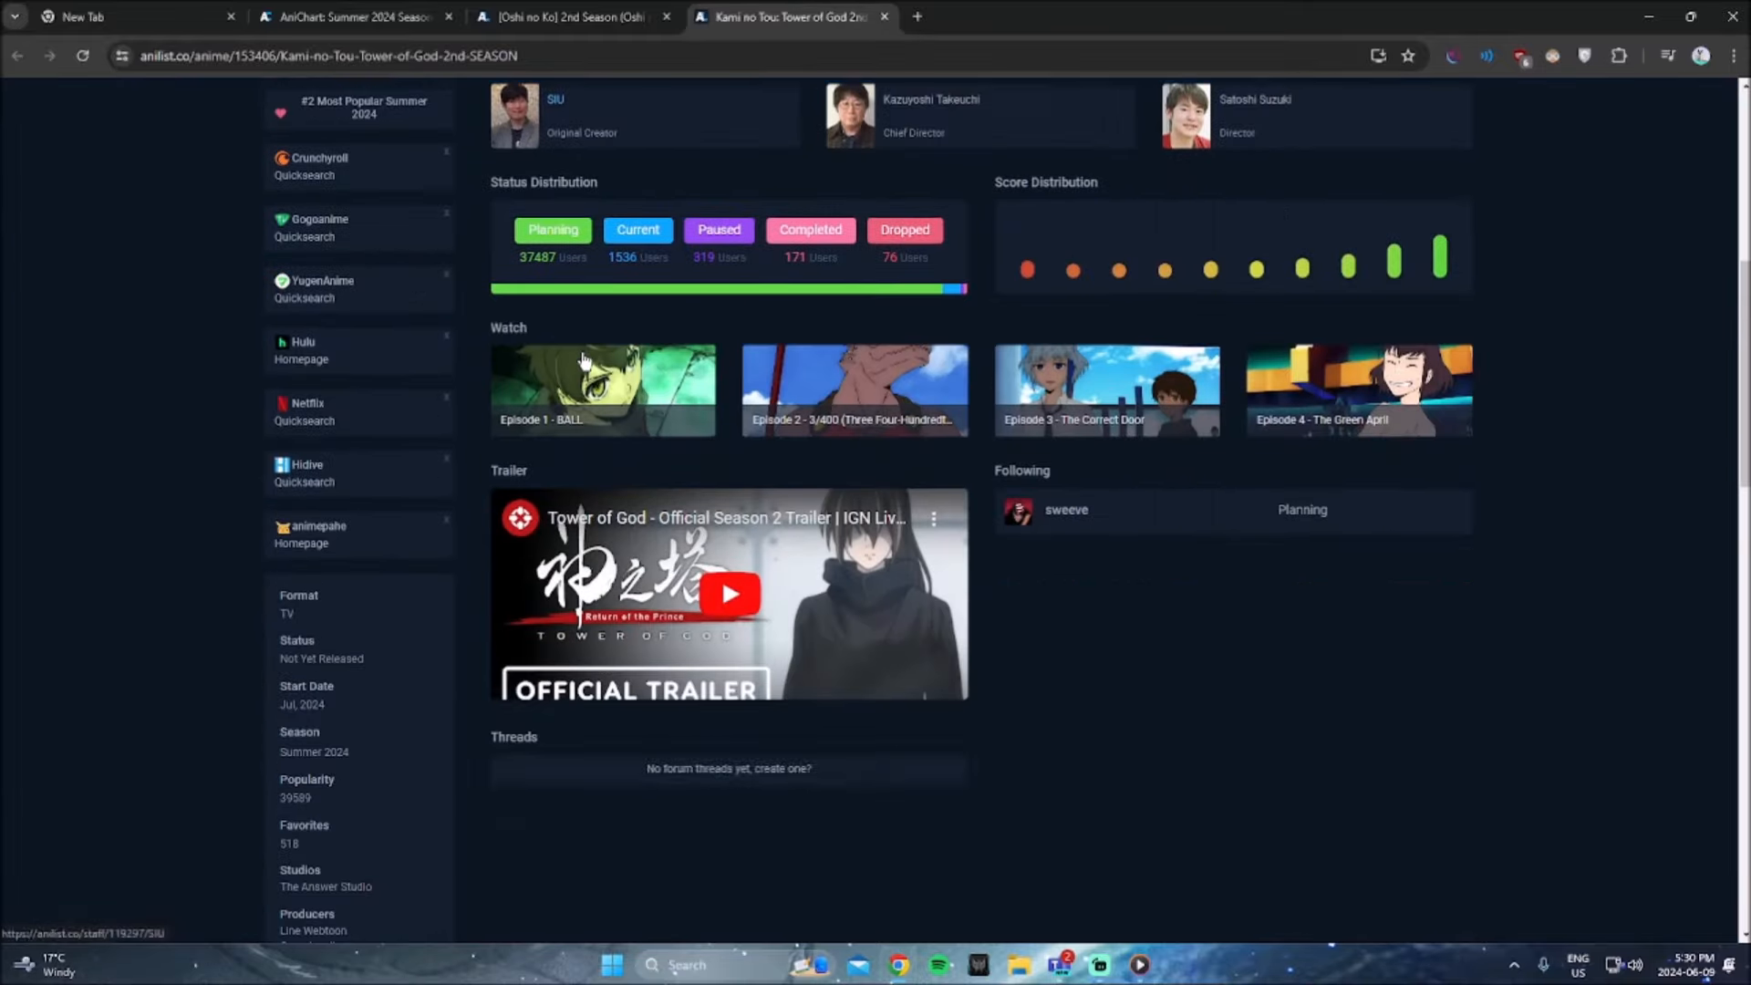
{"action": "scroll", "scroll_direction": "up", "scroll_amount": 3}
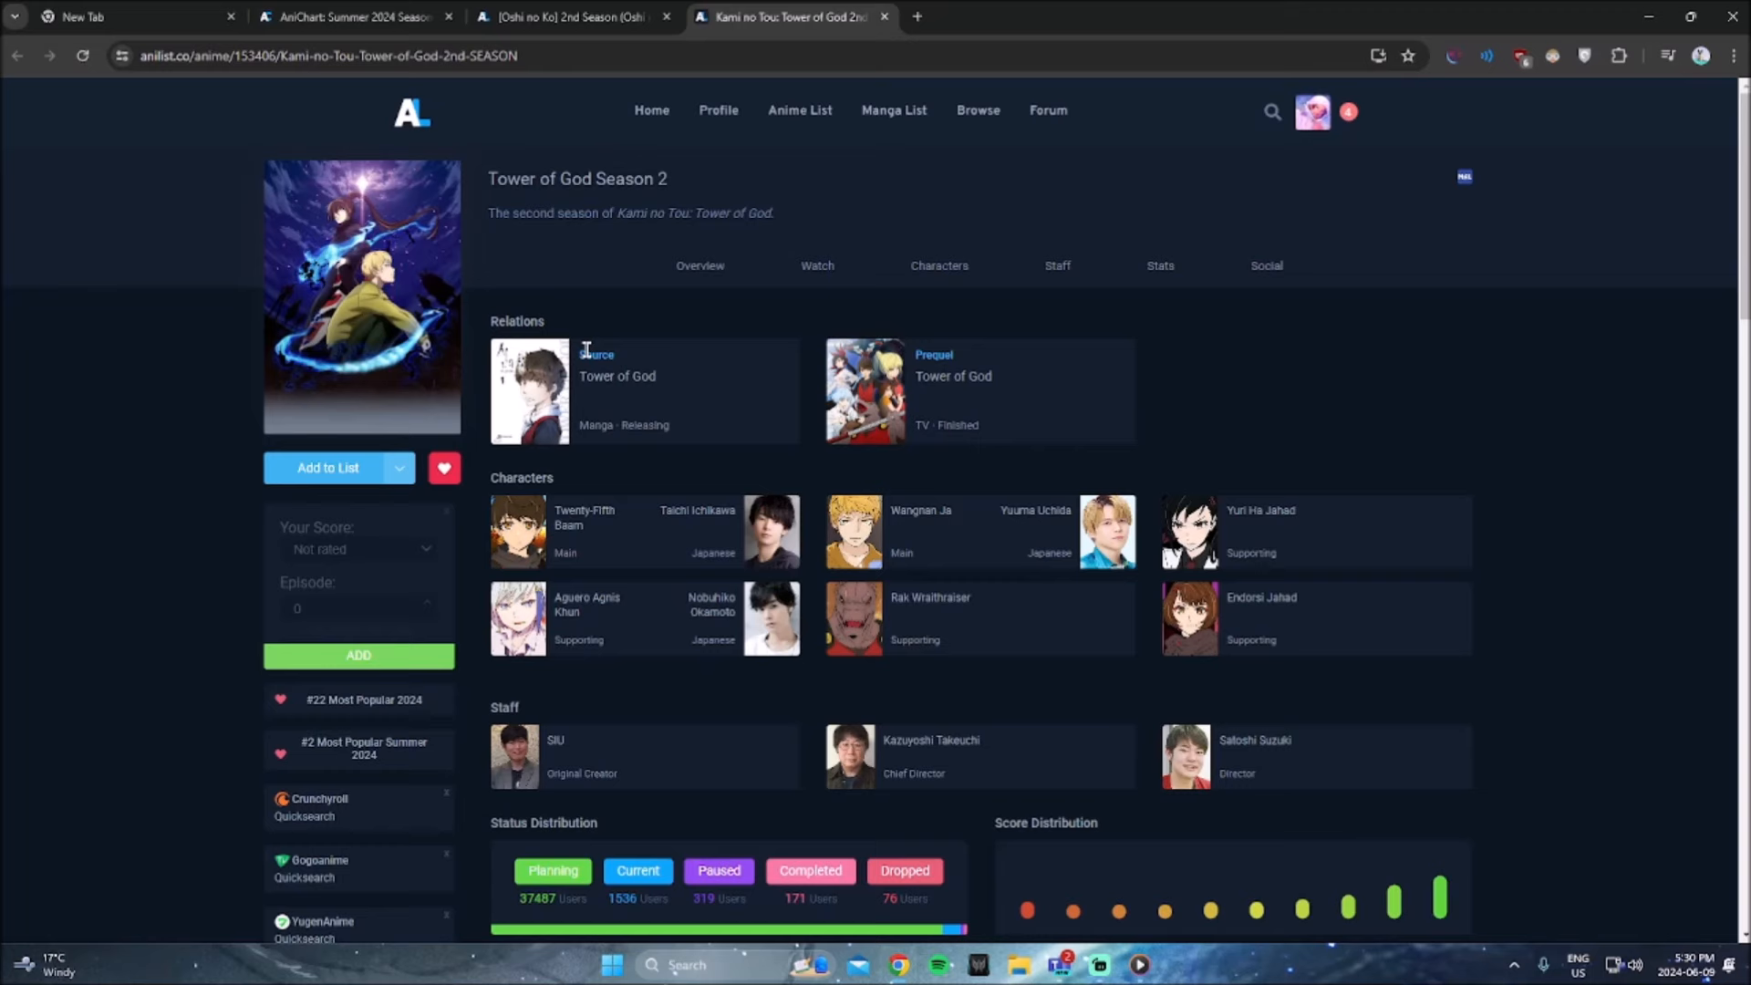
Step: Read the Tokidoki Bosotto Russiago page, then switch back to the AniChart lineup
{"action": "left_click", "coordinate": [352, 16]}
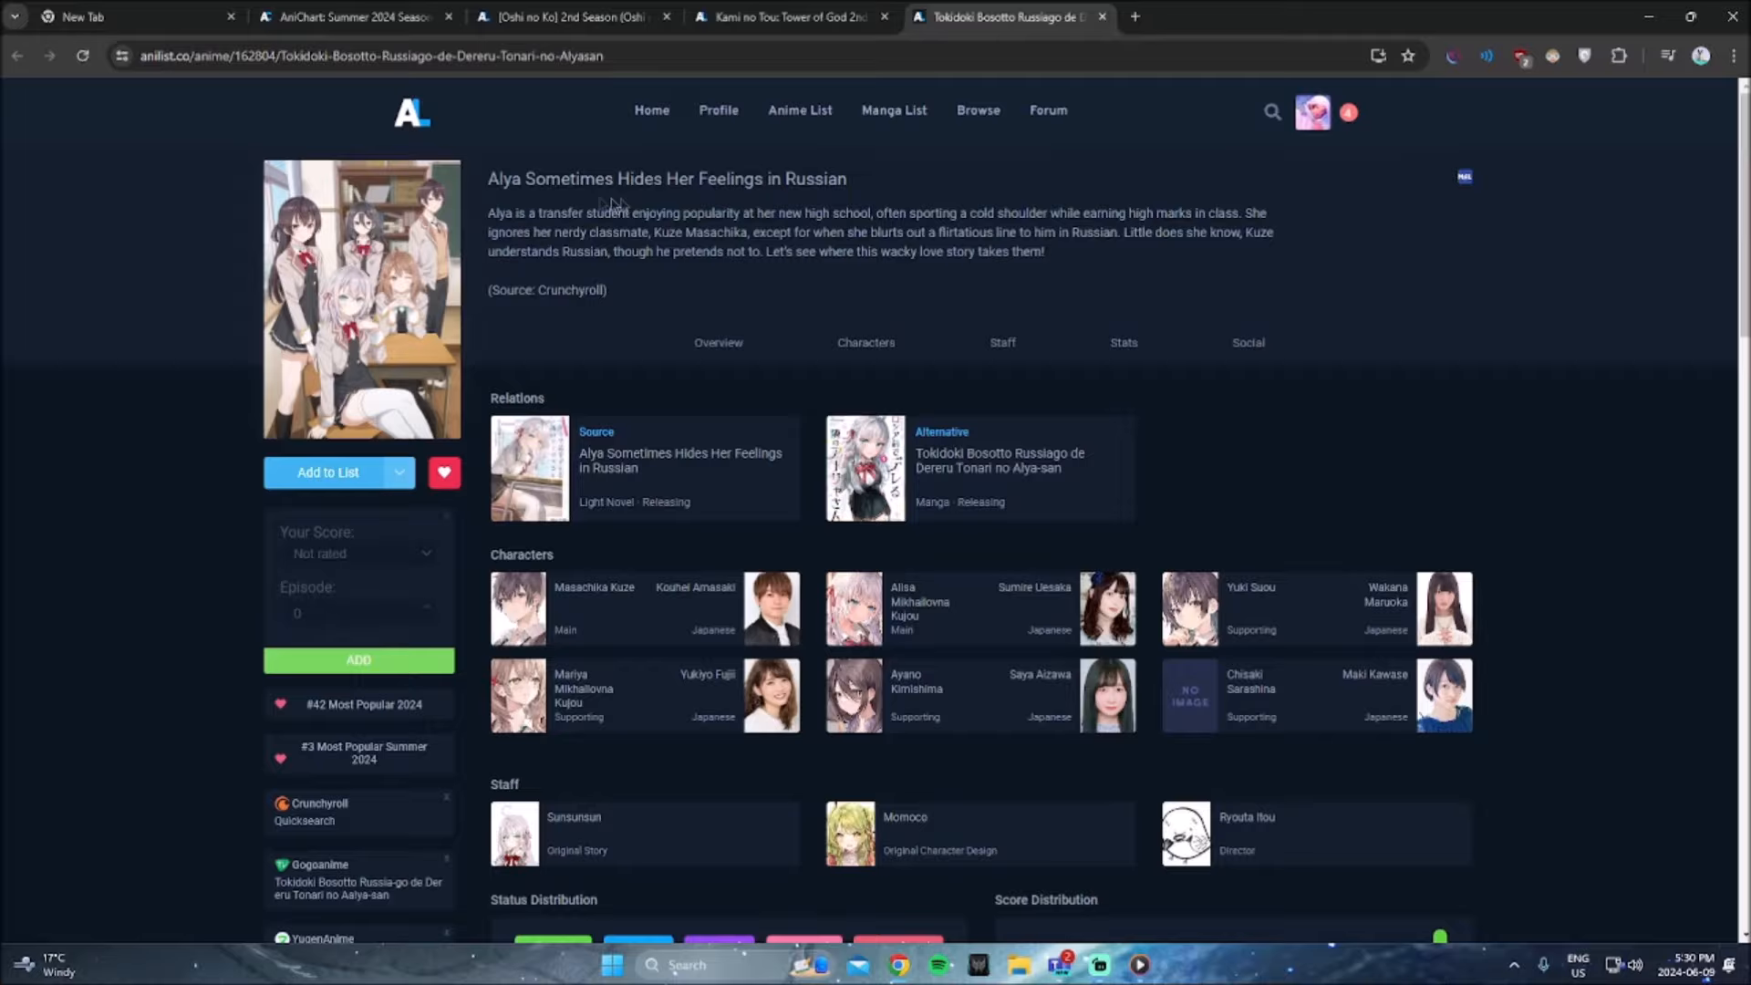
{"action": "scroll", "scroll_direction": "down", "scroll_amount": 3}
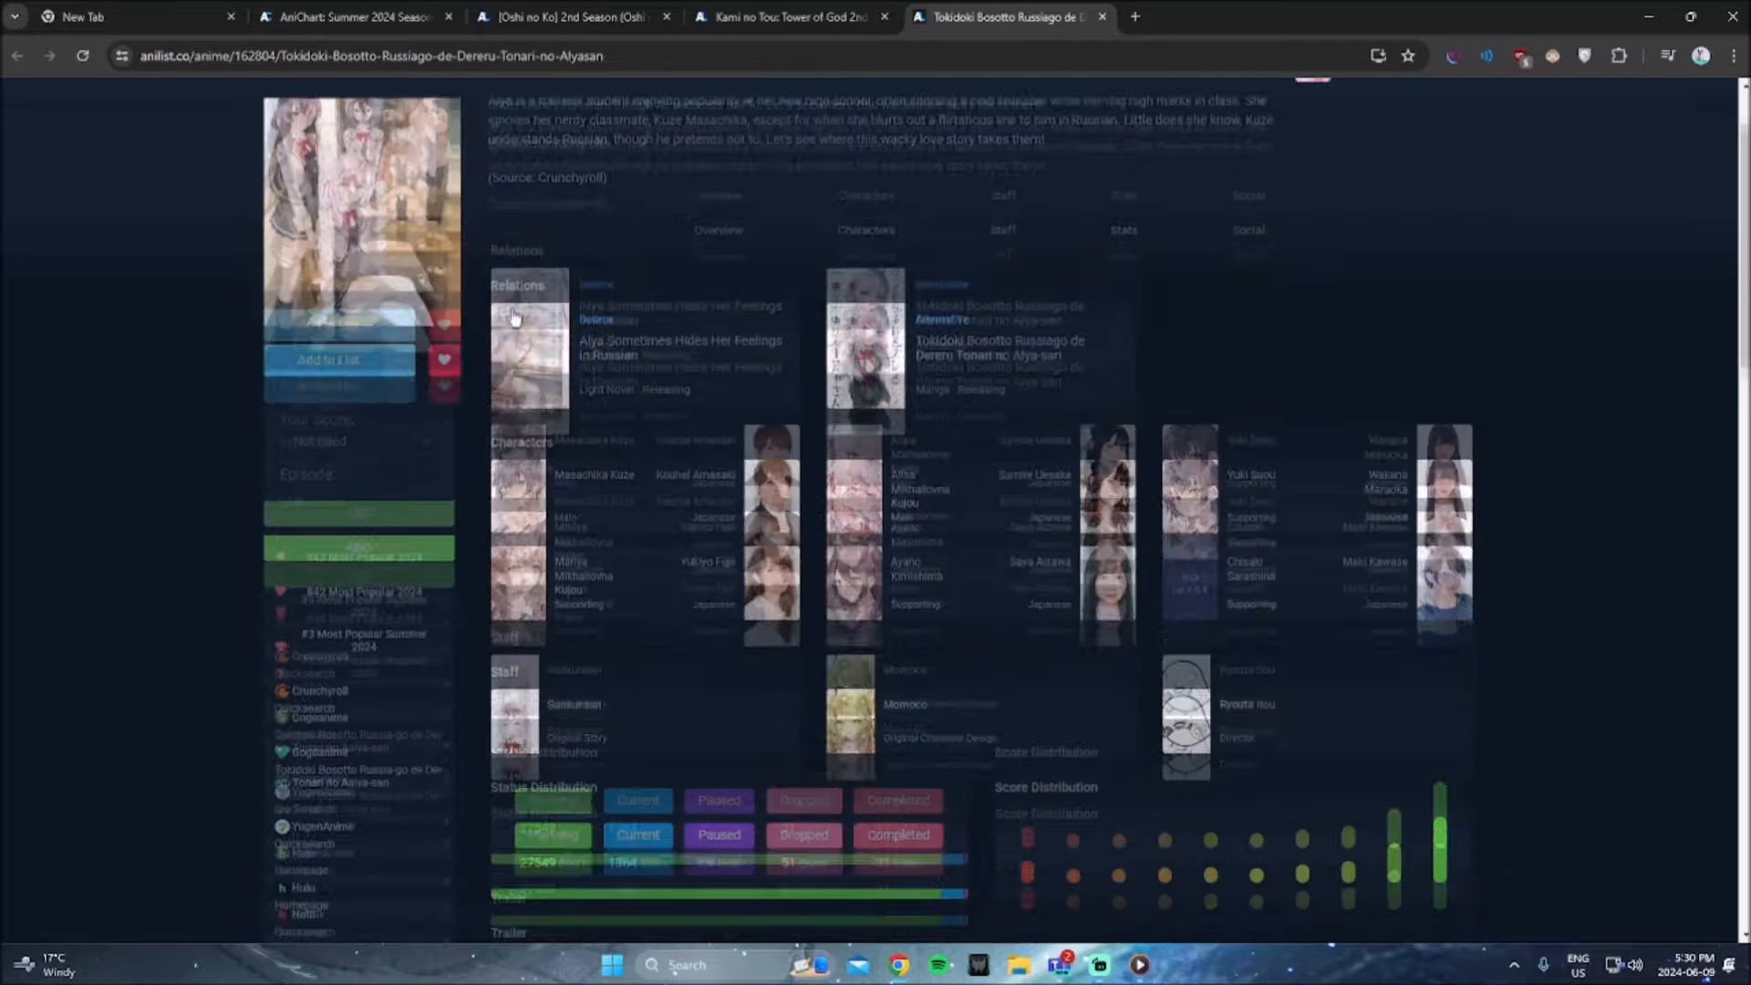
{"action": "scroll", "scroll_direction": "down", "scroll_amount": 3}
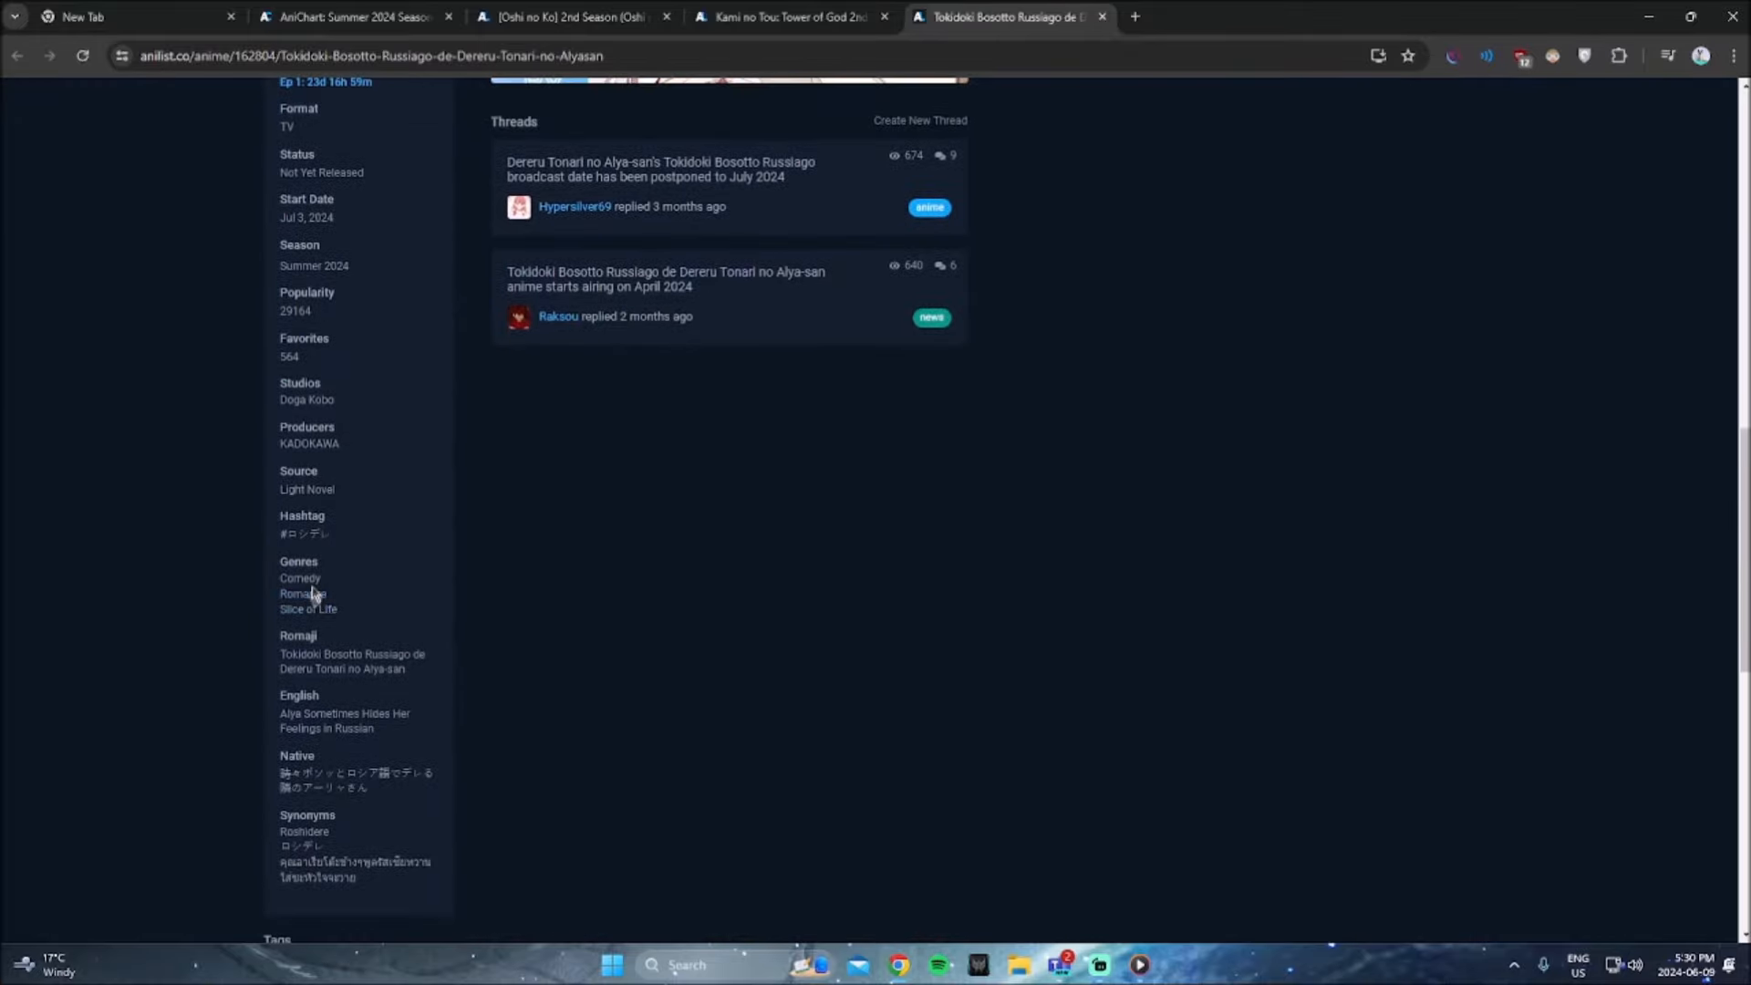
{"action": "mouse_move", "coordinate": [436, 616]}
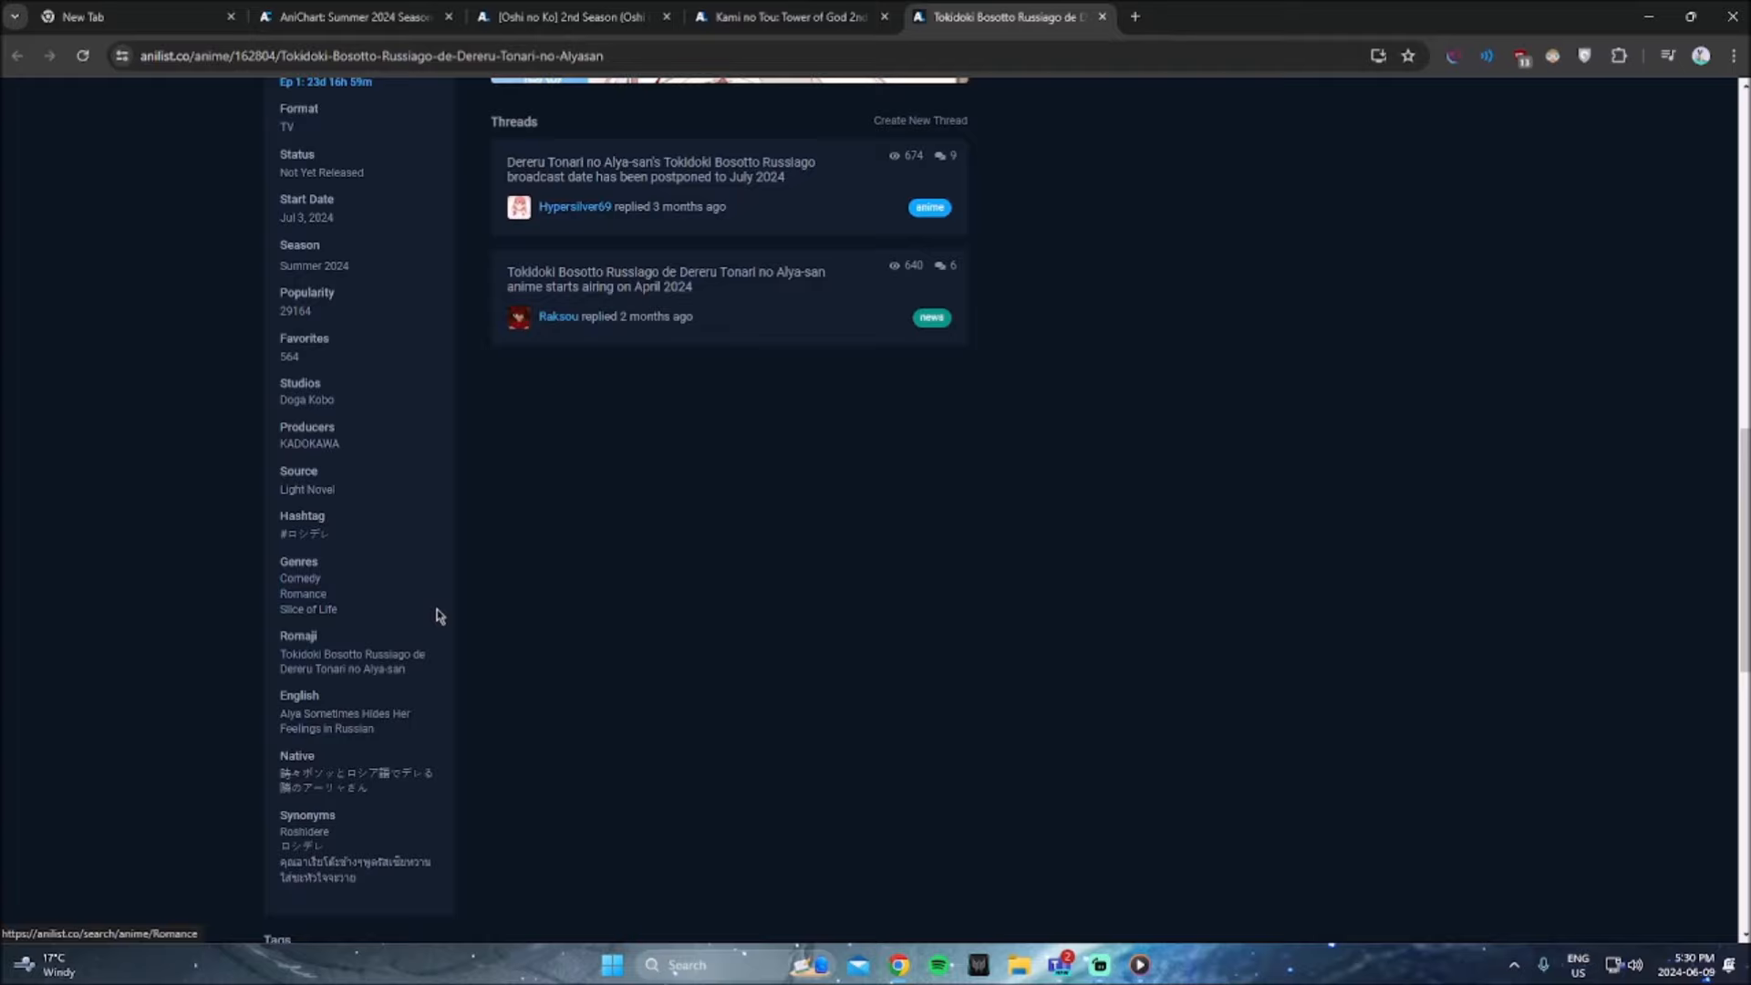
{"action": "scroll", "scroll_direction": "up", "scroll_amount": 3}
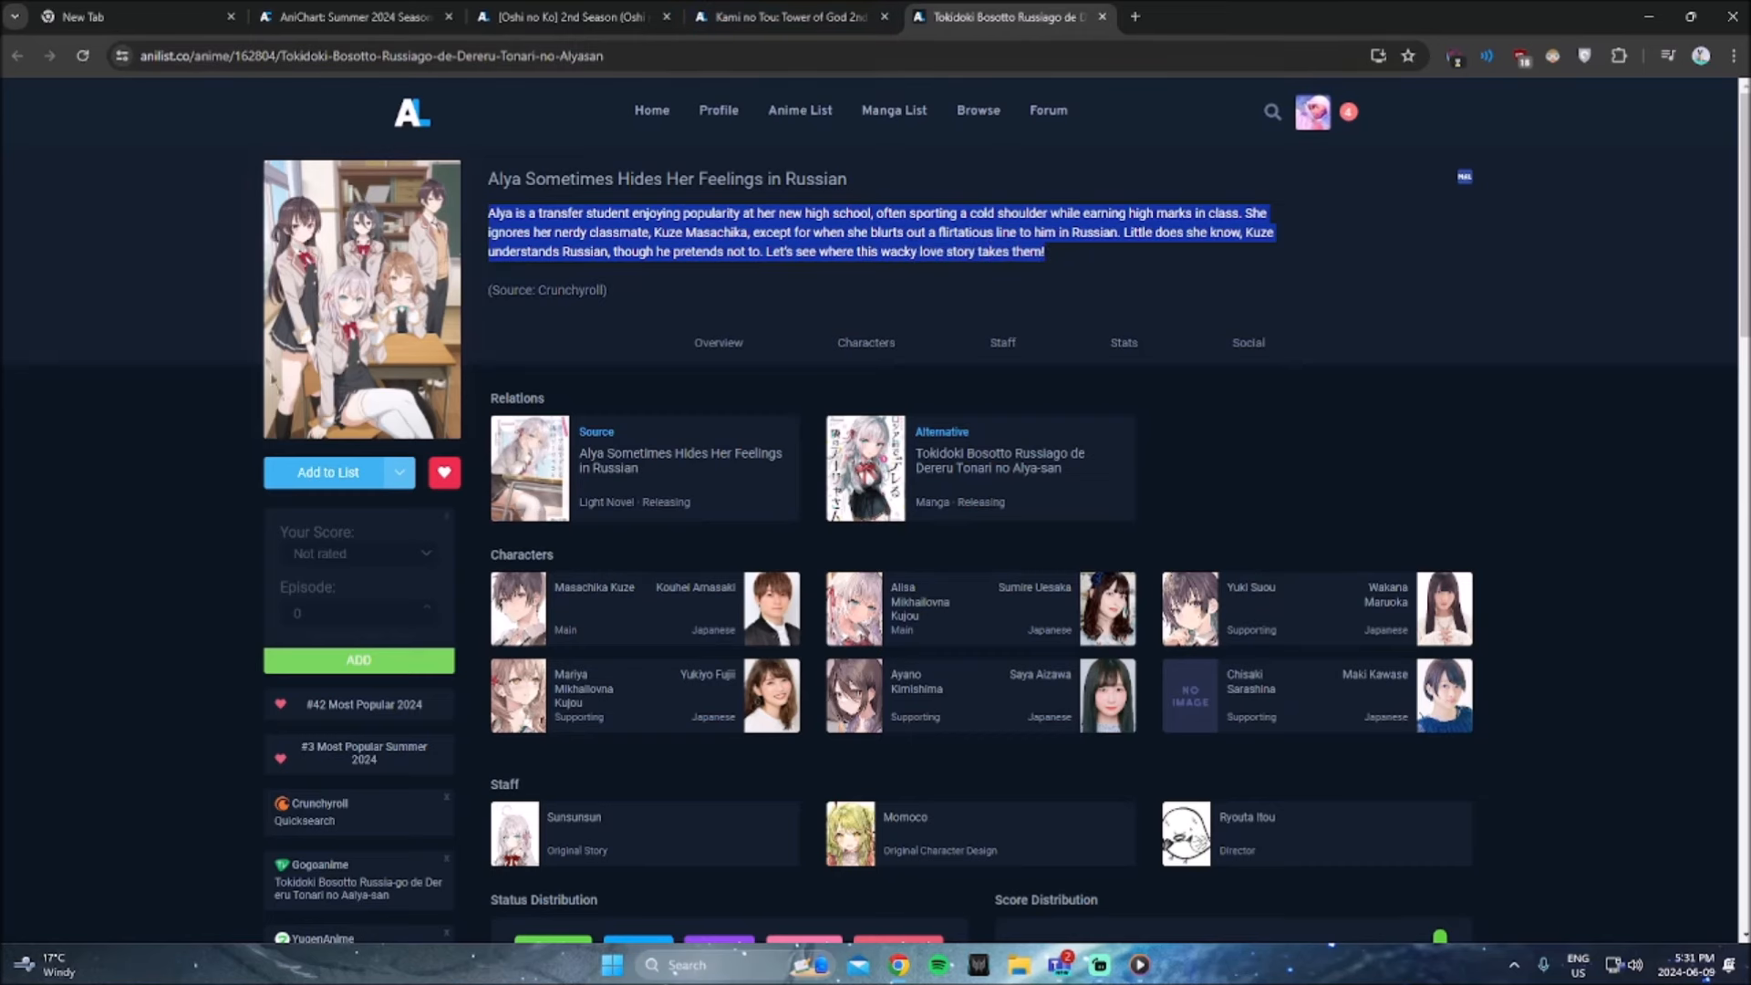
{"action": "left_click", "coordinate": [352, 16]}
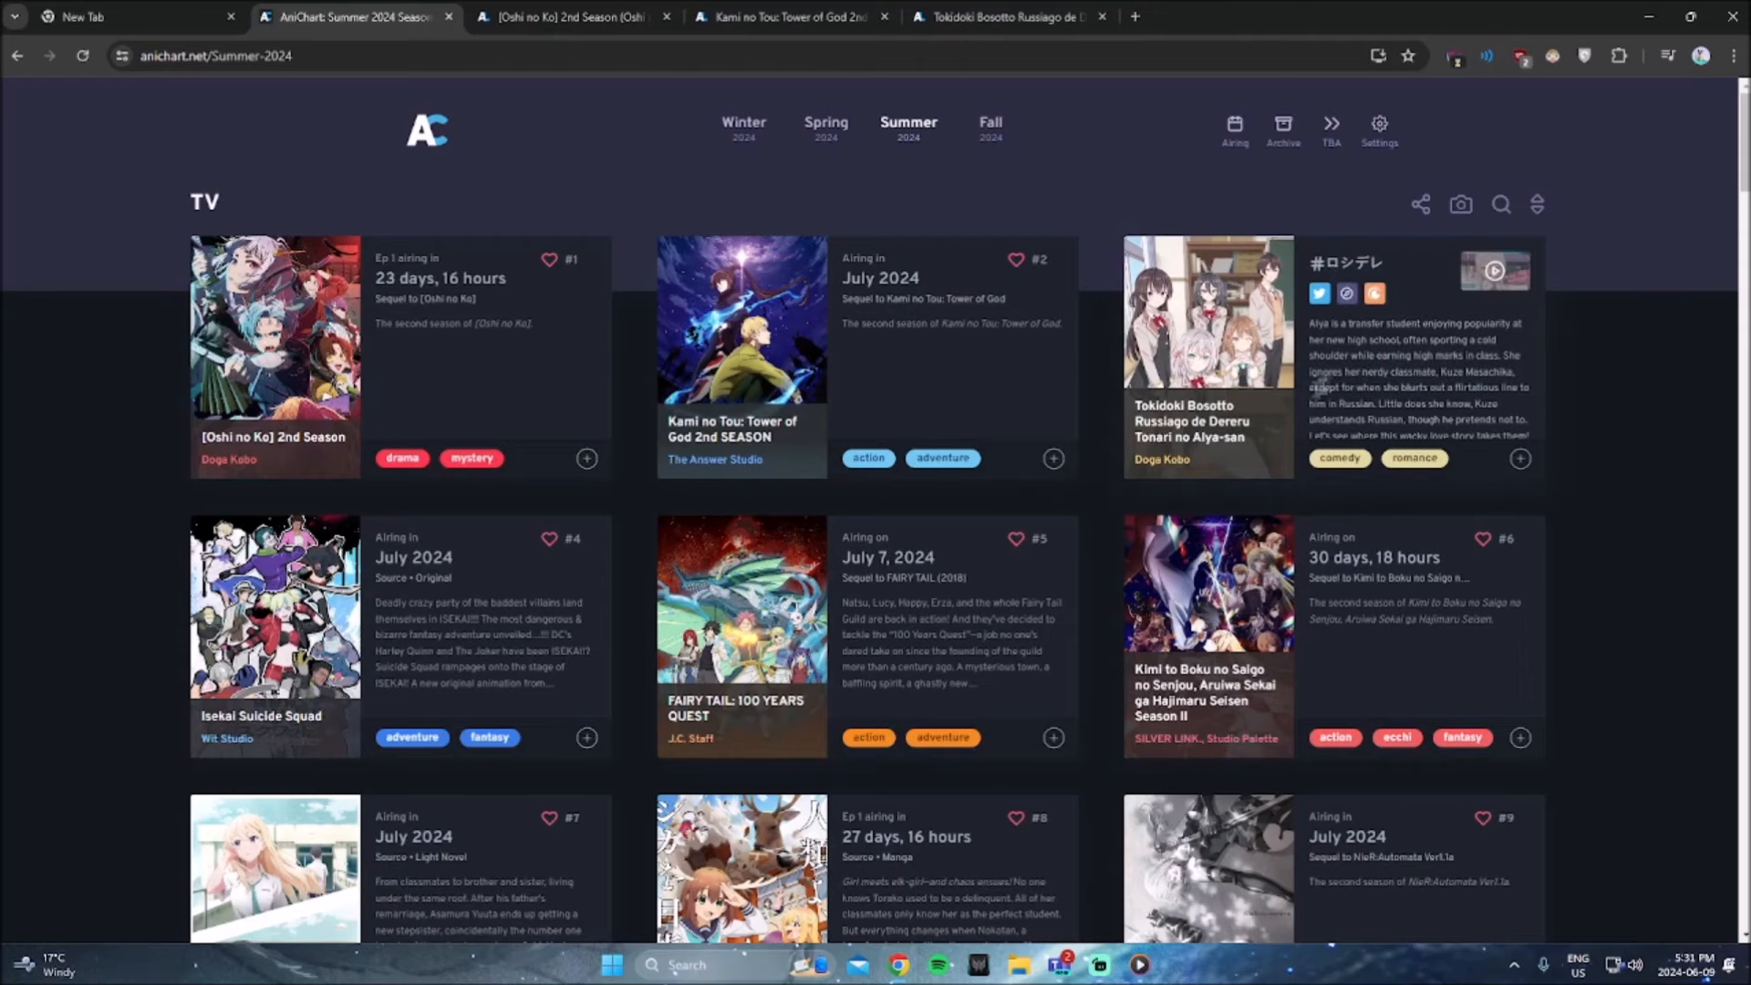
{"action": "mouse_move", "coordinate": [1193, 475]}
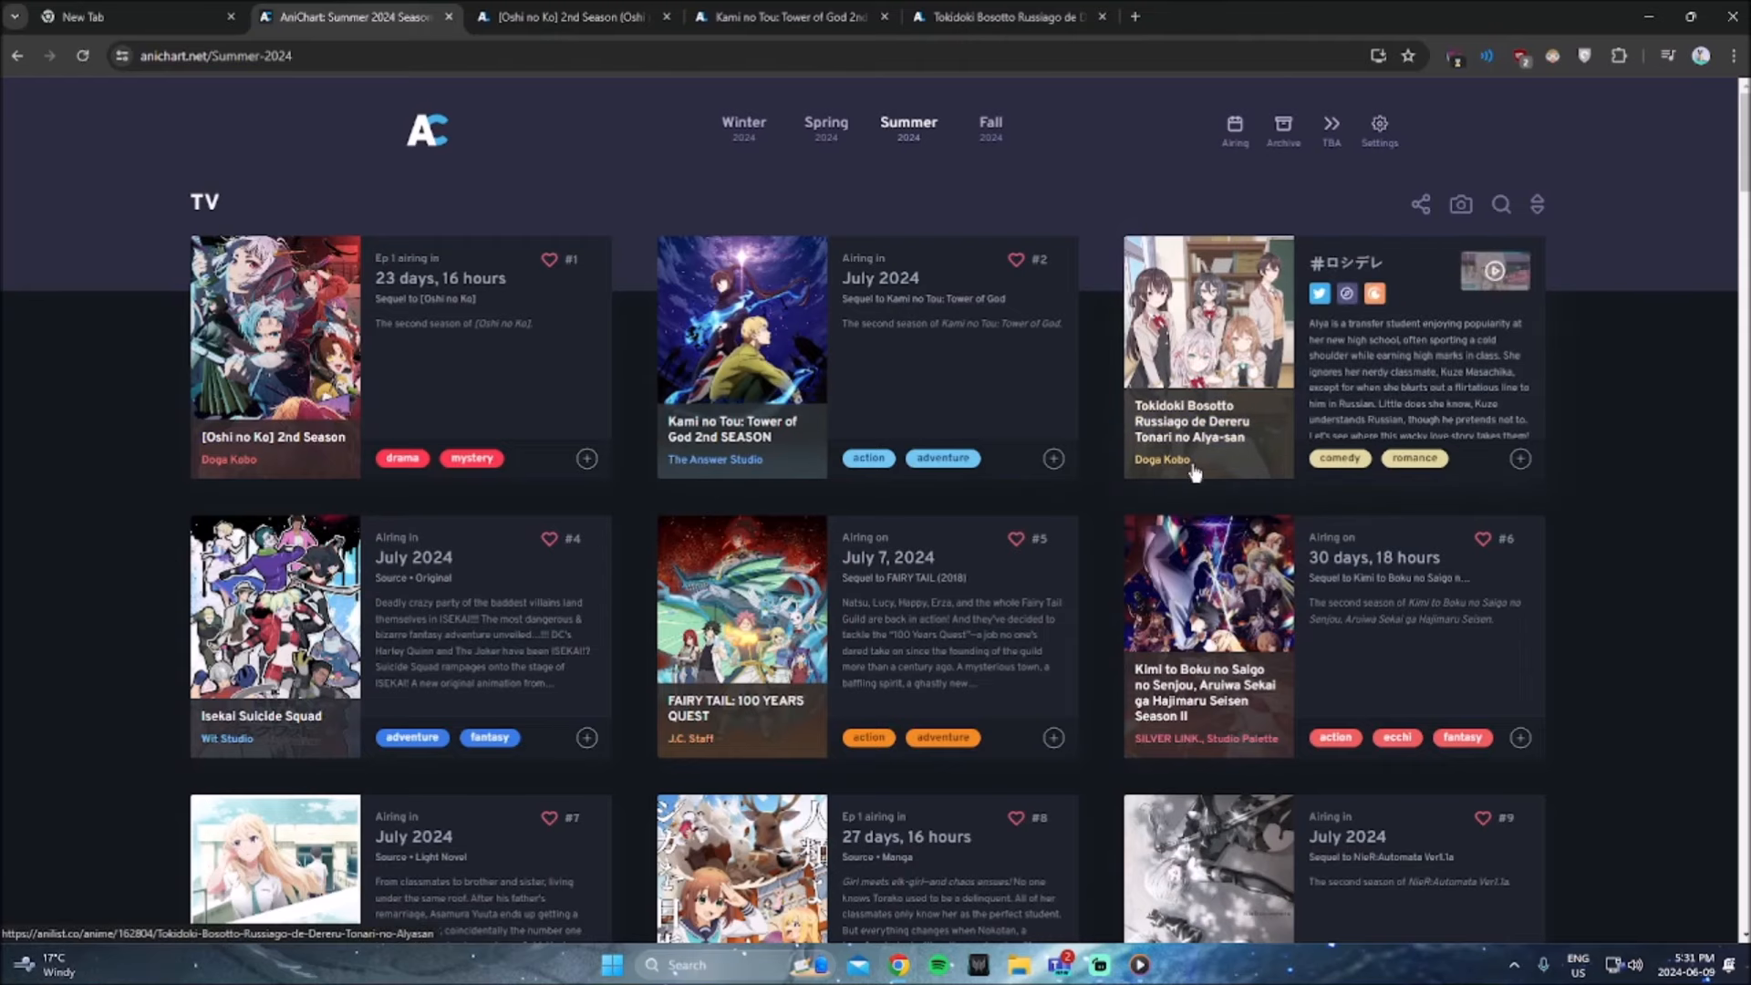
Step: Open Isekai Suicide Squad's page in a new tab and return to the Summer 2024 lineup
{"action": "scroll", "scroll_direction": "down", "scroll_amount": 3}
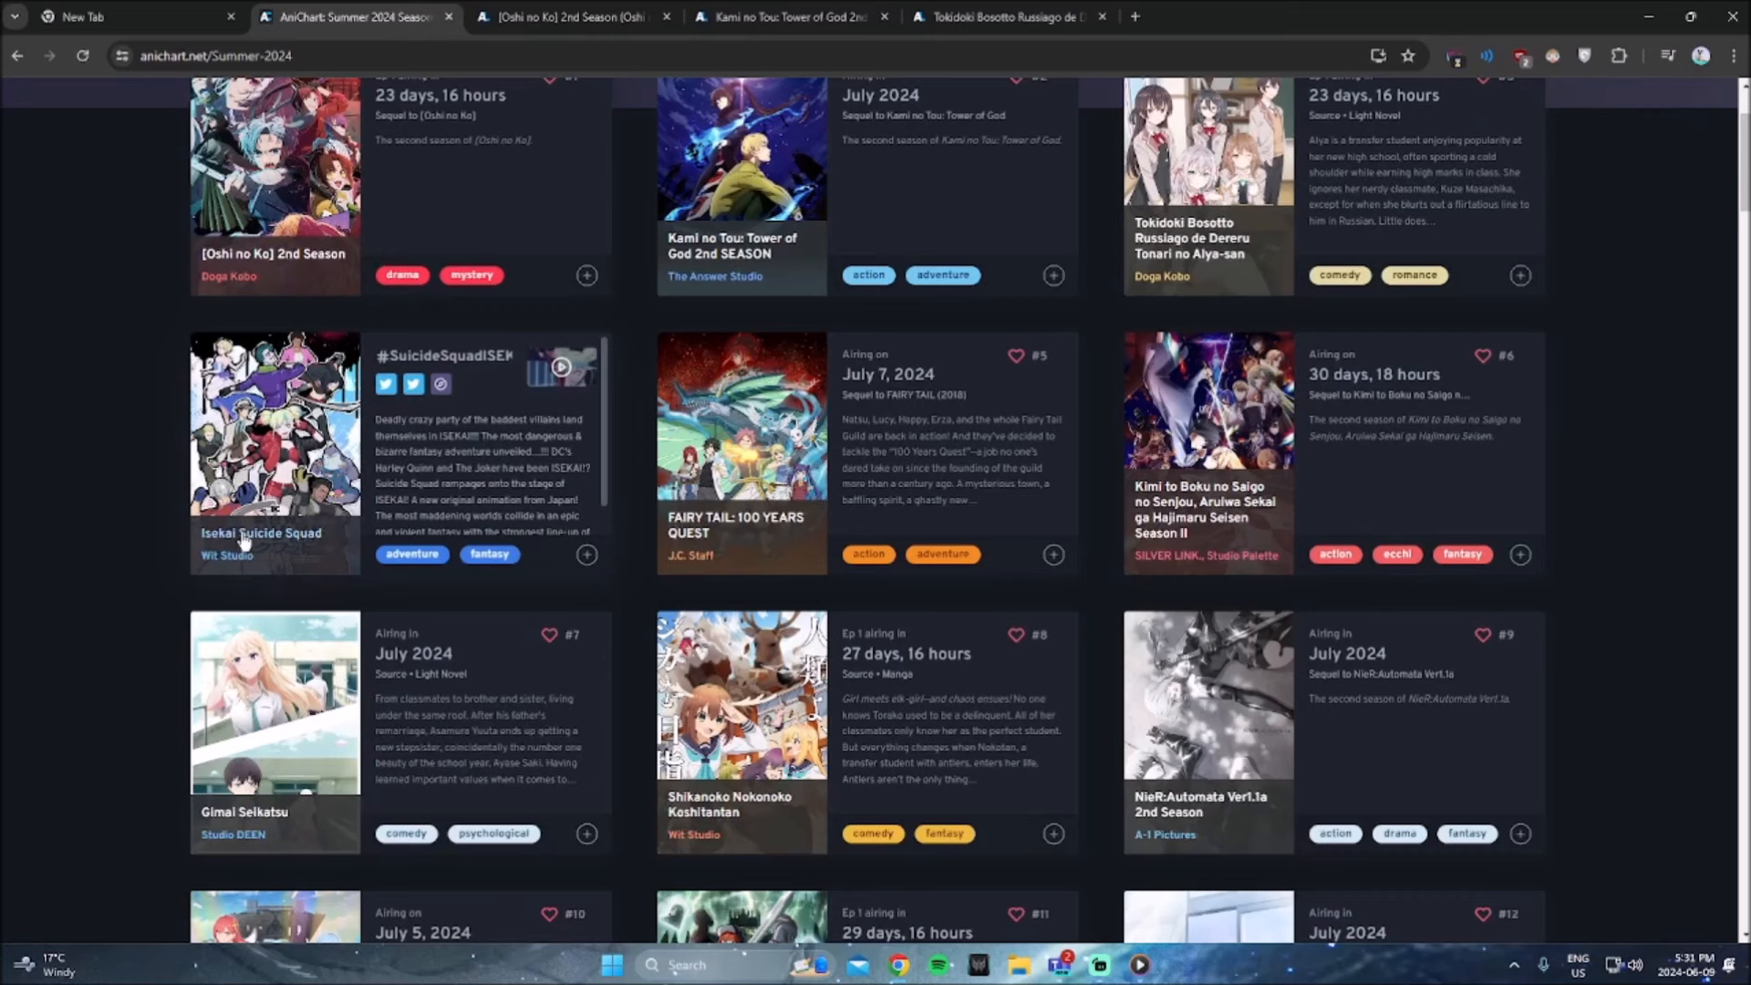
{"action": "left_click", "coordinate": [273, 532]}
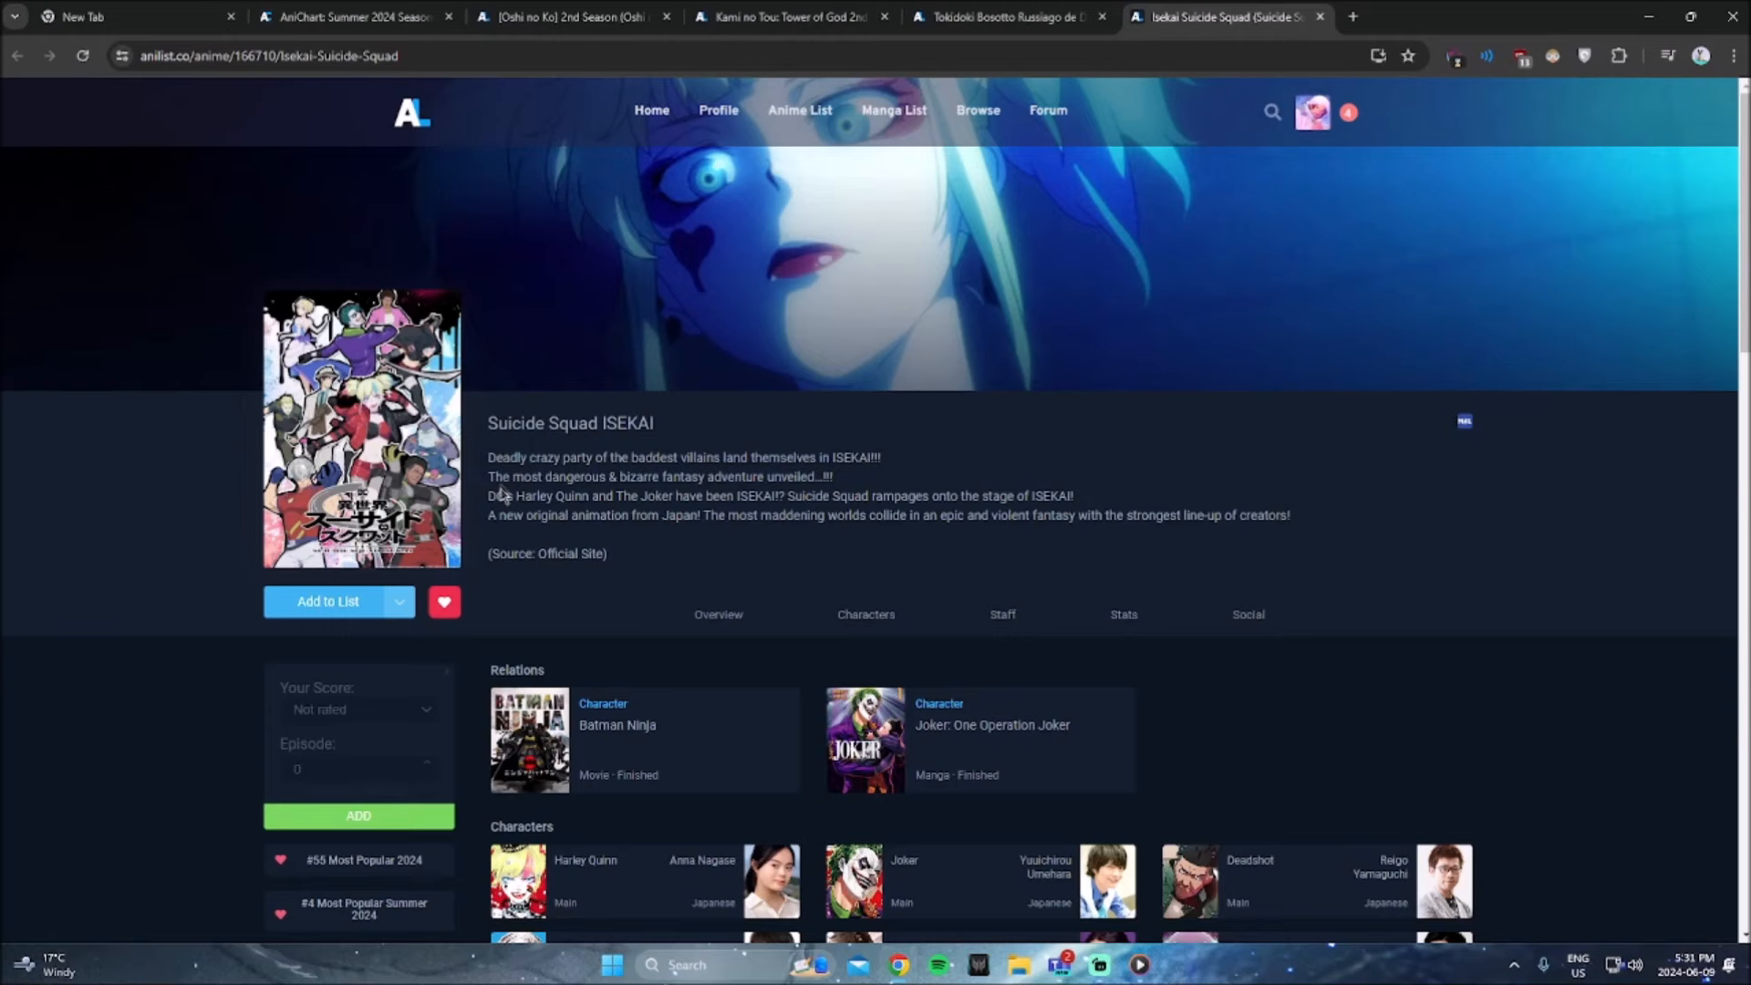
{"action": "left_click", "coordinate": [352, 15]}
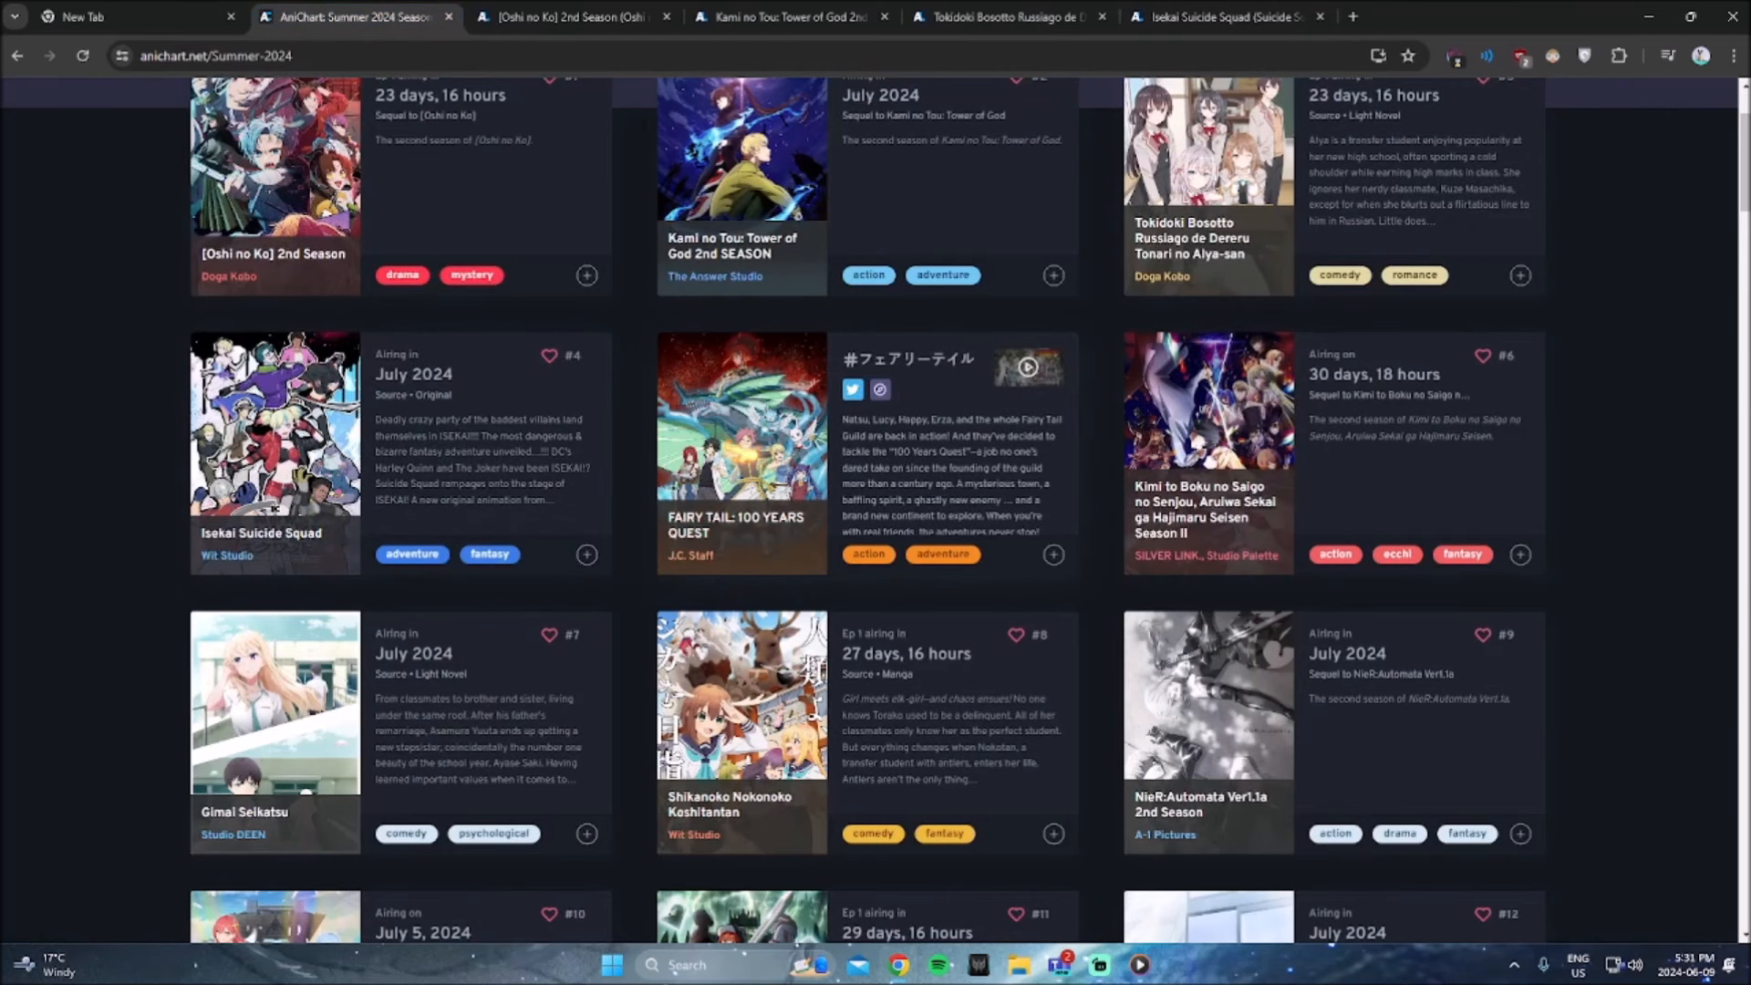
Step: Scroll through the FAIRY TAIL: 100 YEARS QUEST page, then return to the Summer 2024 lineup
{"action": "scroll", "scroll_direction": "up", "scroll_amount": 3}
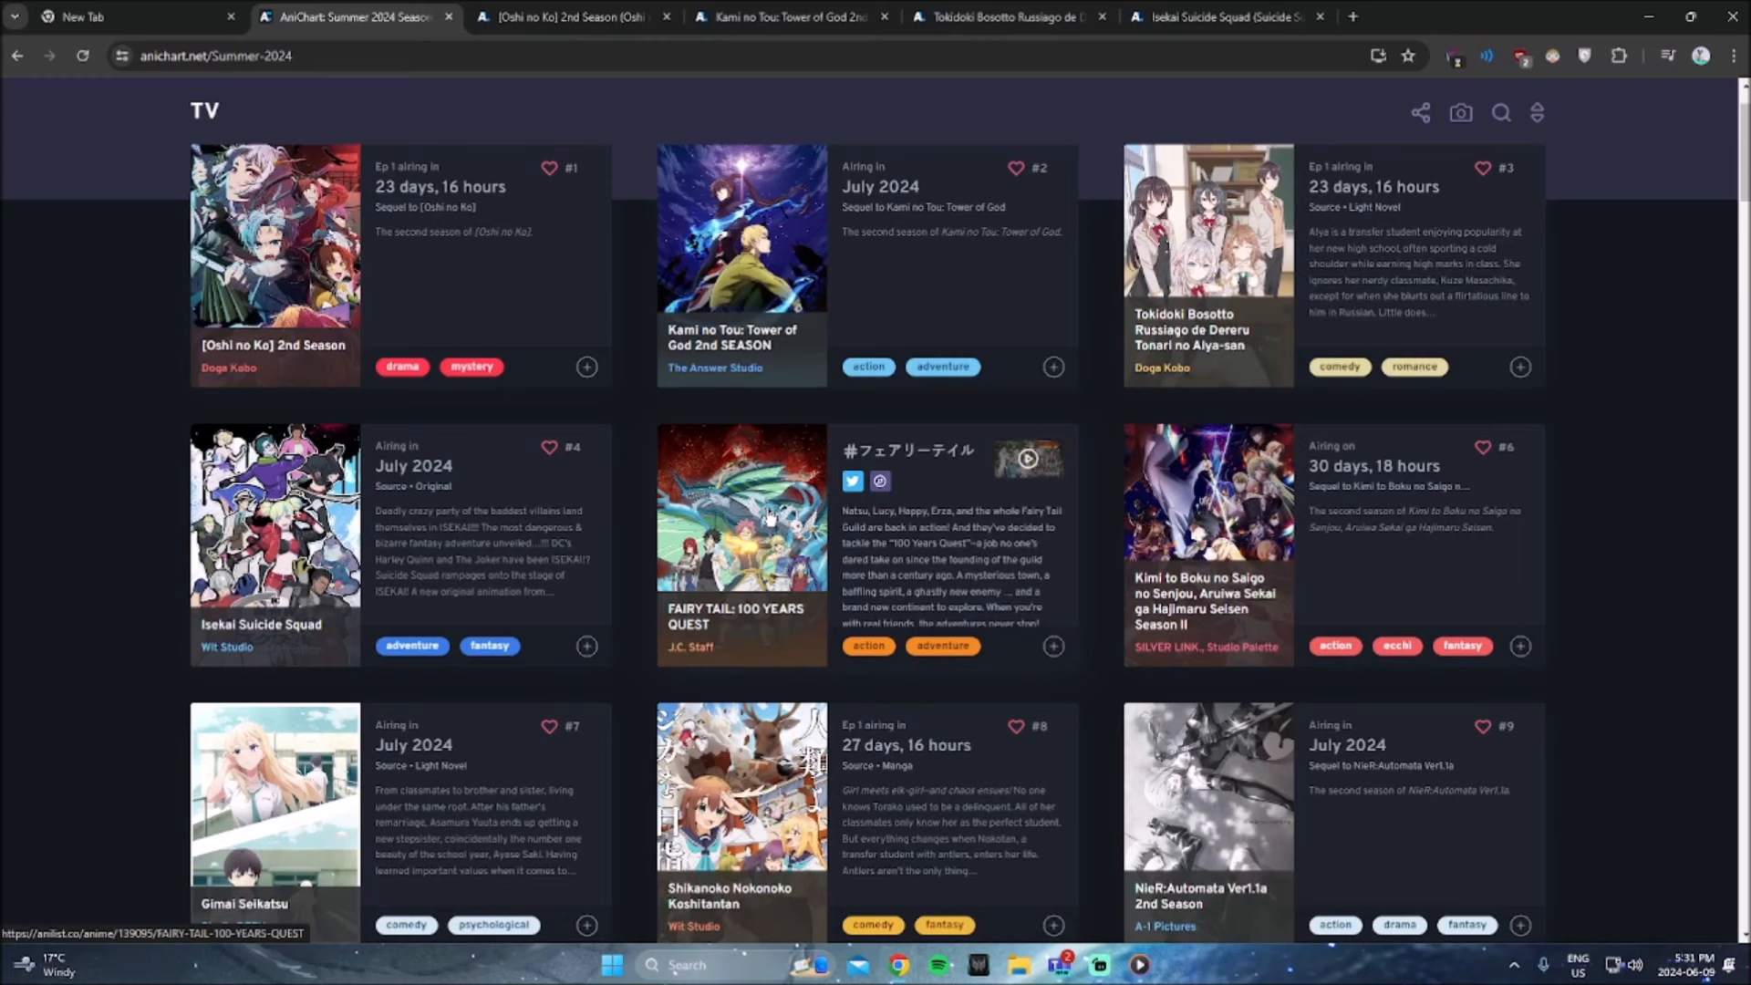
{"action": "mouse_move", "coordinate": [746, 606]}
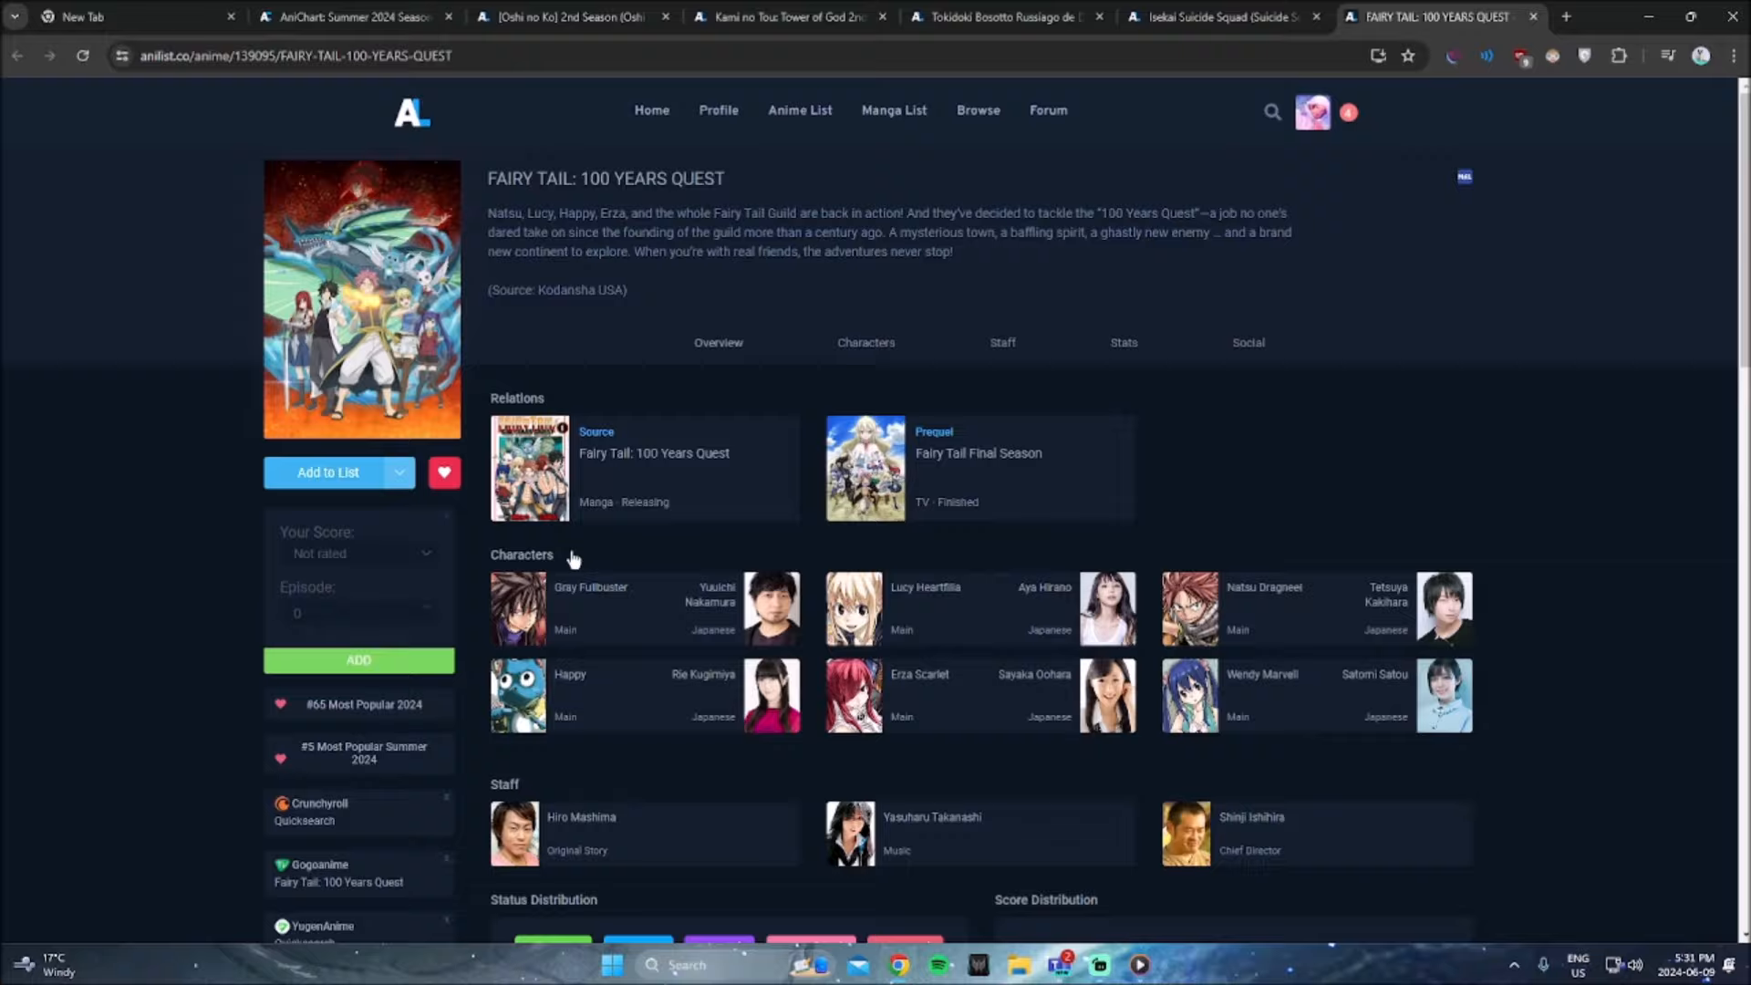
{"action": "scroll", "scroll_direction": "down", "scroll_amount": 3}
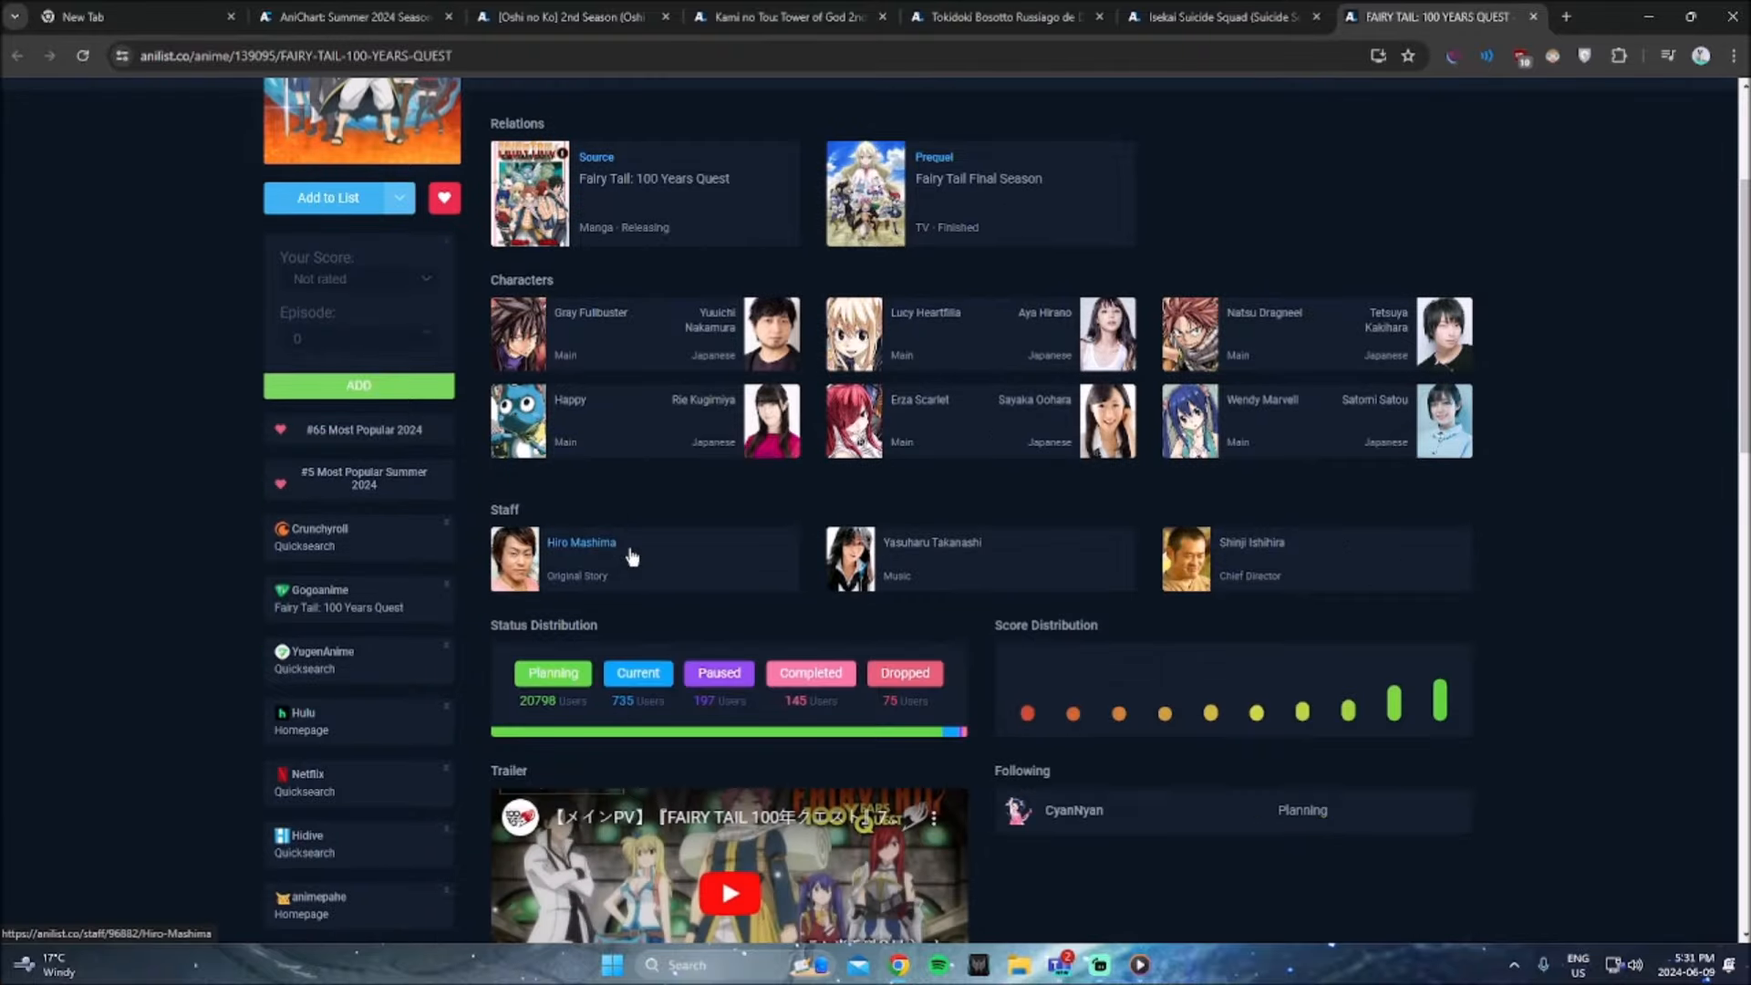
{"action": "scroll", "scroll_direction": "down", "scroll_amount": 3}
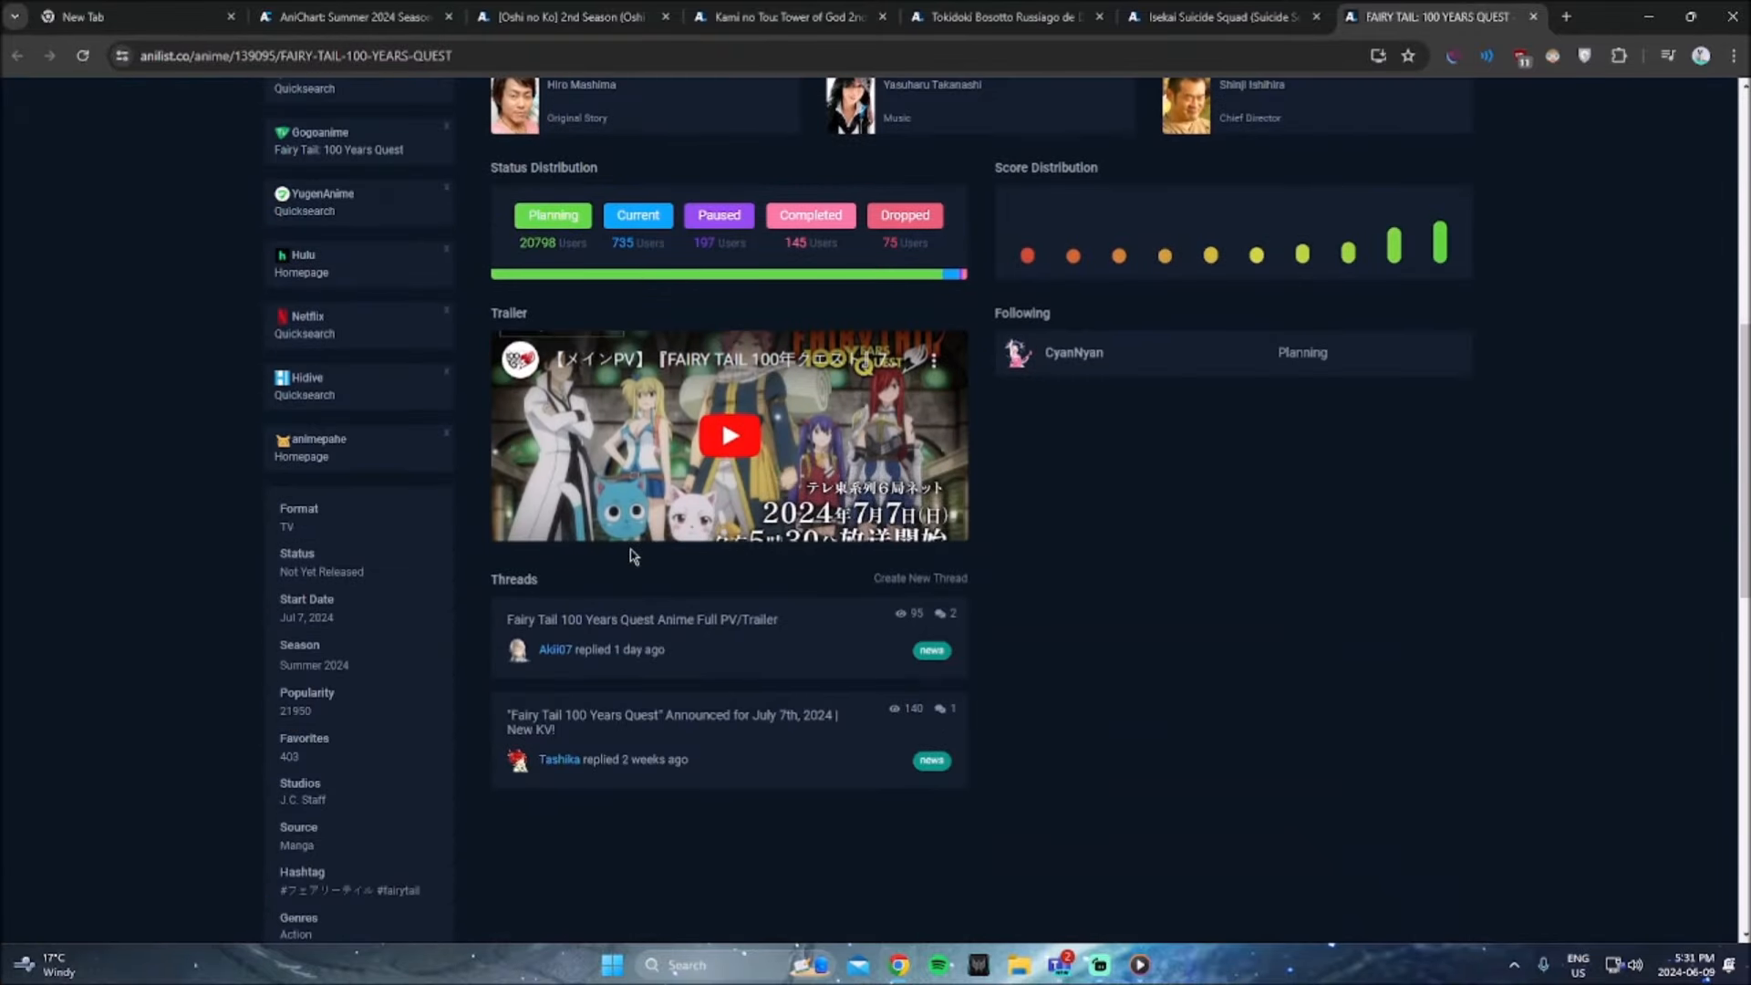
{"action": "scroll", "scroll_direction": "down", "scroll_amount": 3}
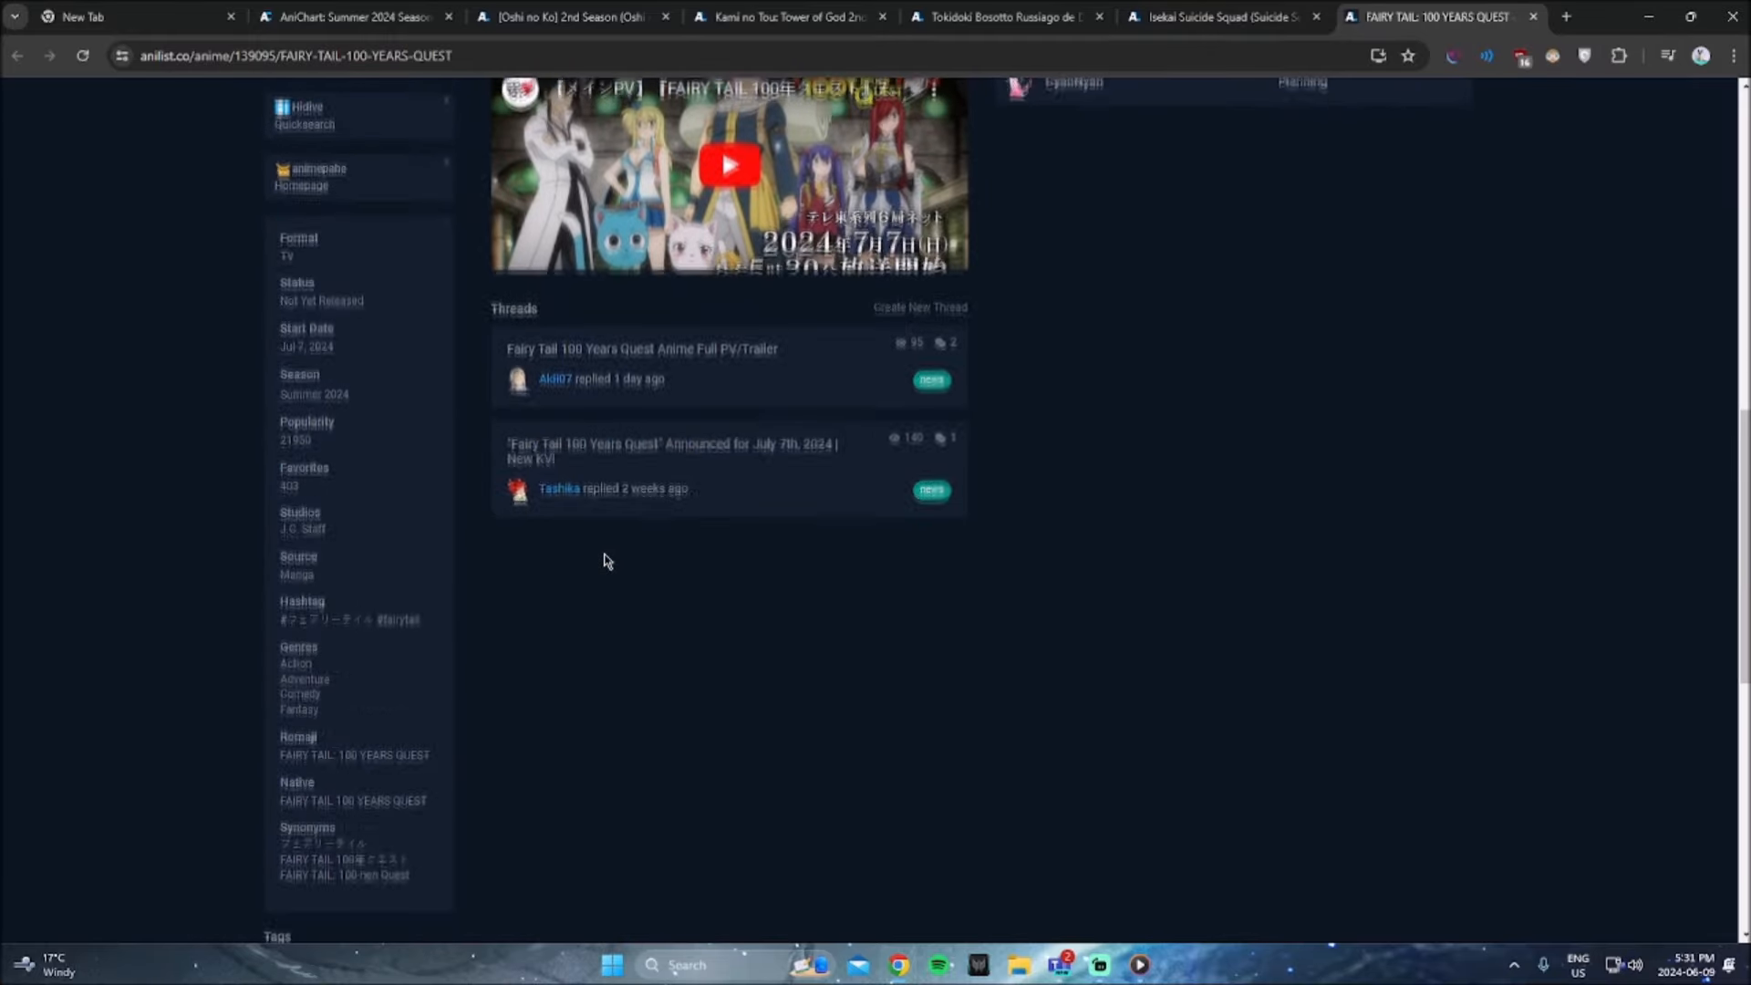
{"action": "scroll", "scroll_direction": "up", "scroll_amount": 3}
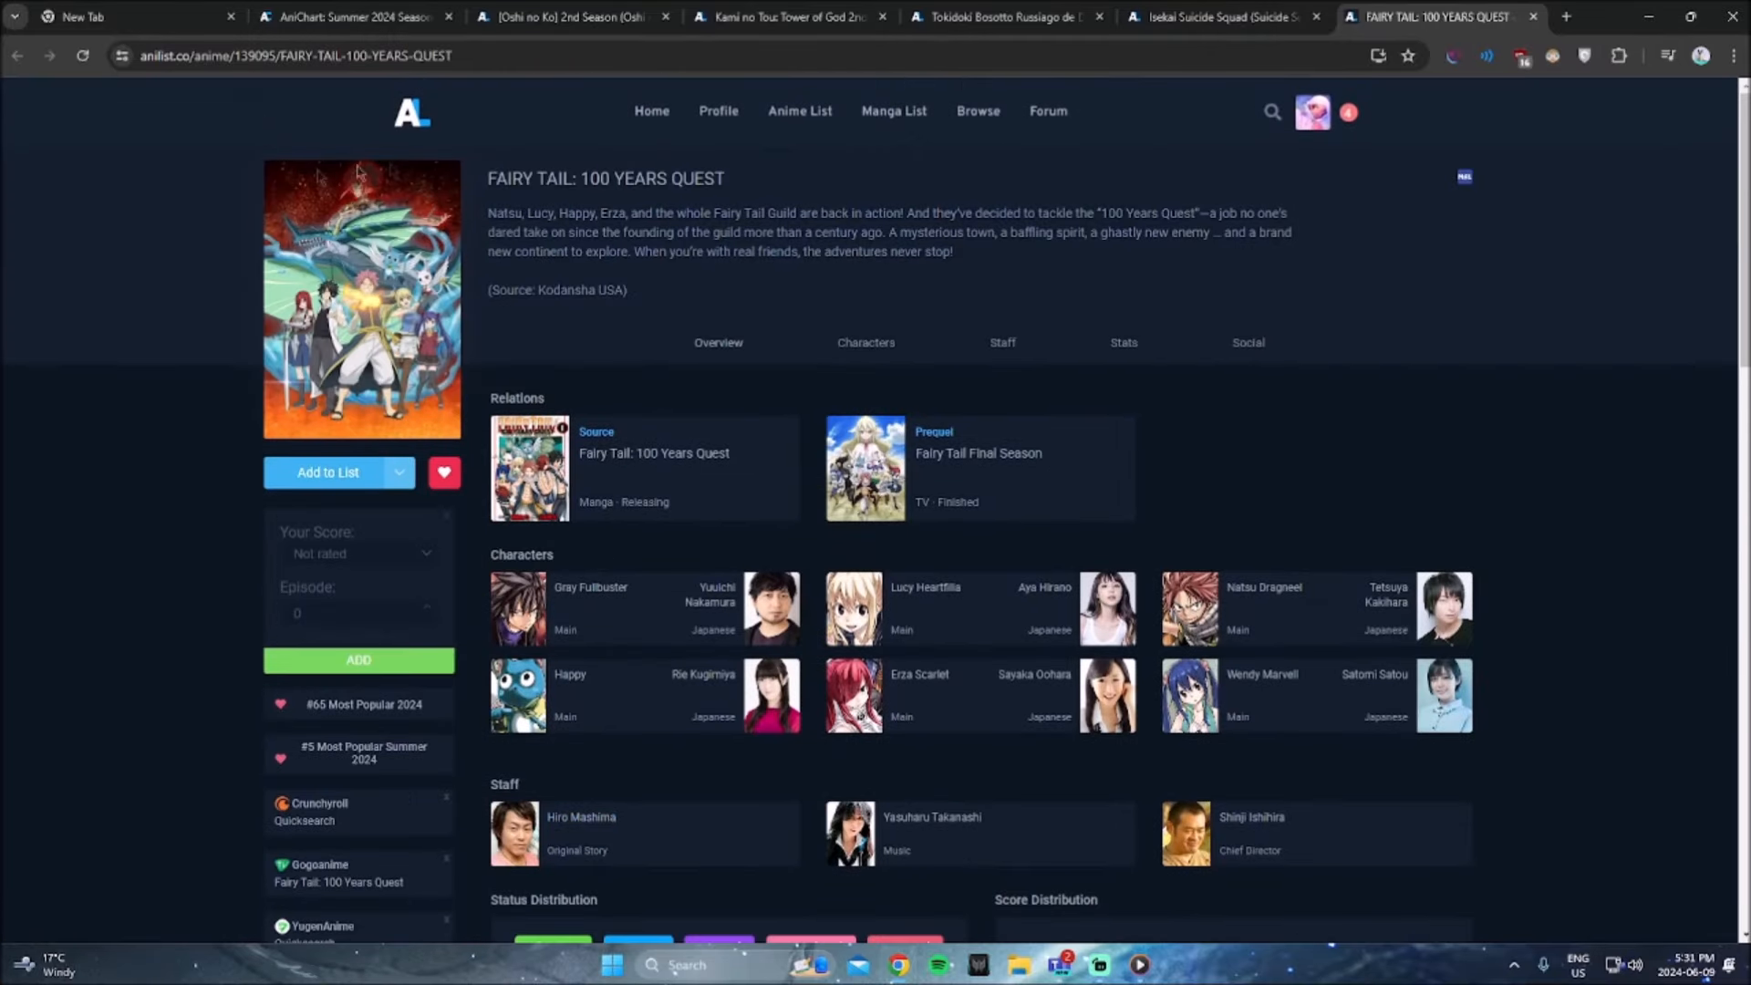
{"action": "left_click", "coordinate": [352, 16]}
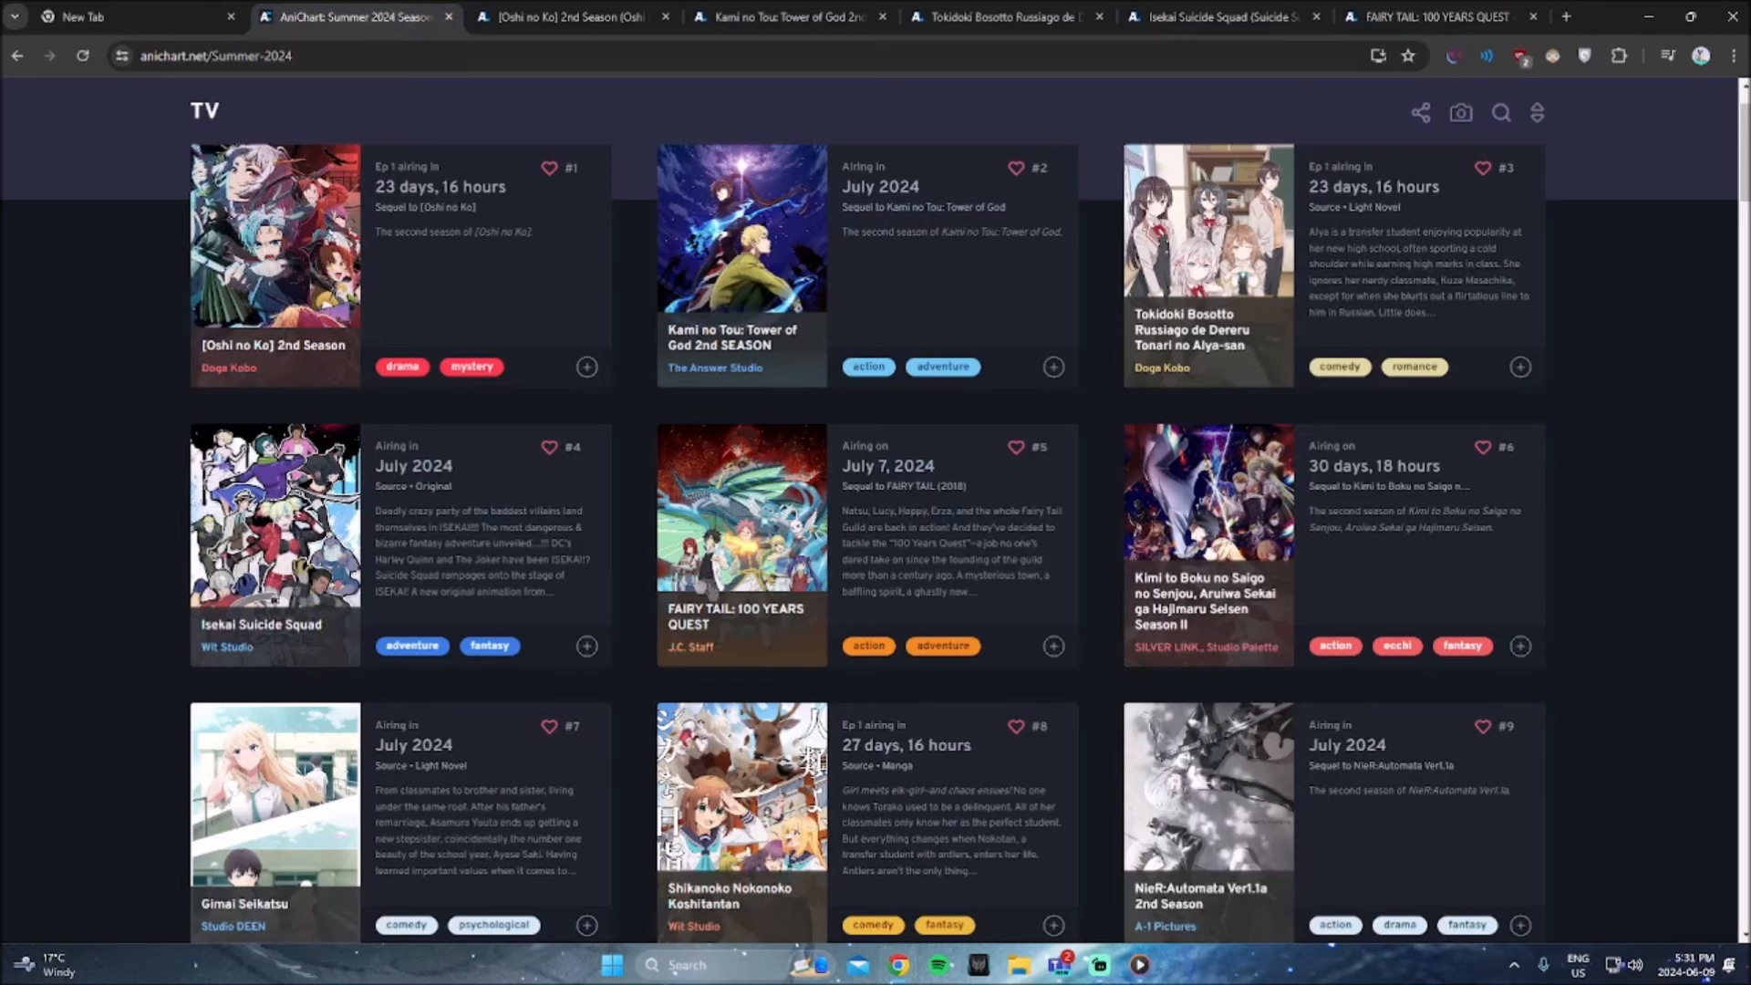
{"action": "mouse_move", "coordinate": [742, 657]}
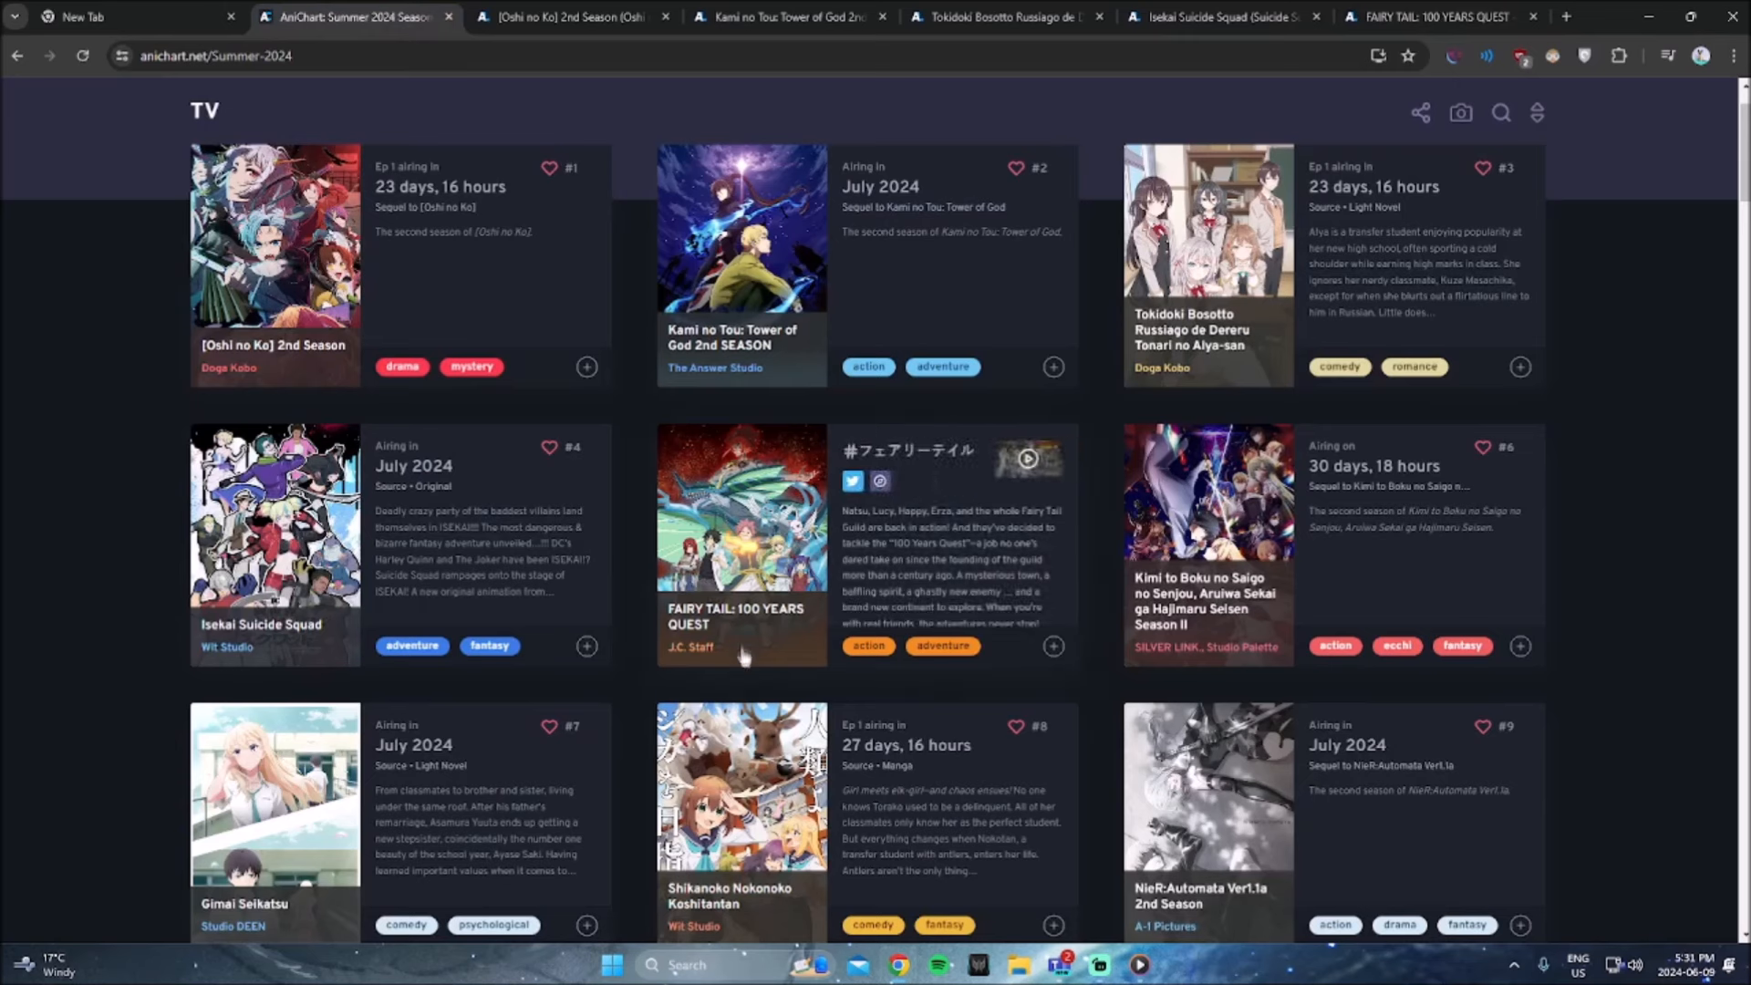
{"action": "mouse_move", "coordinate": [763, 622]}
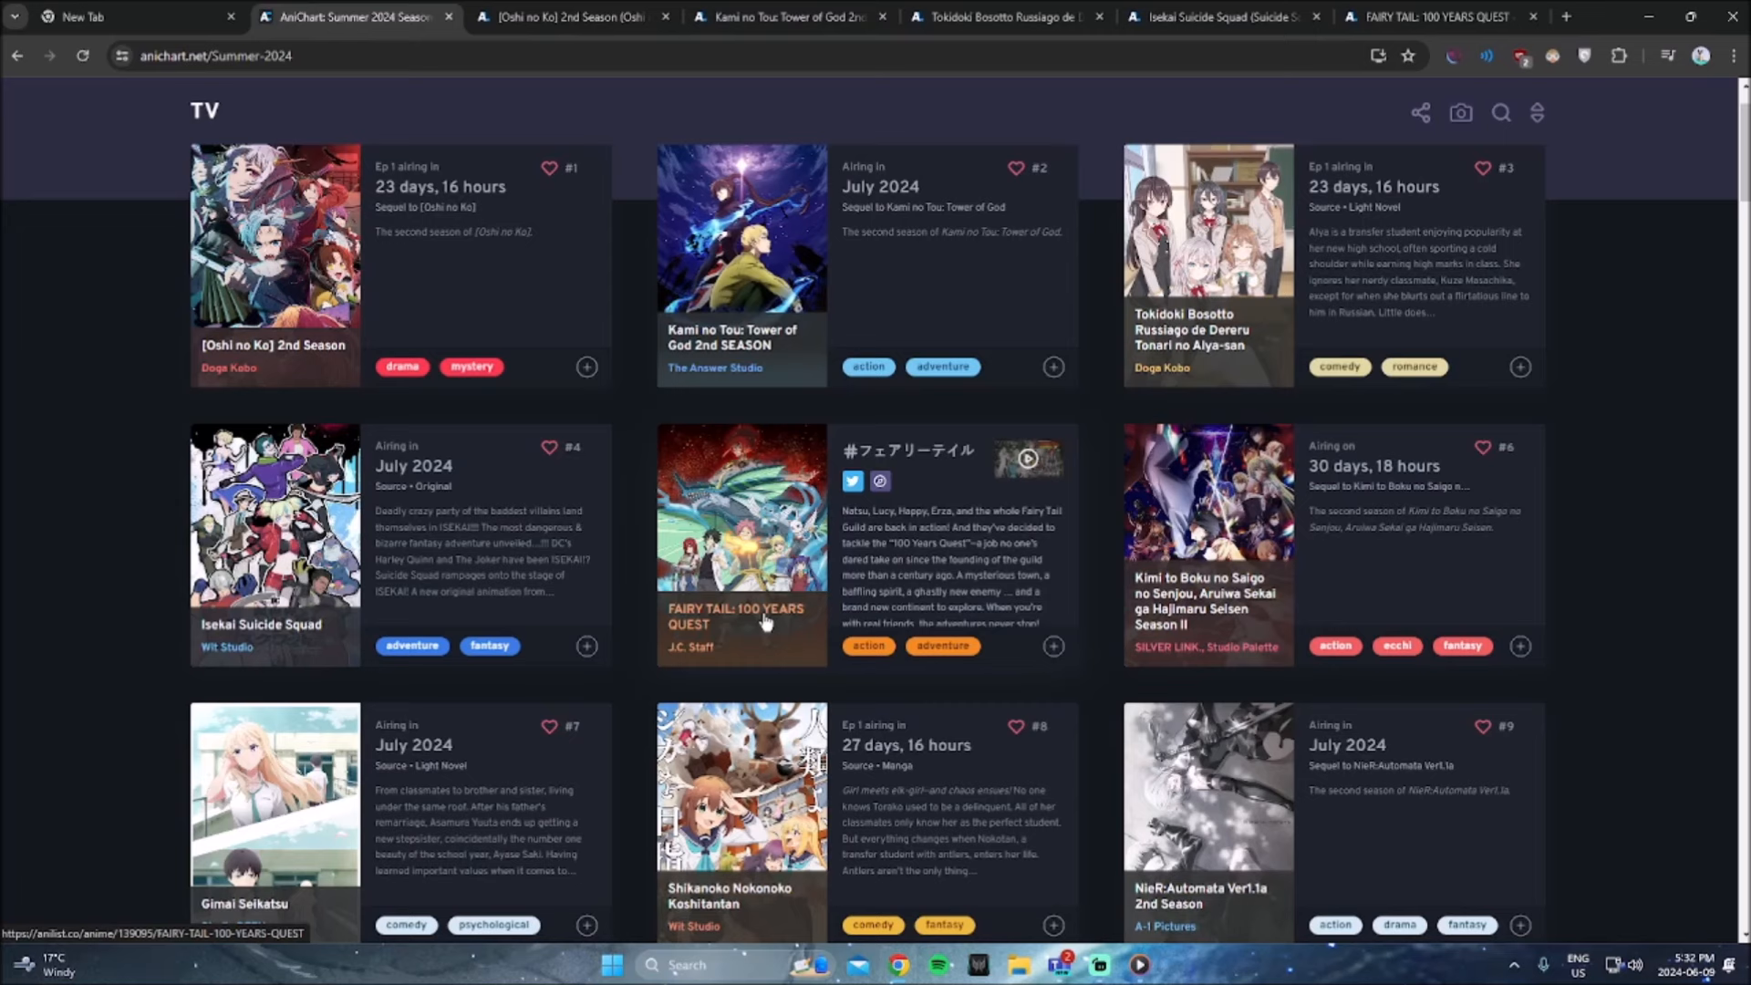
{"action": "mouse_move", "coordinate": [710, 660]}
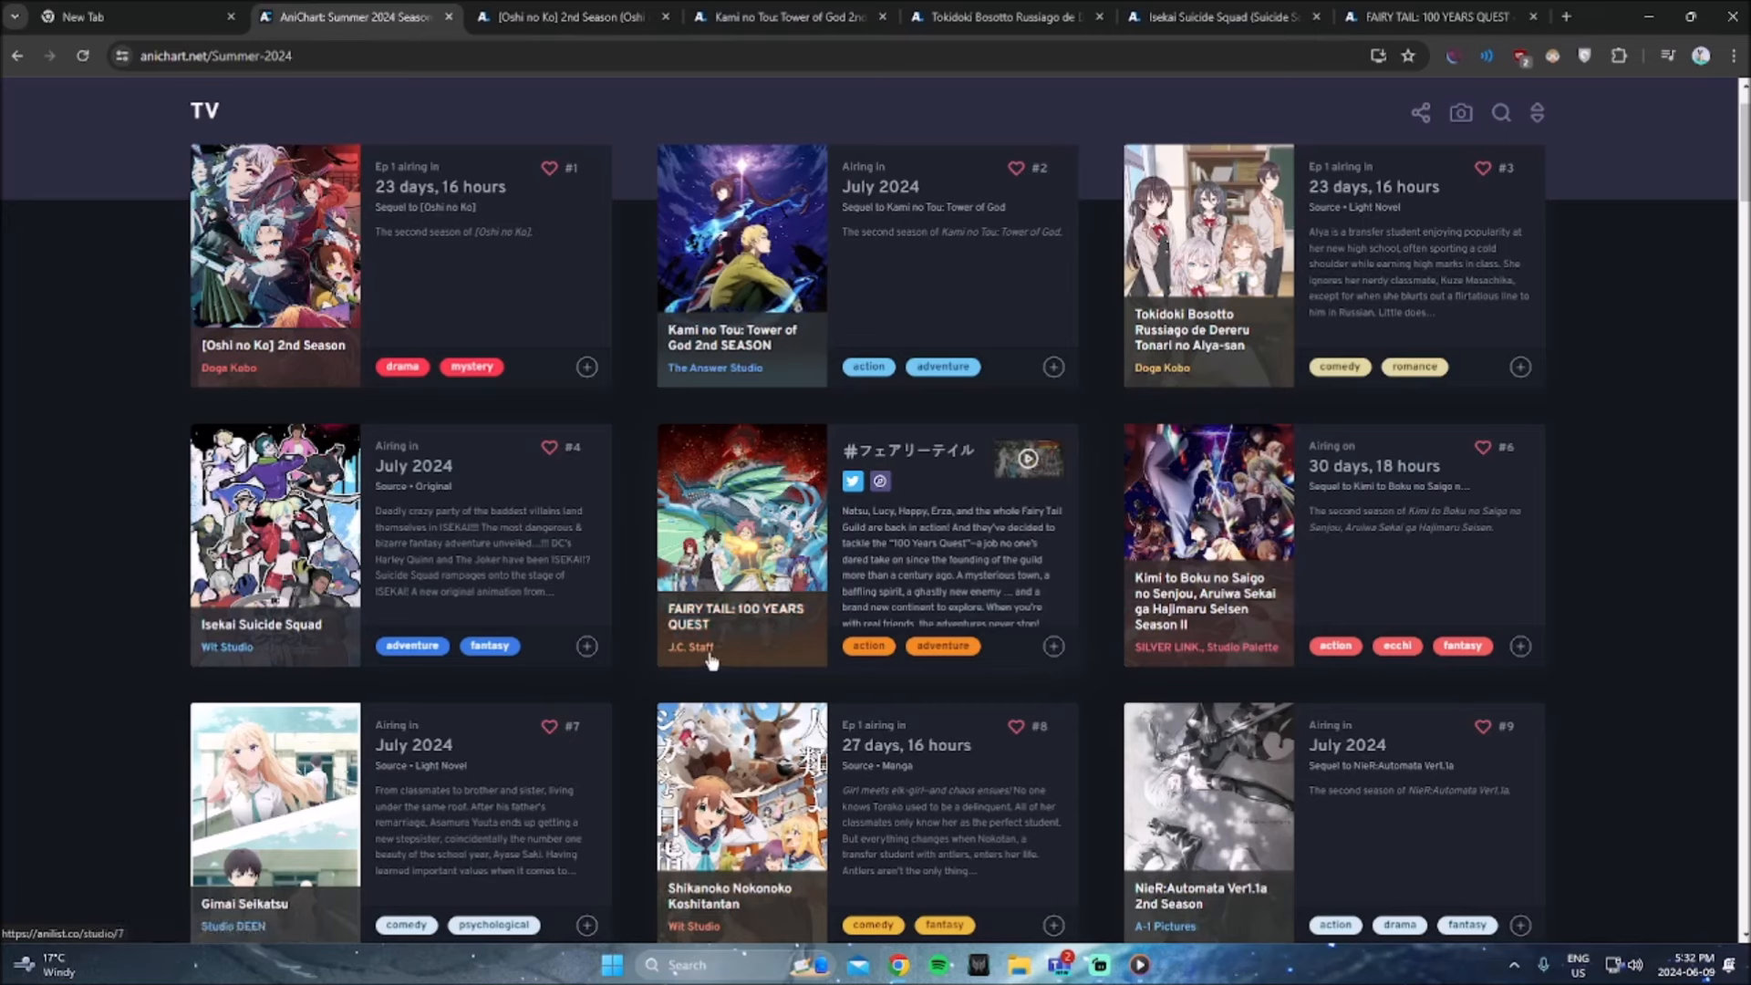
{"action": "mouse_move", "coordinate": [1223, 588]}
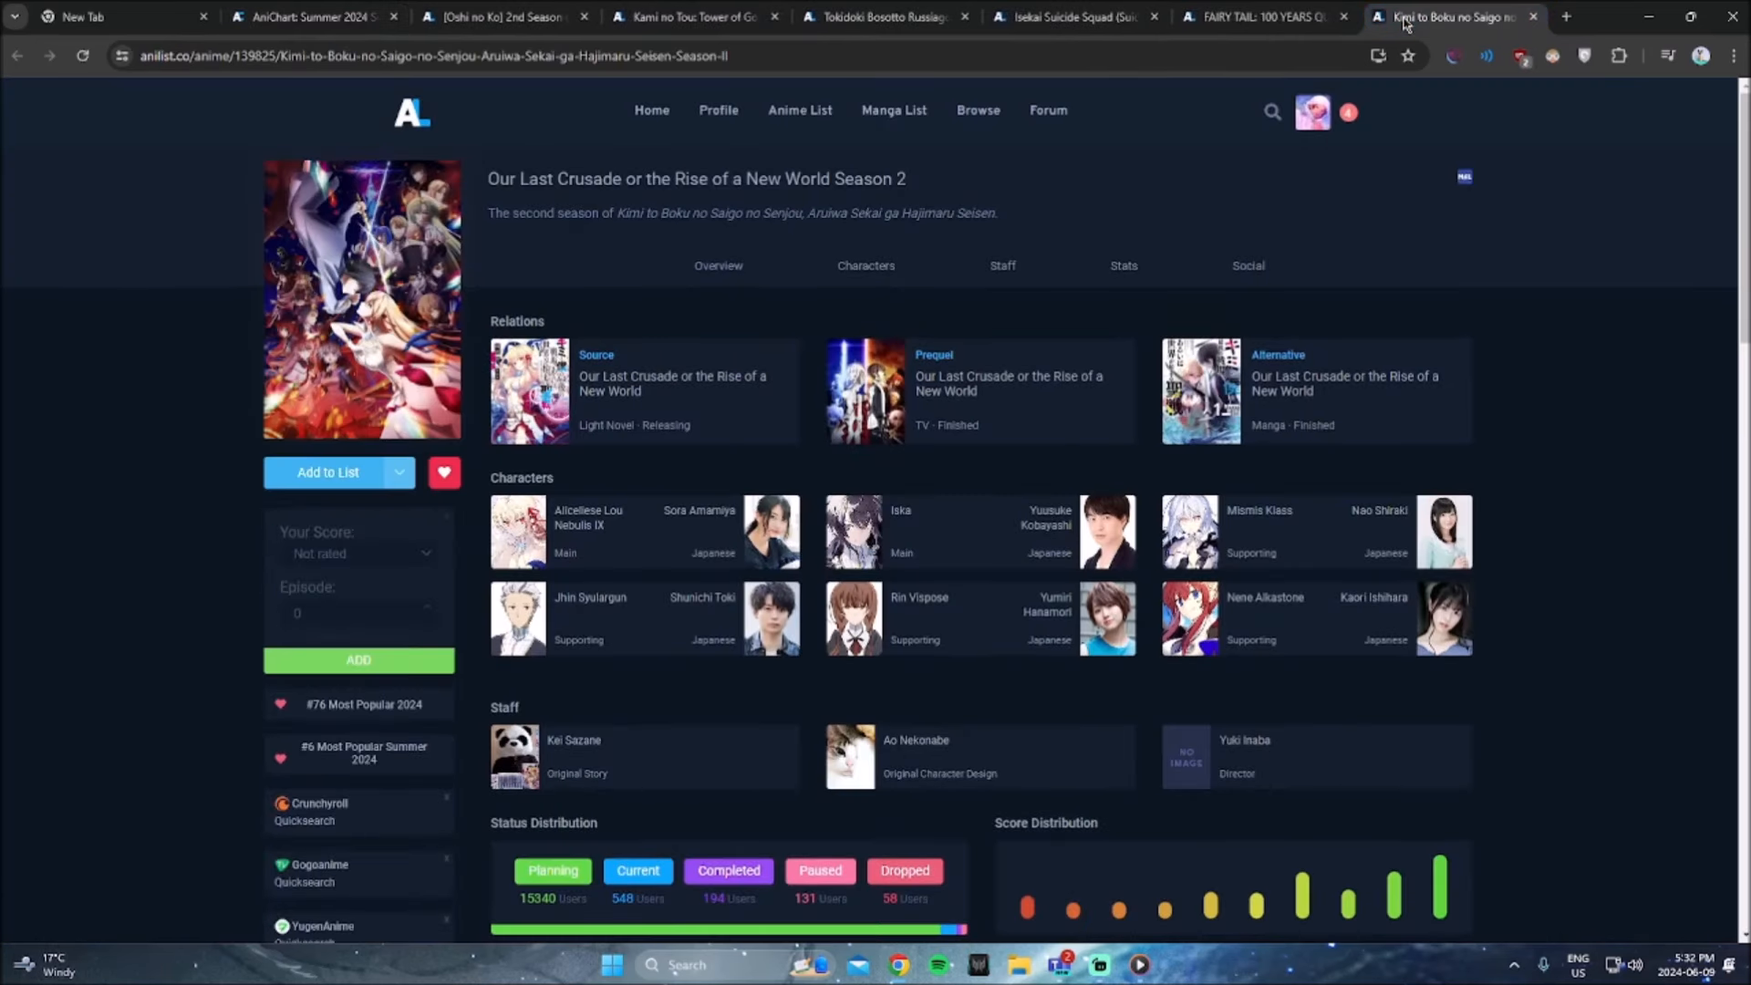
Step: Open Gimai Seikatsu's AniList page in a new tab and read its full synopsis
{"action": "left_click", "coordinate": [312, 16]}
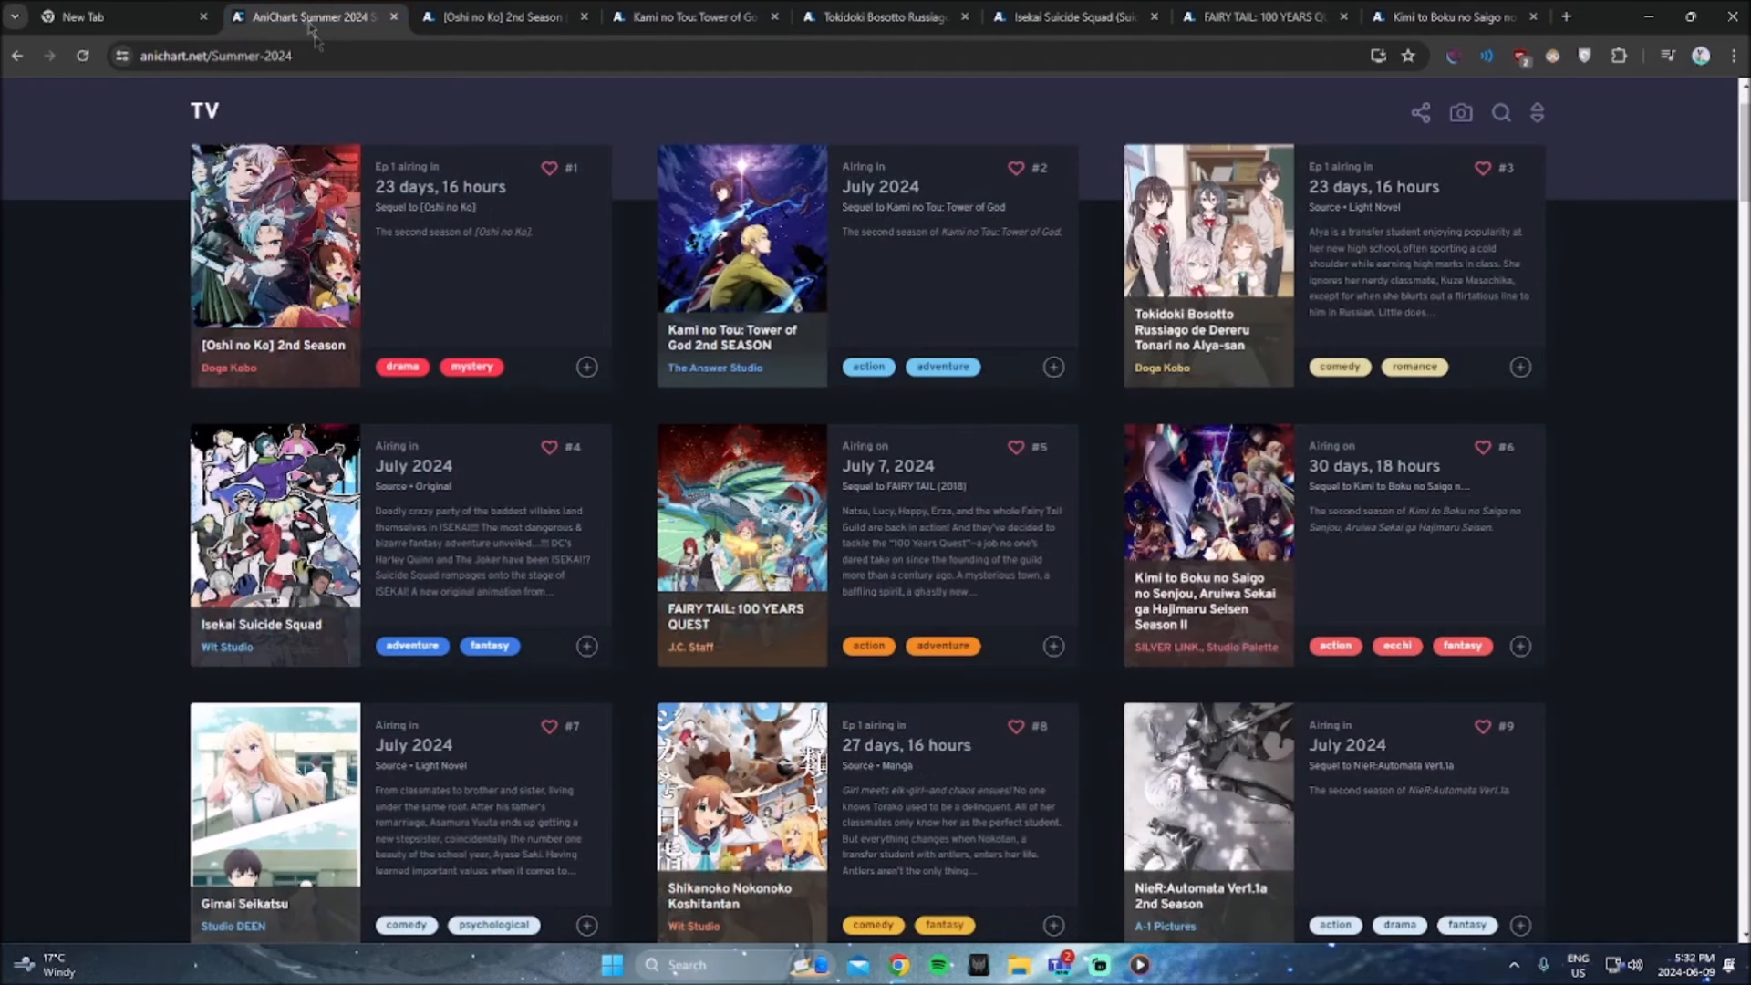
{"action": "scroll", "scroll_direction": "down", "scroll_amount": 3}
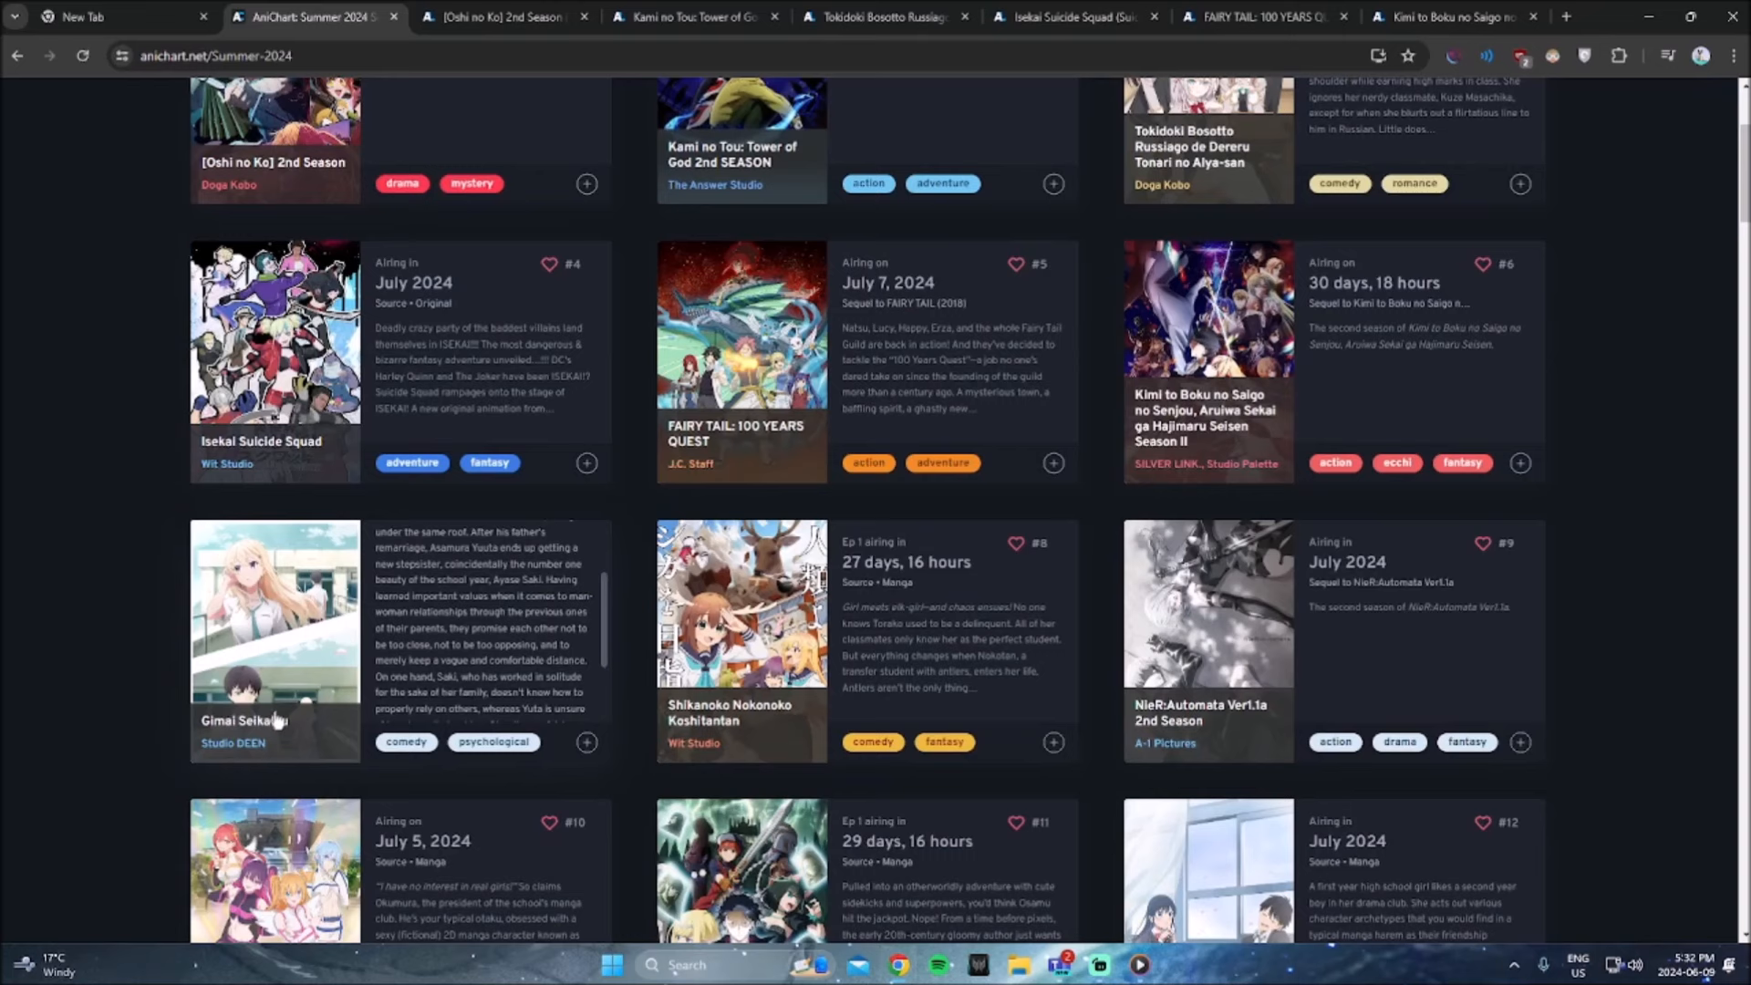
{"action": "left_click", "coordinate": [244, 721]}
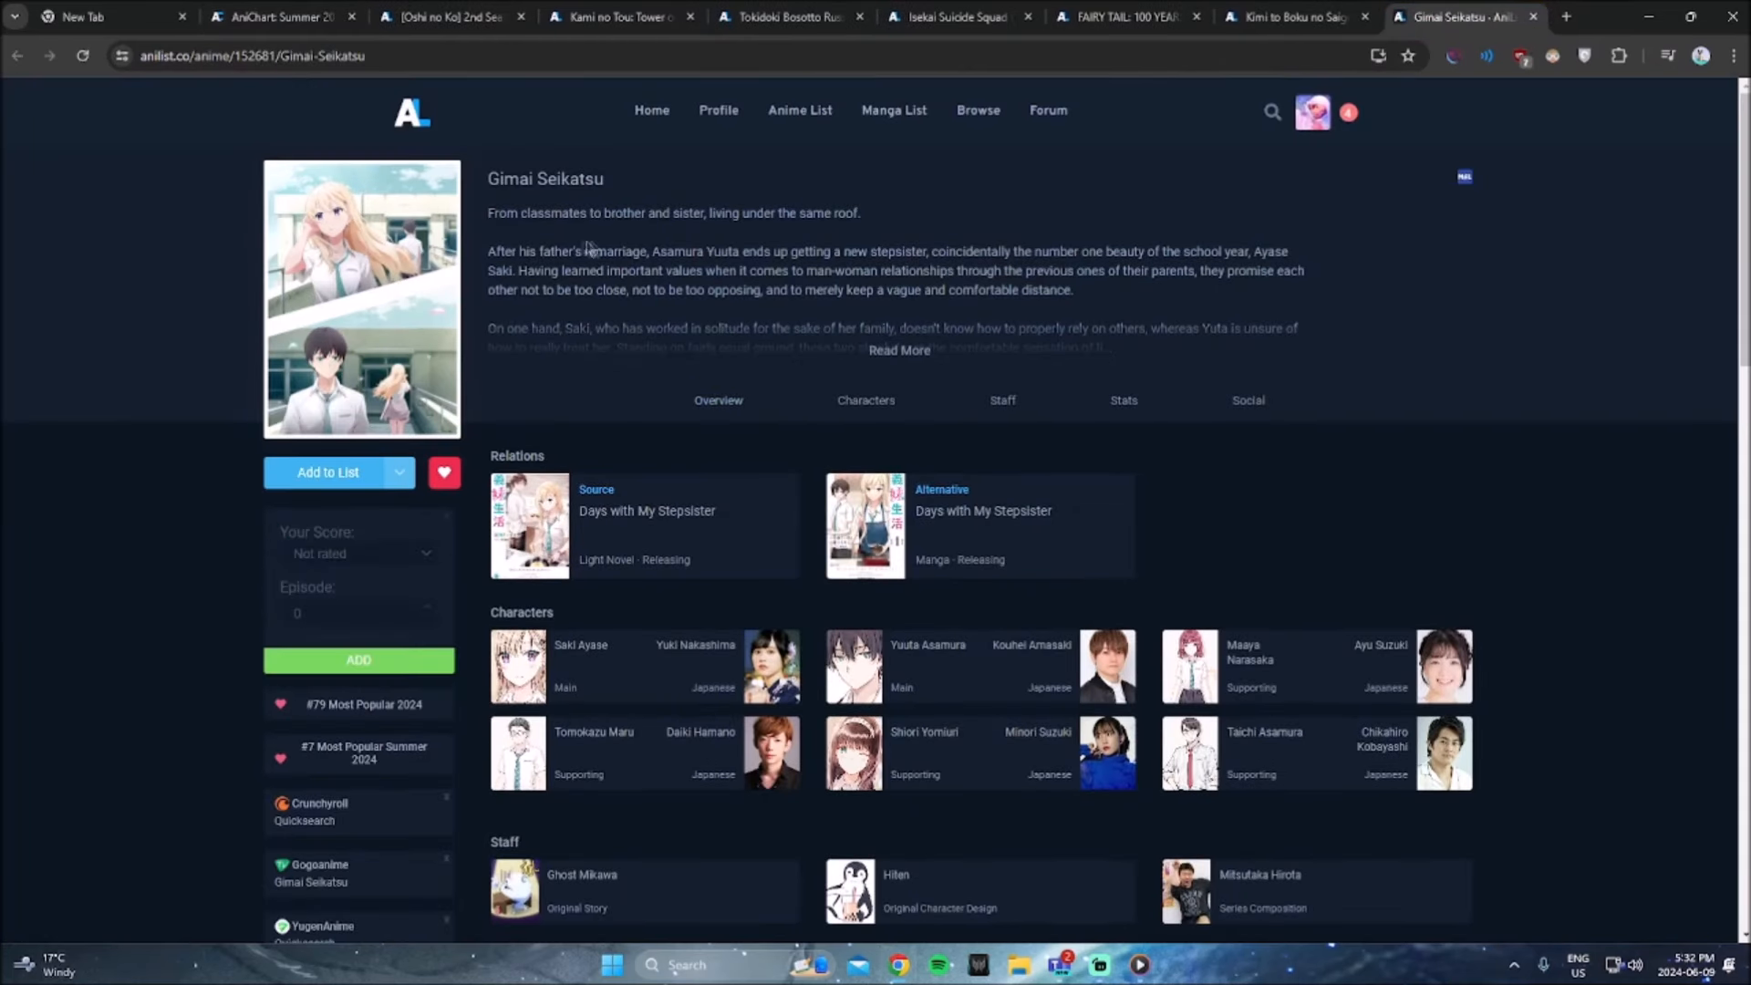
{"action": "mouse_move", "coordinate": [597, 322]}
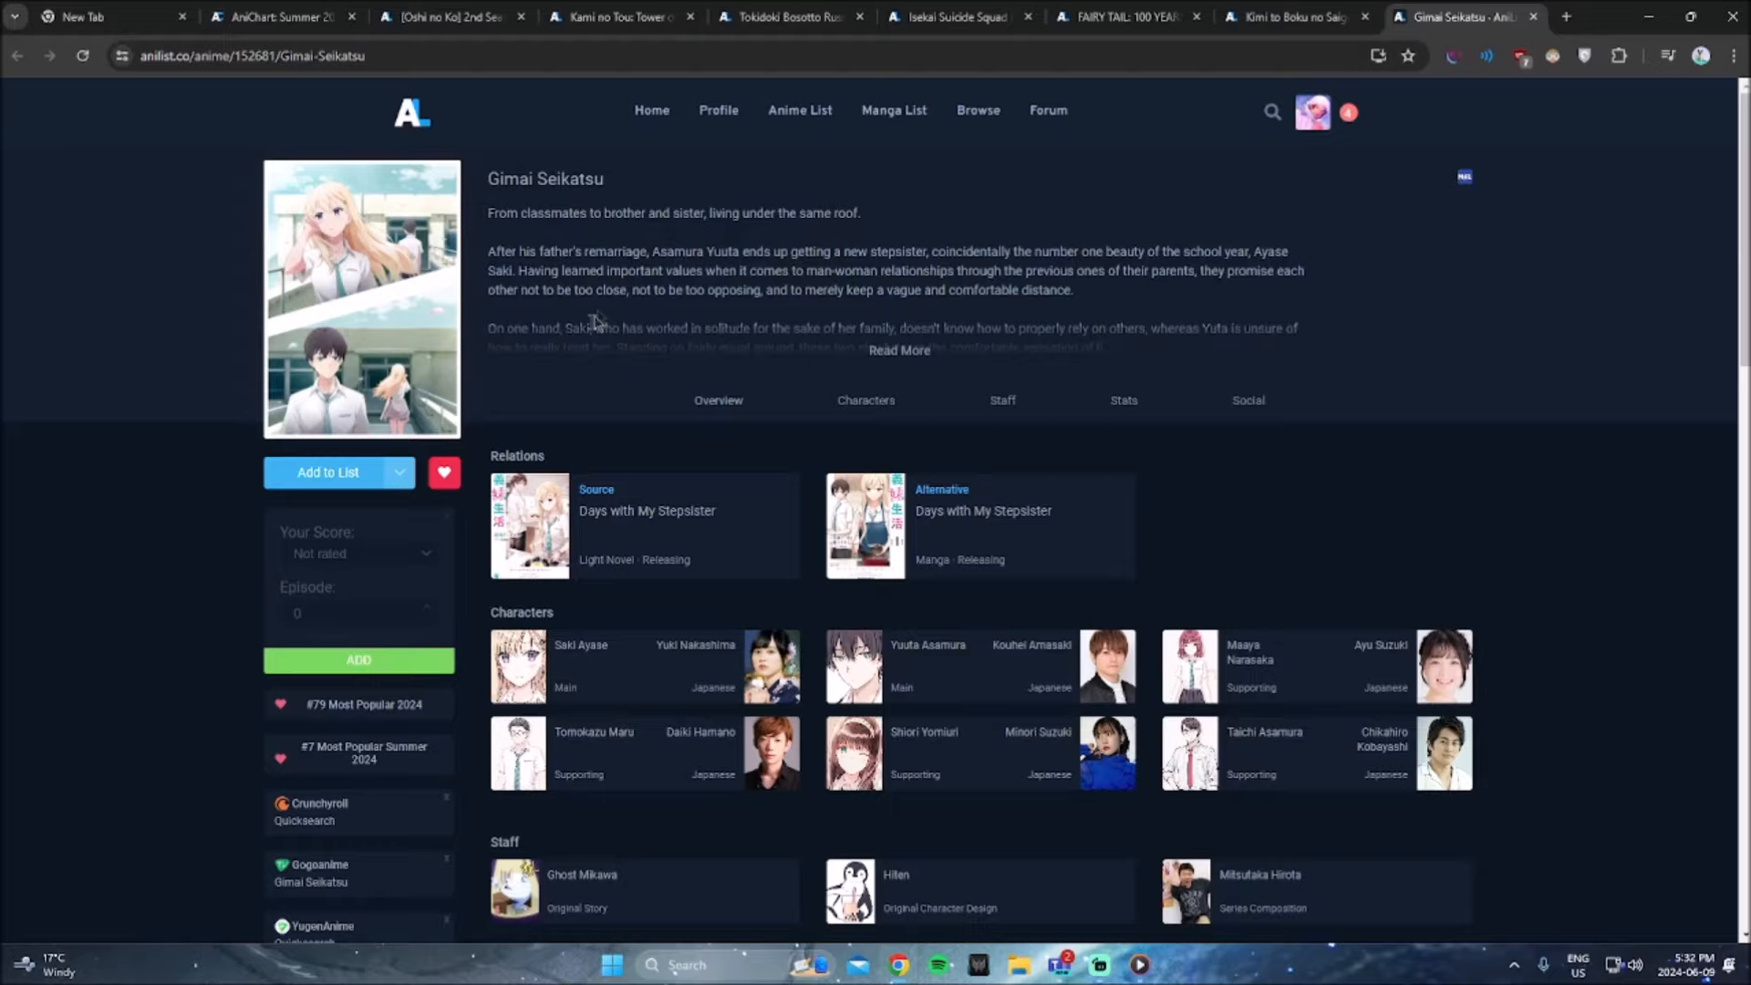
{"action": "left_click", "coordinate": [900, 349]}
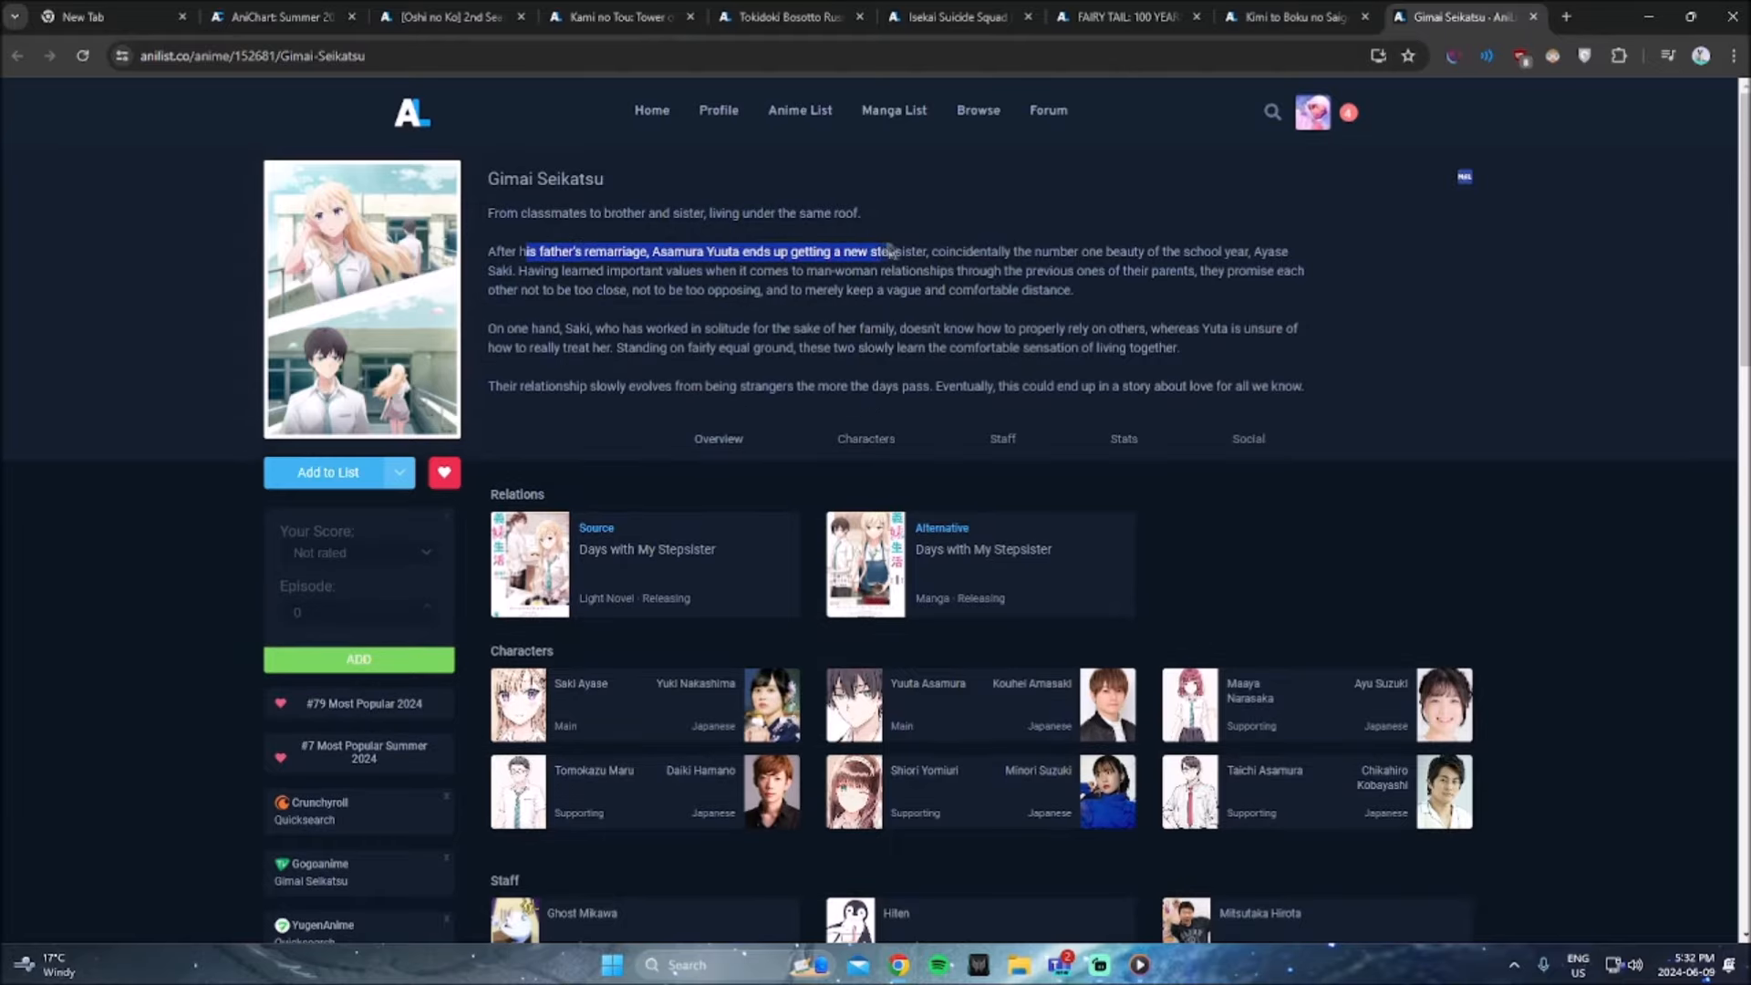
{"action": "scroll", "scroll_direction": "down", "scroll_amount": 3}
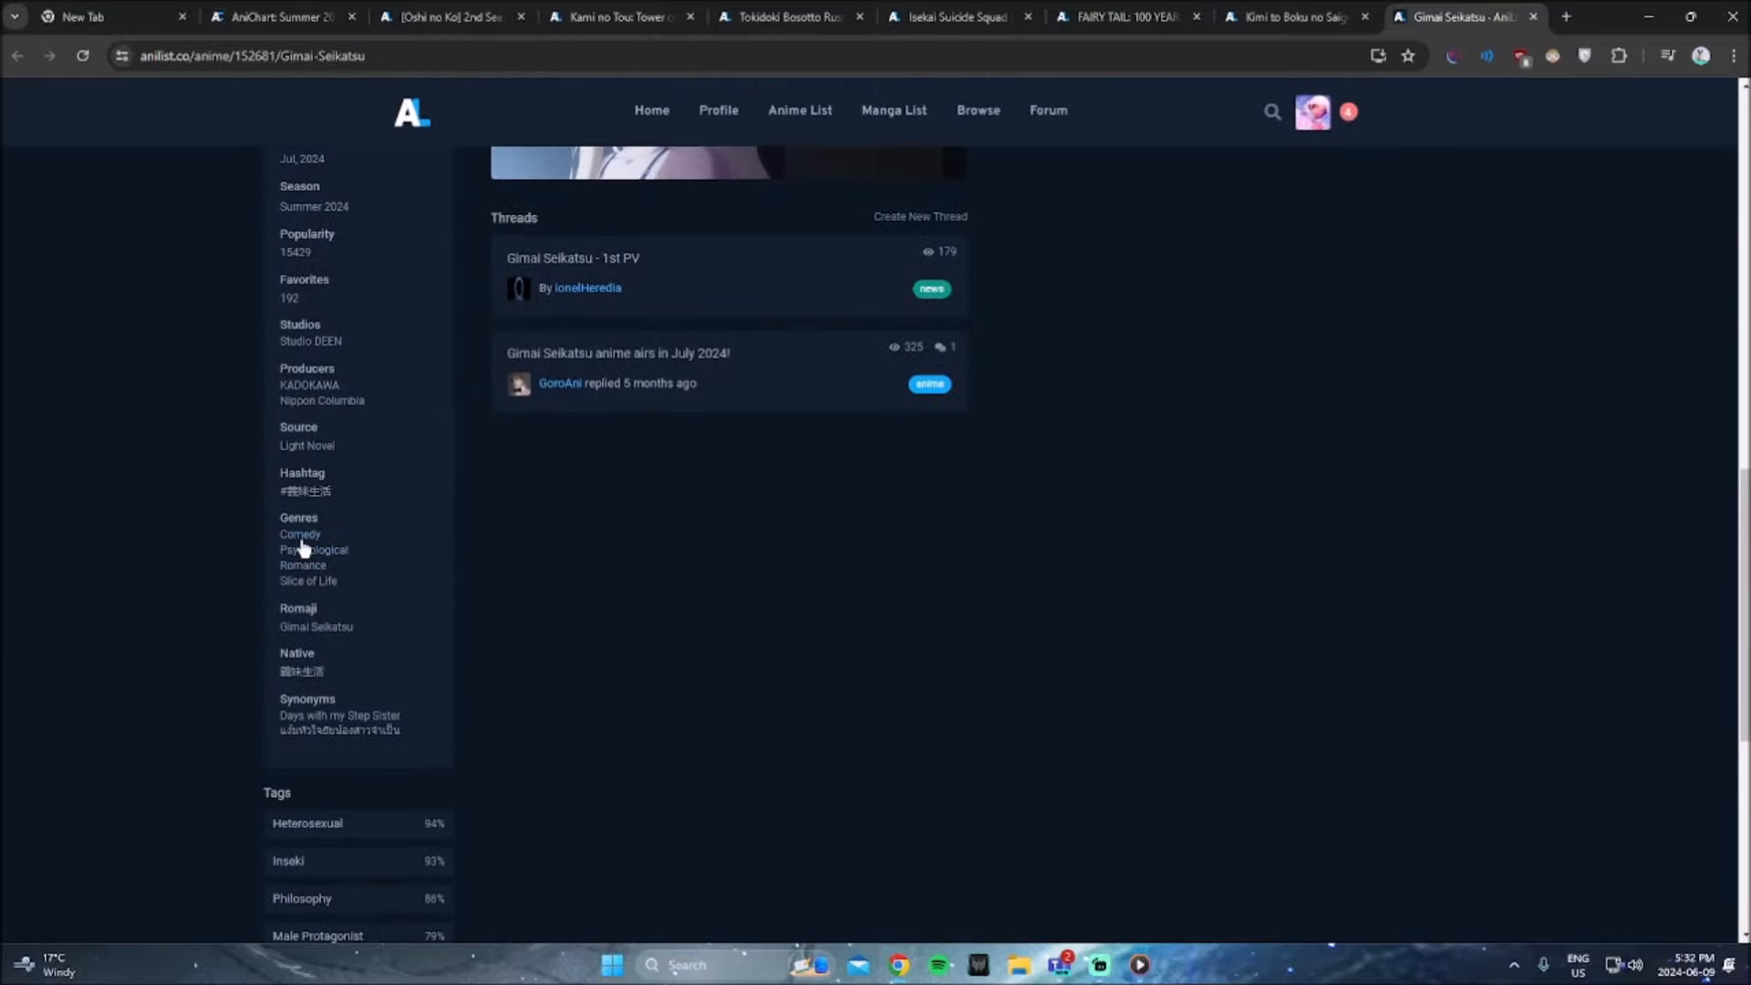
{"action": "mouse_move", "coordinate": [314, 549]}
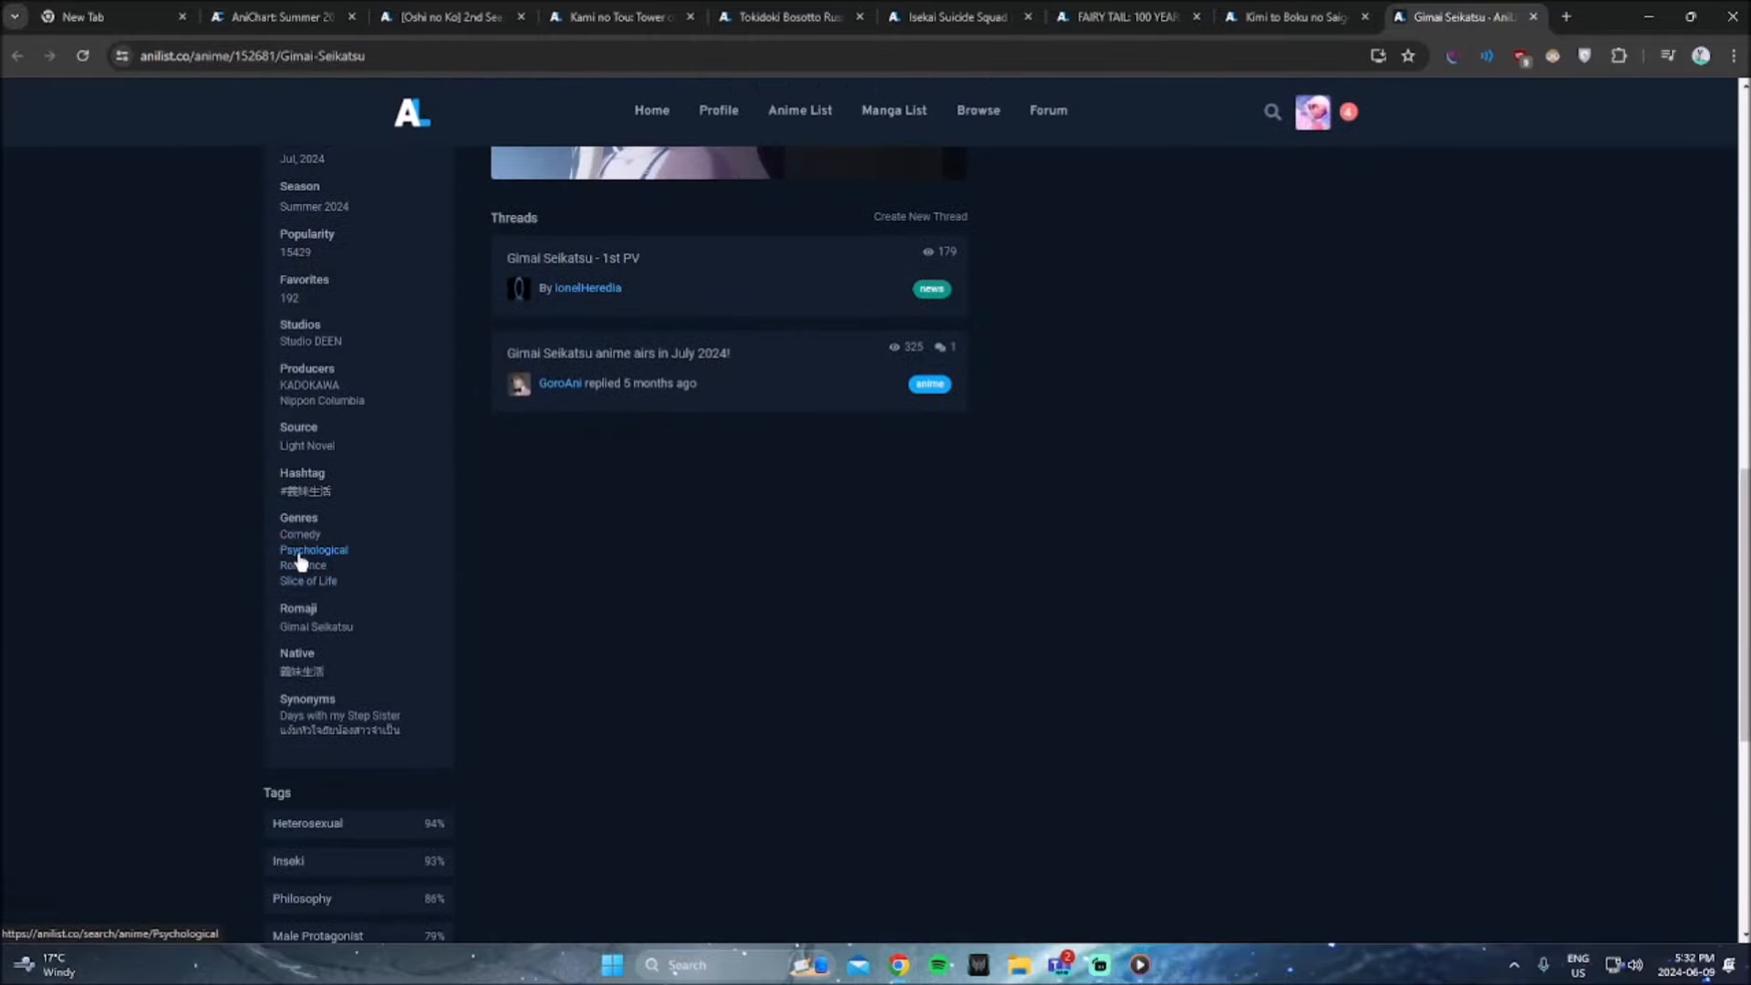
{"action": "scroll", "scroll_direction": "up", "scroll_amount": 3}
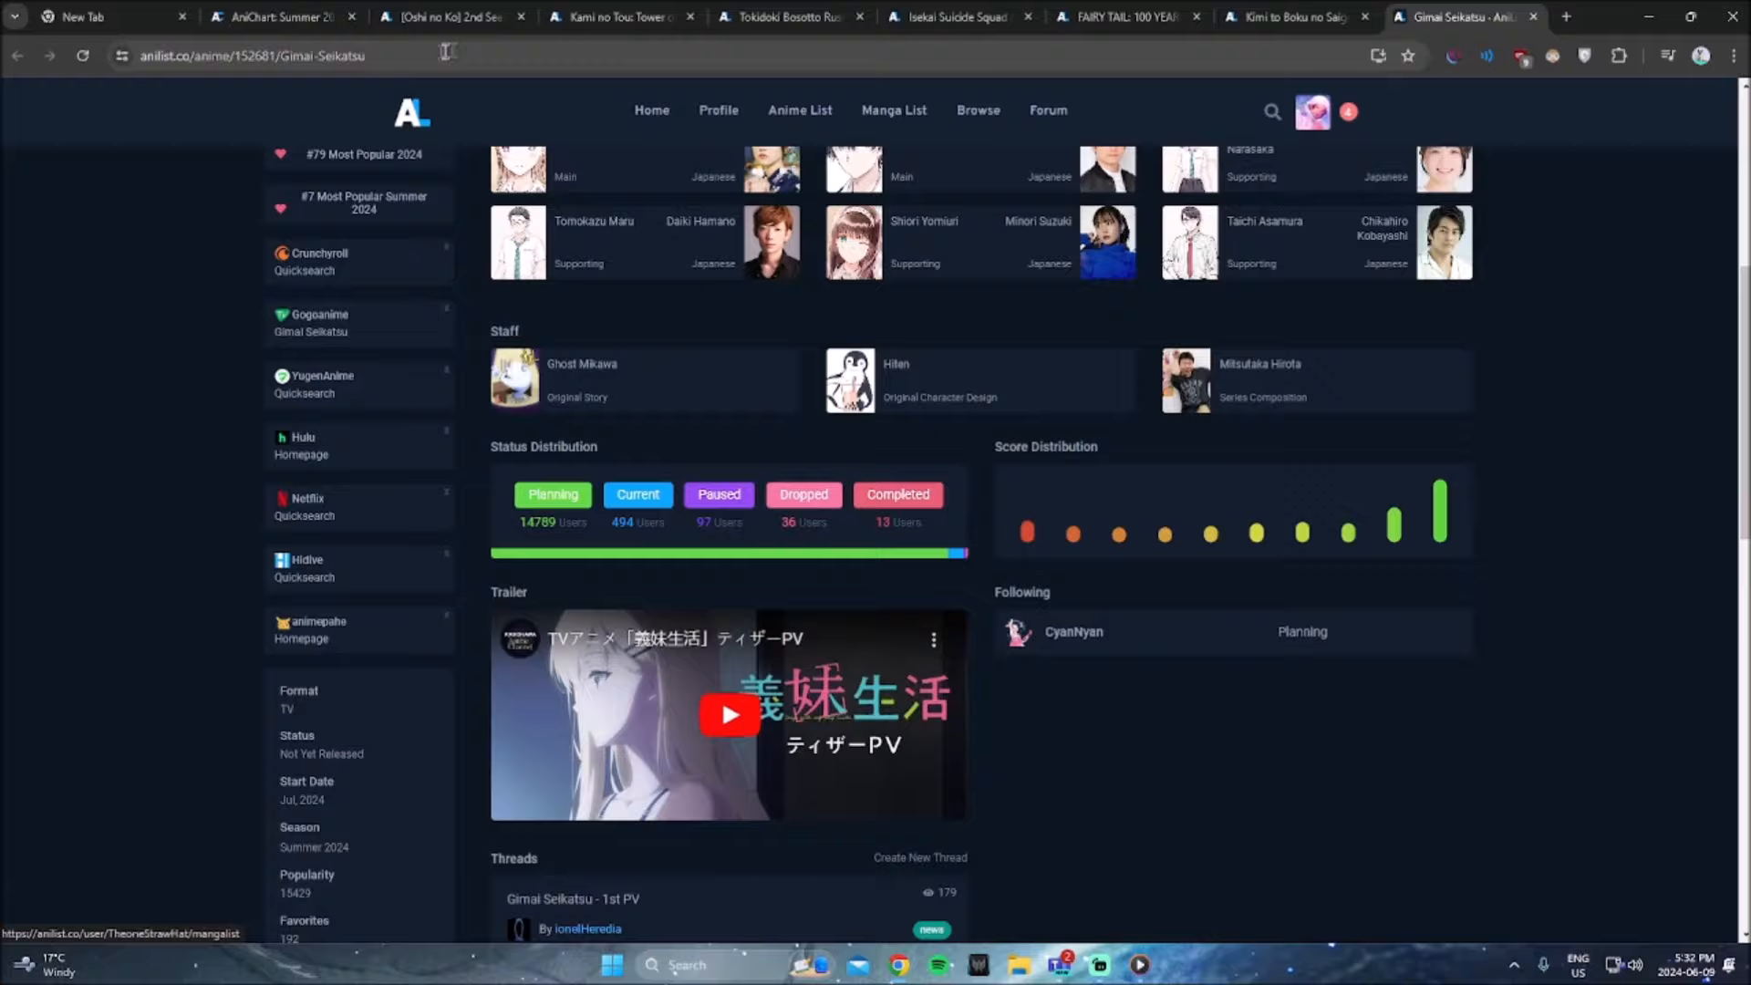
{"action": "scroll", "scroll_direction": "down", "scroll_amount": 3}
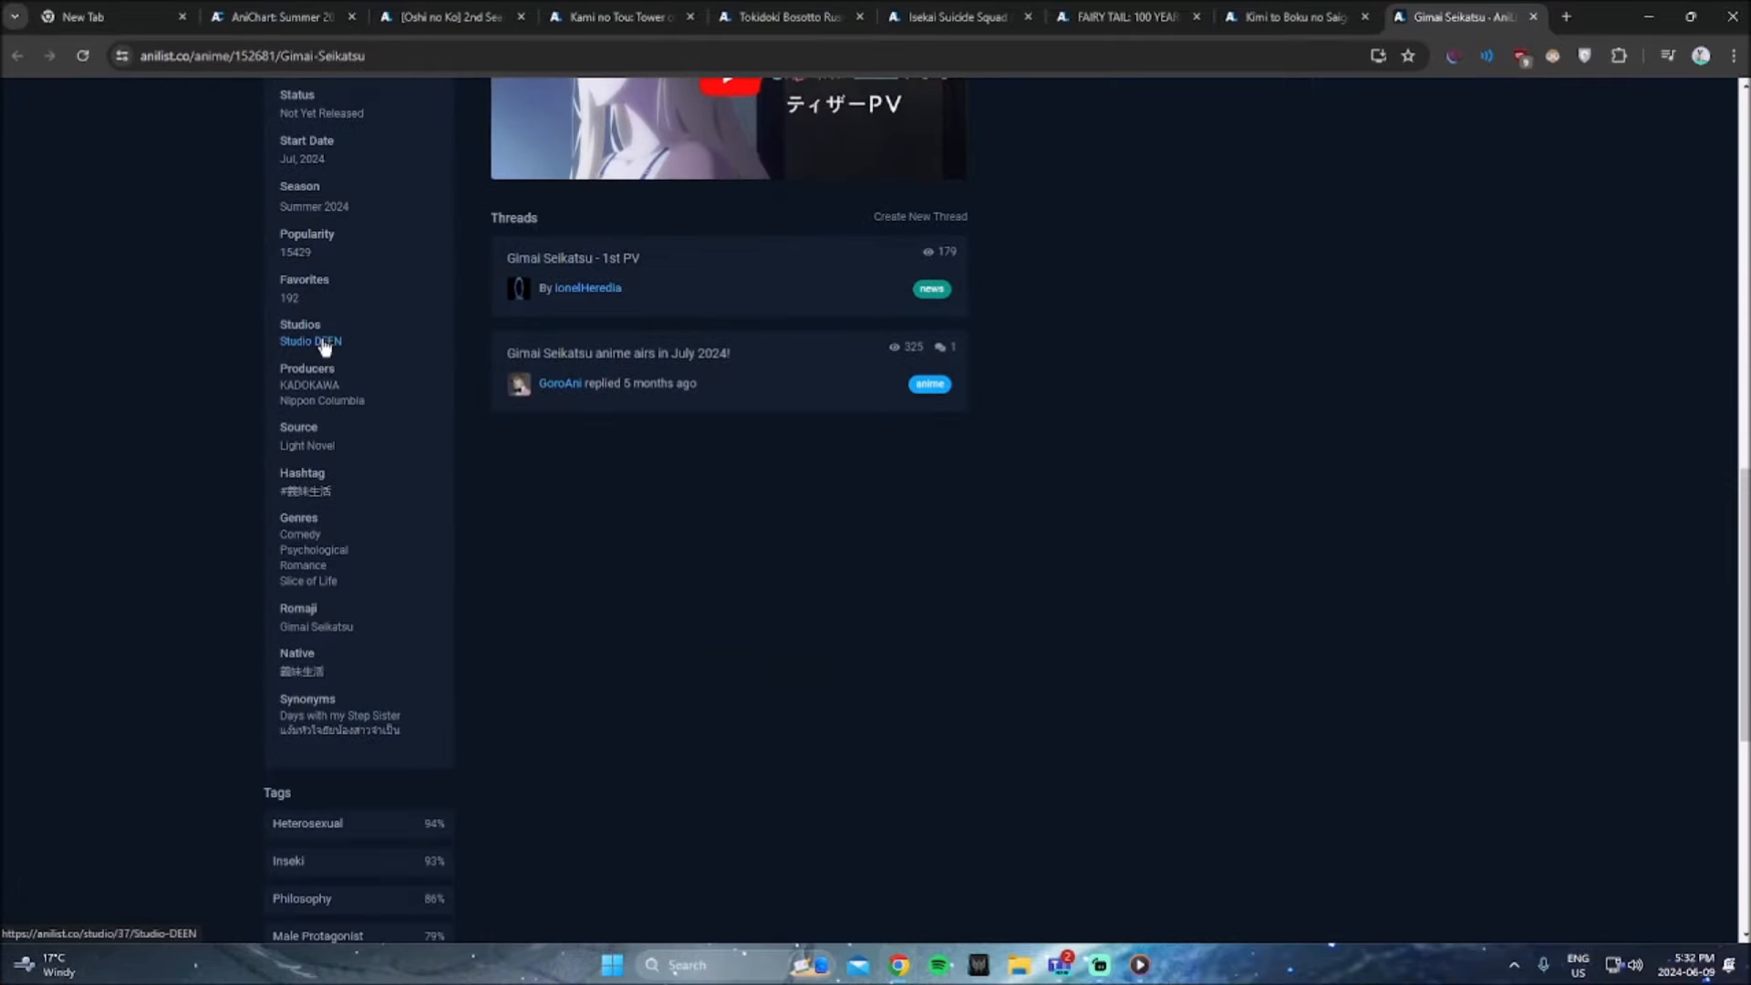
Step: Scroll the Studio DEEN page through its 2020–2018 titles, then return to AniChart
{"action": "left_click", "coordinate": [310, 340]}
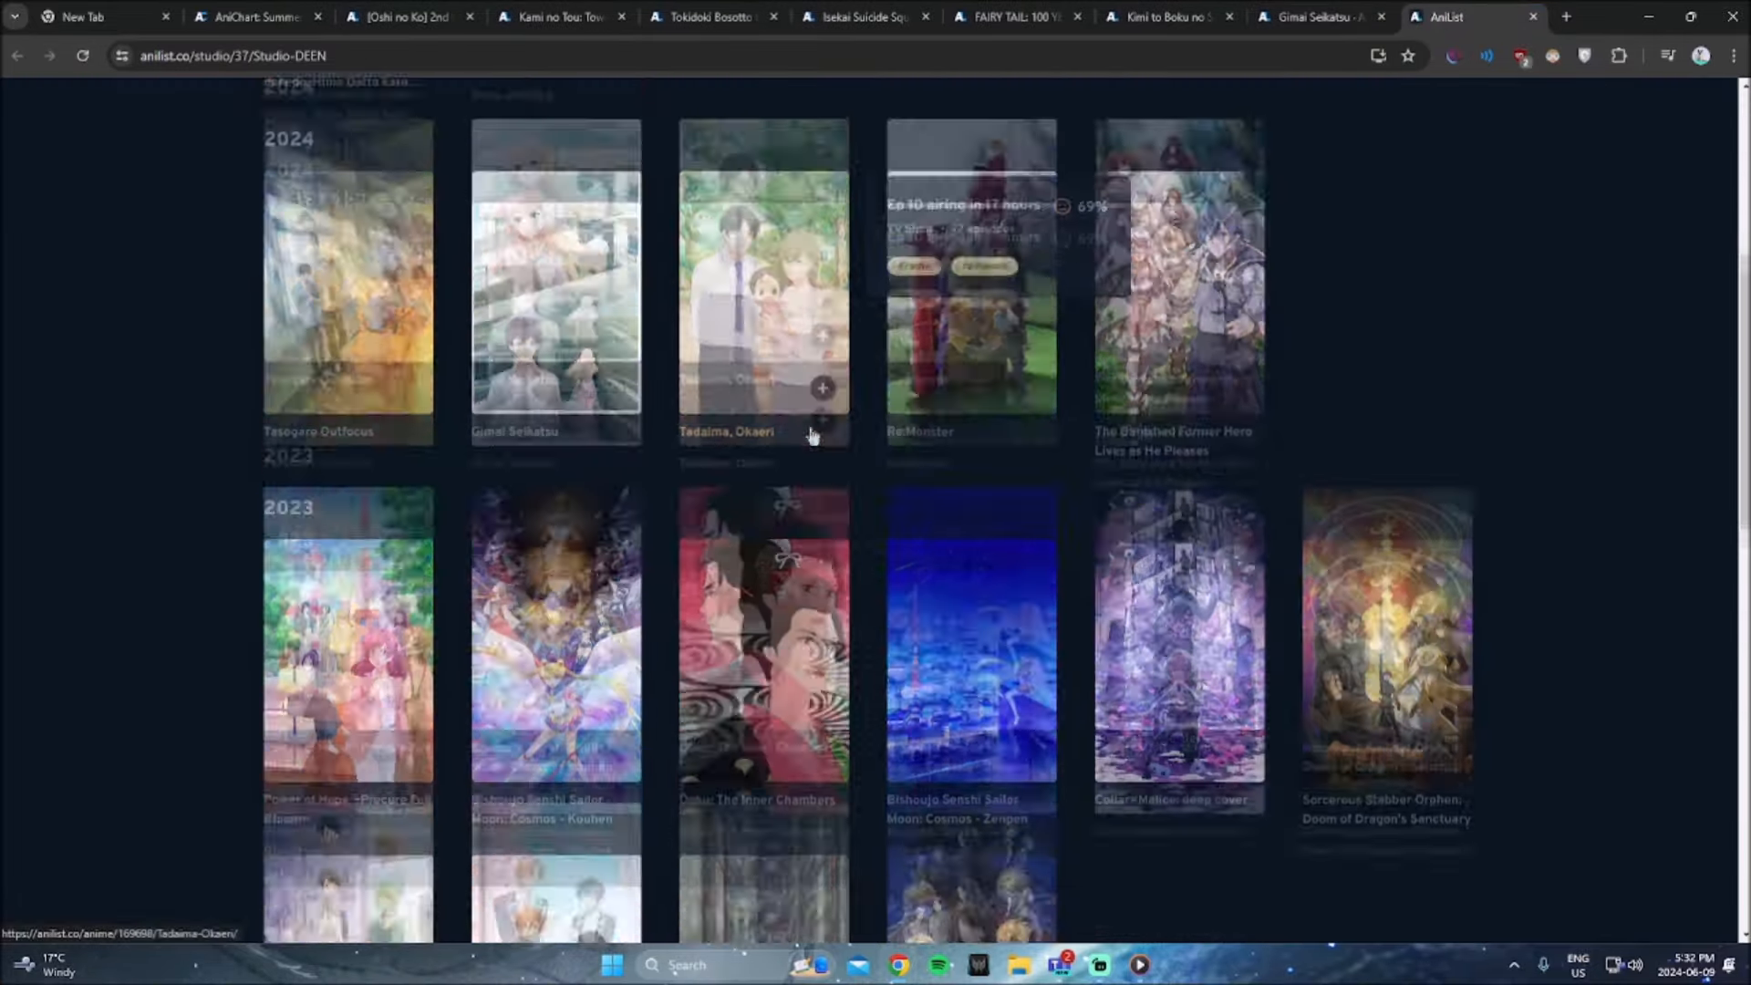
{"action": "scroll", "scroll_direction": "down", "scroll_amount": 3}
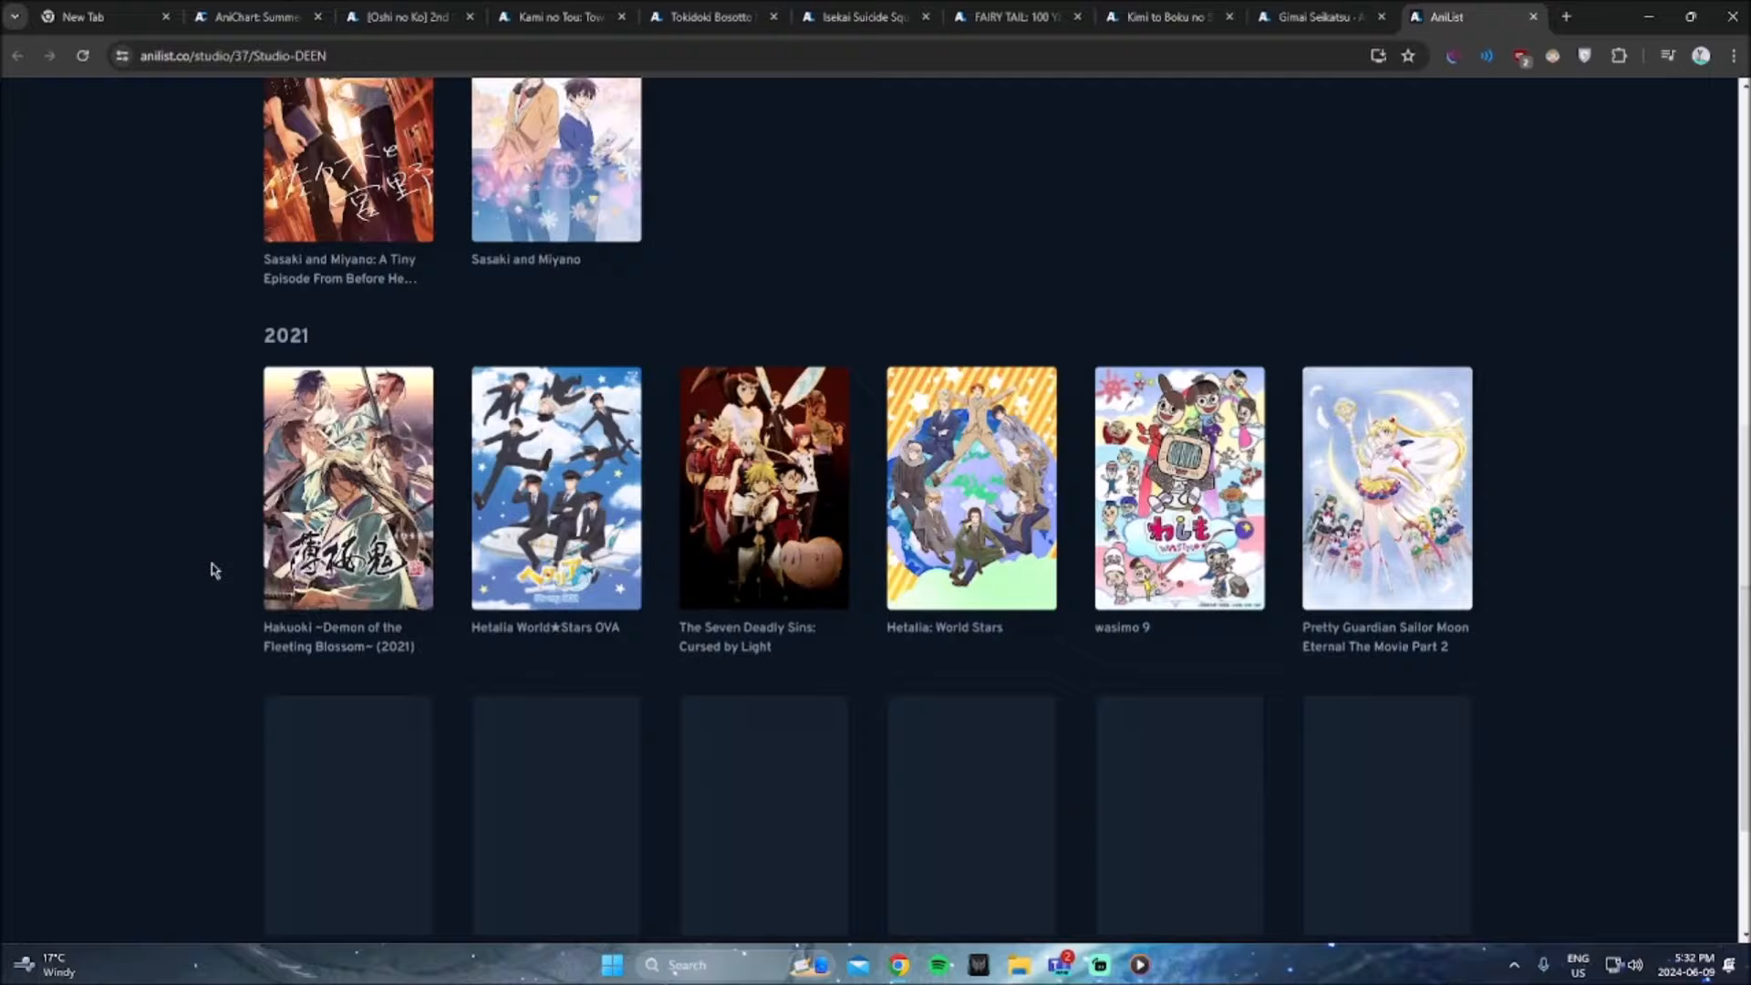
{"action": "scroll", "scroll_direction": "down", "scroll_amount": 3}
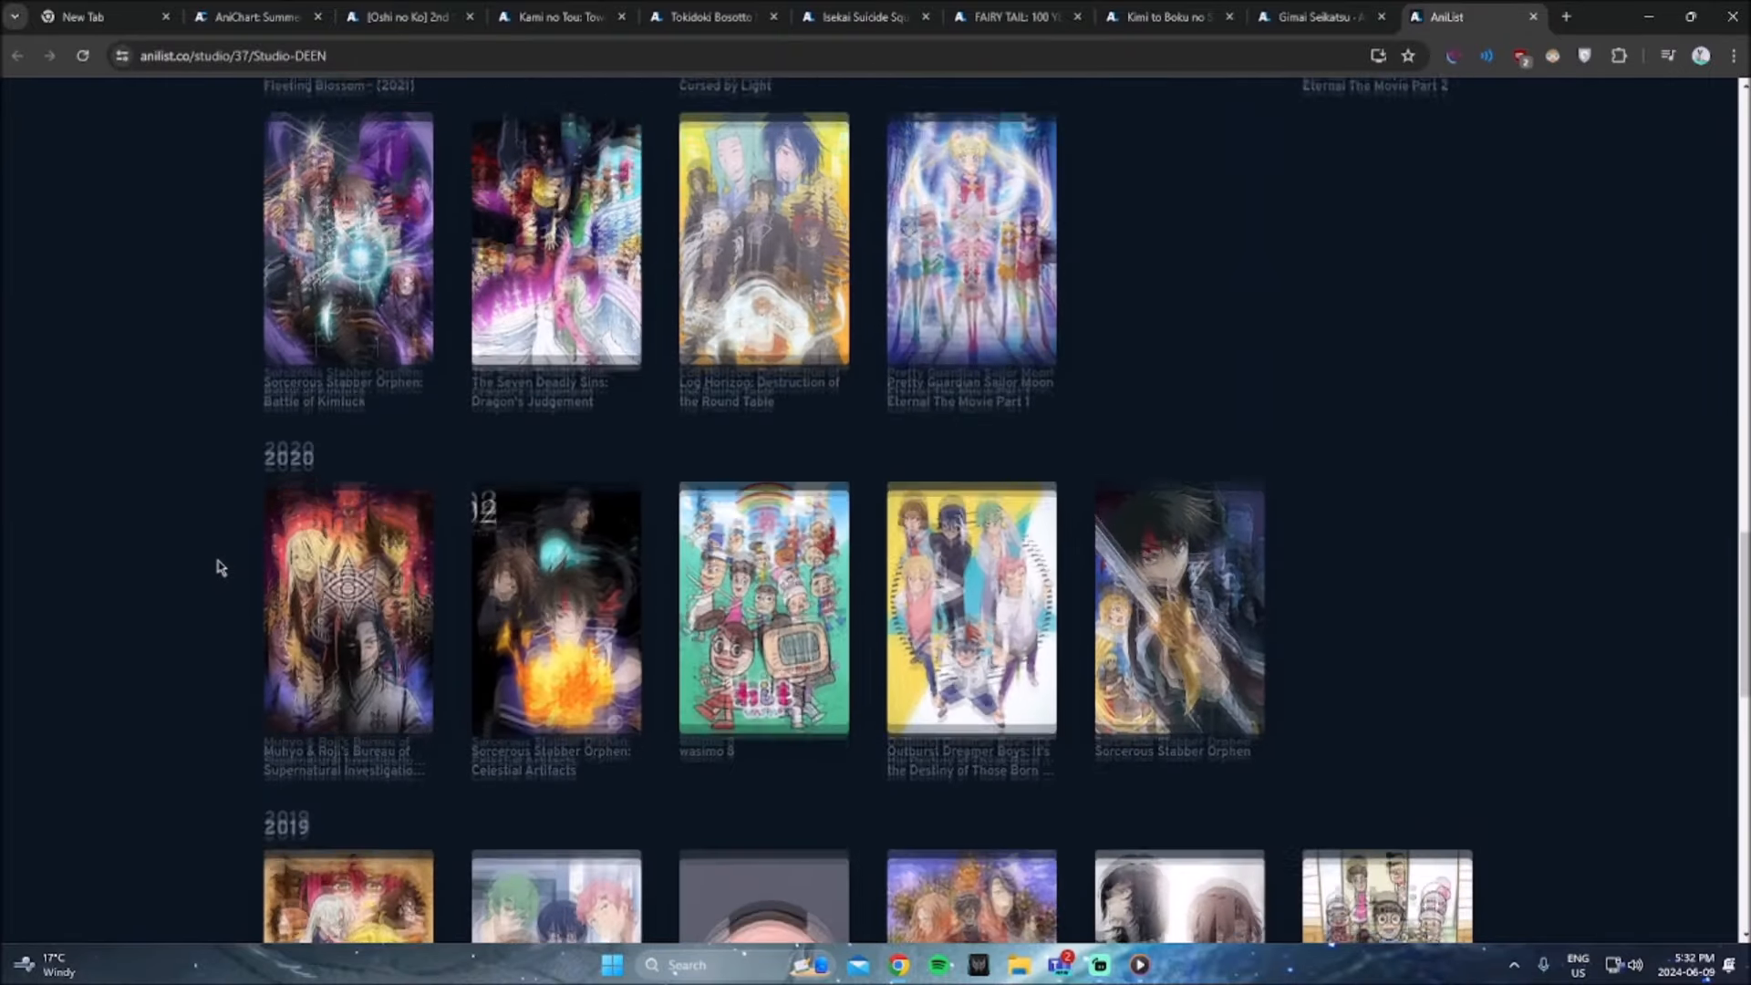
{"action": "scroll", "scroll_direction": "down", "scroll_amount": 3}
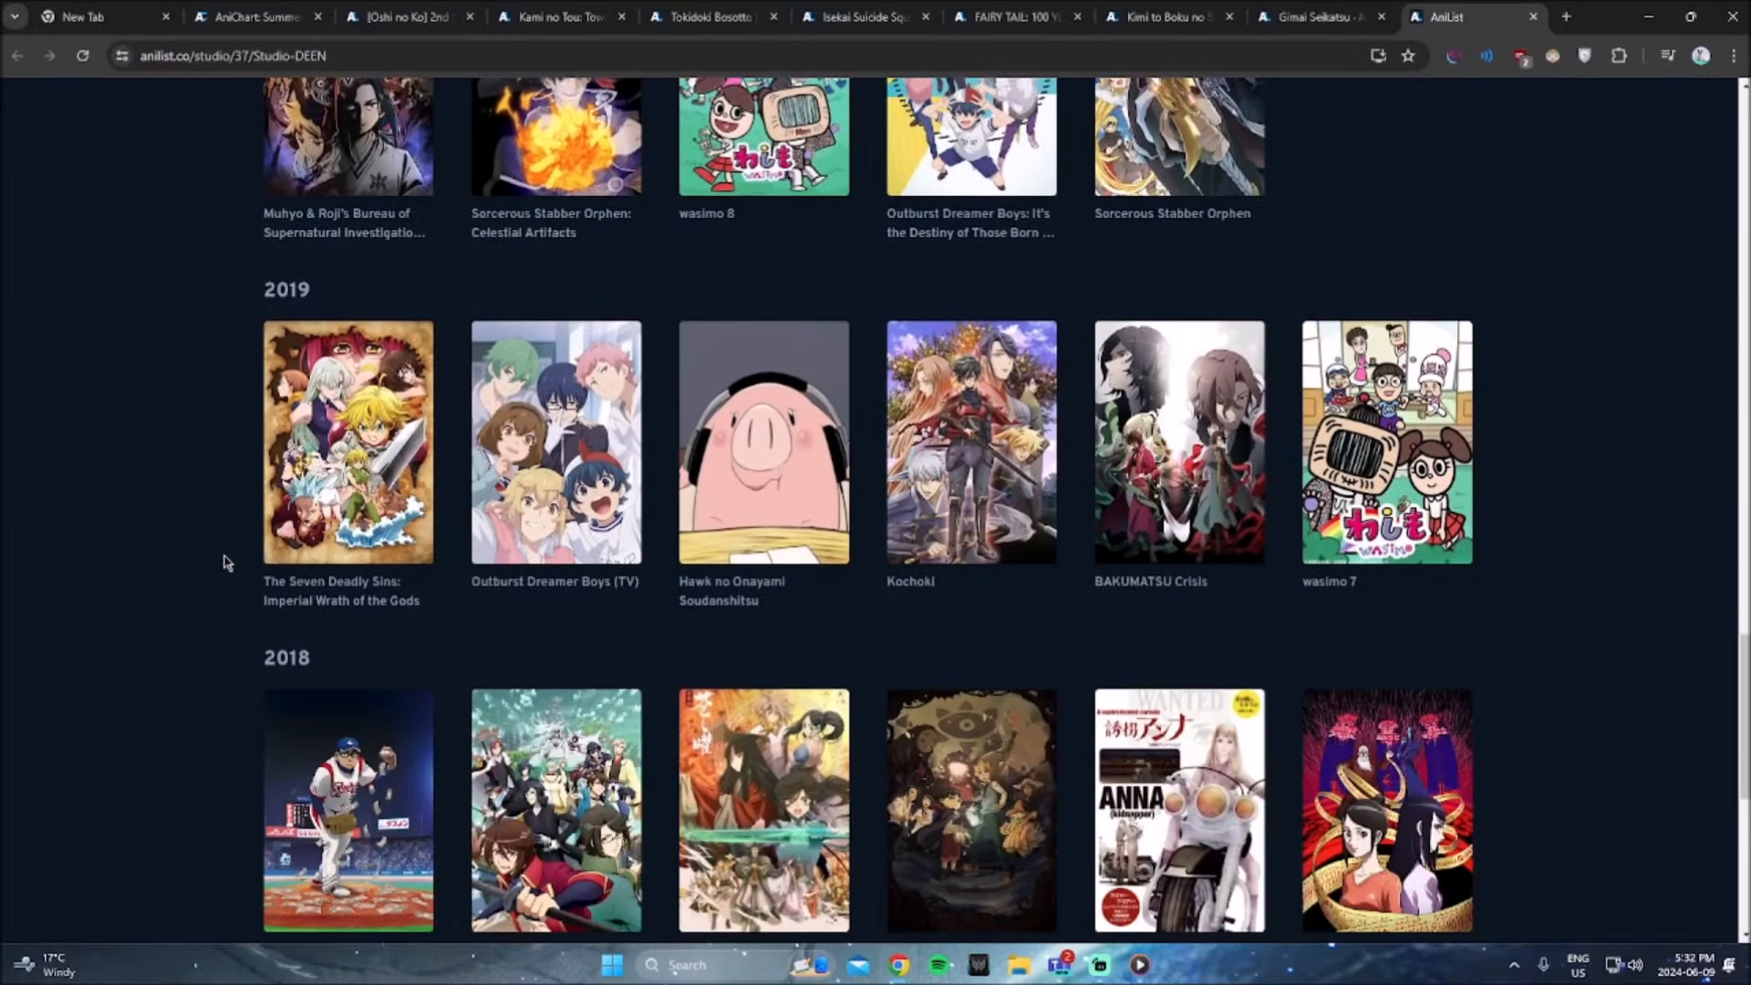
{"action": "scroll", "scroll_direction": "up", "scroll_amount": 3}
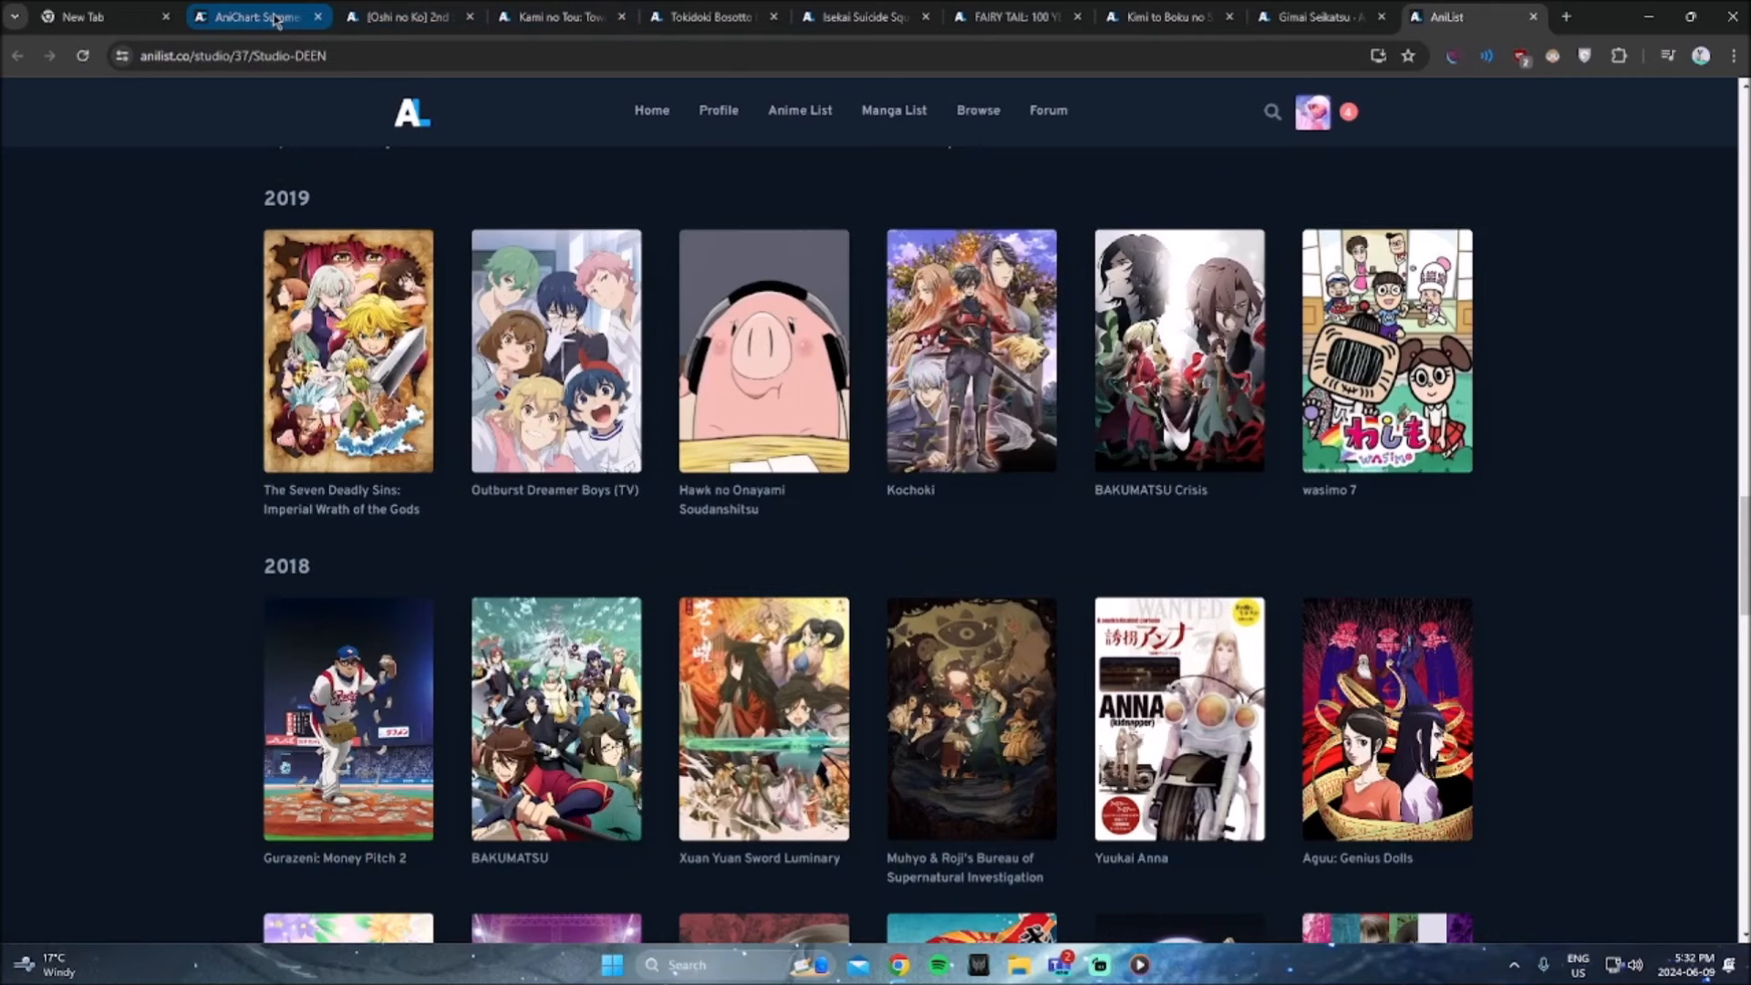
{"action": "left_click", "coordinate": [257, 16]}
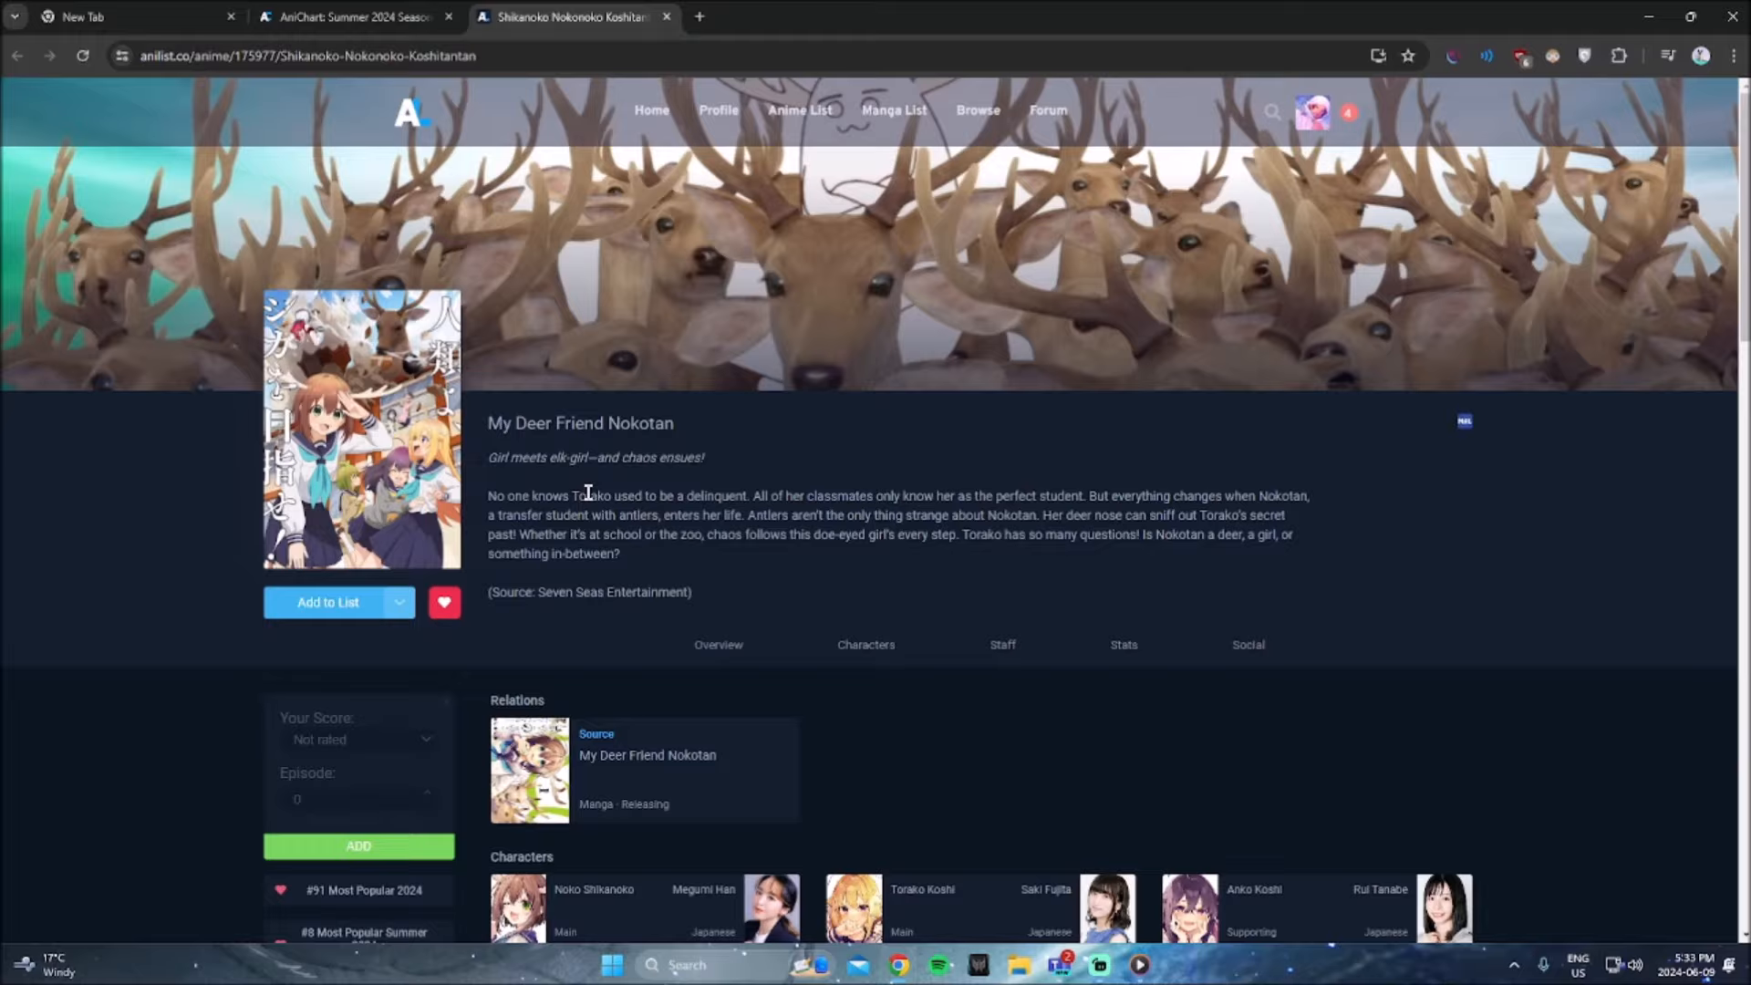
Step: Play the My Deer Friend Nokotan trailer on its page, then return to the AniChart lineup
{"action": "scroll", "scroll_direction": "down", "scroll_amount": 3}
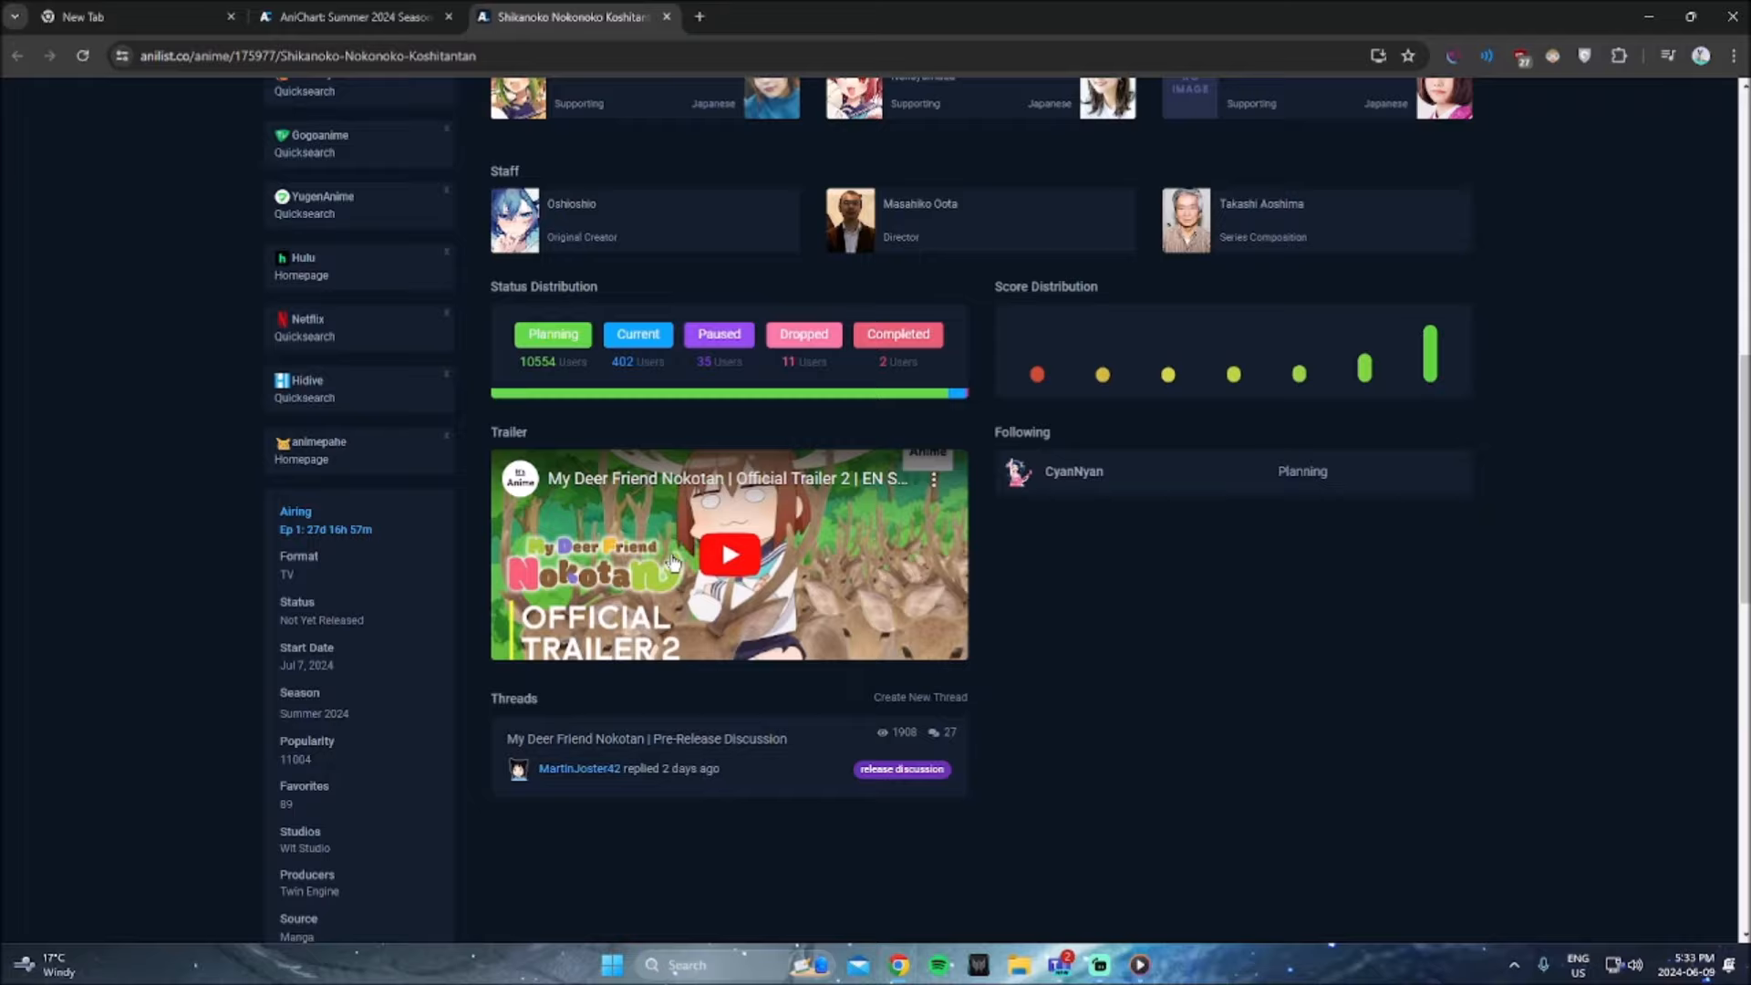
{"action": "scroll", "scroll_direction": "down", "scroll_amount": 3}
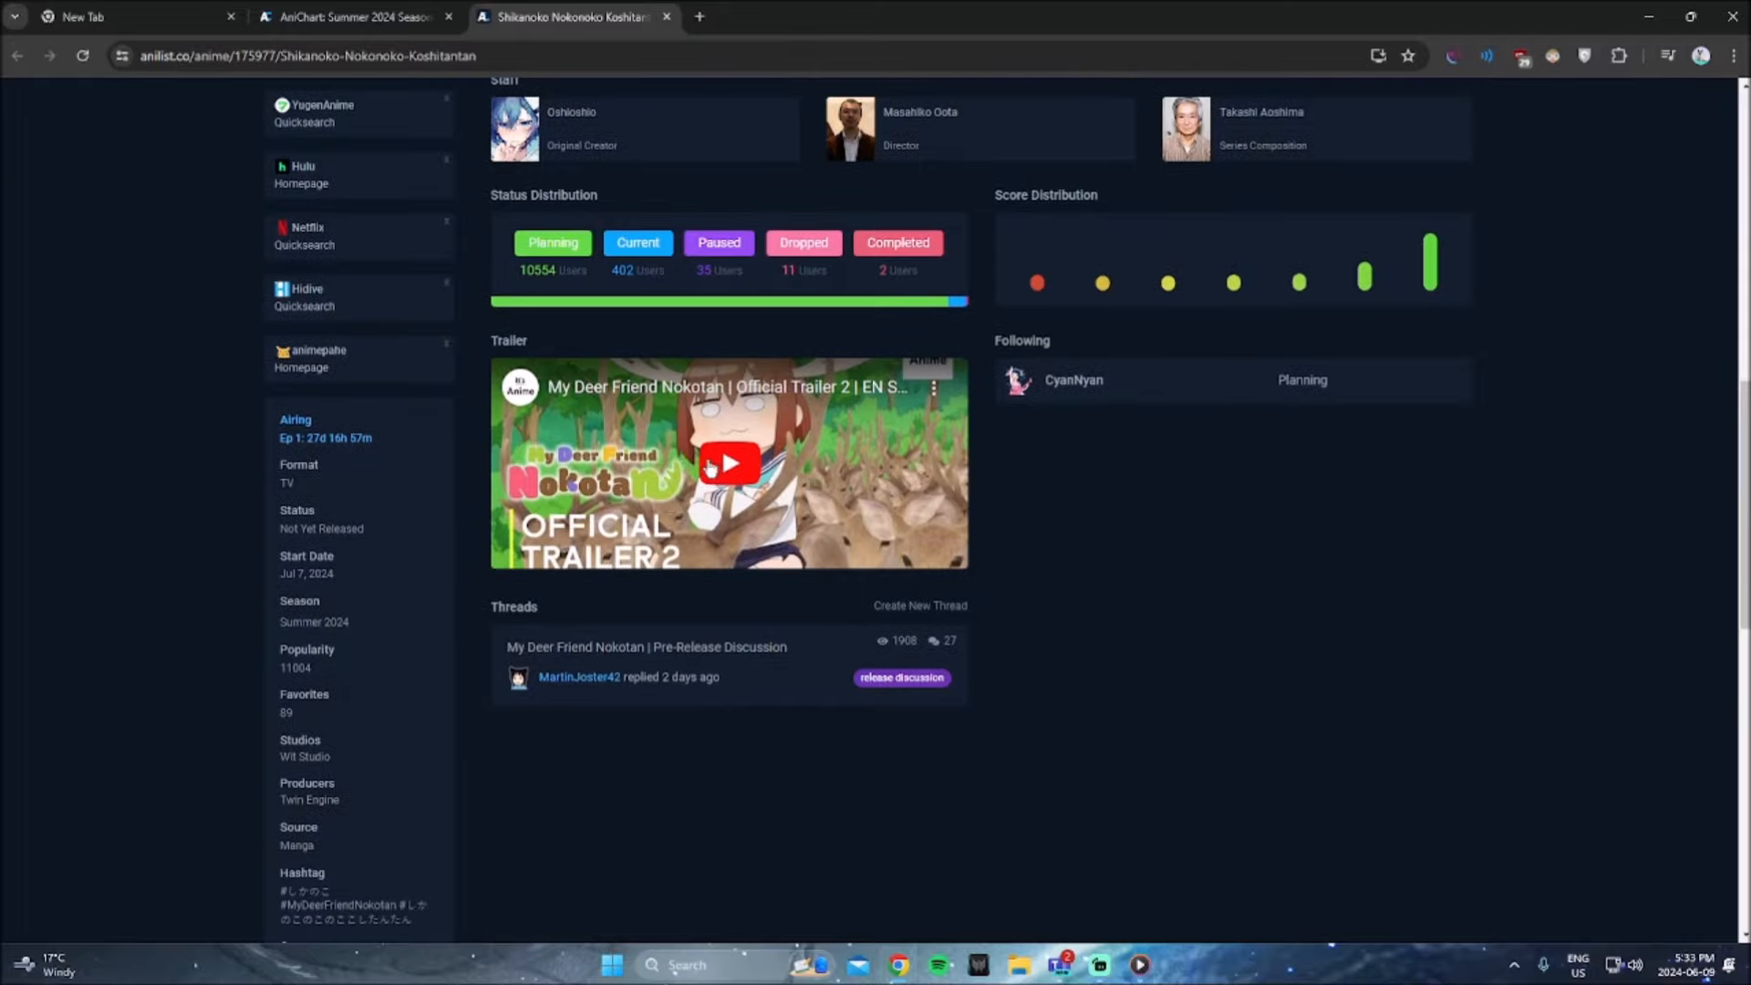
{"action": "left_click", "coordinate": [728, 462]}
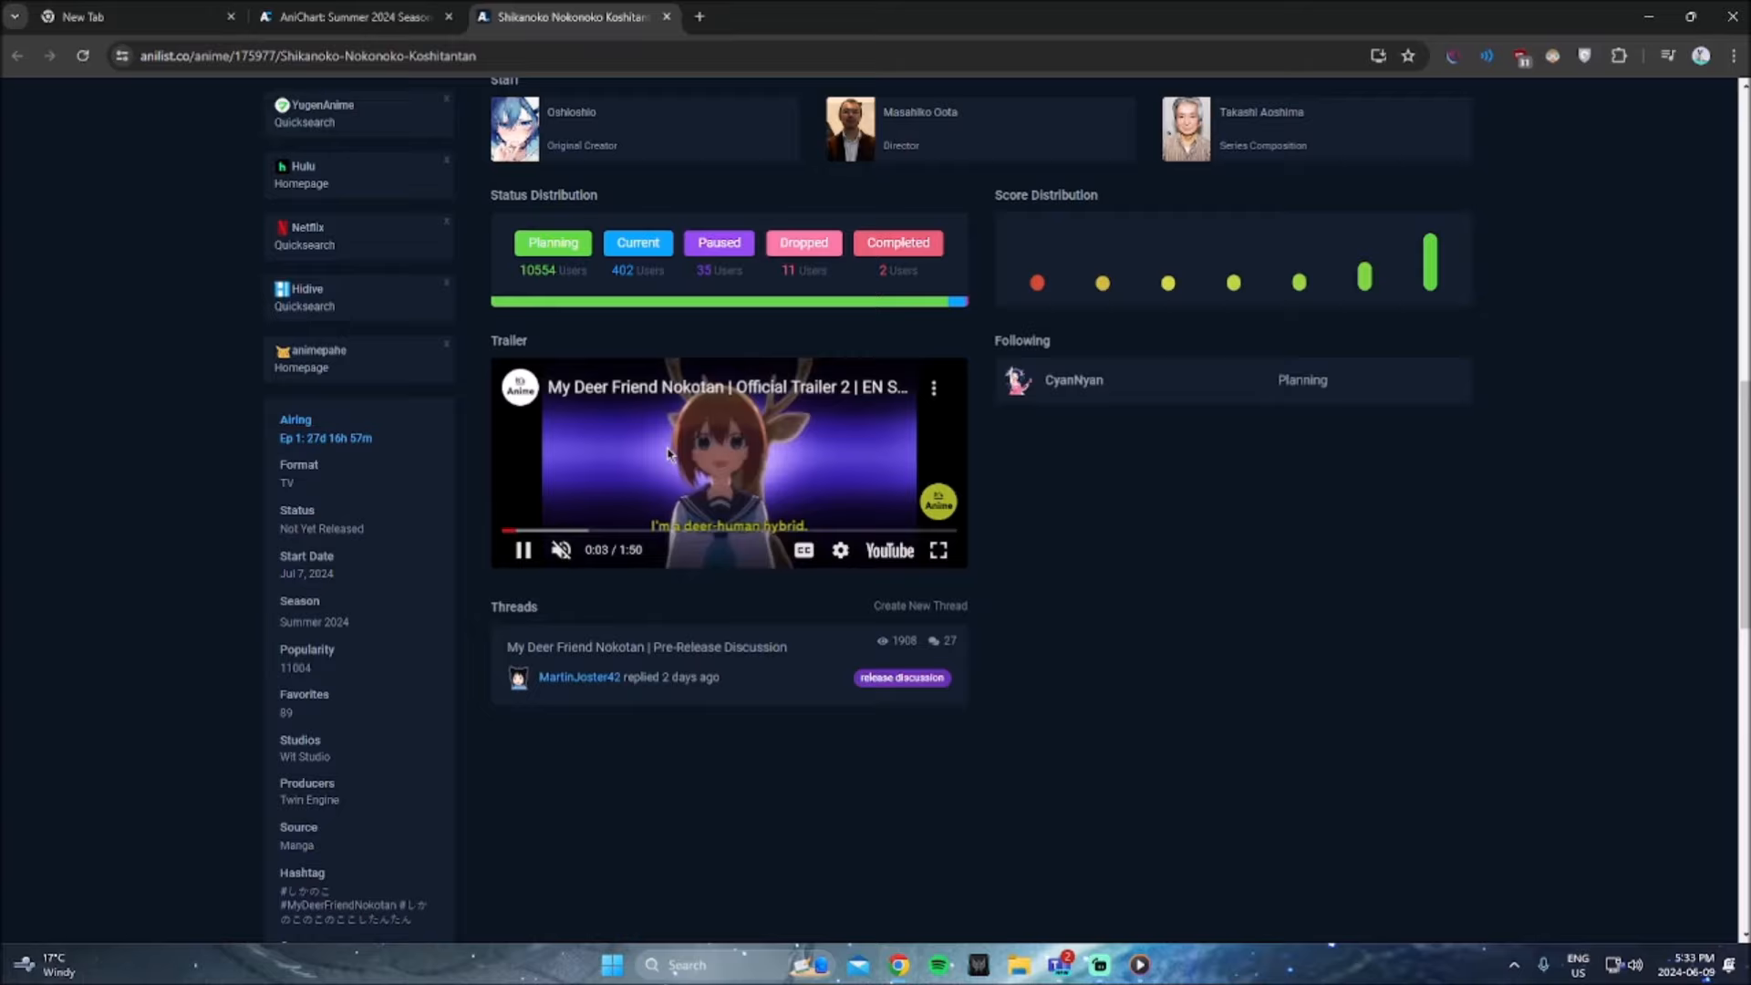
{"action": "scroll", "scroll_direction": "up", "scroll_amount": 3}
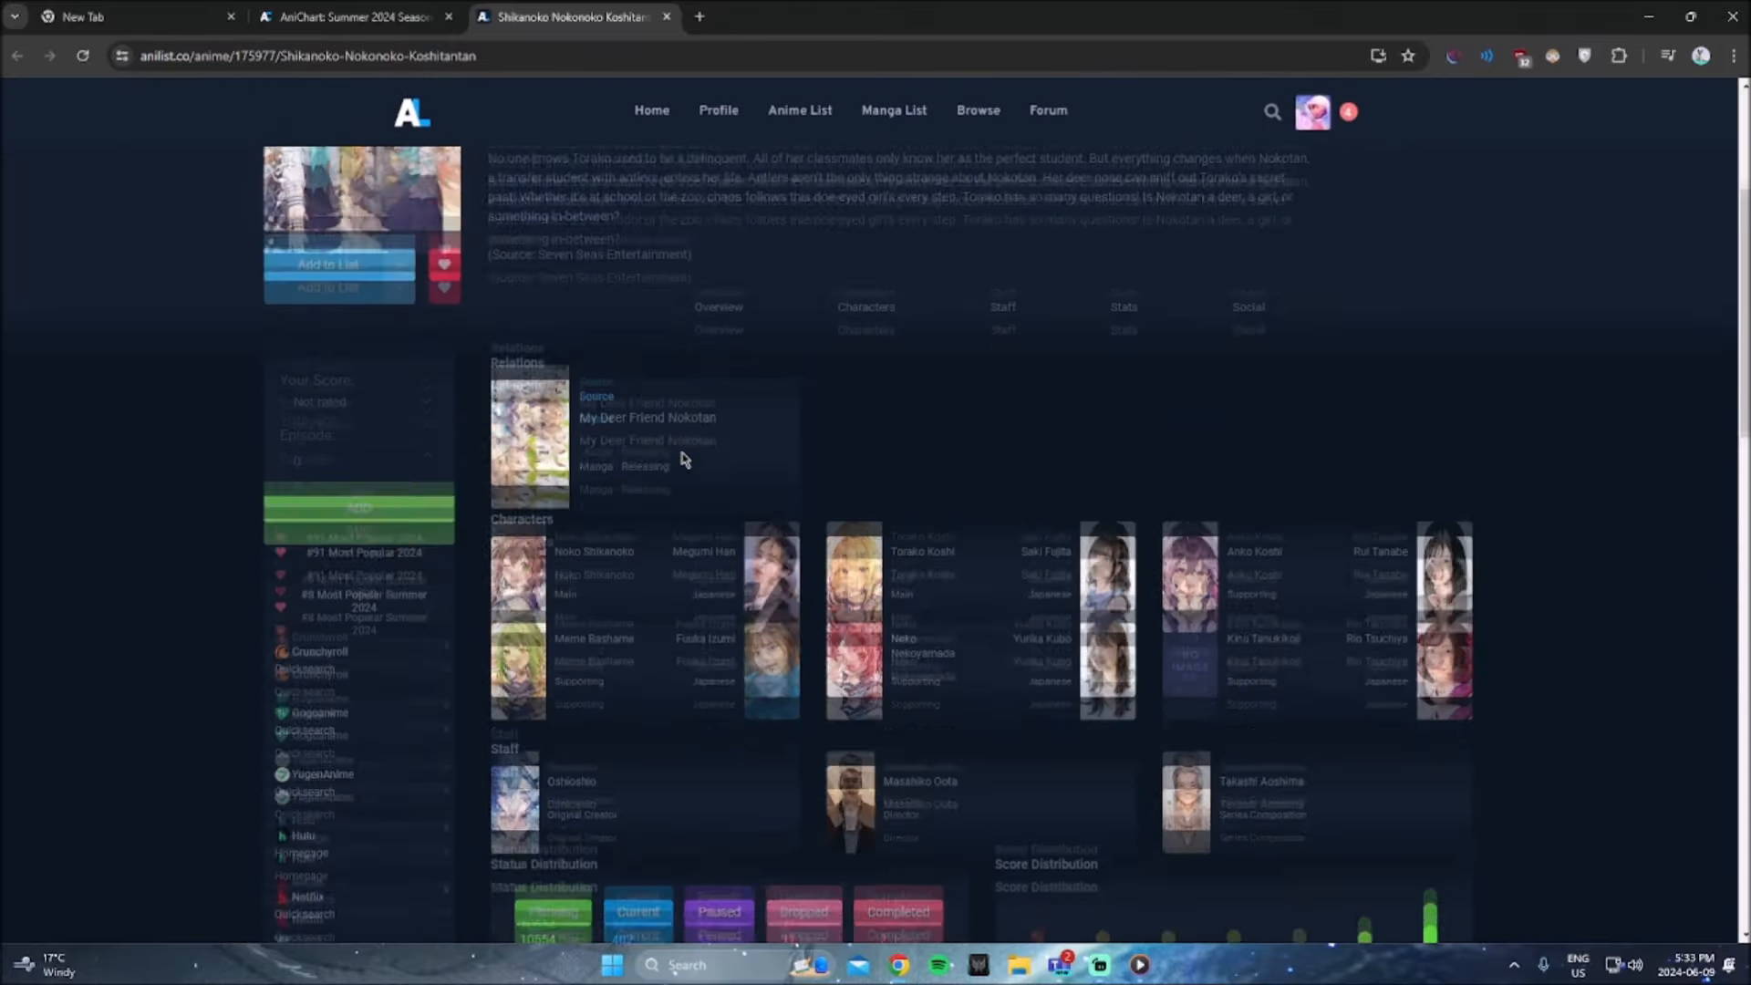
{"action": "scroll", "scroll_direction": "up", "scroll_amount": 3}
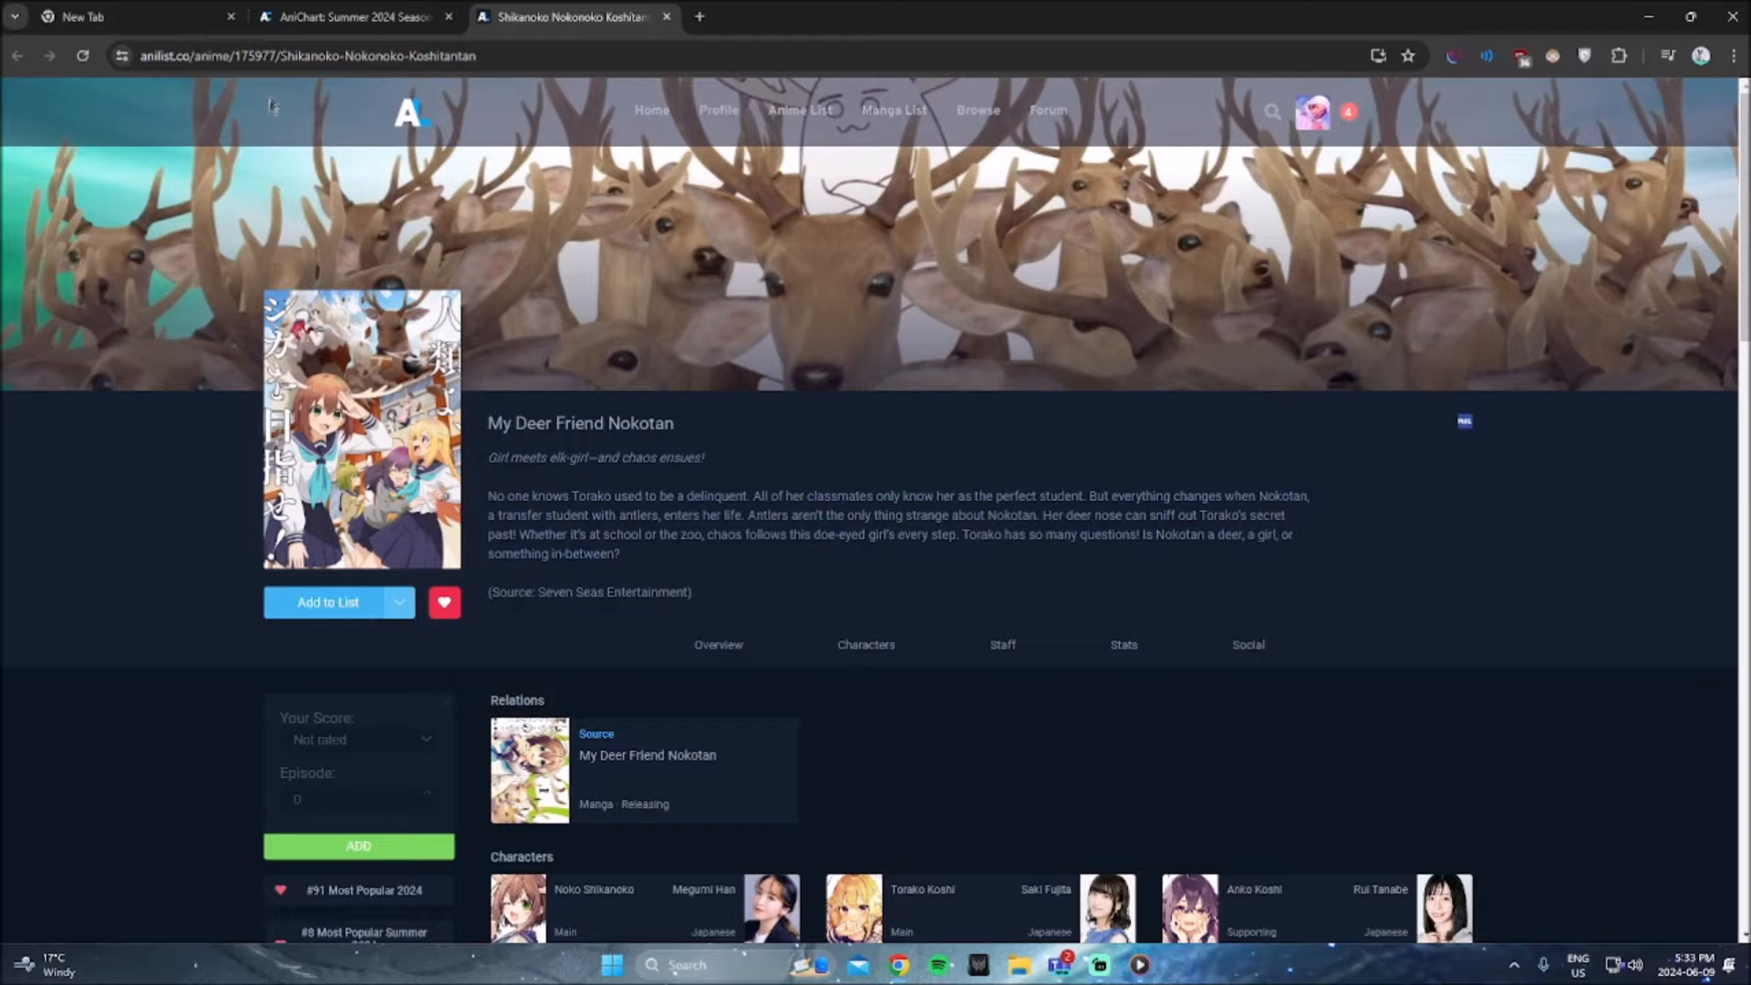
{"action": "left_click", "coordinate": [352, 15]}
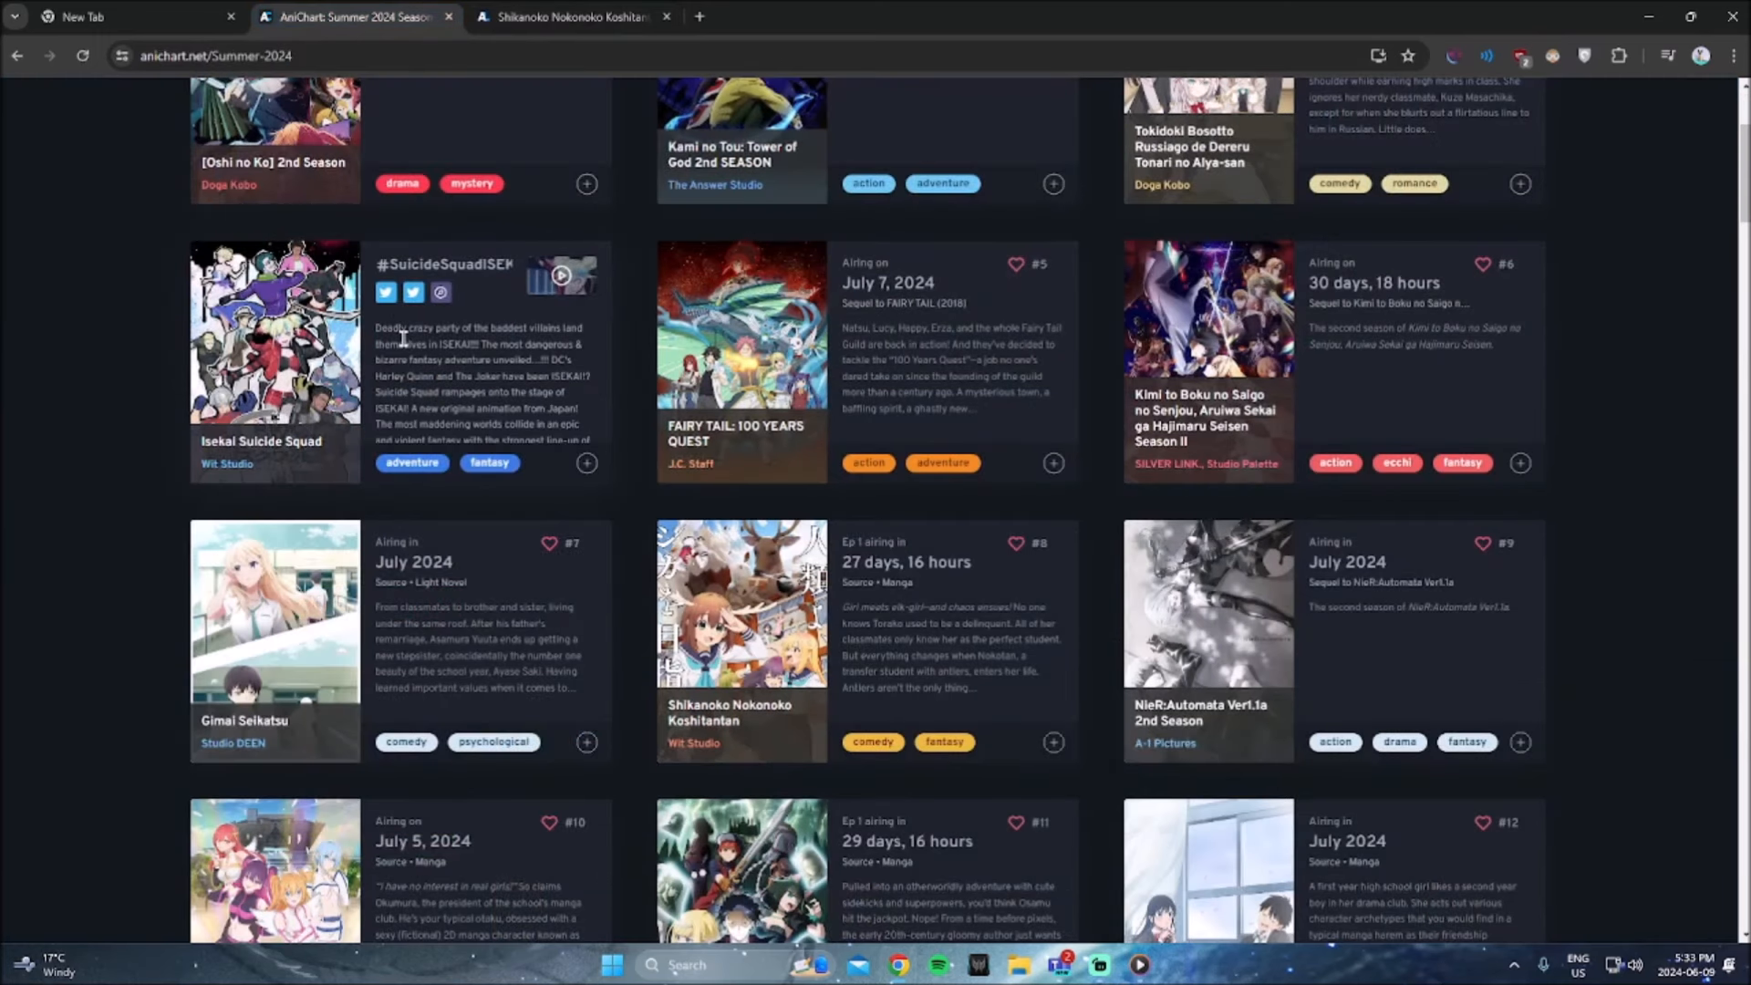
Step: Return to the chart after NieR:Automata Ver1.1a 2nd Season's page and scroll further down
{"action": "scroll", "scroll_direction": "down", "scroll_amount": 3}
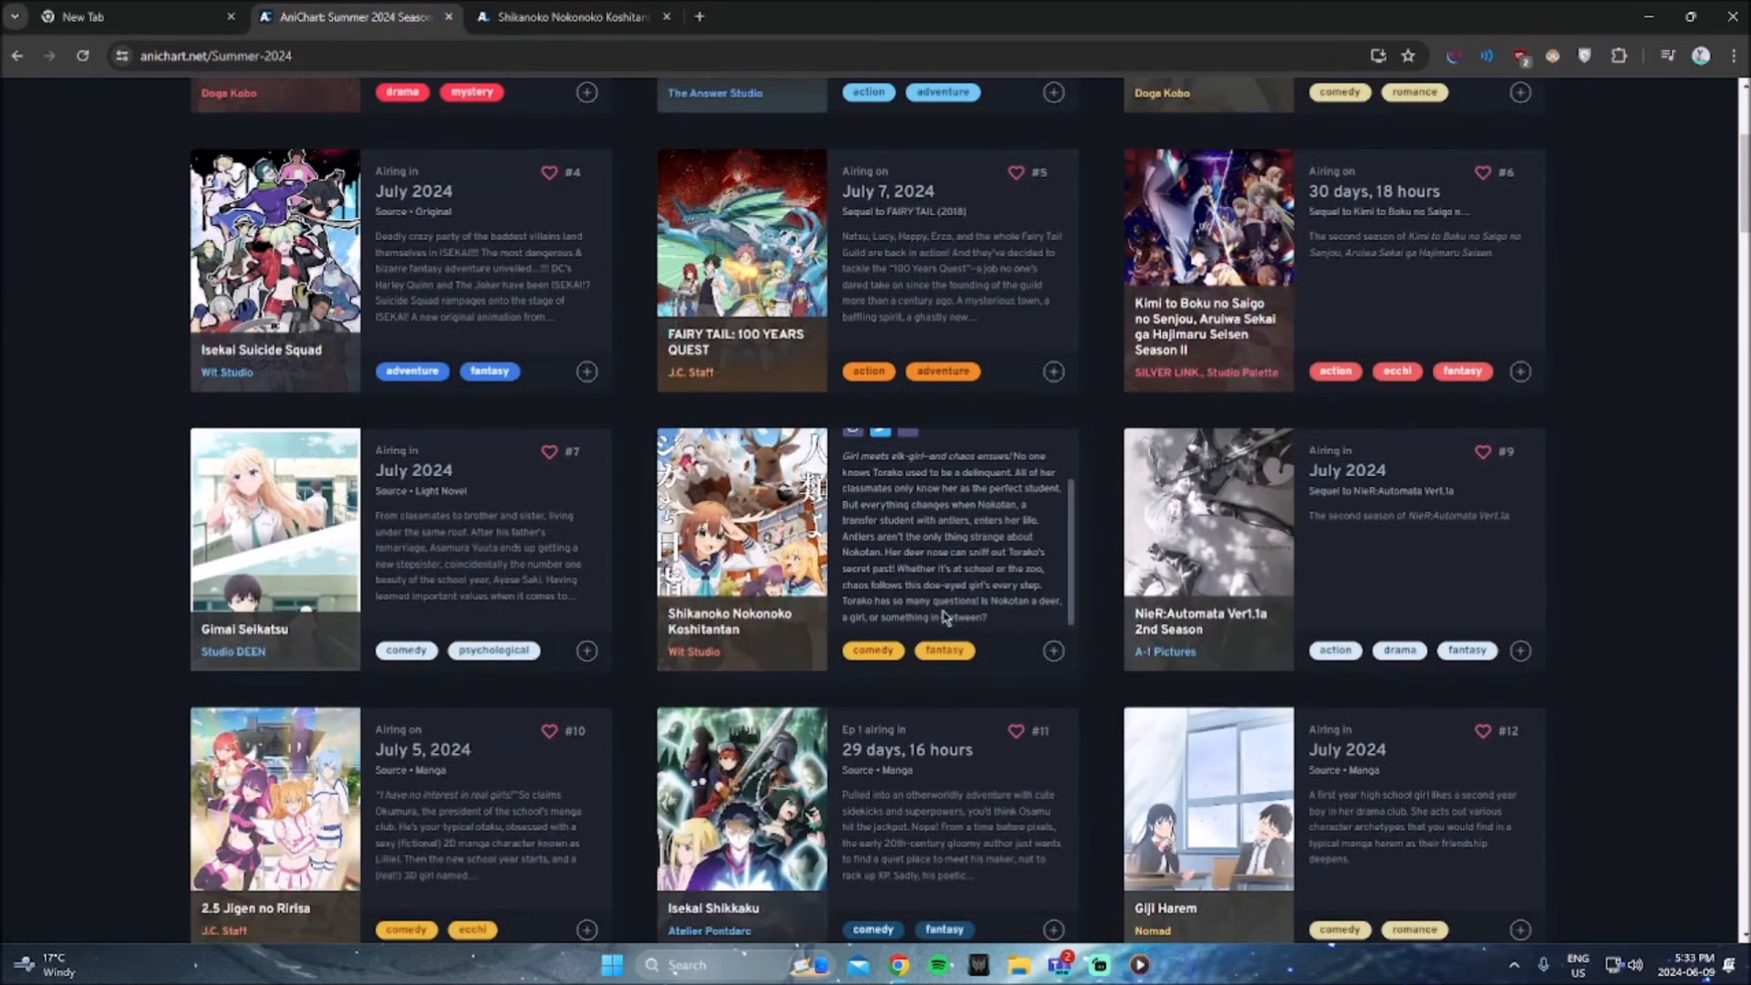
{"action": "mouse_move", "coordinate": [1221, 598]}
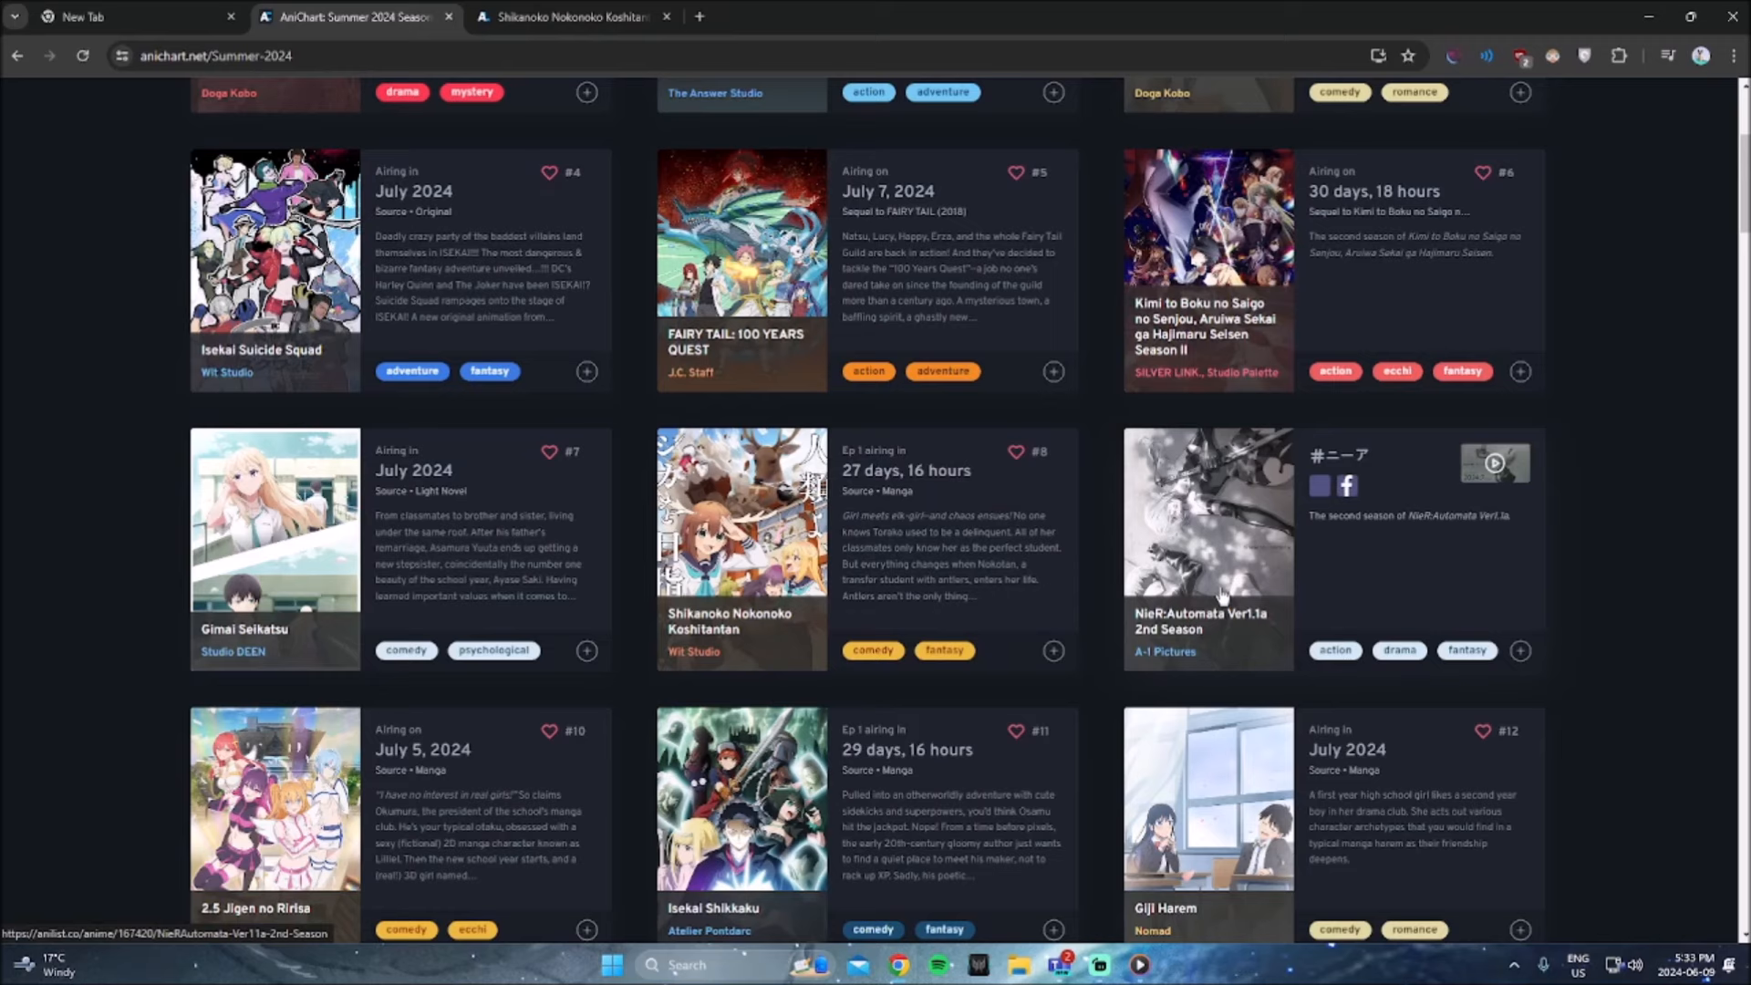
{"action": "mouse_move", "coordinate": [1194, 621]}
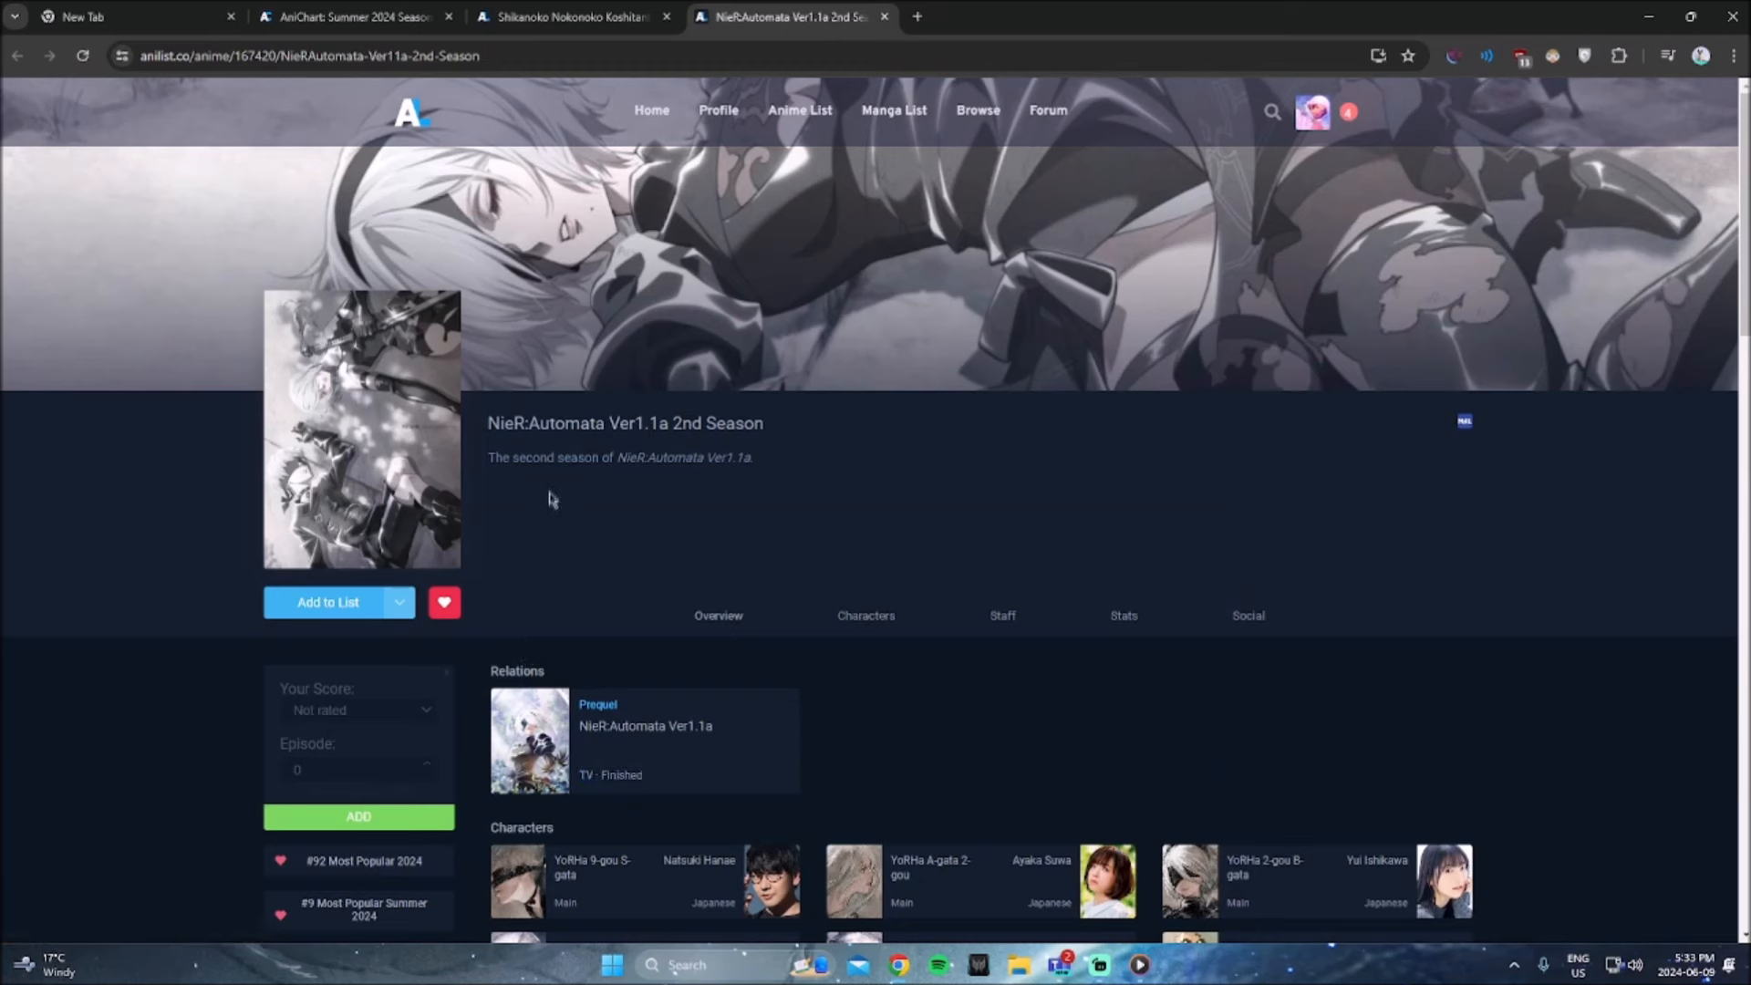
{"action": "left_click", "coordinate": [352, 16]}
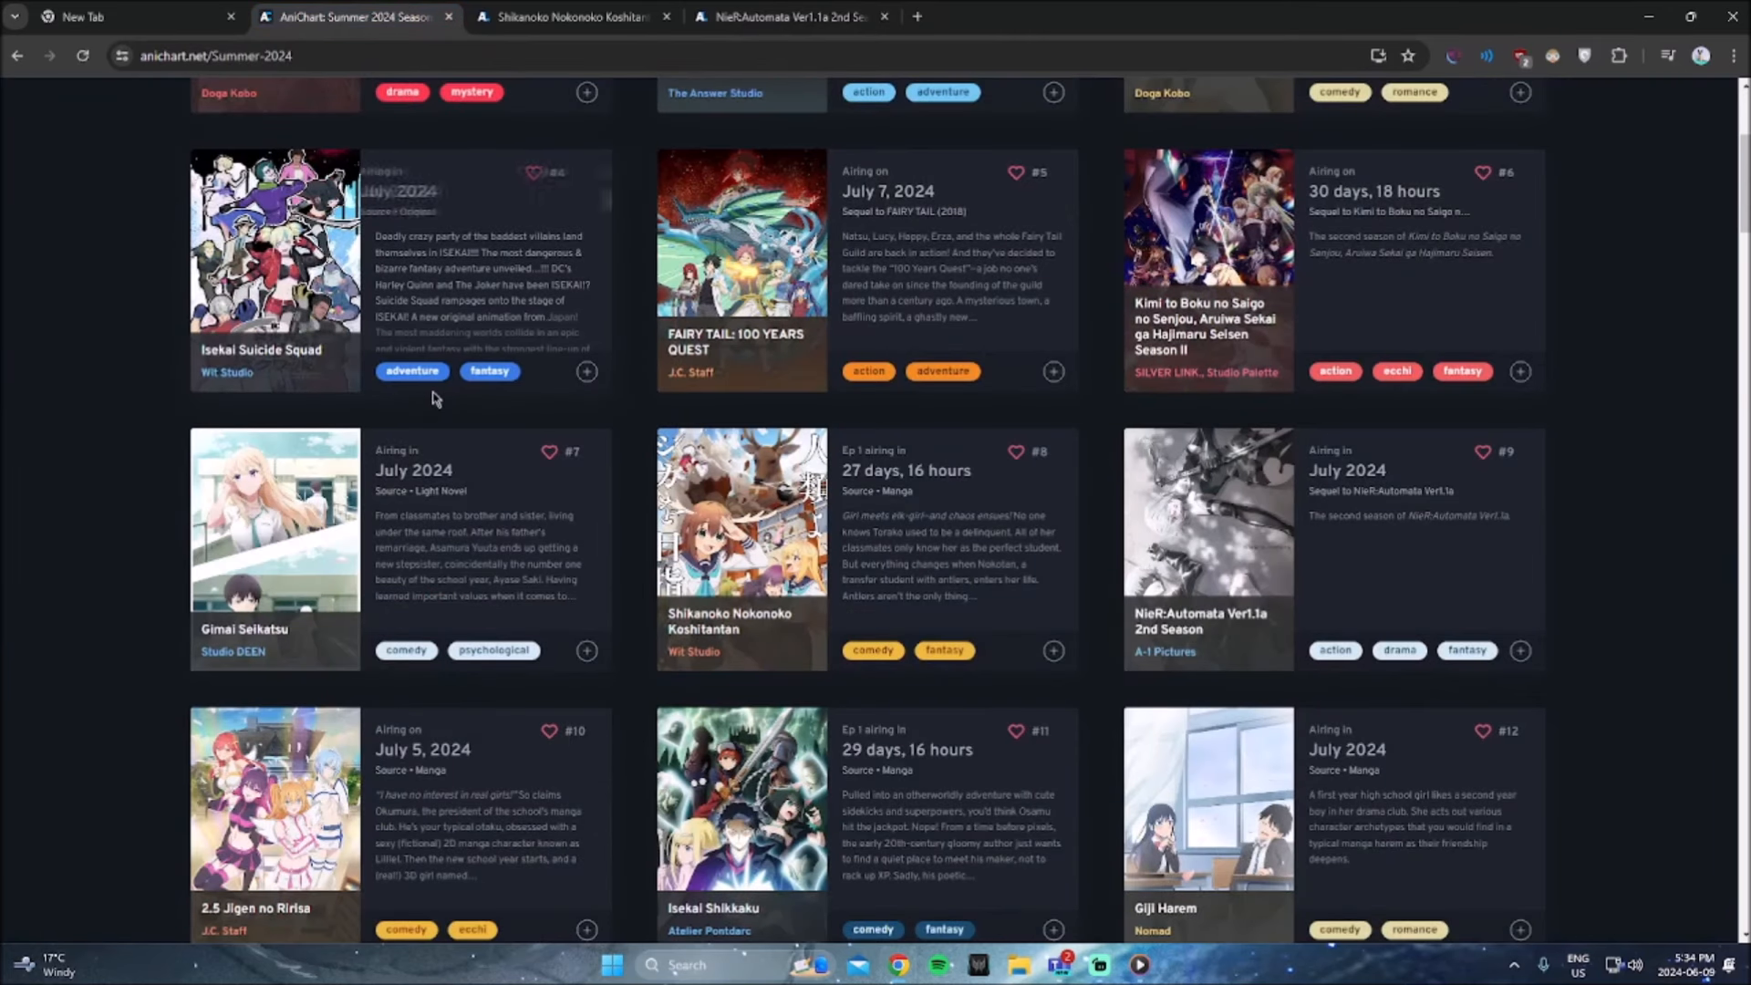
{"action": "scroll", "scroll_direction": "down", "scroll_amount": 3}
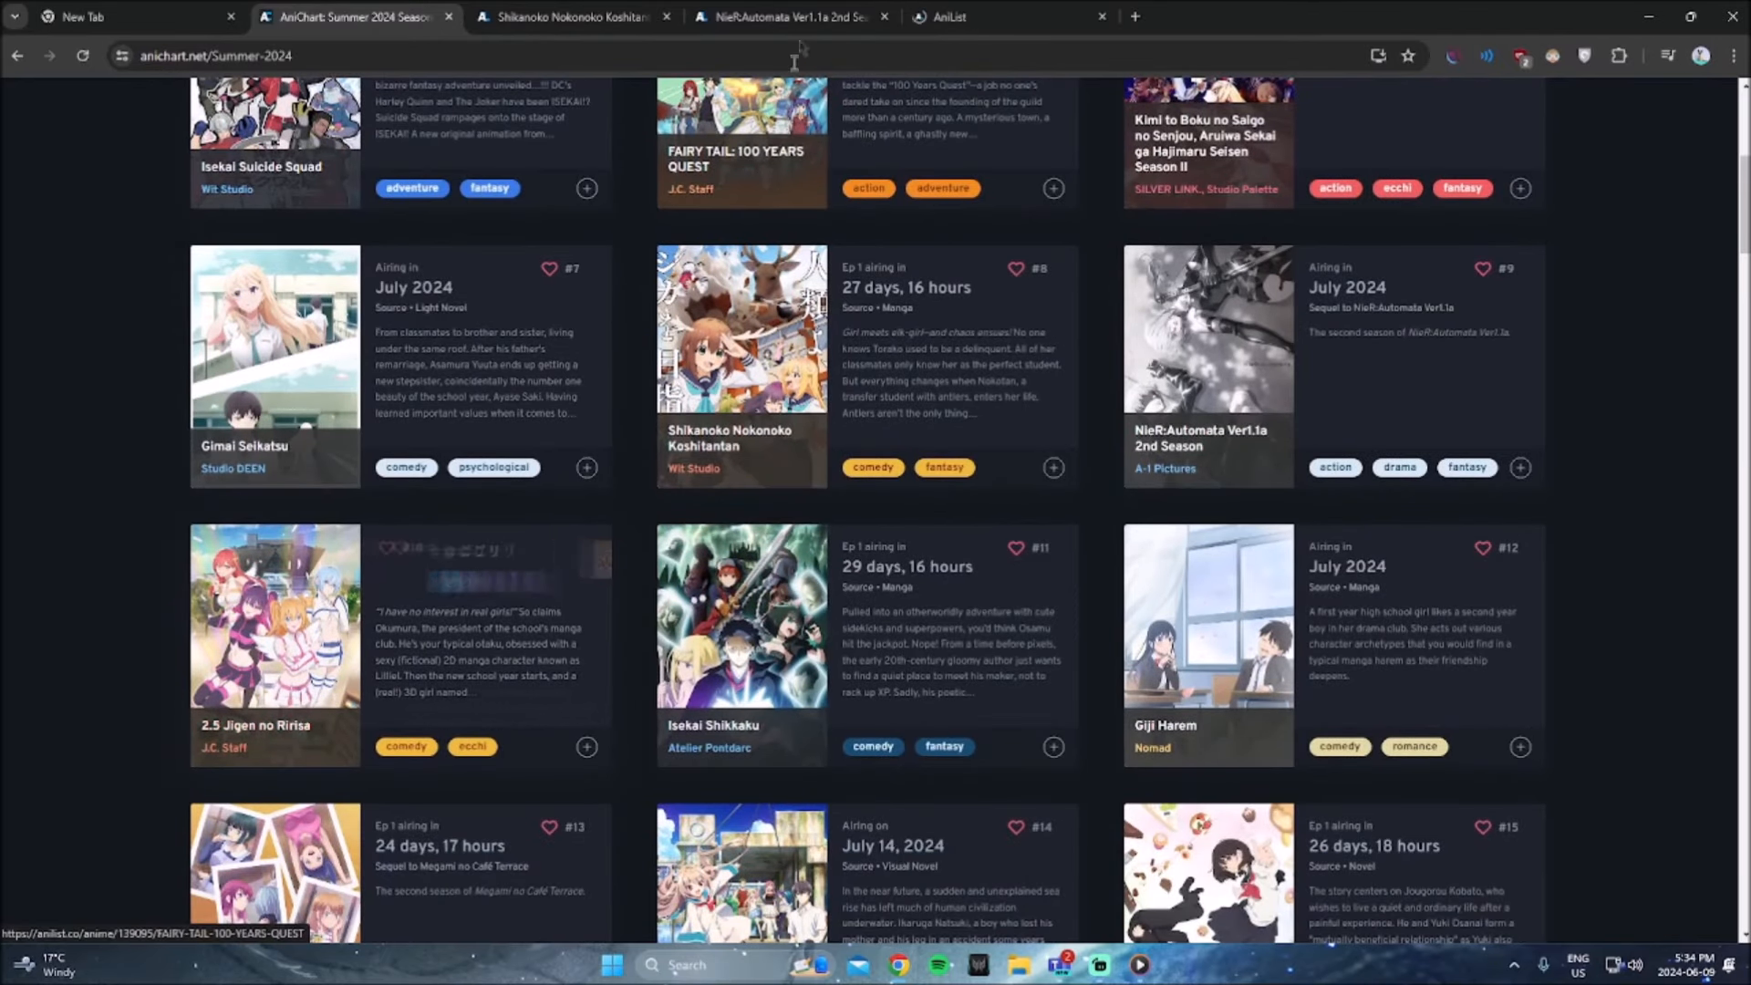
Step: Bring up the 2.5 Jigen no Ririsa page and scroll down to its stats and trailer
{"action": "left_click", "coordinate": [275, 614]}
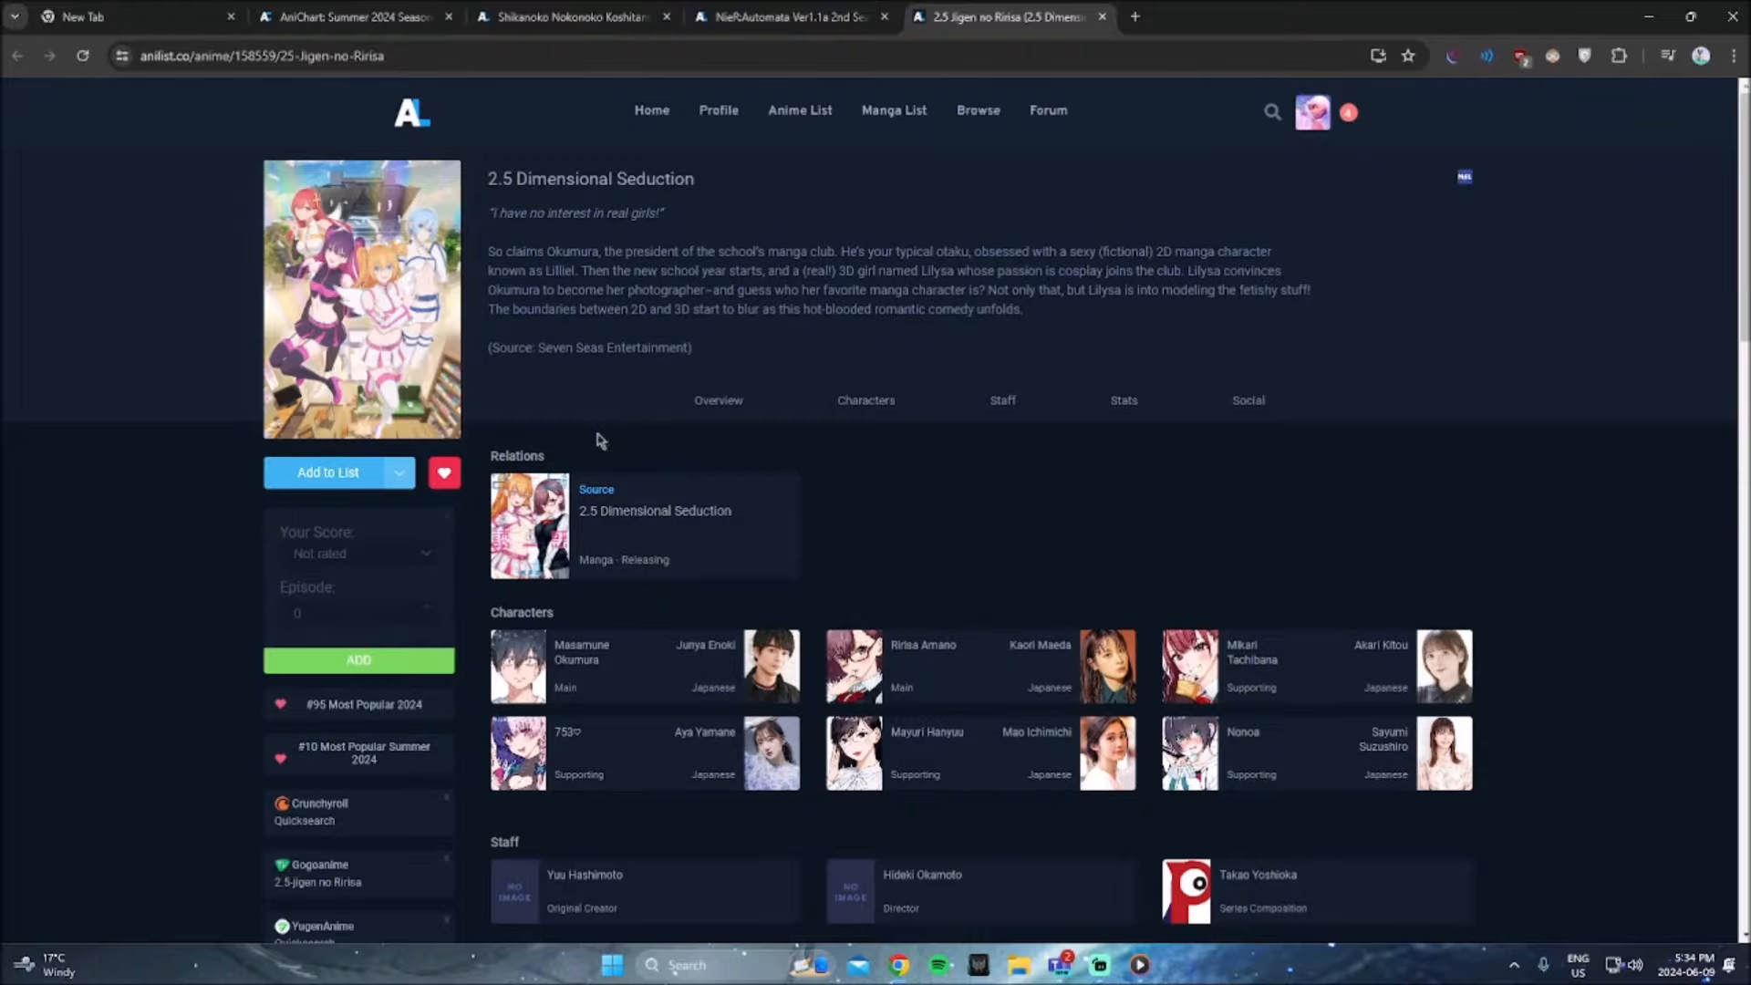
{"action": "scroll", "scroll_direction": "down", "scroll_amount": 3}
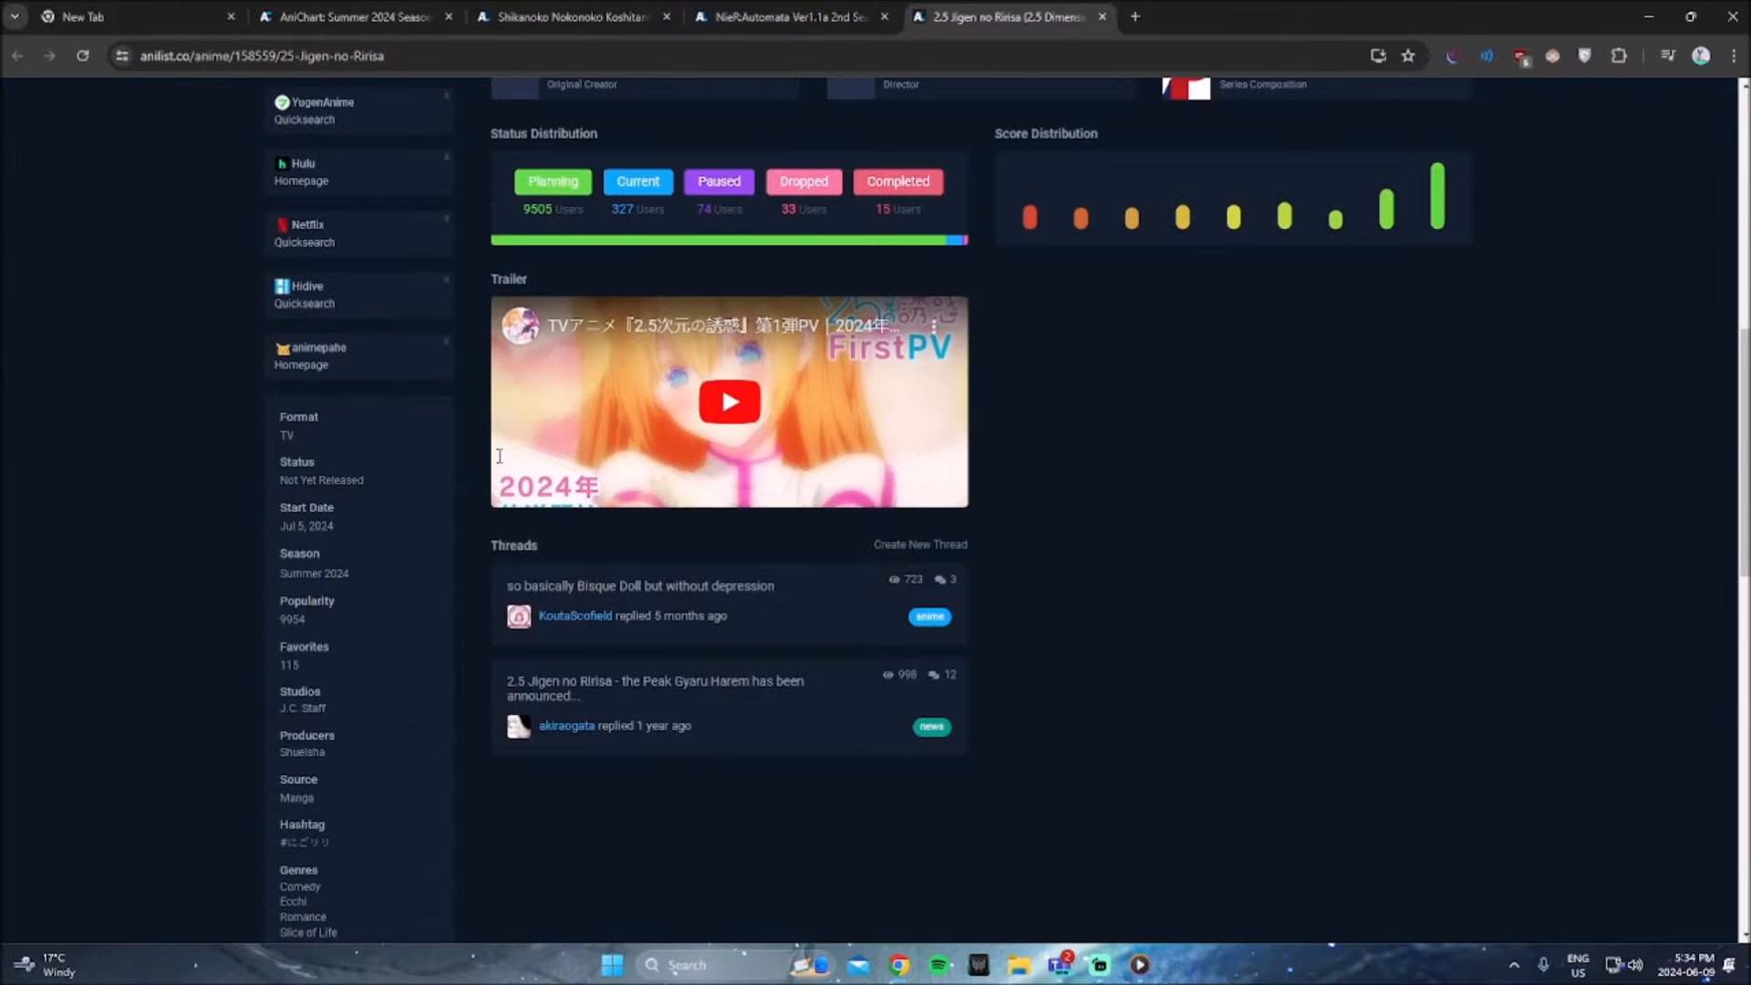
{"action": "scroll", "scroll_direction": "down", "scroll_amount": 3}
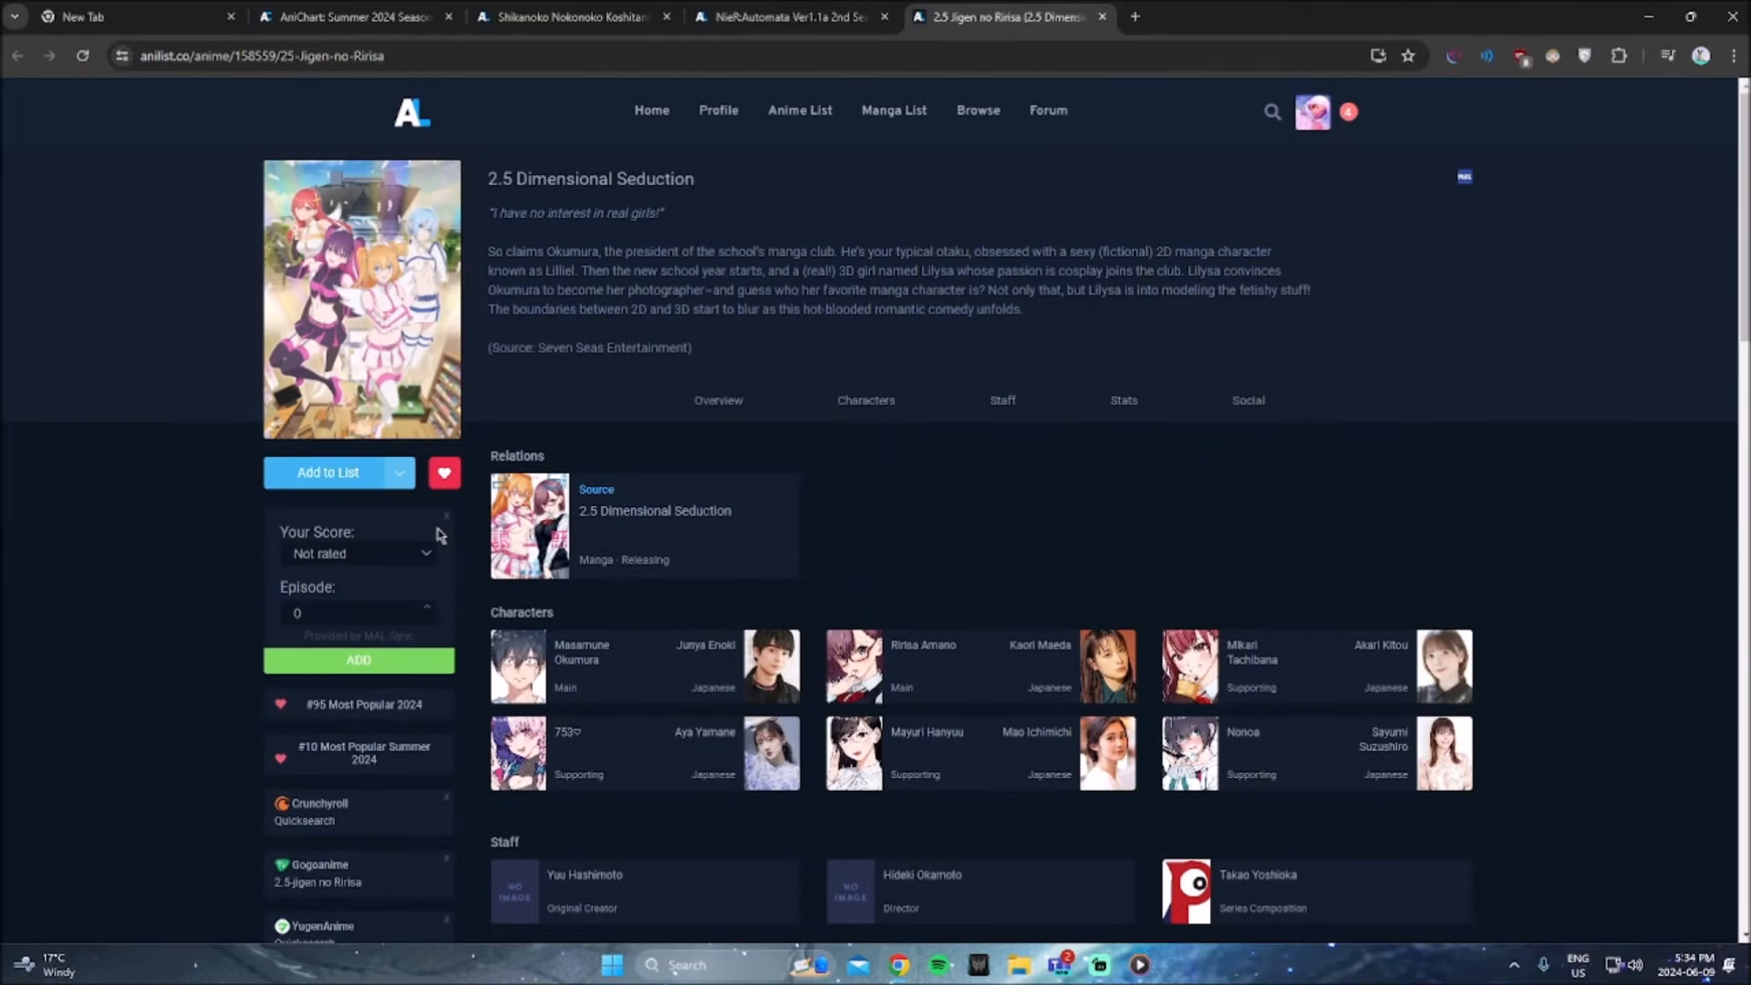
{"action": "mouse_move", "coordinate": [453, 529]}
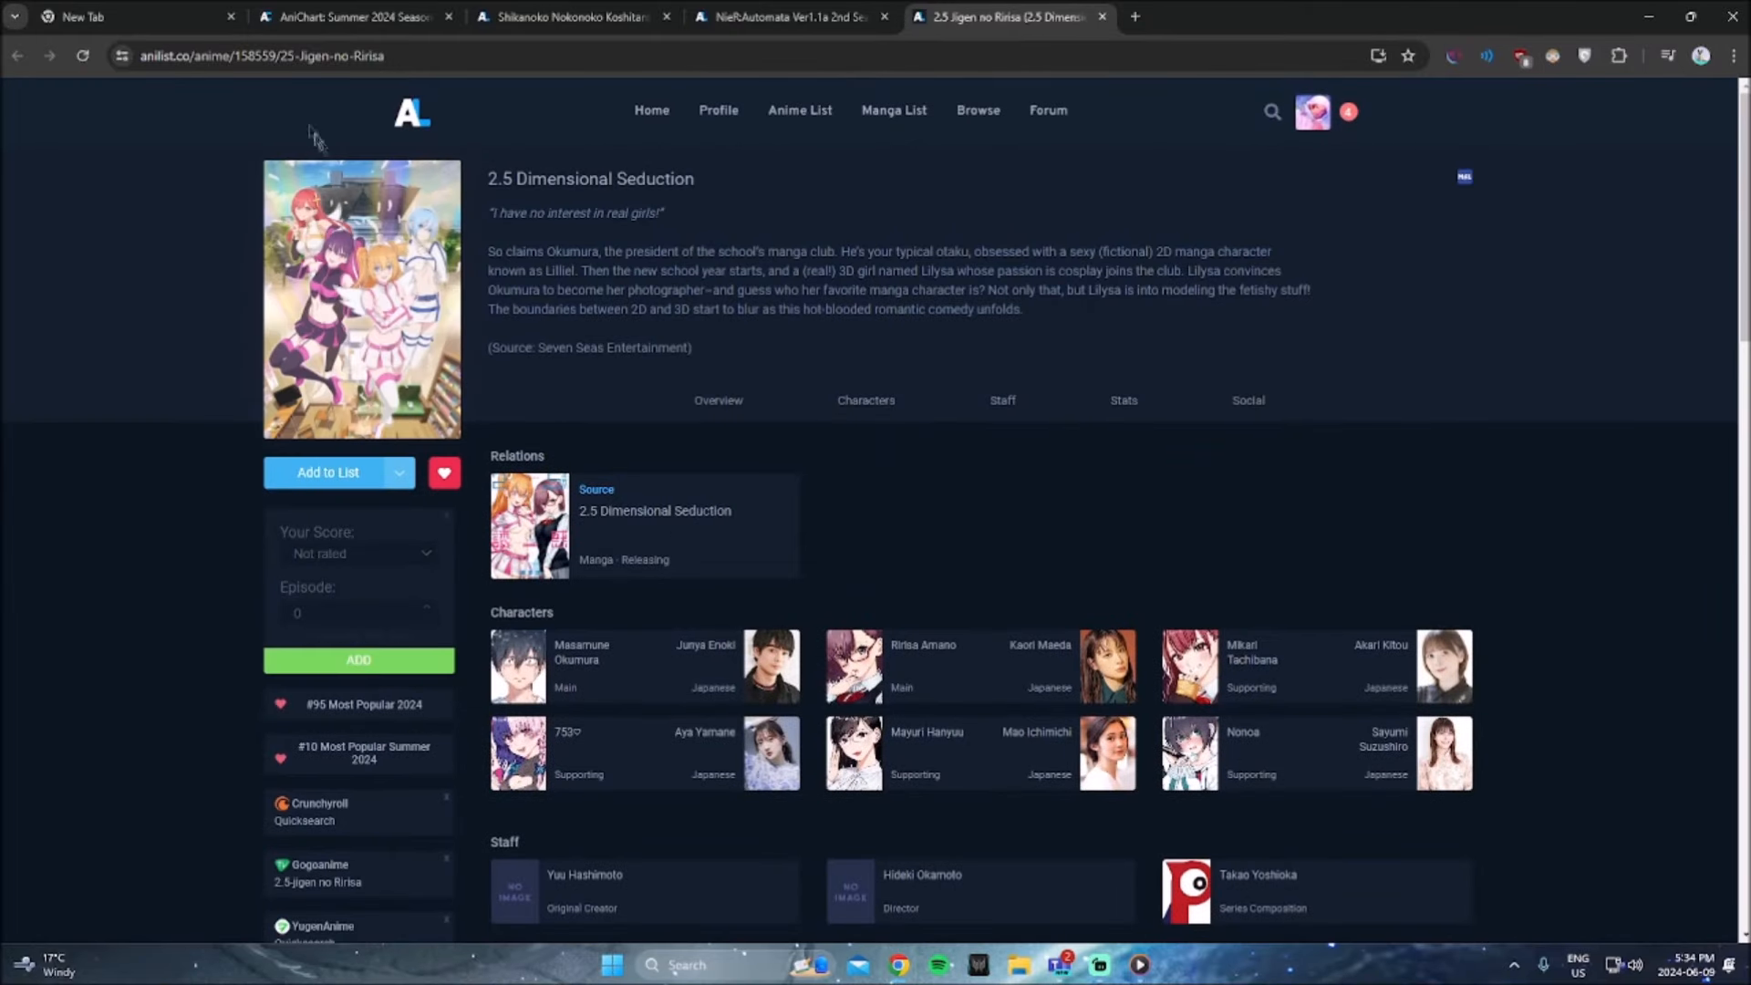
Step: Scroll the AniChart chart past Isekai Shikkaku toward Make Heroine ga Oosugiru!
{"action": "left_click", "coordinate": [352, 15]}
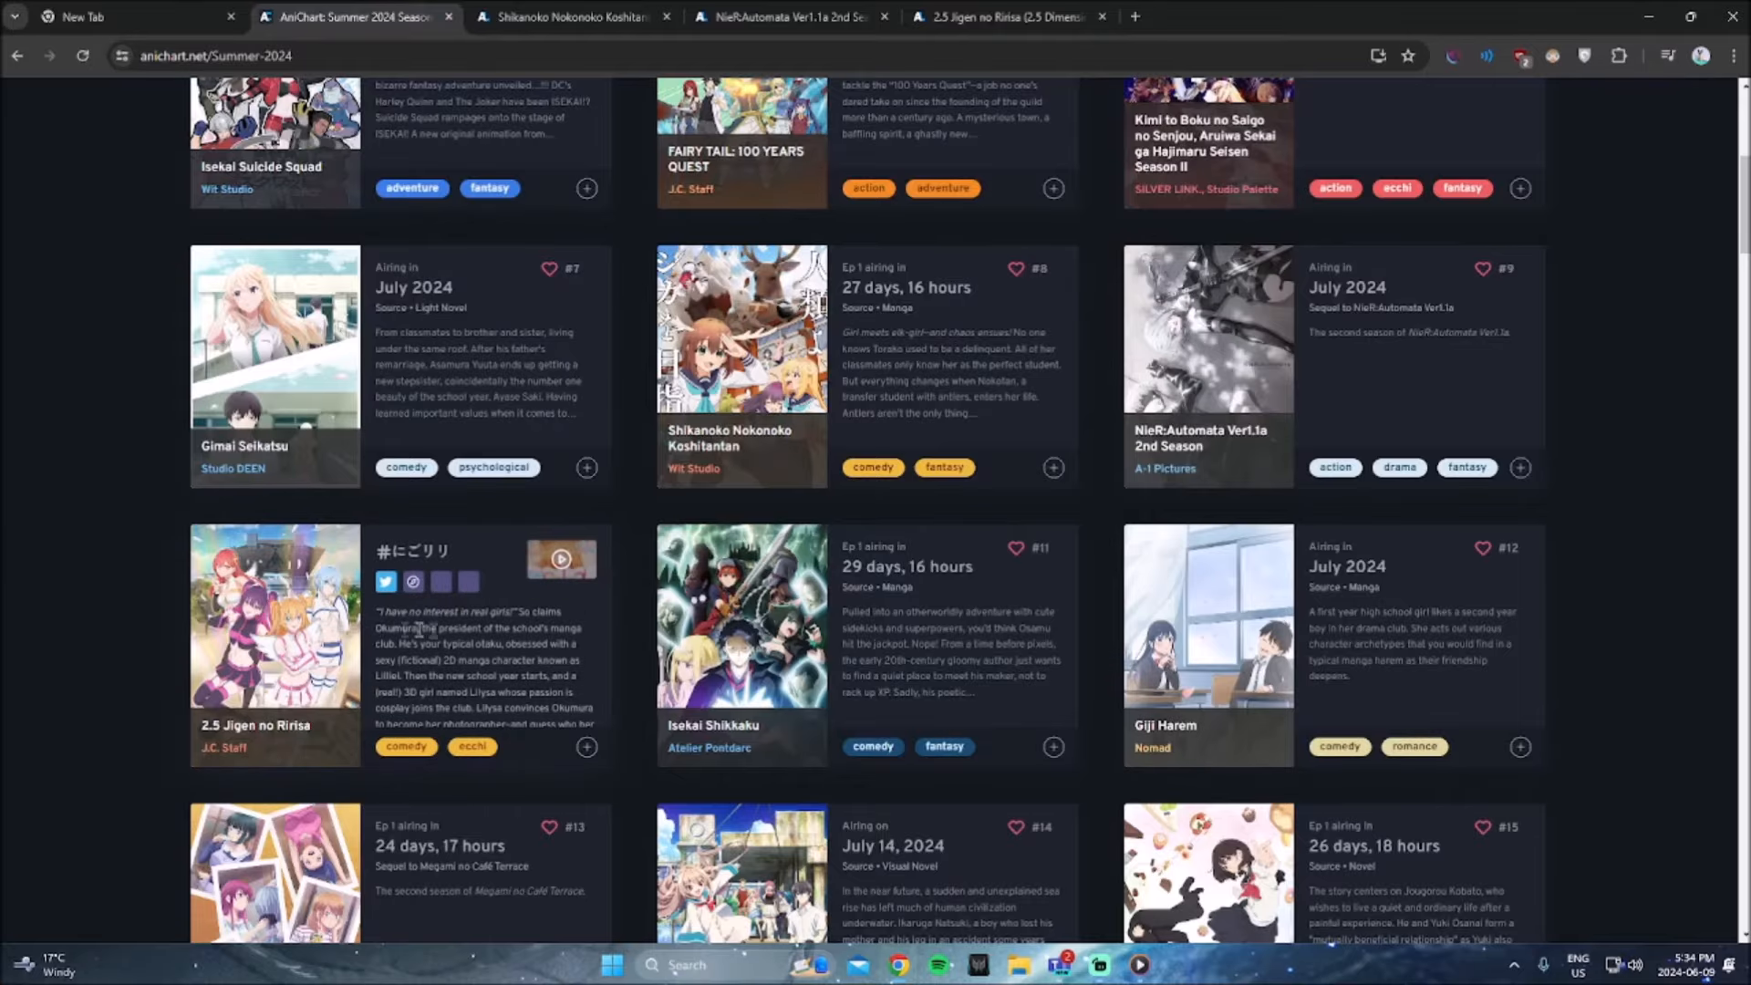
{"action": "mouse_move", "coordinate": [832, 635]}
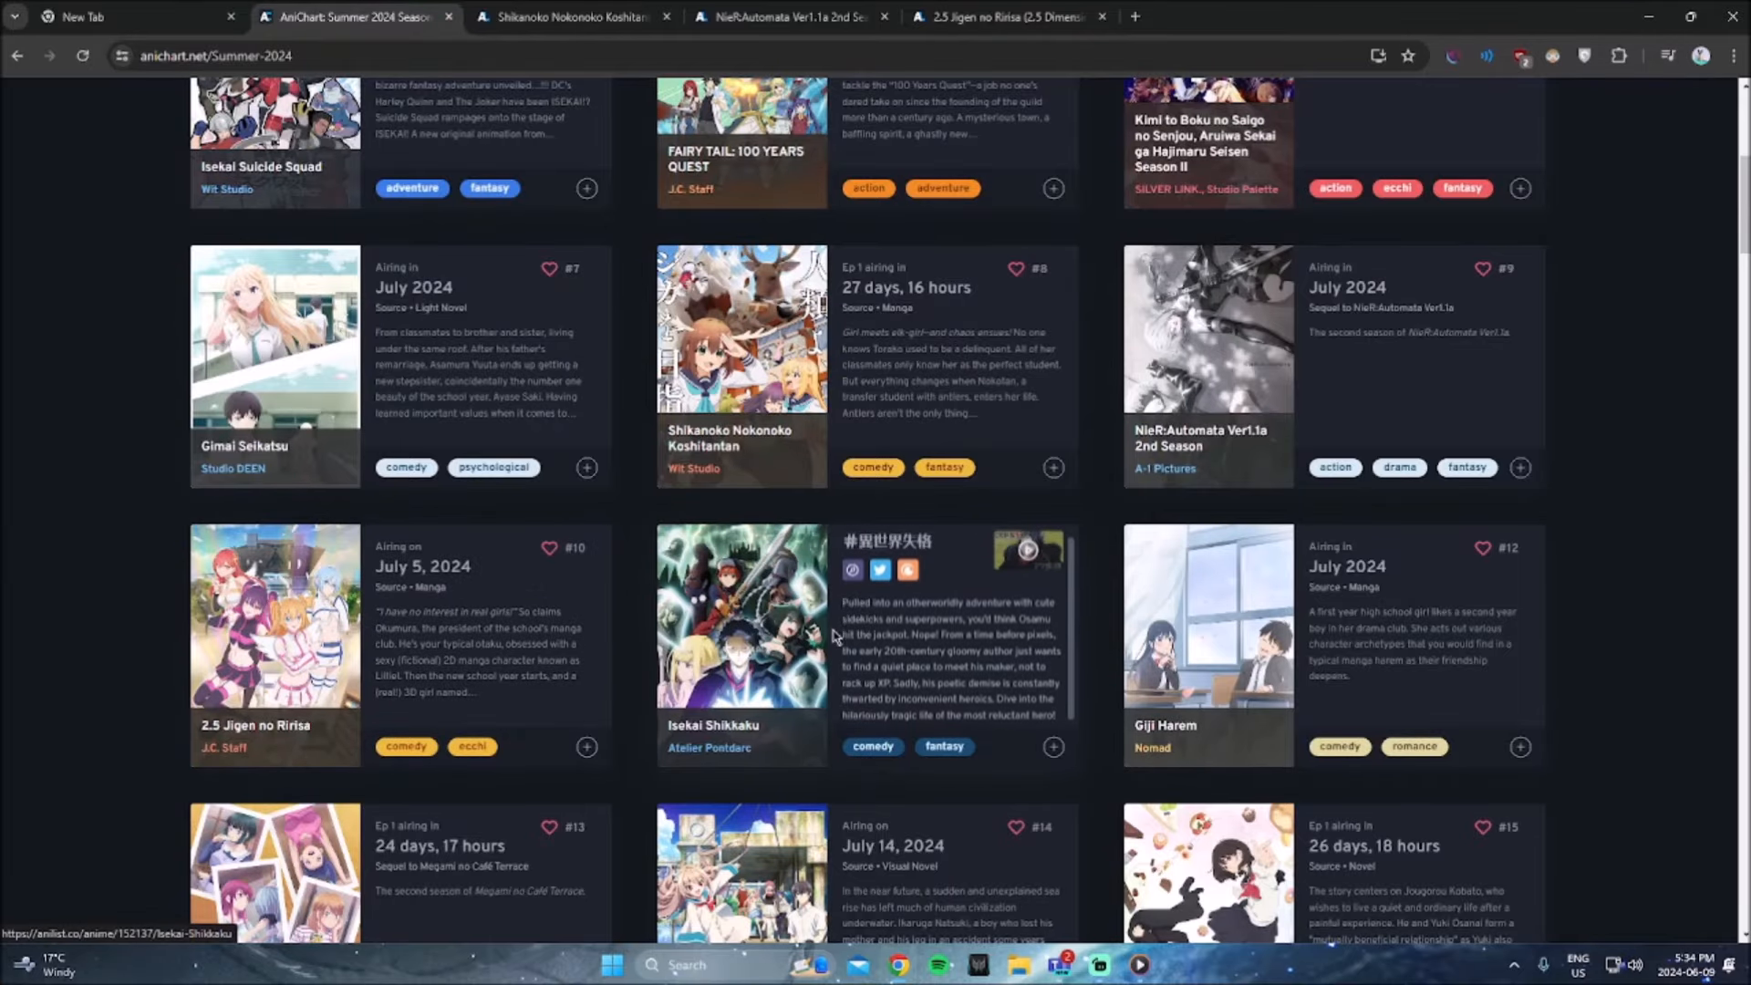
{"action": "scroll", "scroll_direction": "down", "scroll_amount": 3}
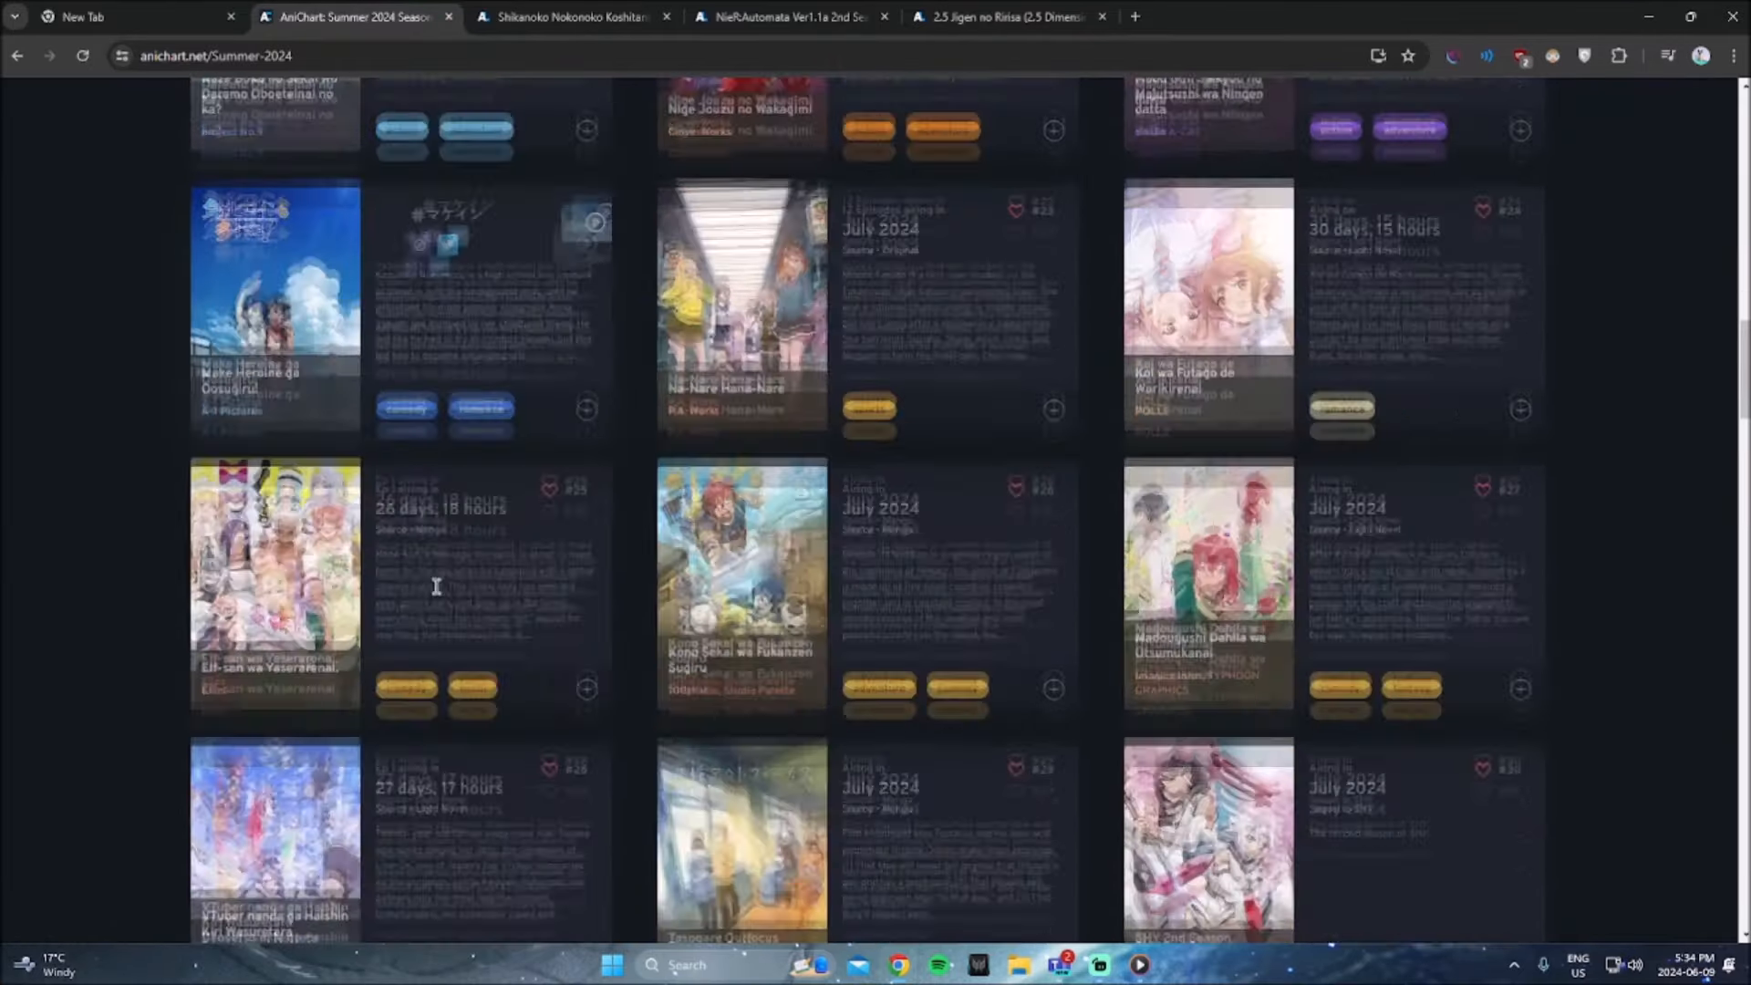
{"action": "scroll", "scroll_direction": "down", "scroll_amount": 3}
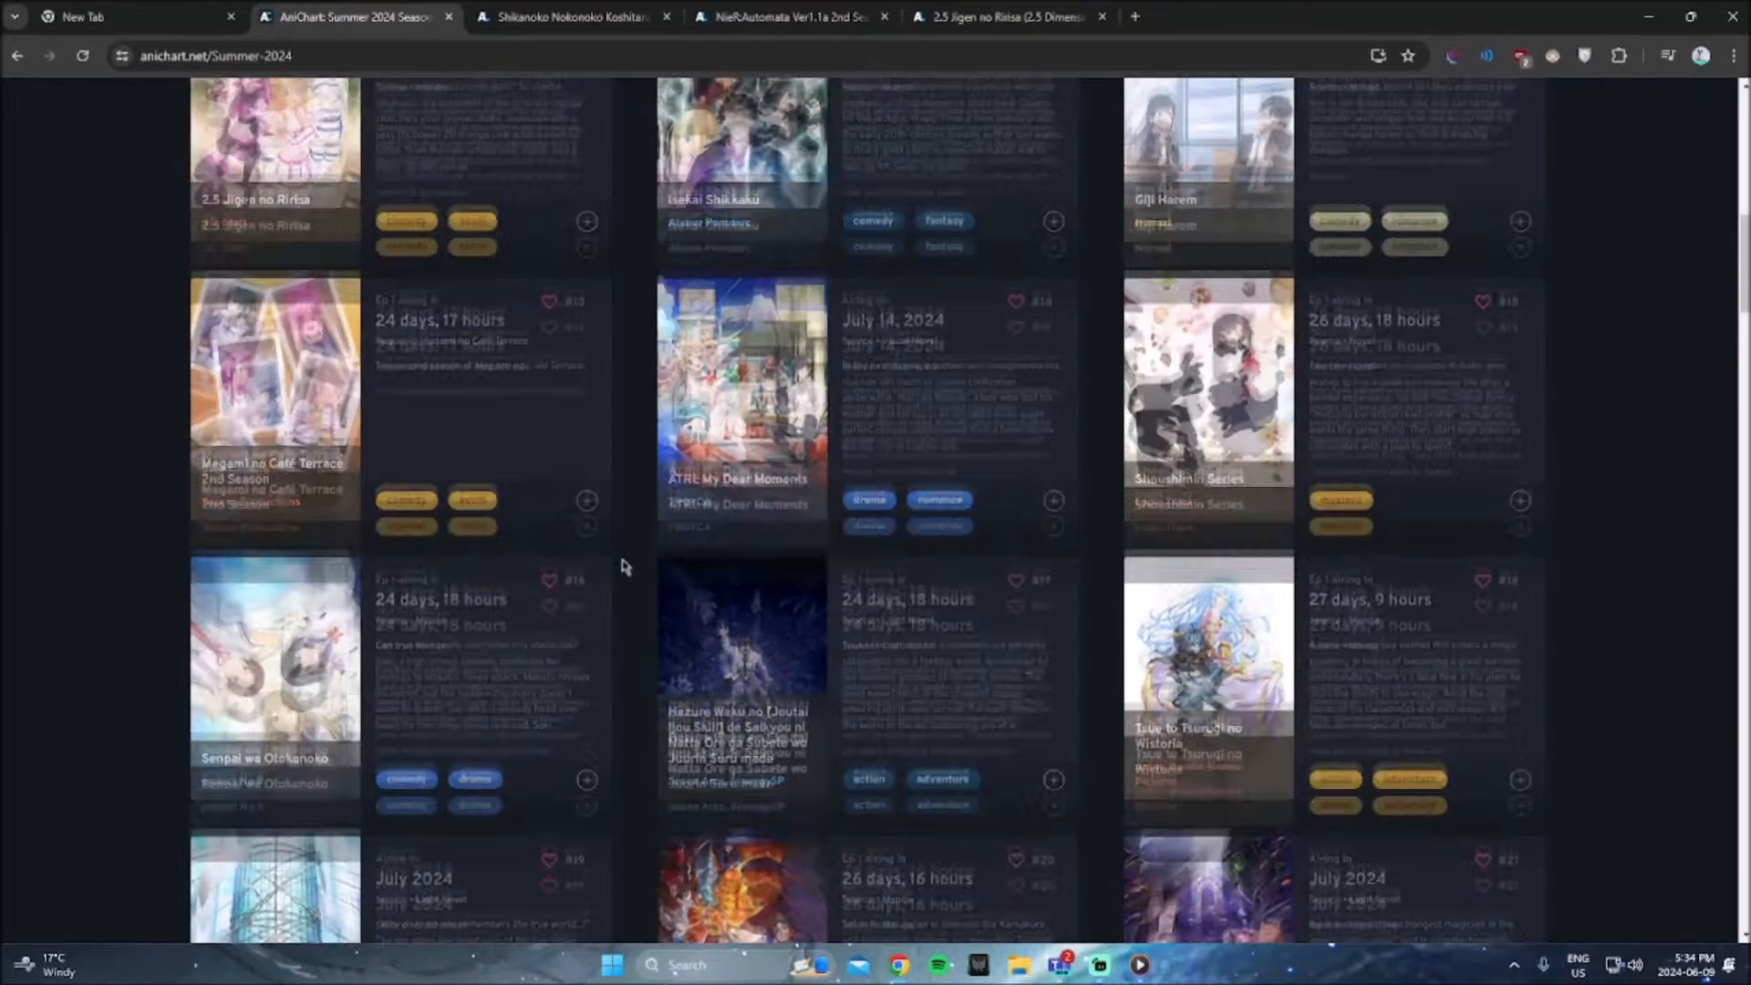
{"action": "scroll", "scroll_direction": "down", "scroll_amount": 3}
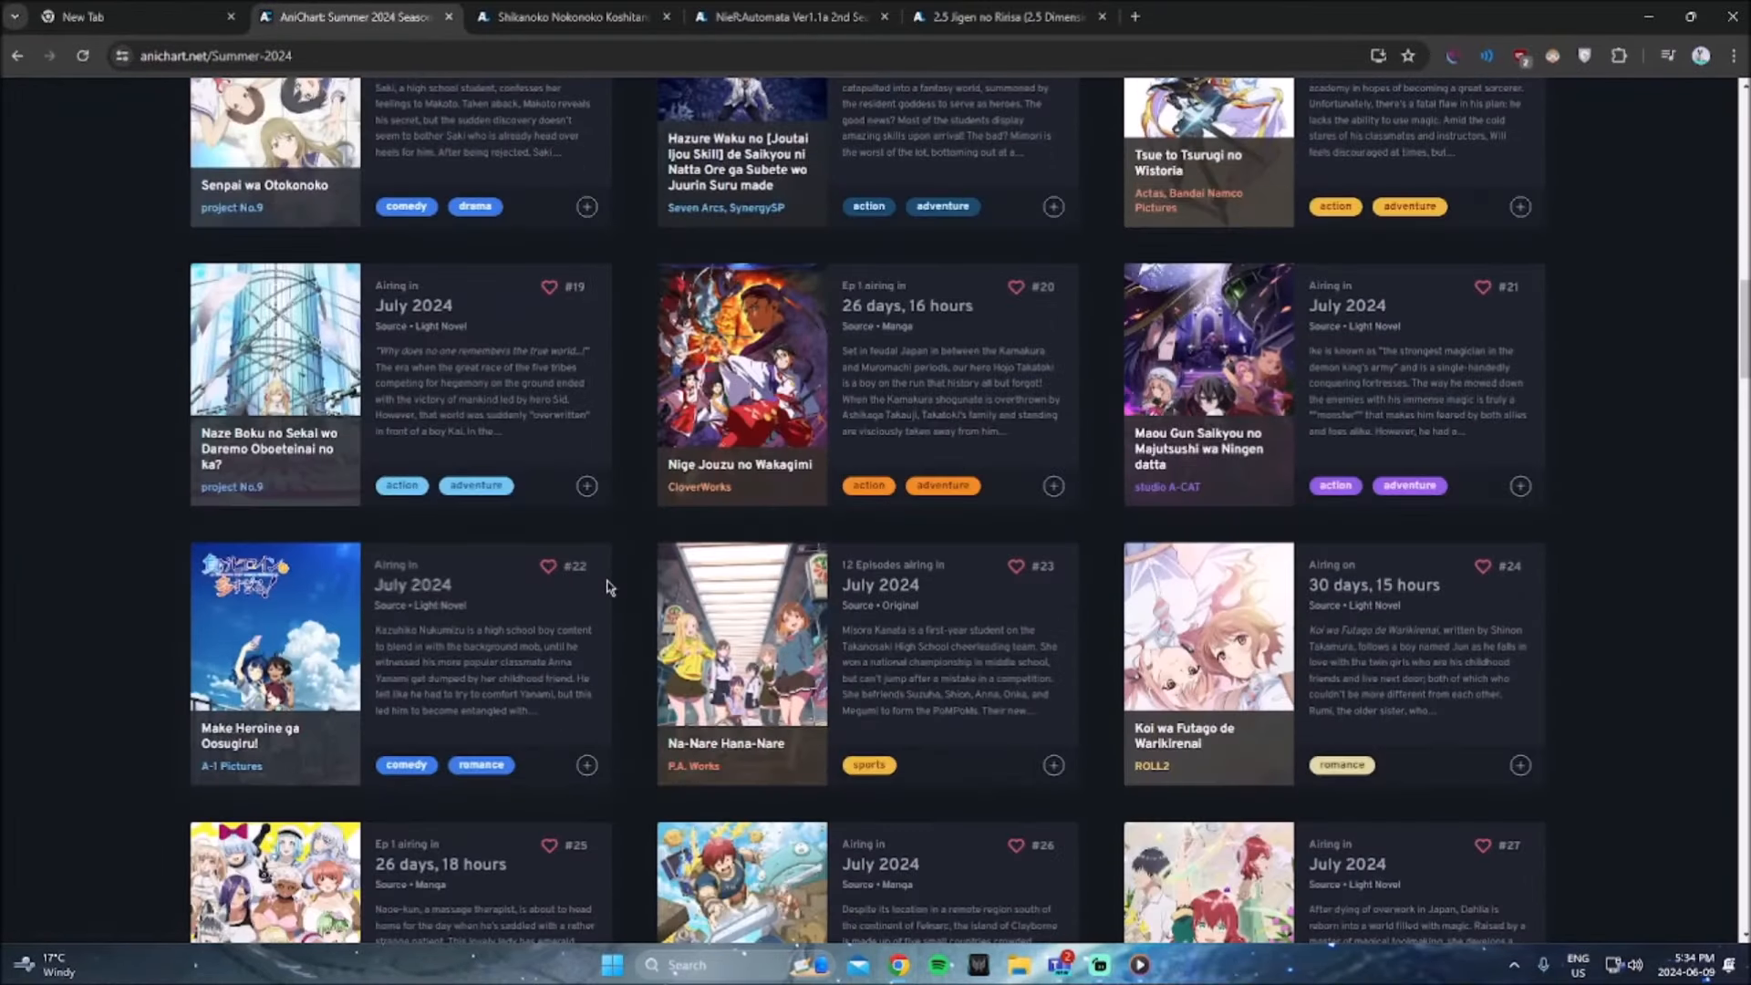
{"action": "scroll", "scroll_direction": "up", "scroll_amount": 3}
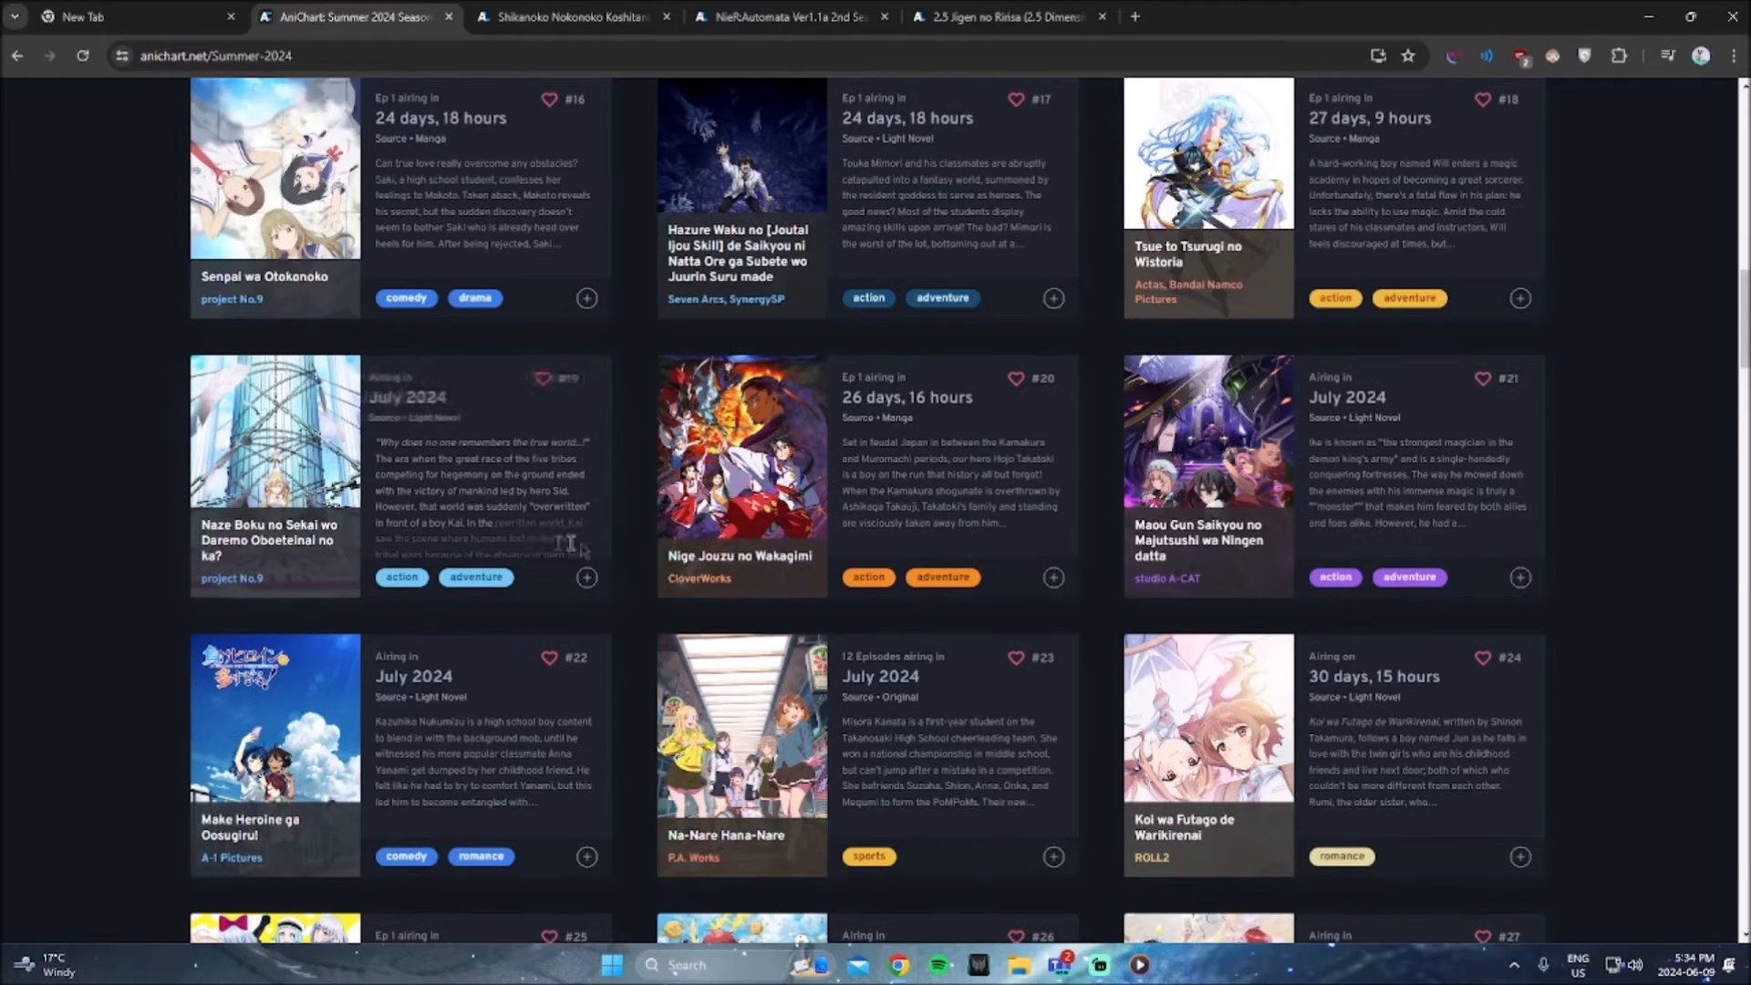
{"action": "scroll", "scroll_direction": "up", "scroll_amount": 3}
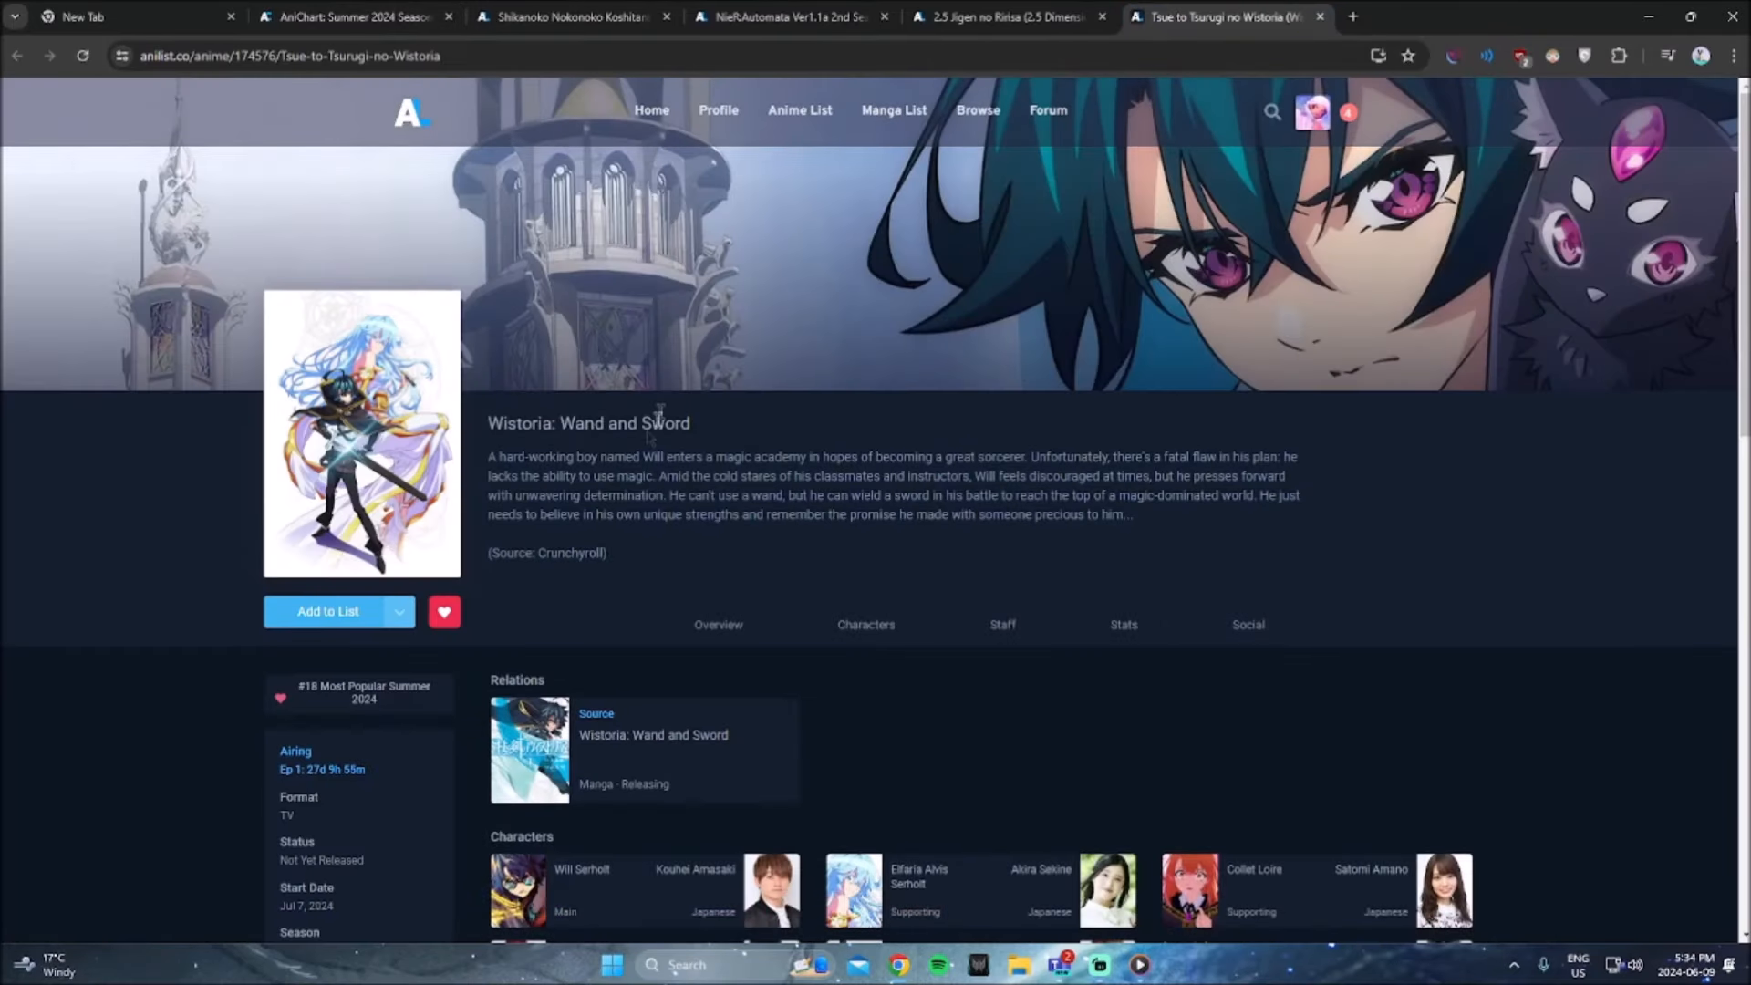
Step: Skip ahead and pause Wistoria's trailer, then open Nige Jouzu no Wakagimi in a new tab
{"action": "scroll", "scroll_direction": "down", "scroll_amount": 3}
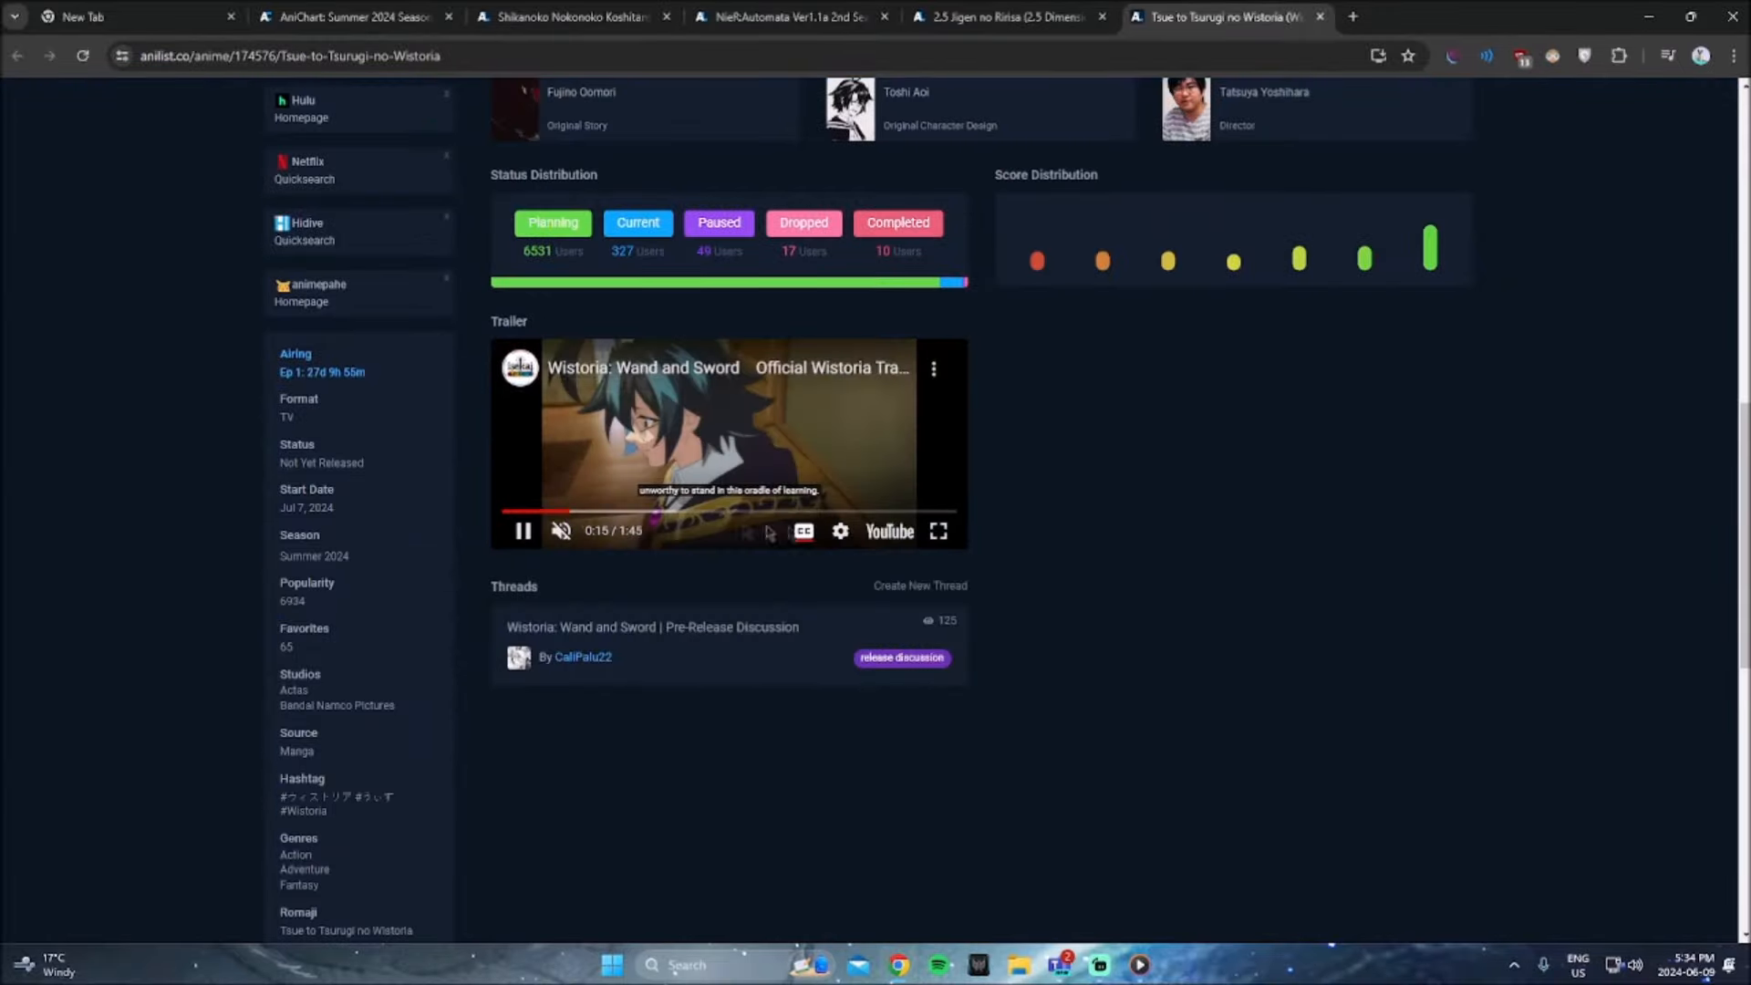
{"action": "left_click", "coordinate": [938, 531]}
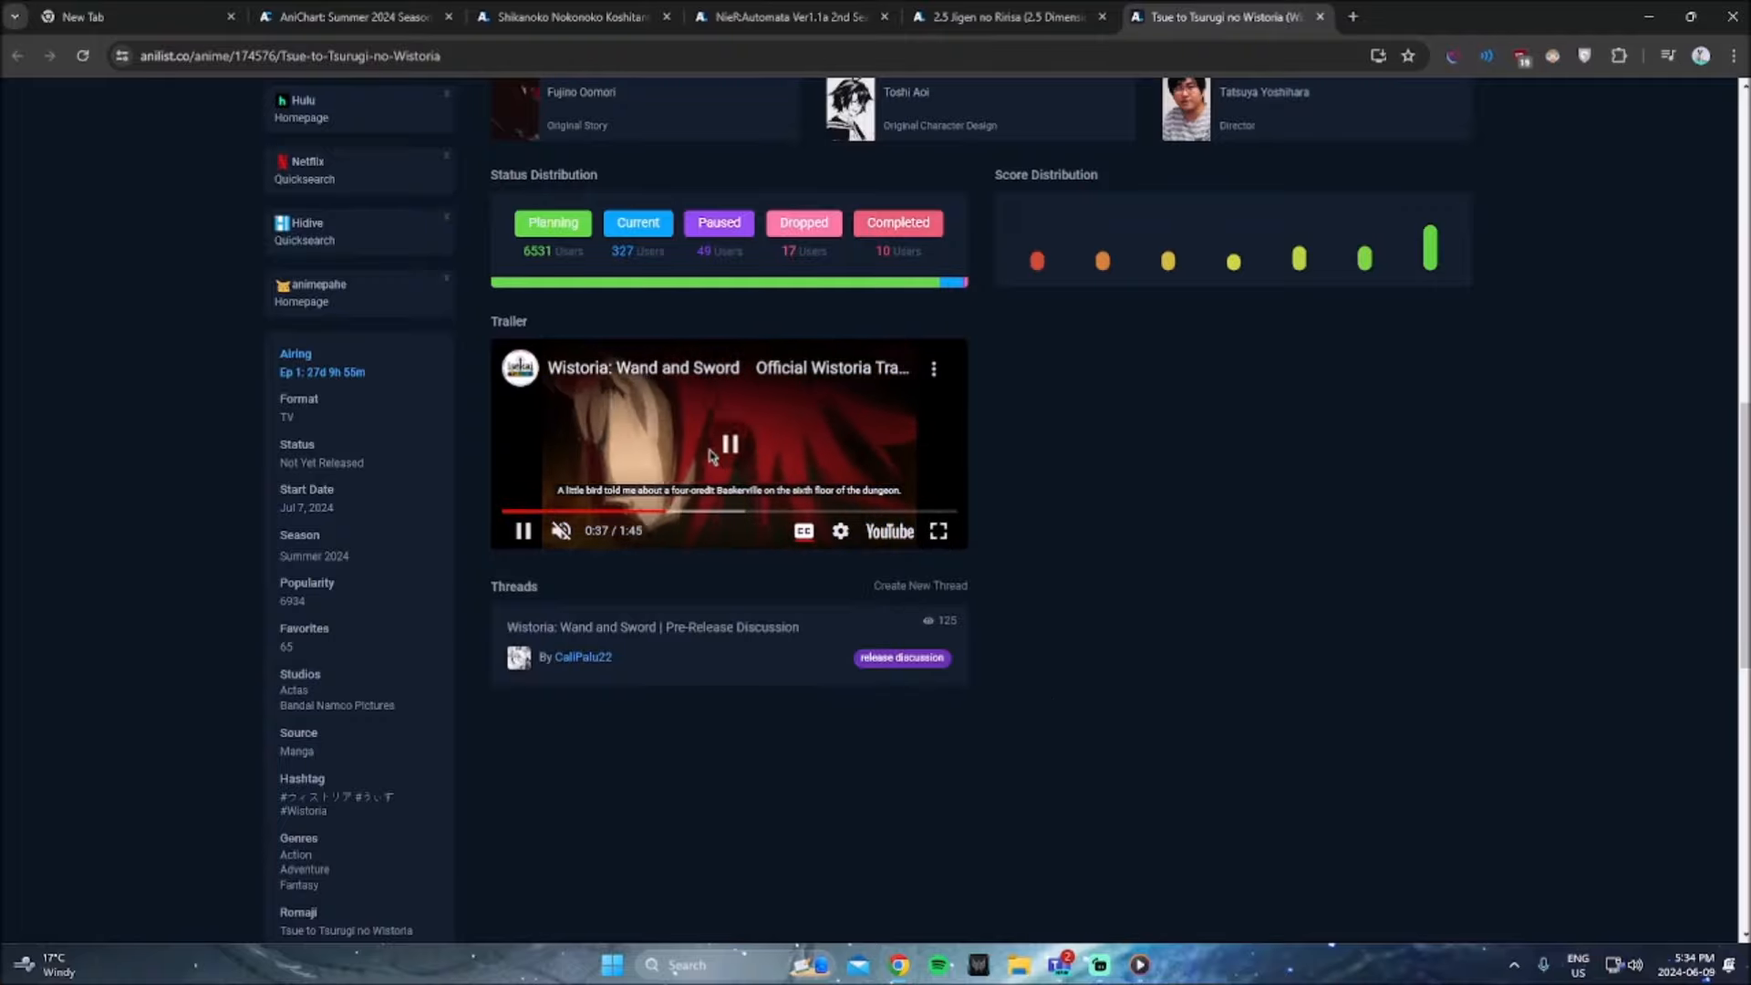
{"action": "left_click", "coordinate": [939, 531]}
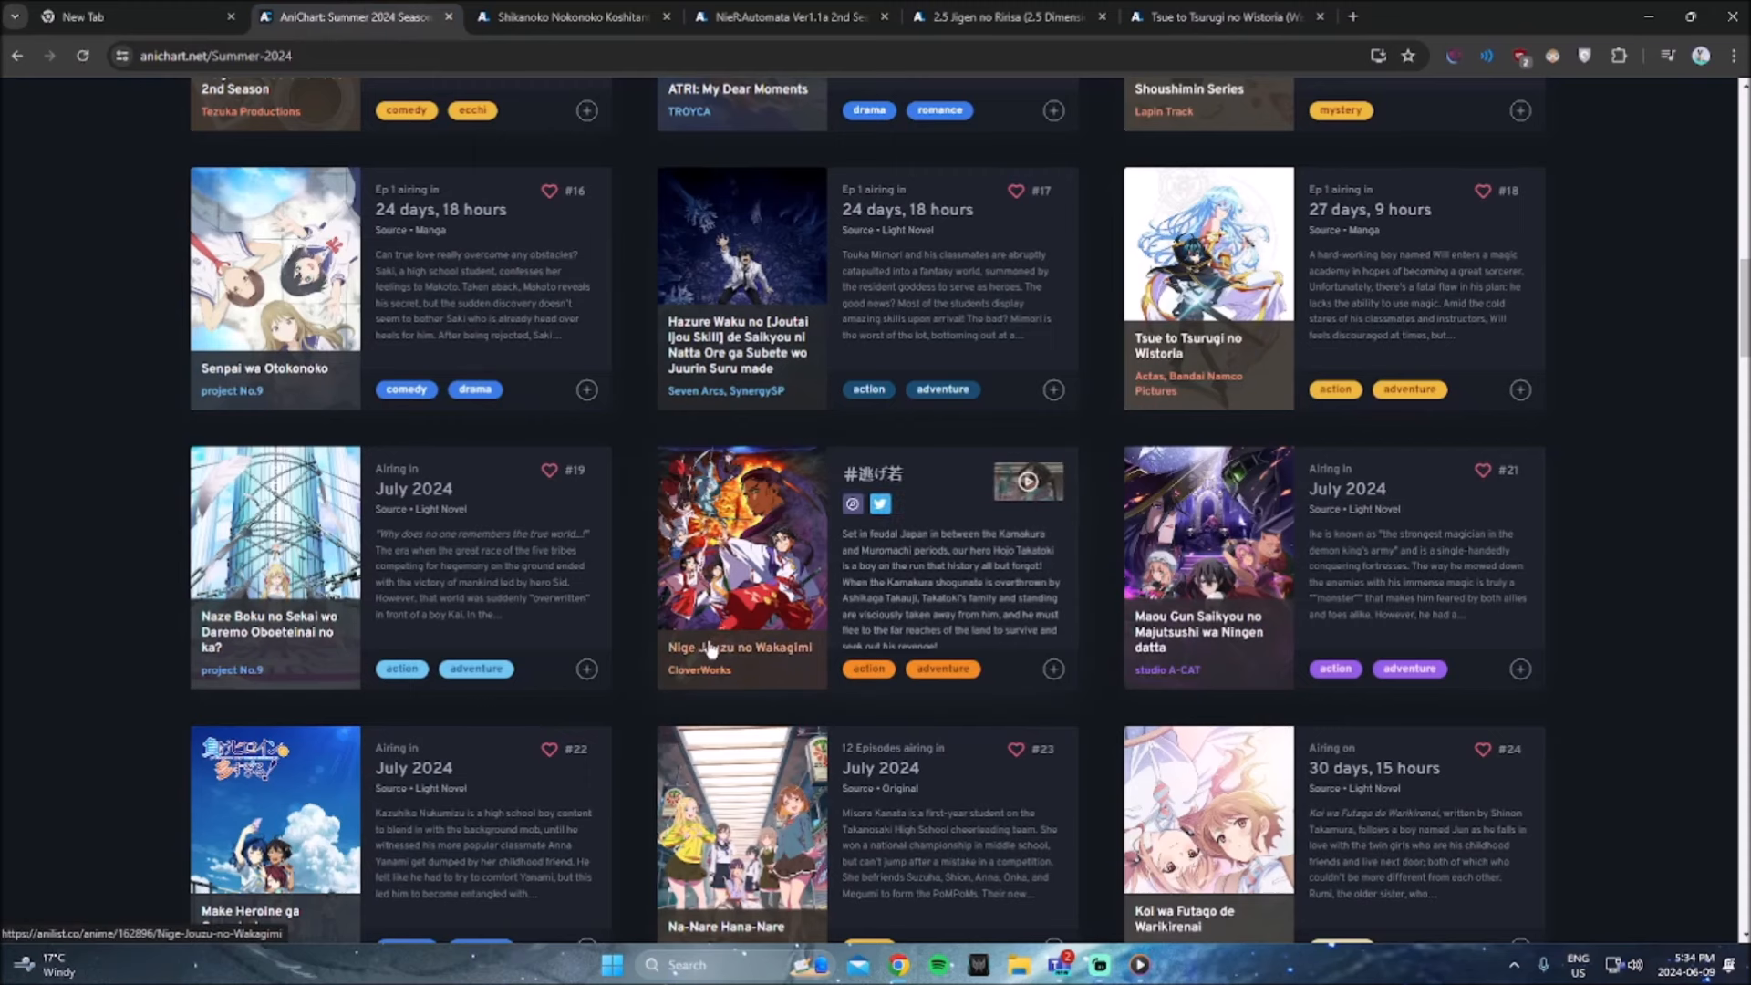
{"action": "left_click", "coordinate": [741, 537]}
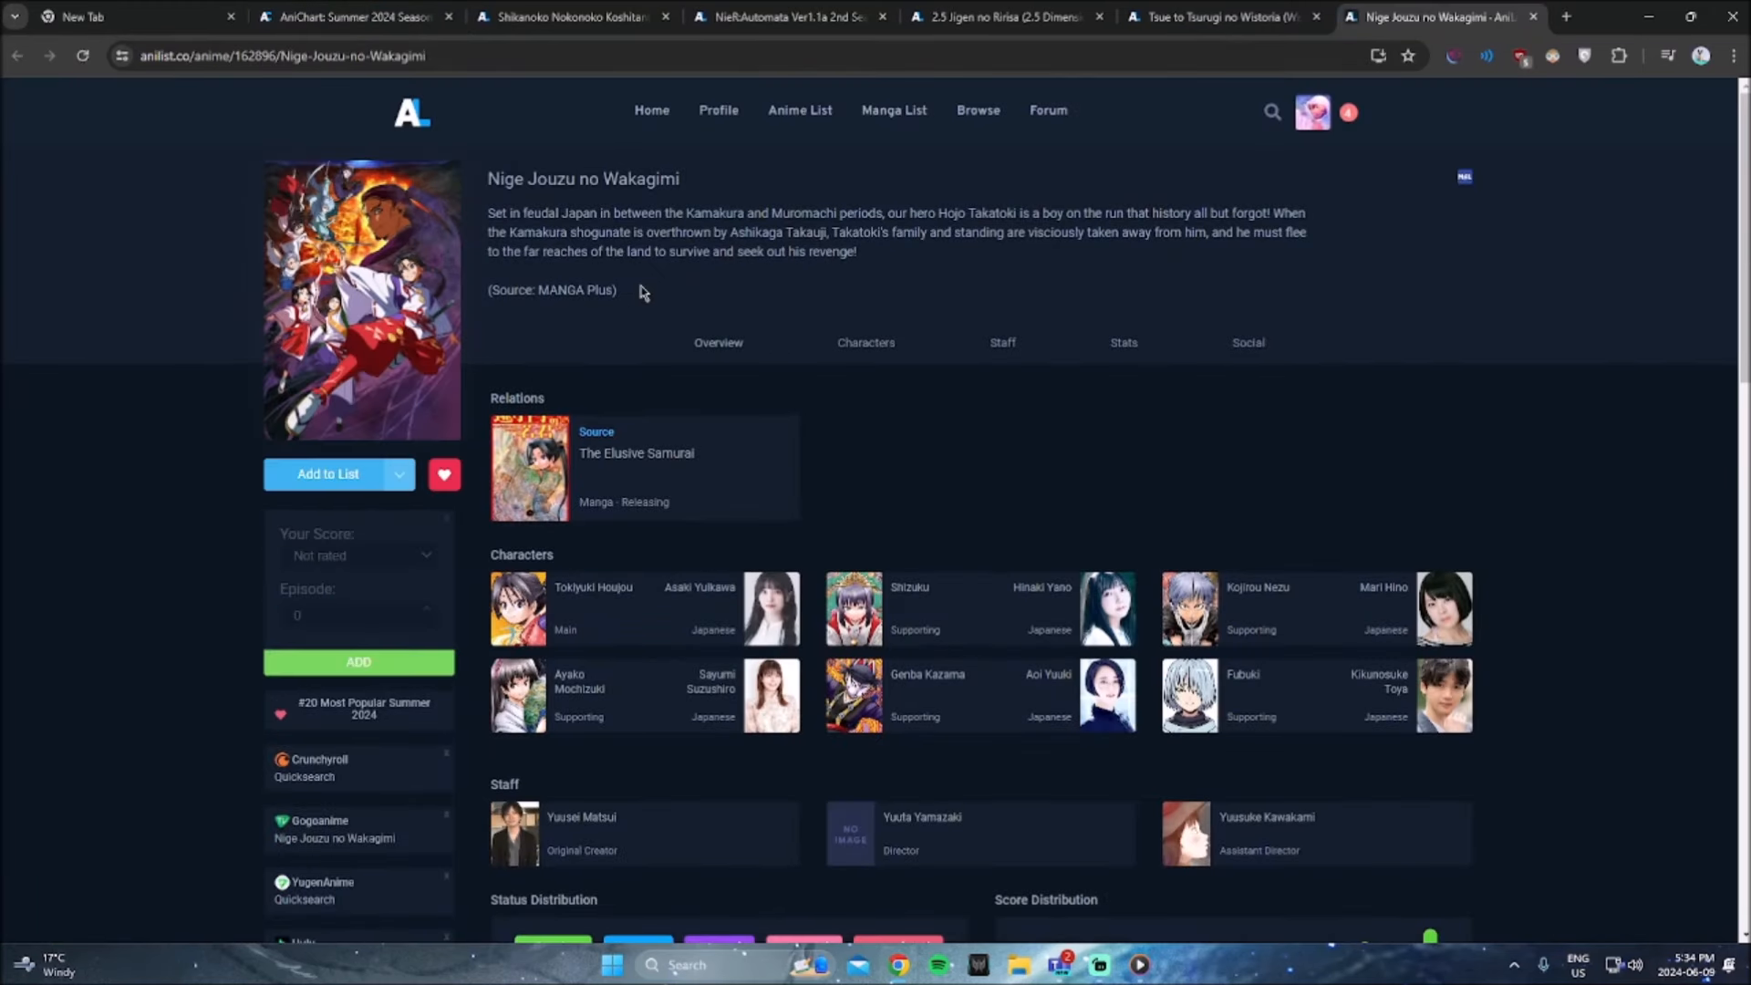
{"action": "mouse_move", "coordinate": [637, 294]}
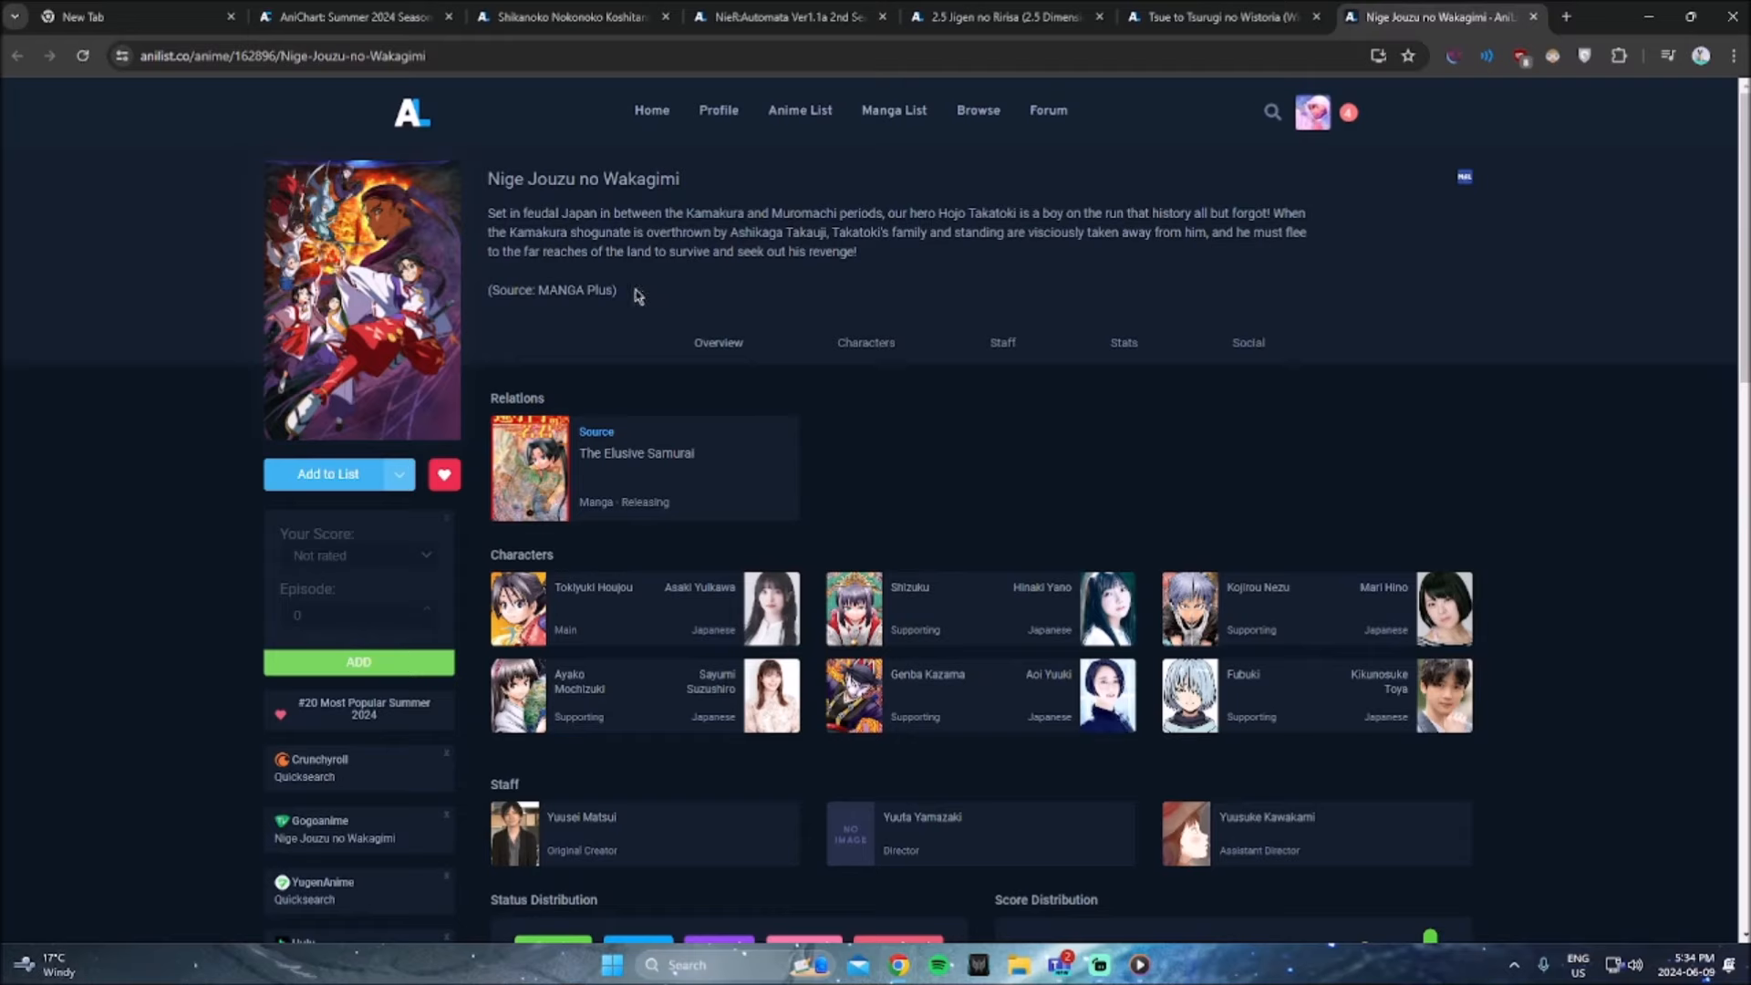
{"action": "mouse_move", "coordinate": [687, 251]}
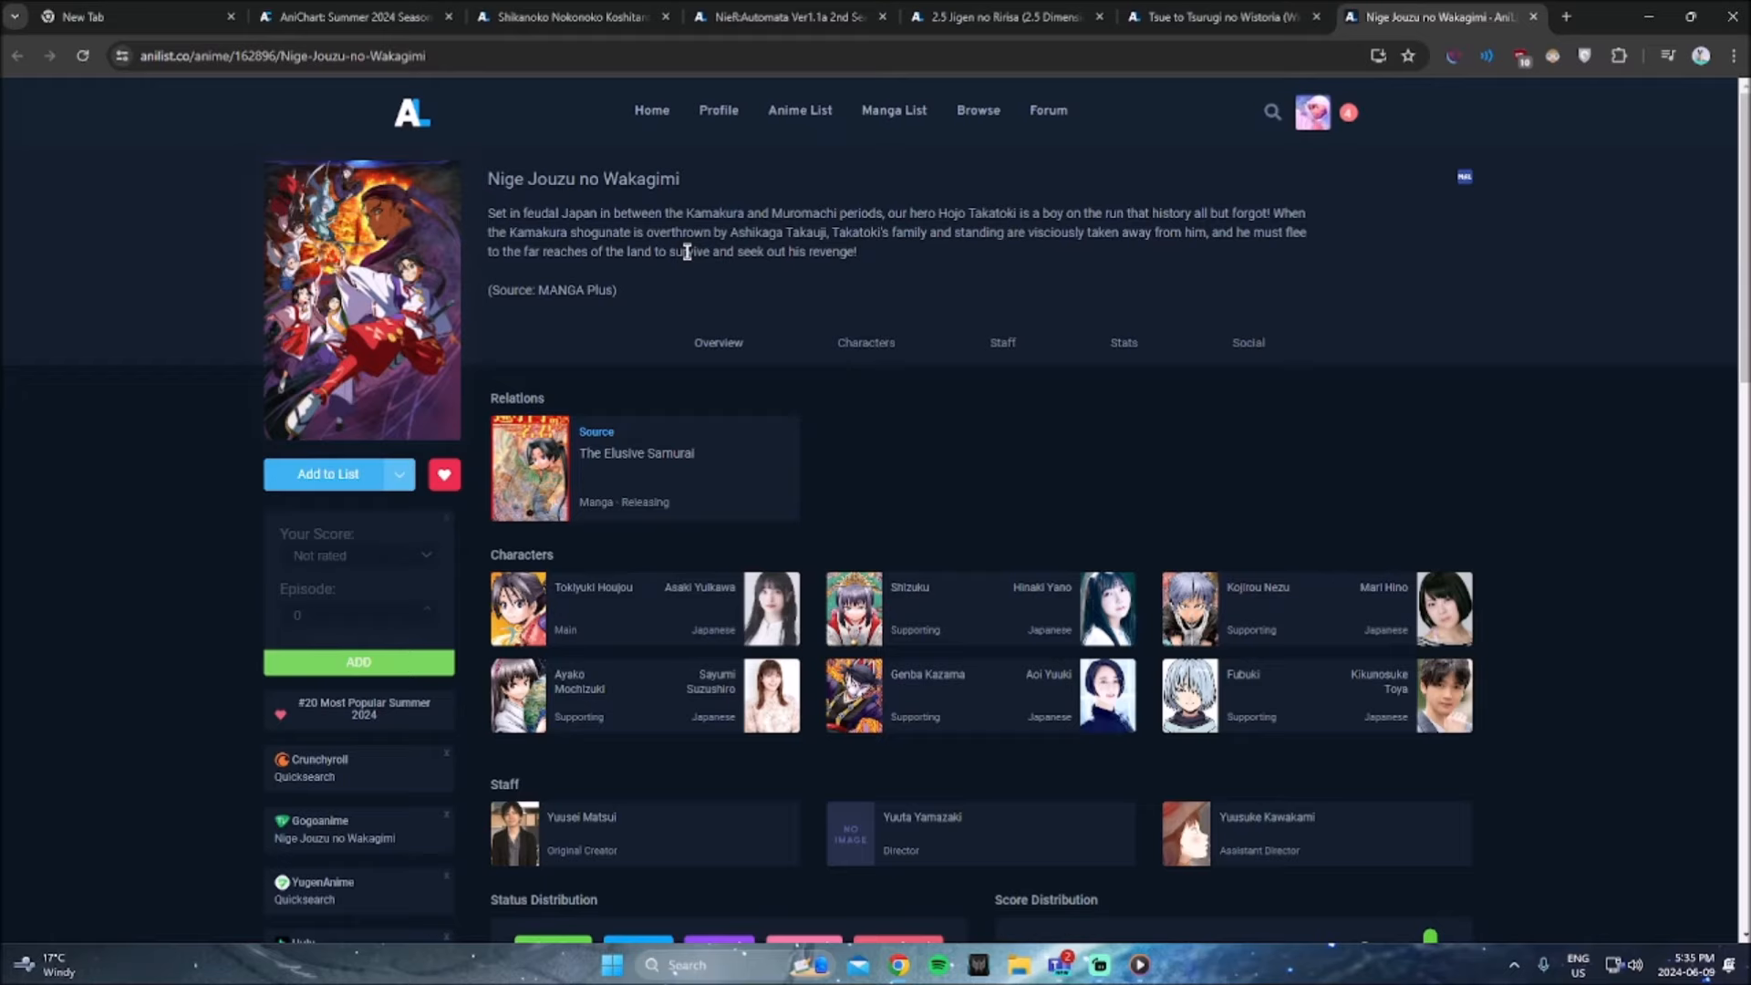
{"action": "mouse_move", "coordinate": [500, 199]}
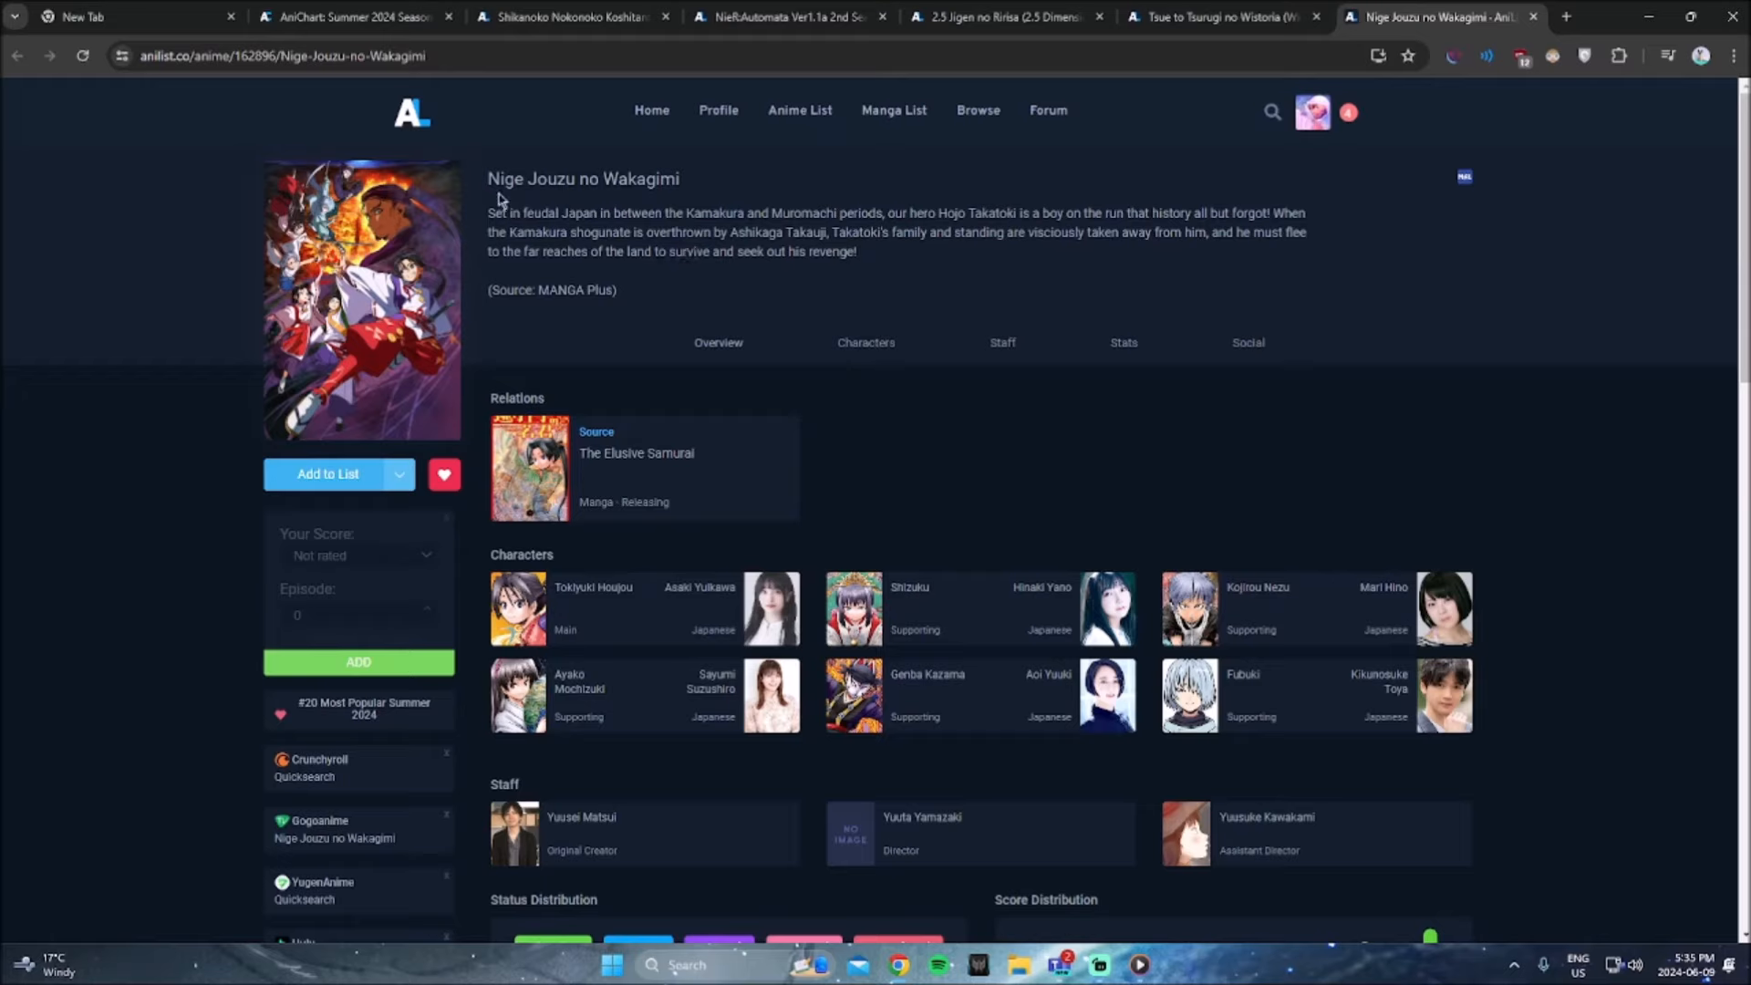
{"action": "mouse_move", "coordinate": [486, 220]}
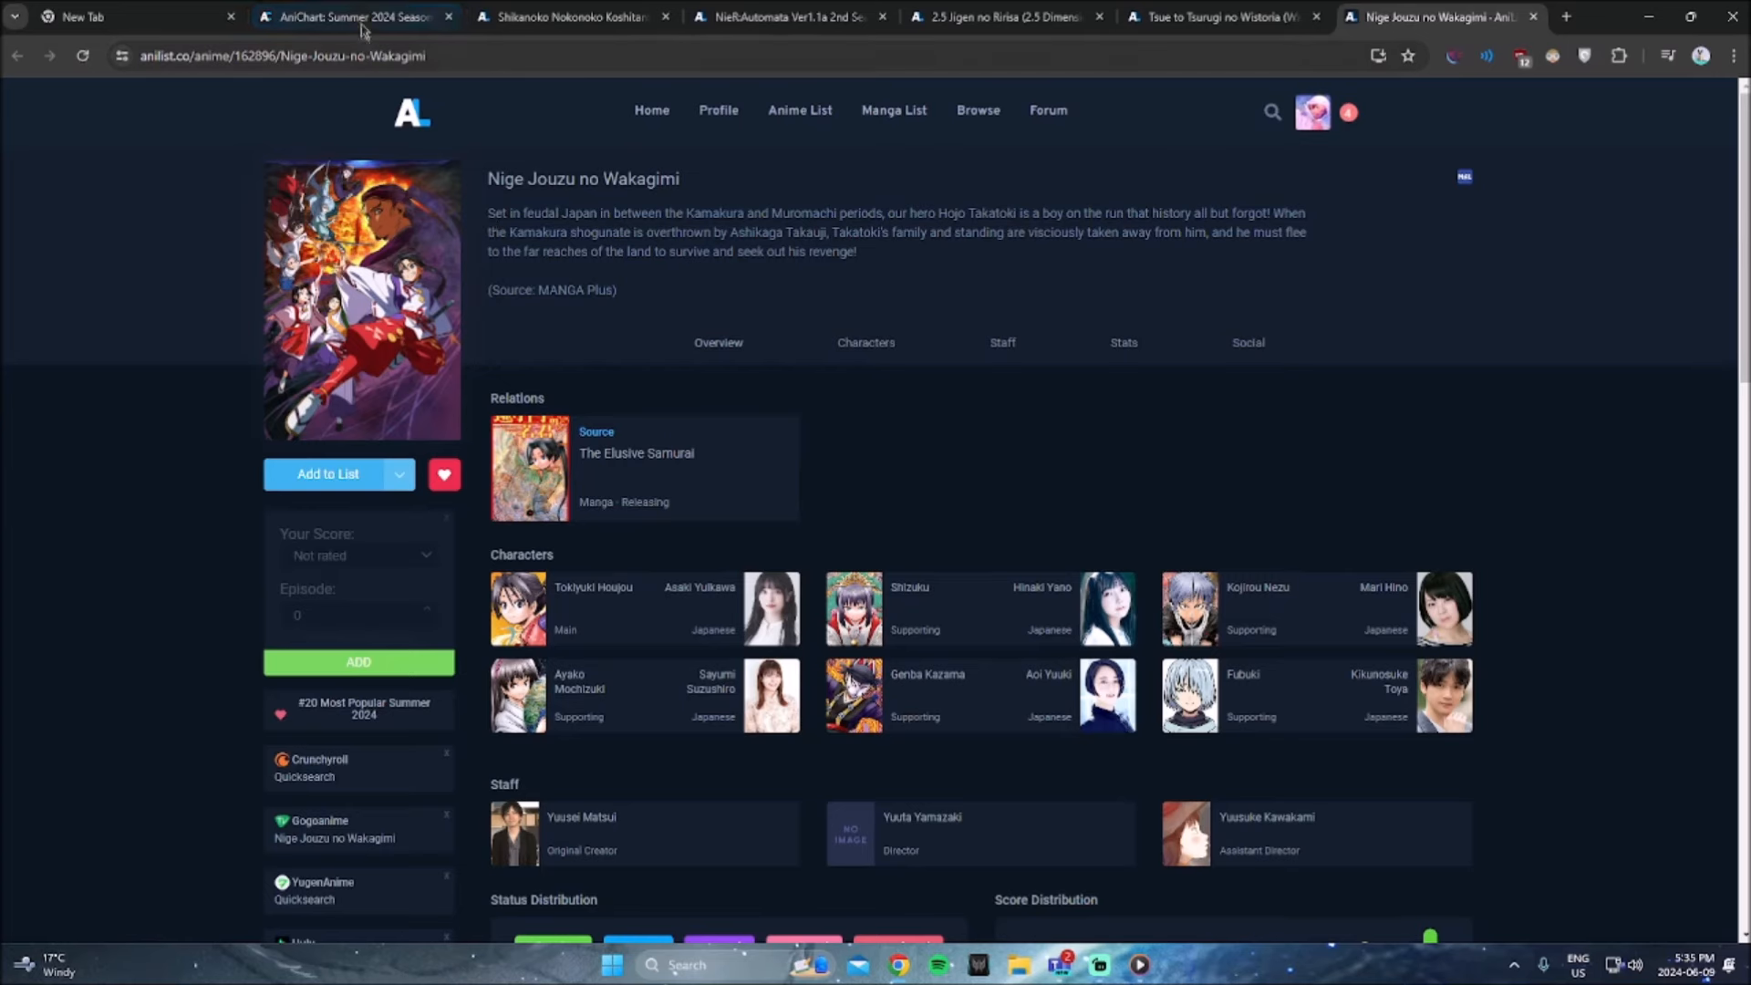
Step: Go back to the AniChart Summer 2024 tab after reading Nige Jouzu no Wakagimi's overview
{"action": "left_click", "coordinate": [352, 15]}
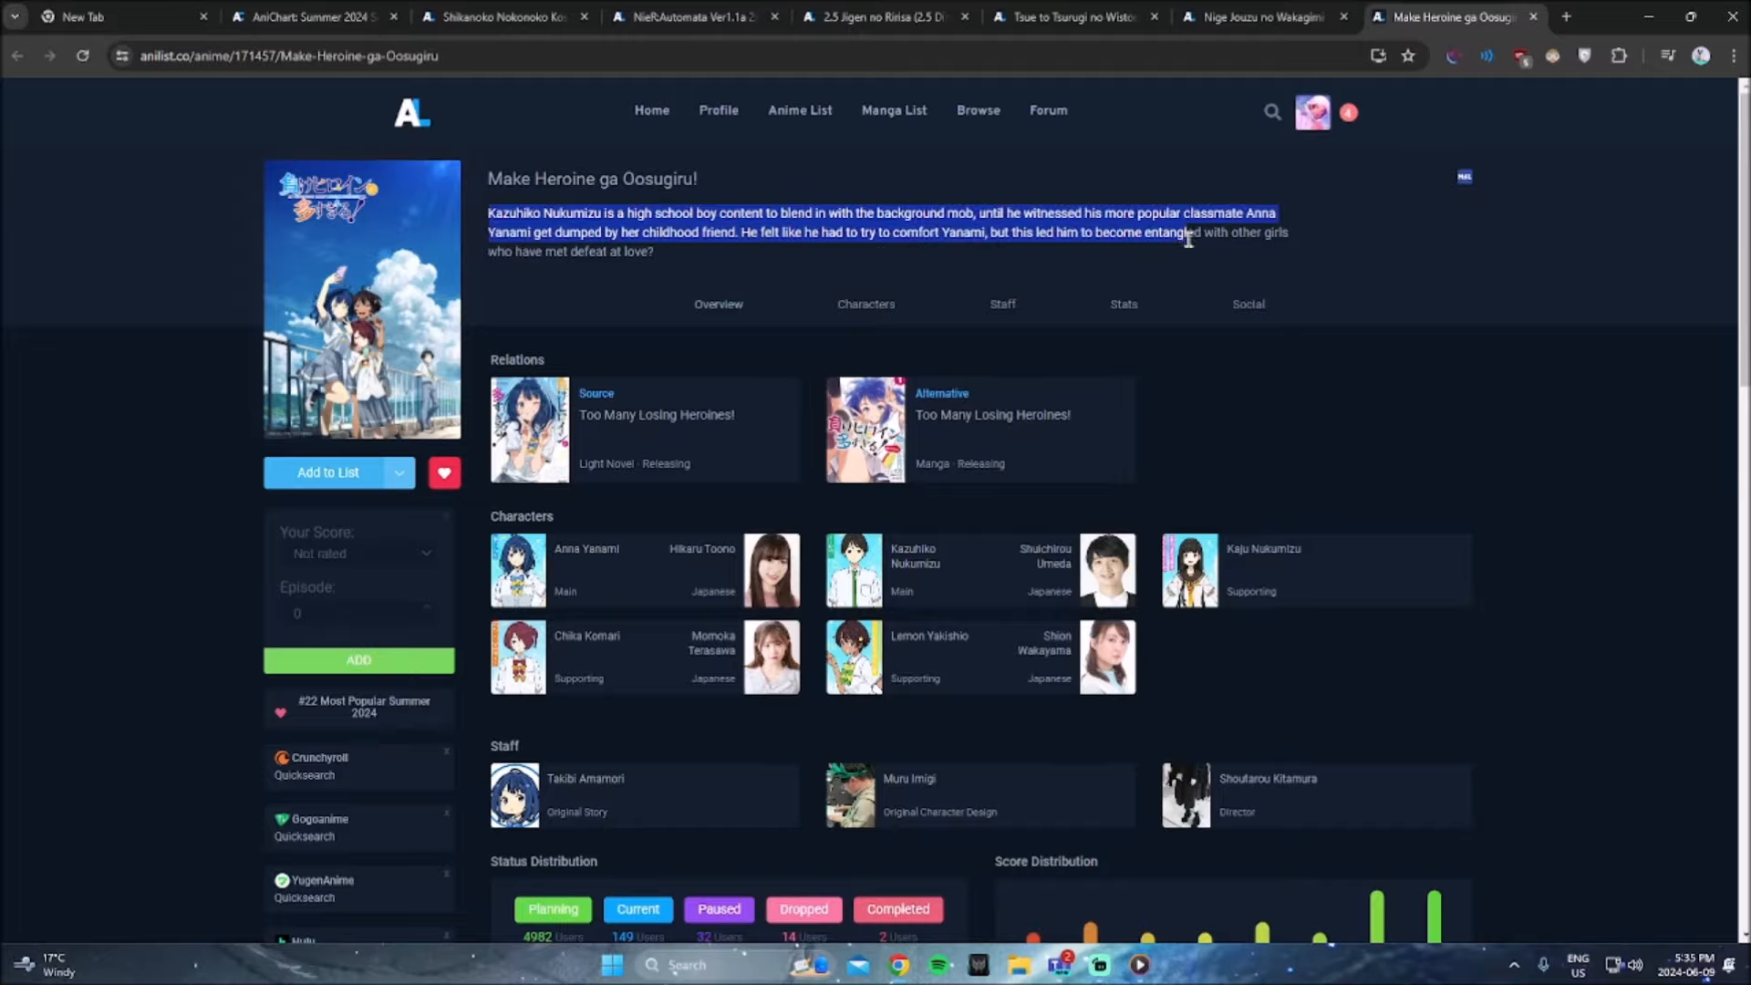
Step: Play the Make Heroine ga Oosugiru! trailer on its AniList page
{"action": "scroll", "scroll_direction": "down", "scroll_amount": 3}
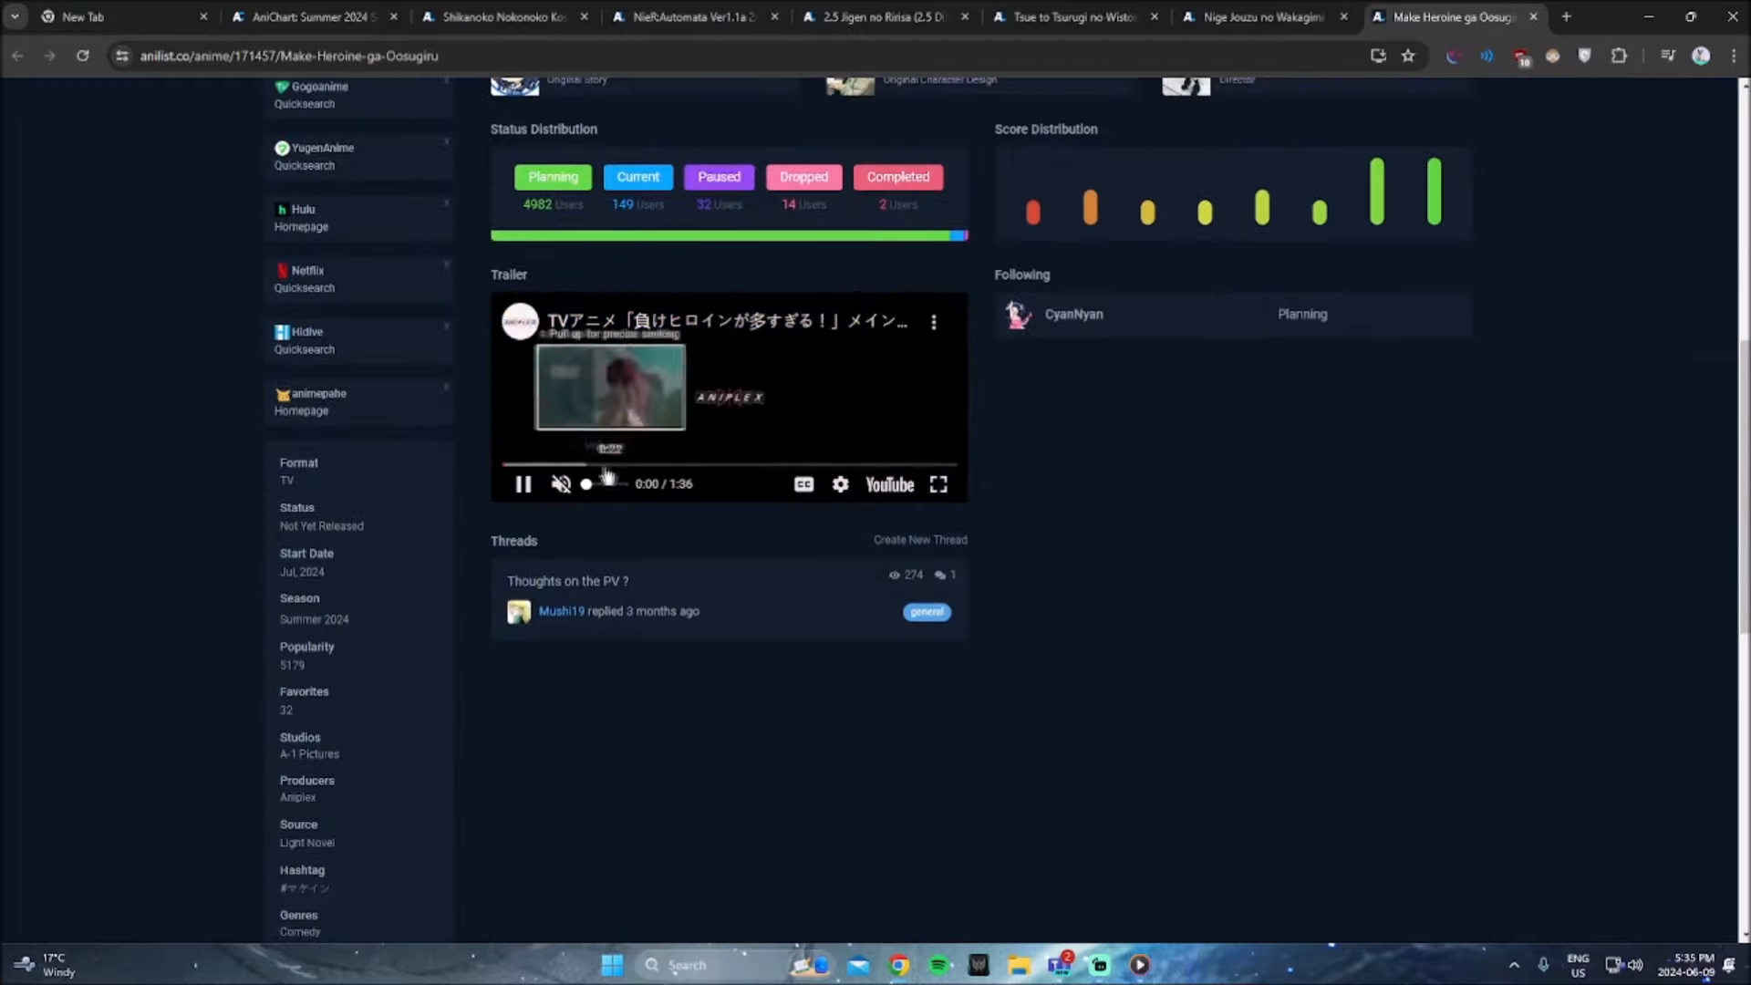
{"action": "left_click", "coordinate": [939, 483]}
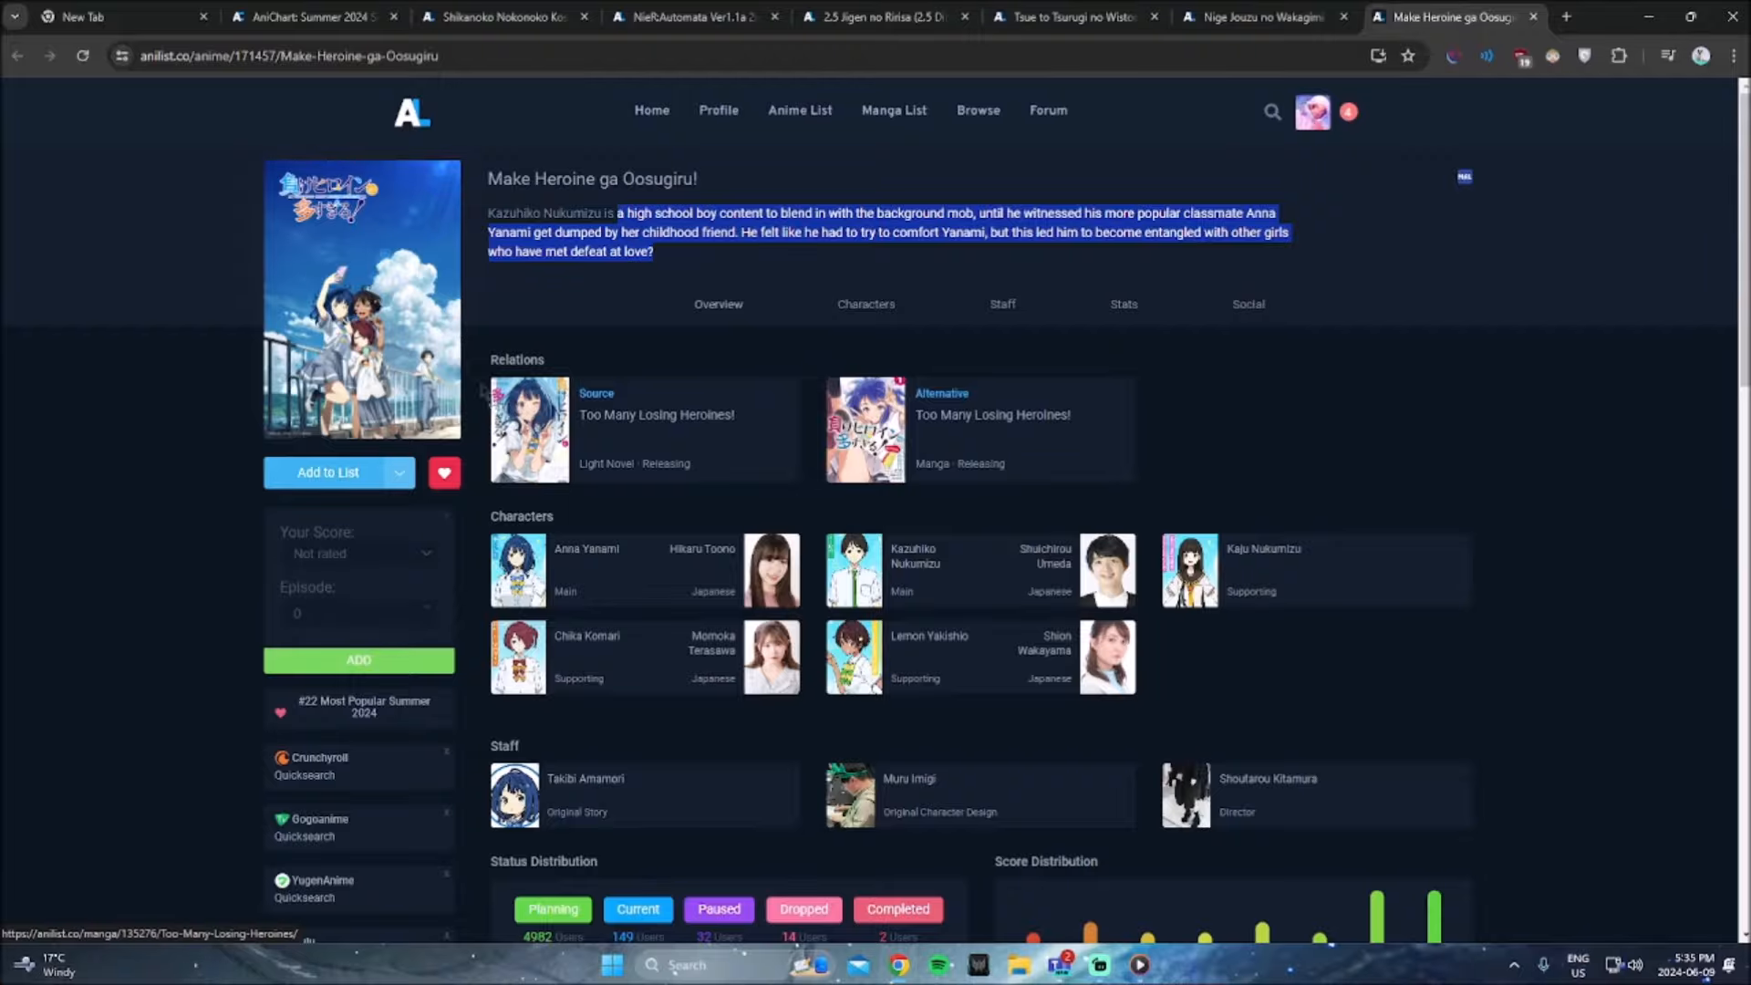
{"action": "scroll", "scroll_direction": "down", "scroll_amount": 3}
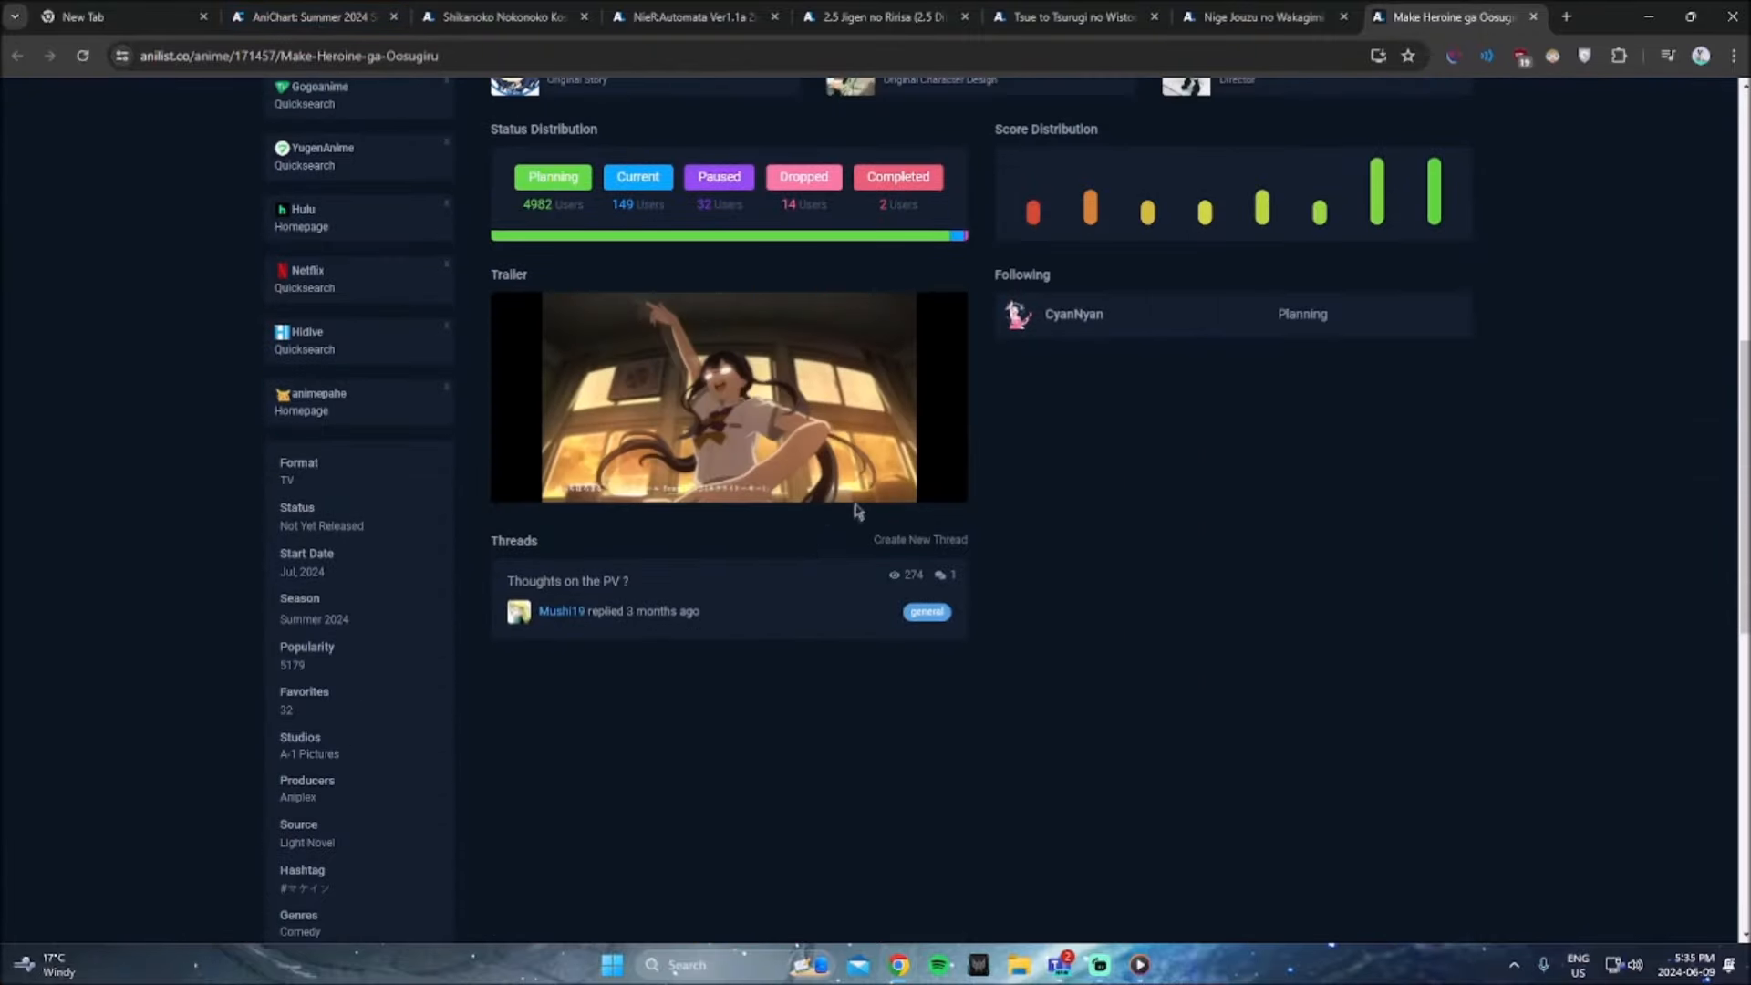
{"action": "scroll", "scroll_direction": "up", "scroll_amount": 3}
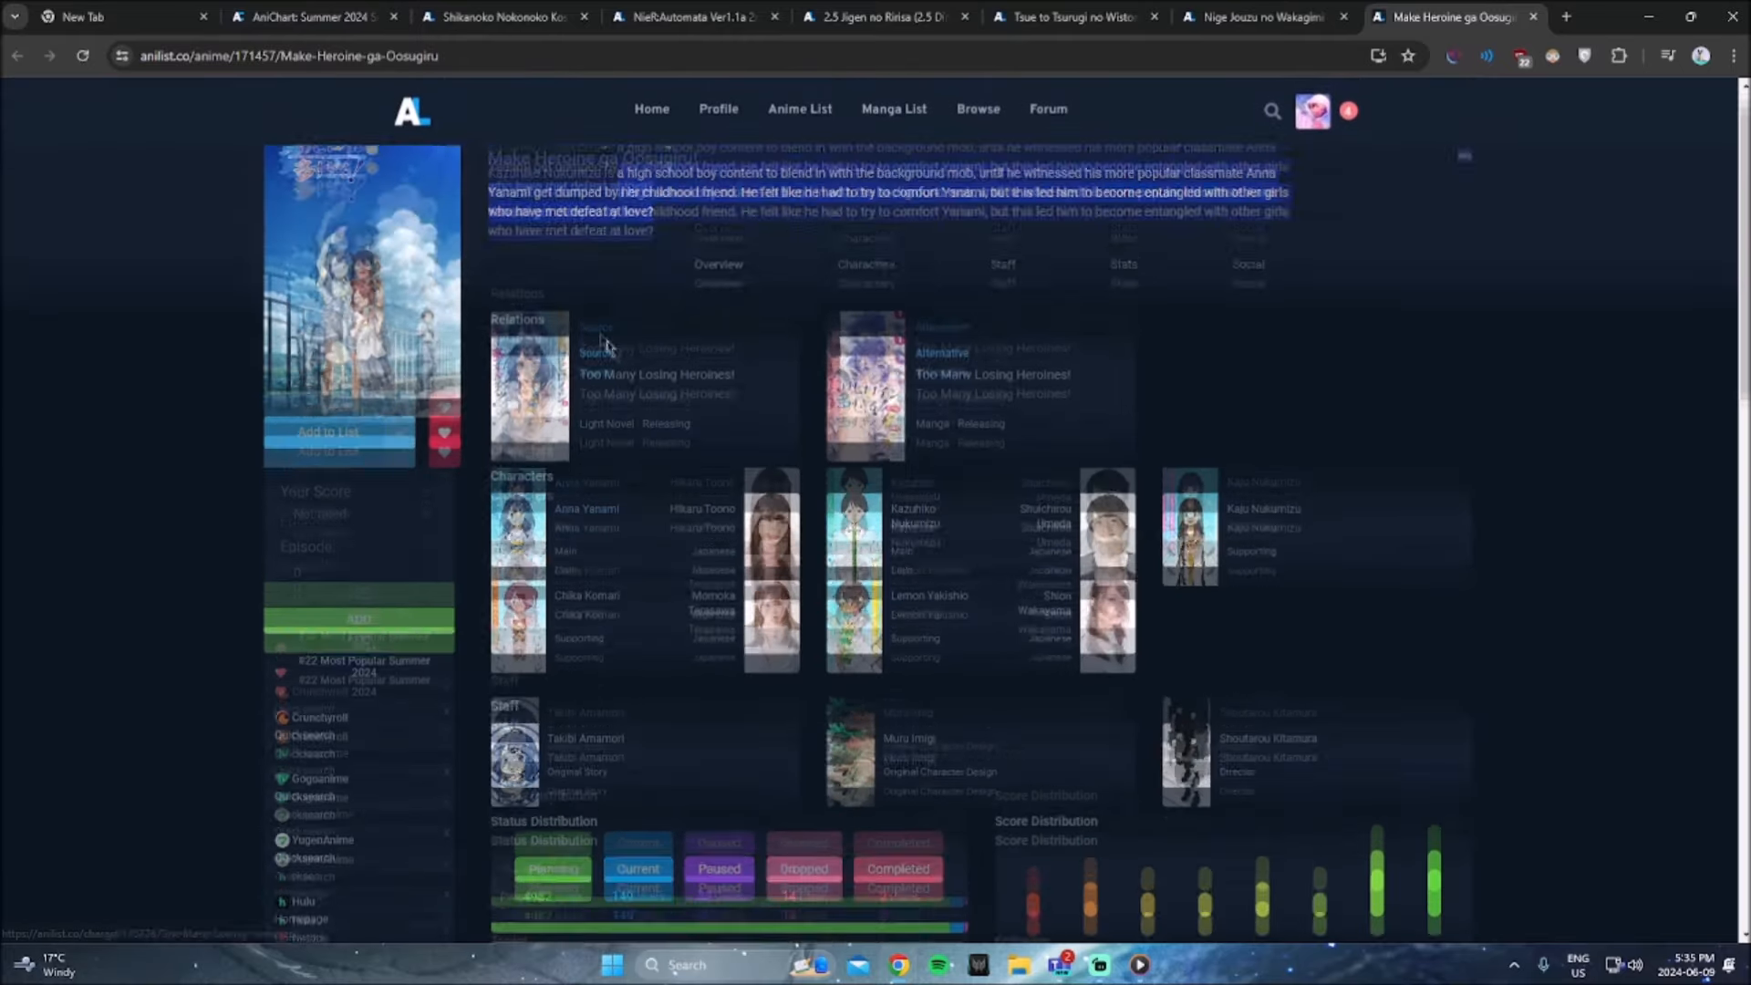
Step: Browse the Summer 2024 AniChart cards down to the TV SHORT section and back up
{"action": "left_click", "coordinate": [312, 15]}
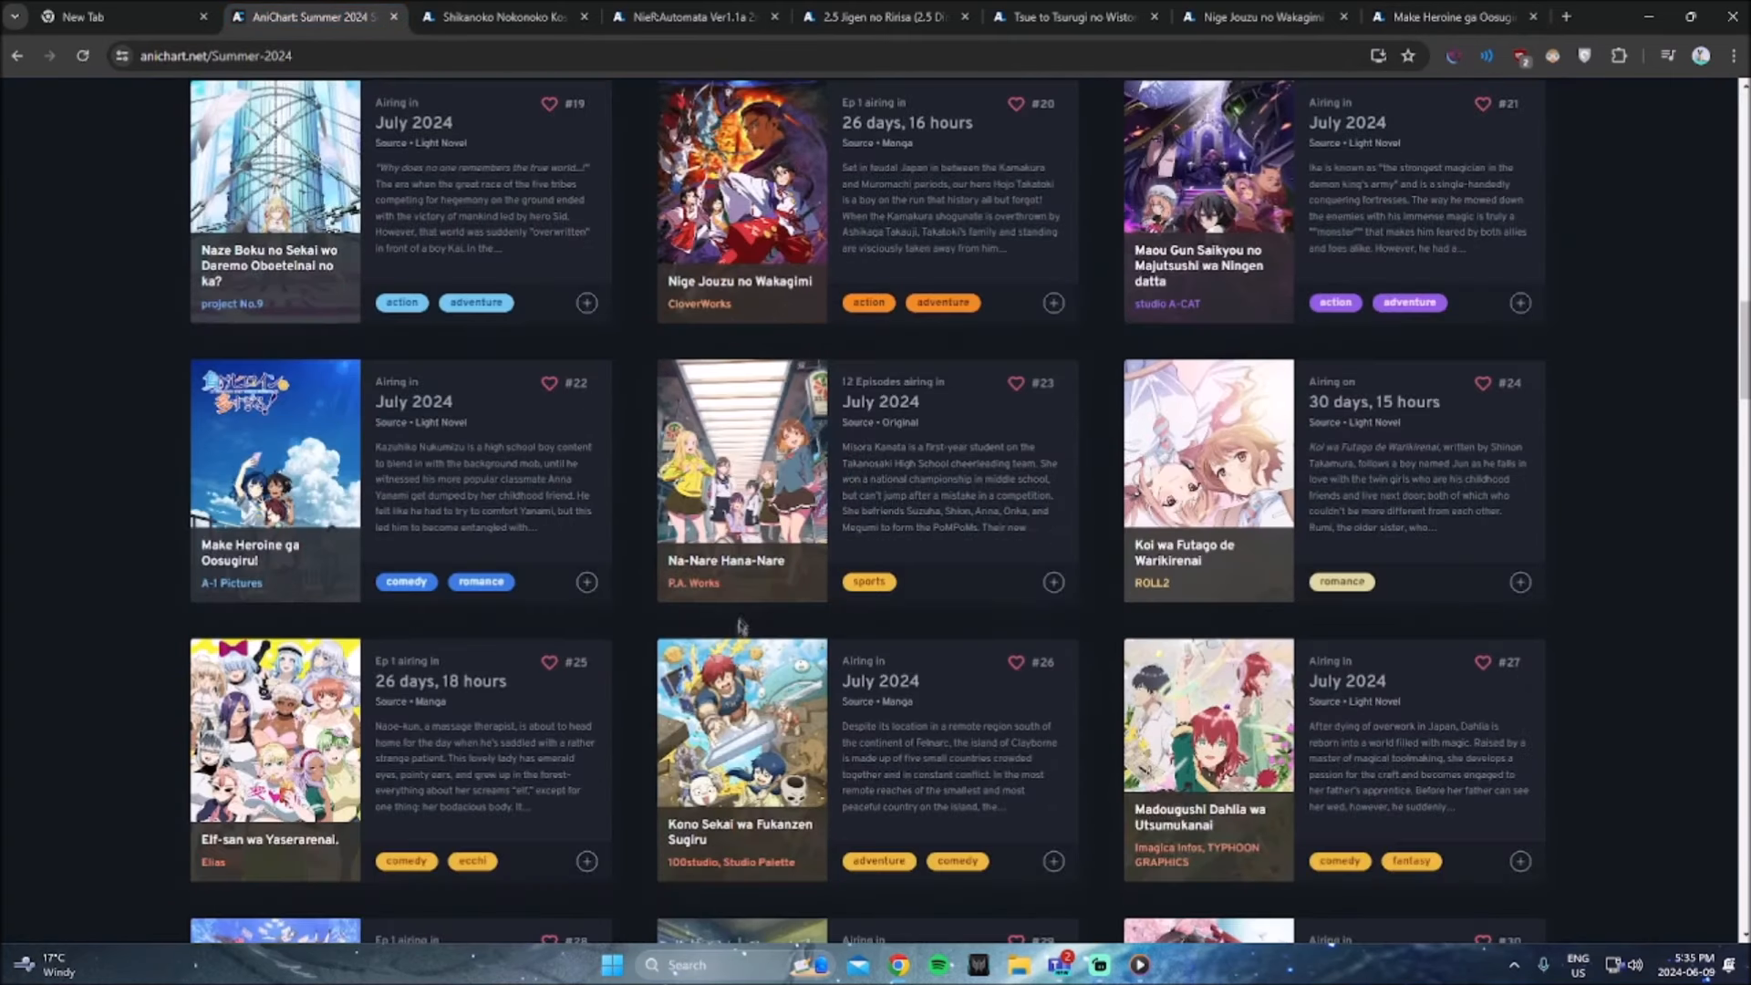
{"action": "scroll", "scroll_direction": "down", "scroll_amount": 3}
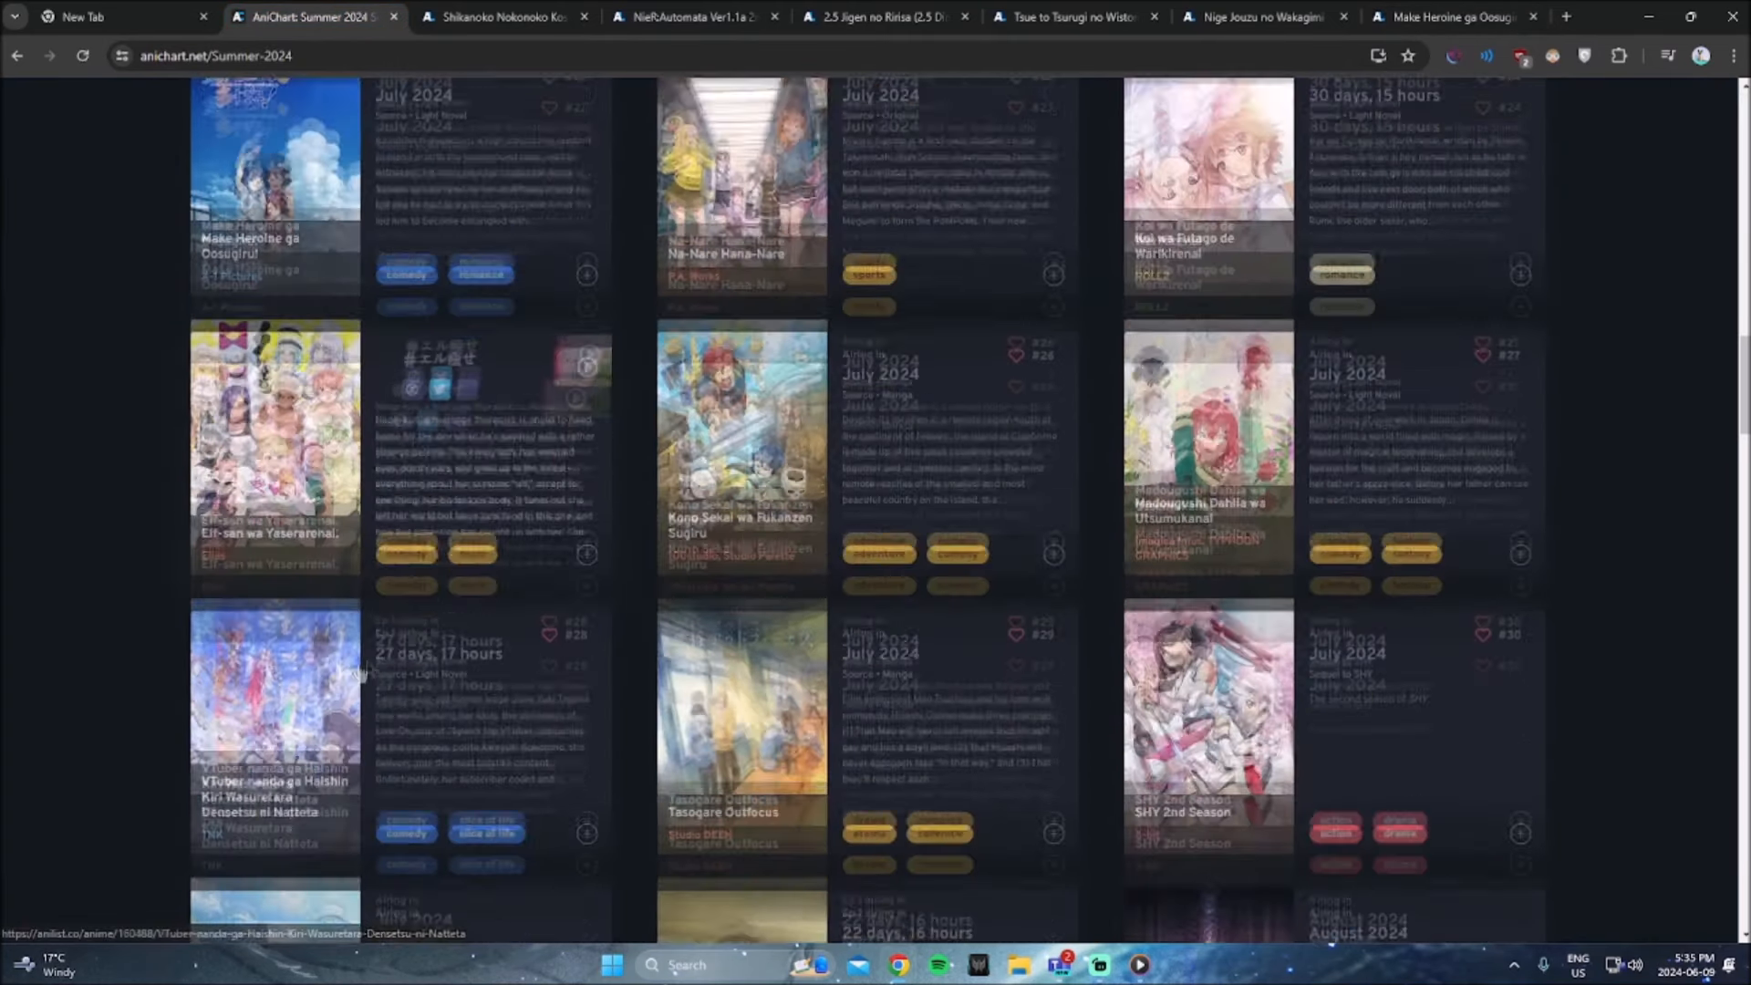
{"action": "scroll", "scroll_direction": "down", "scroll_amount": 3}
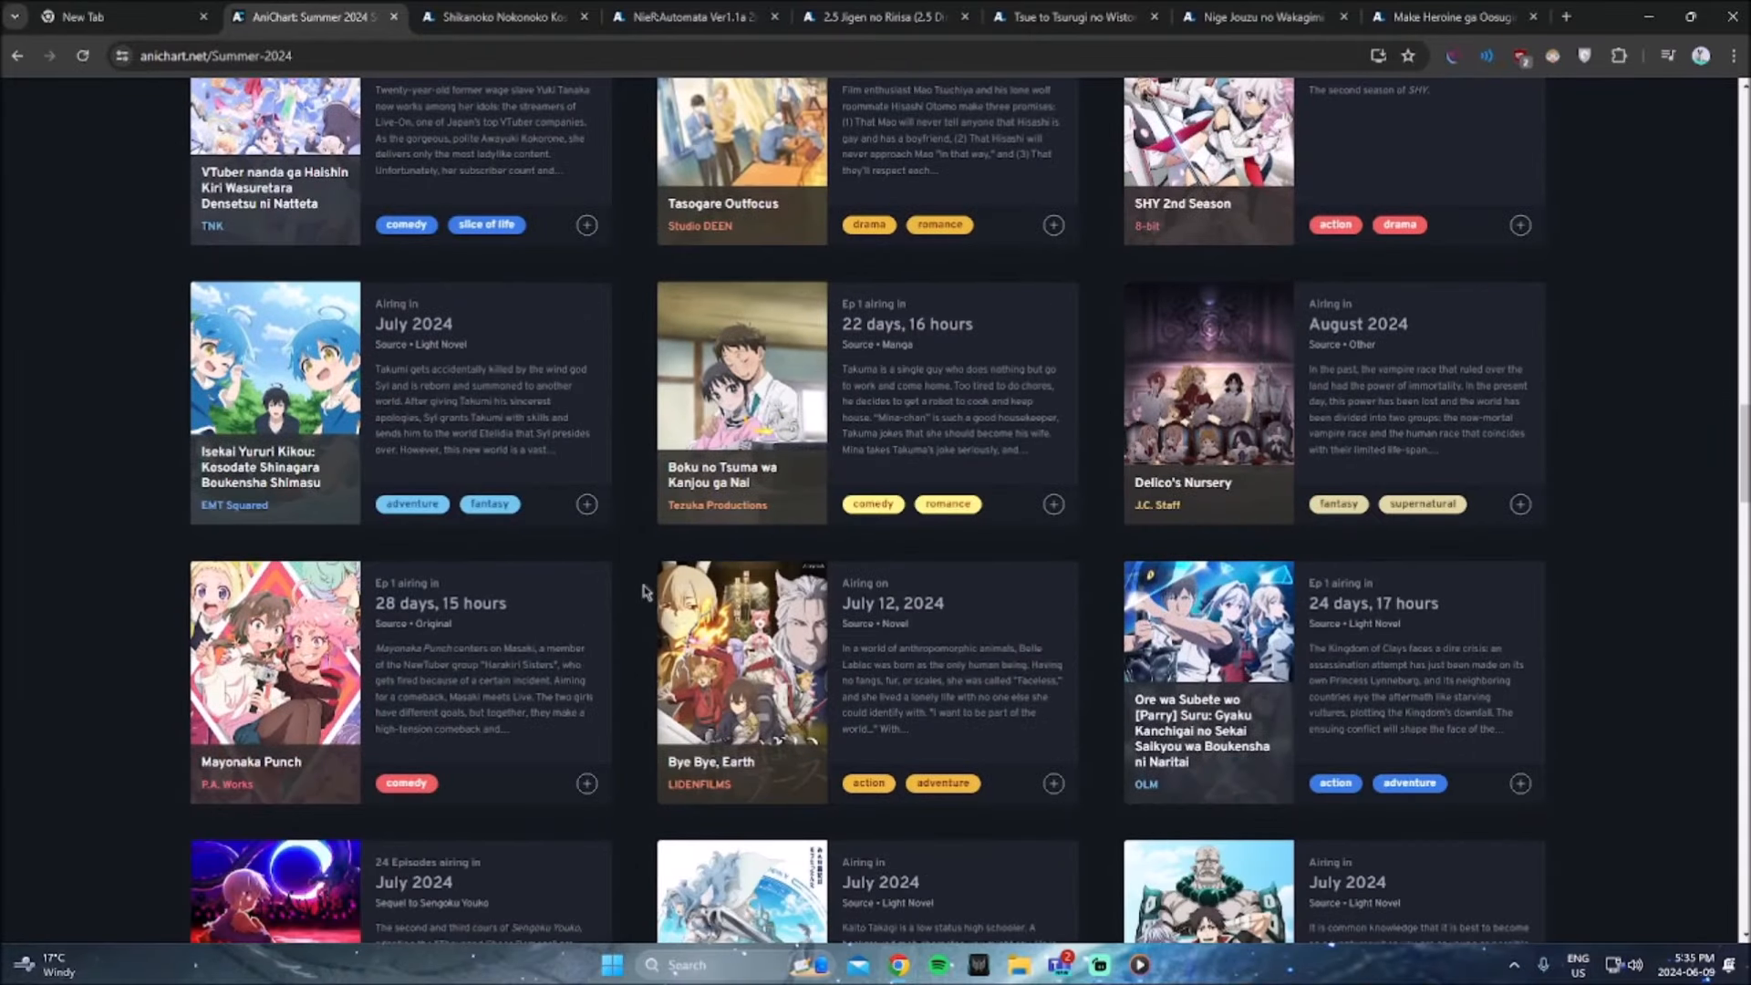
{"action": "scroll", "scroll_direction": "down", "scroll_amount": 3}
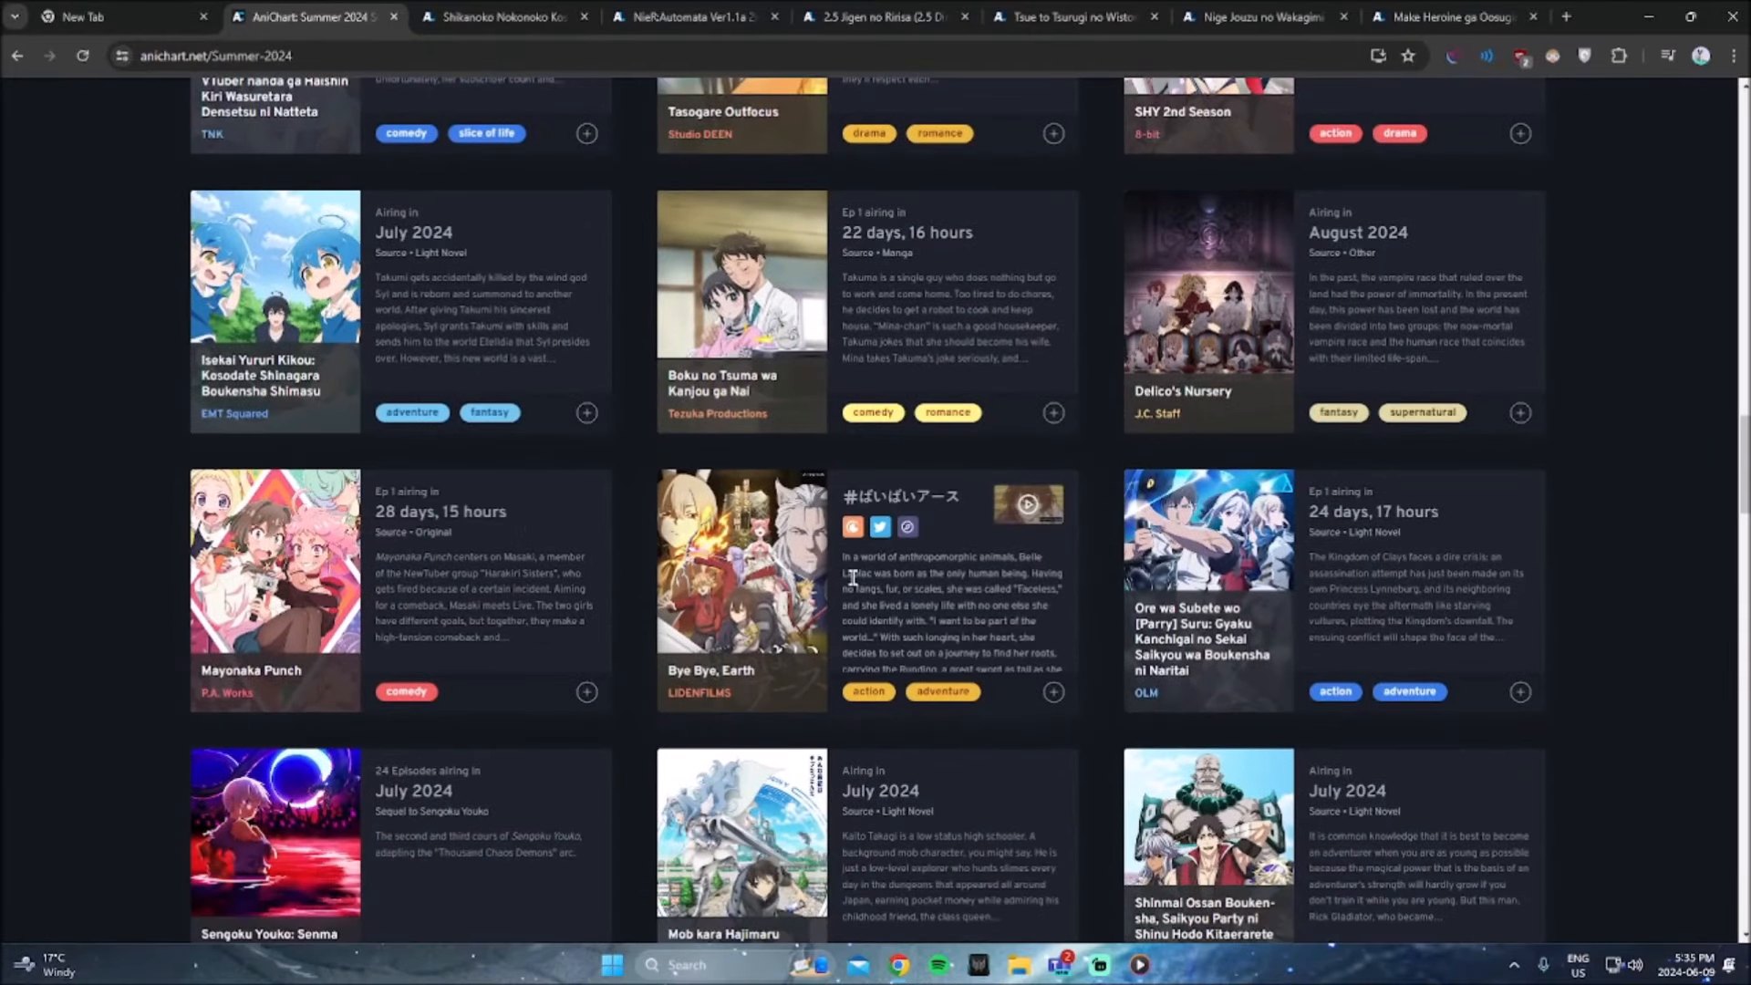
{"action": "scroll", "scroll_direction": "down", "scroll_amount": 3}
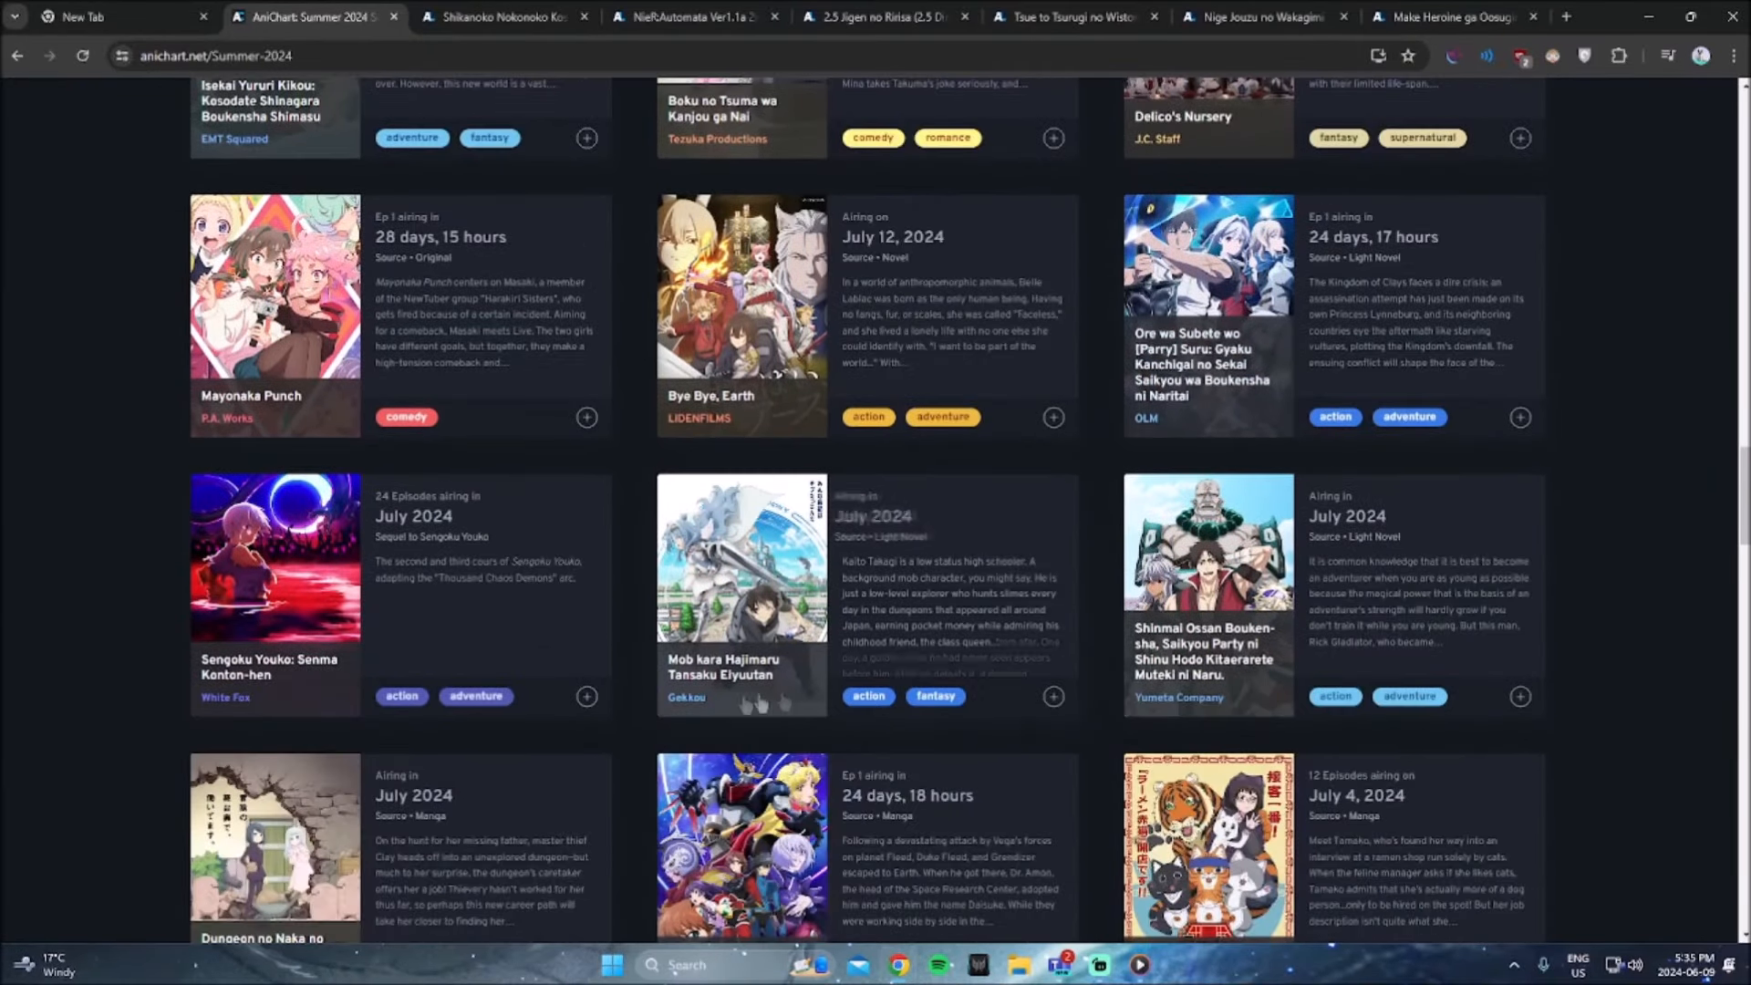
{"action": "scroll", "scroll_direction": "down", "scroll_amount": 3}
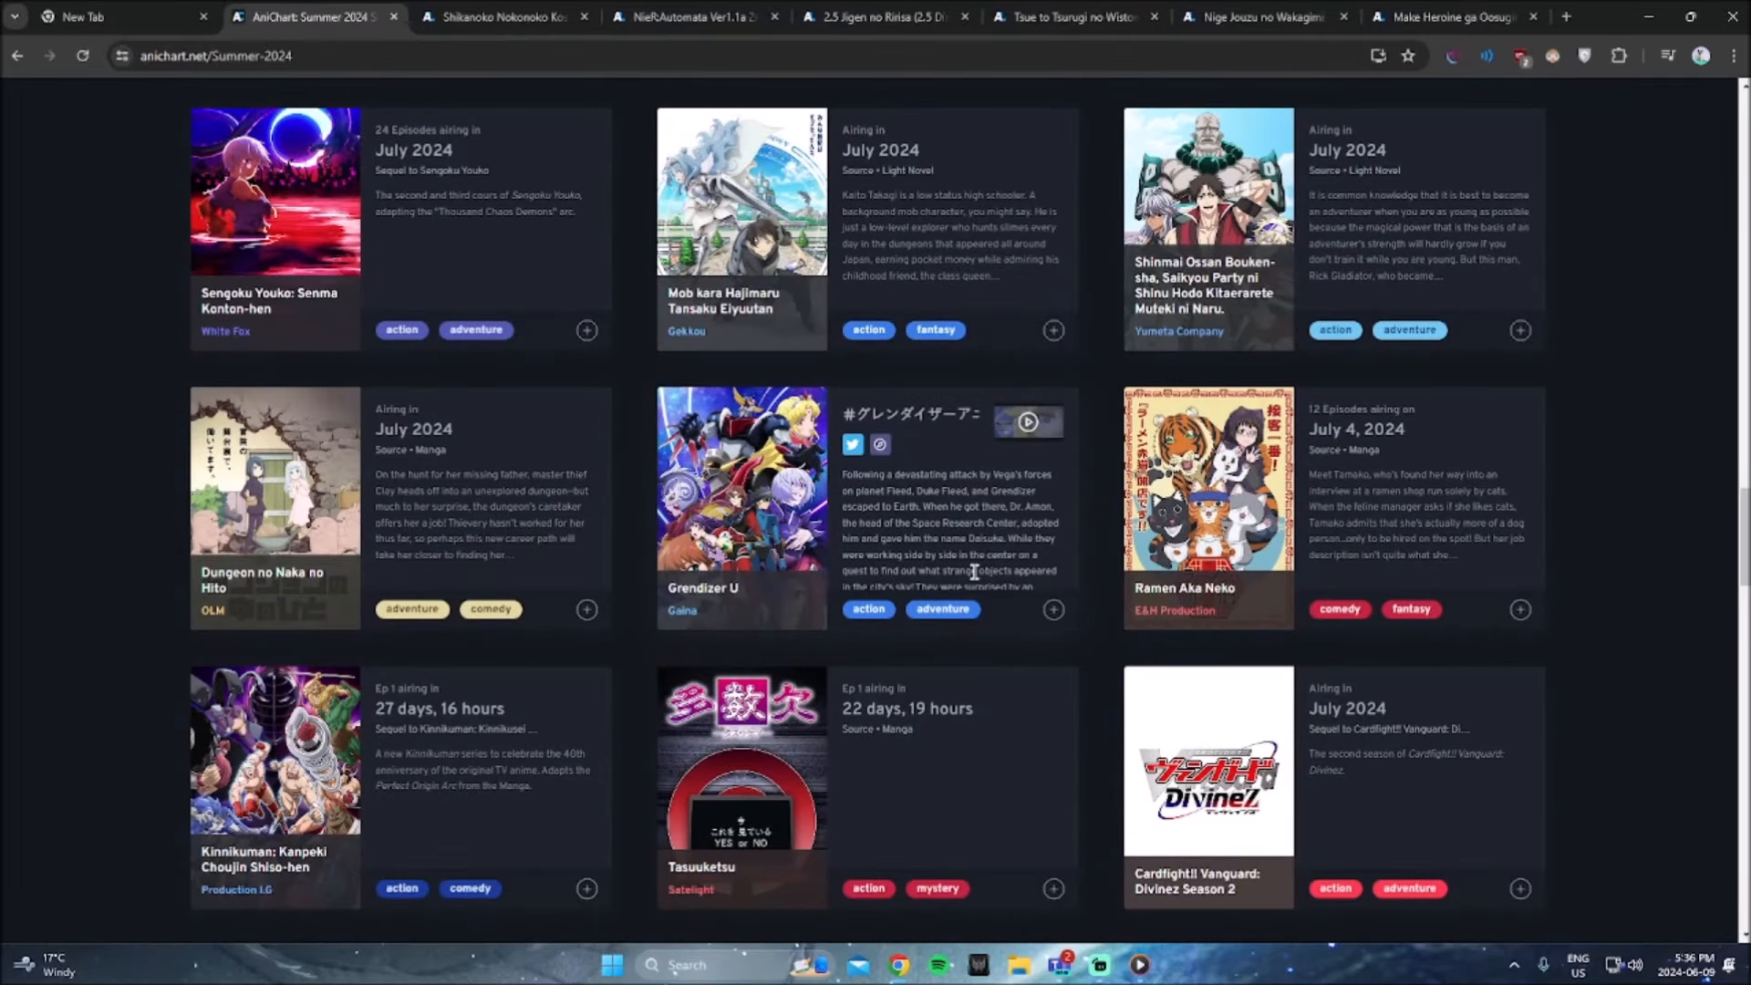
{"action": "scroll", "scroll_direction": "down", "scroll_amount": 3}
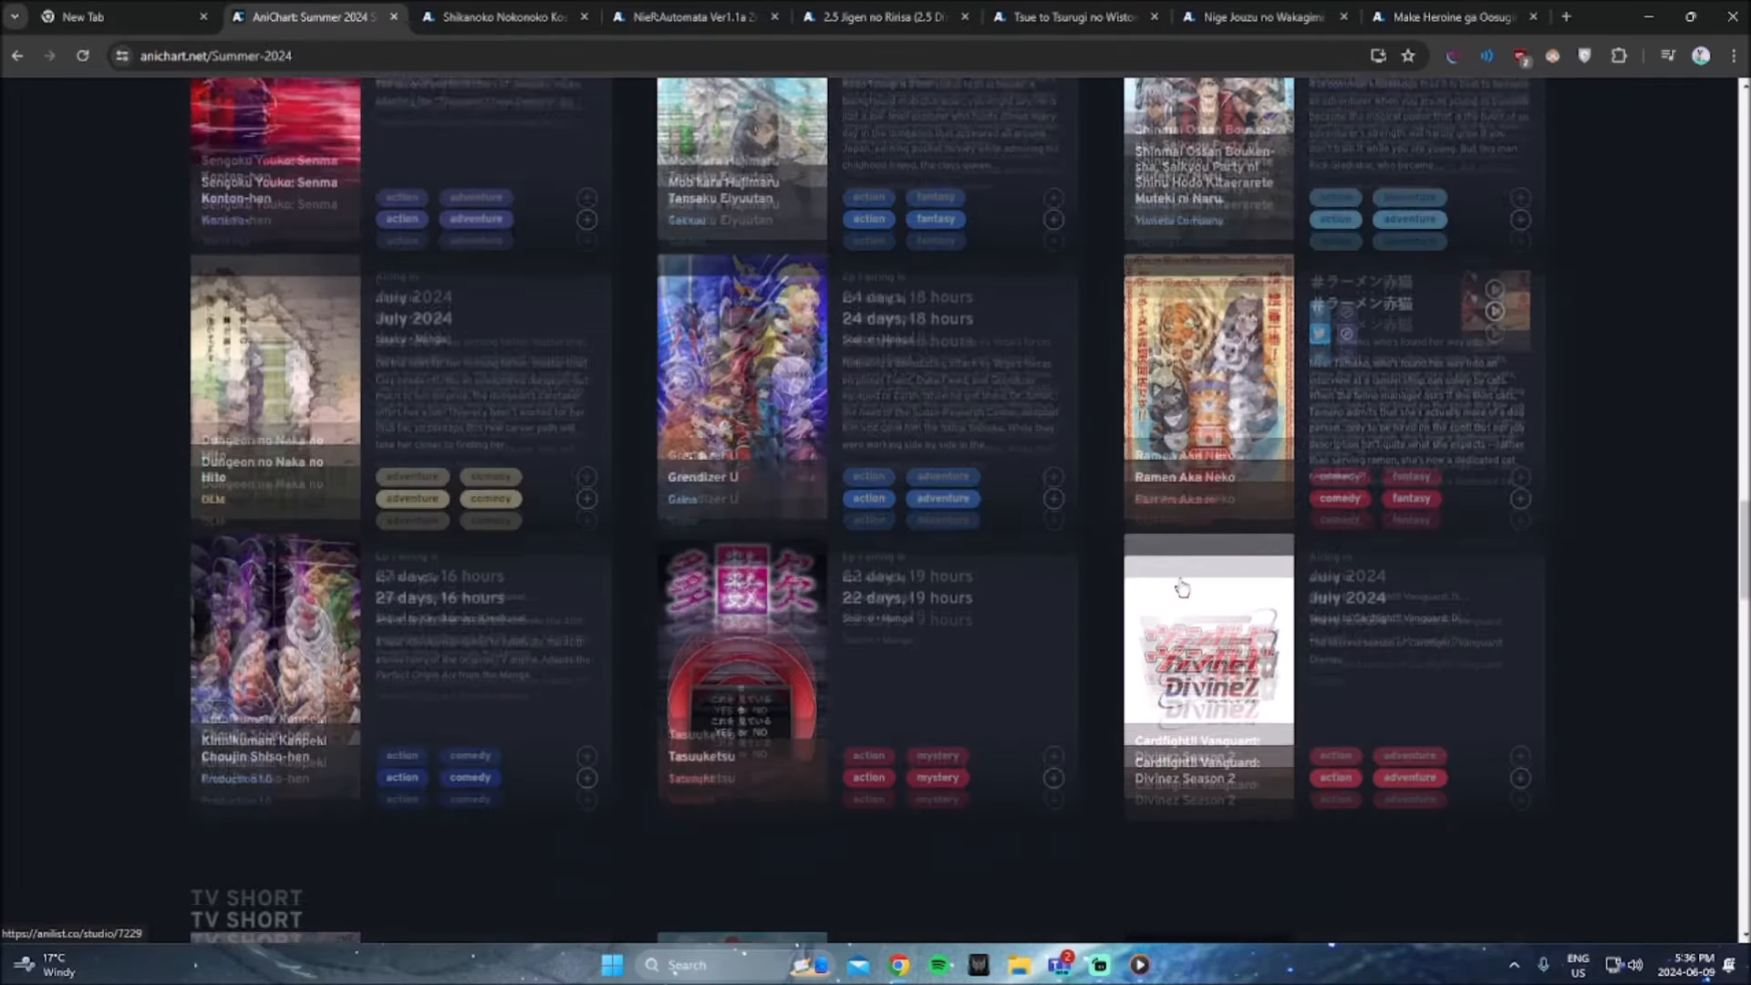
{"action": "scroll", "scroll_direction": "down", "scroll_amount": 3}
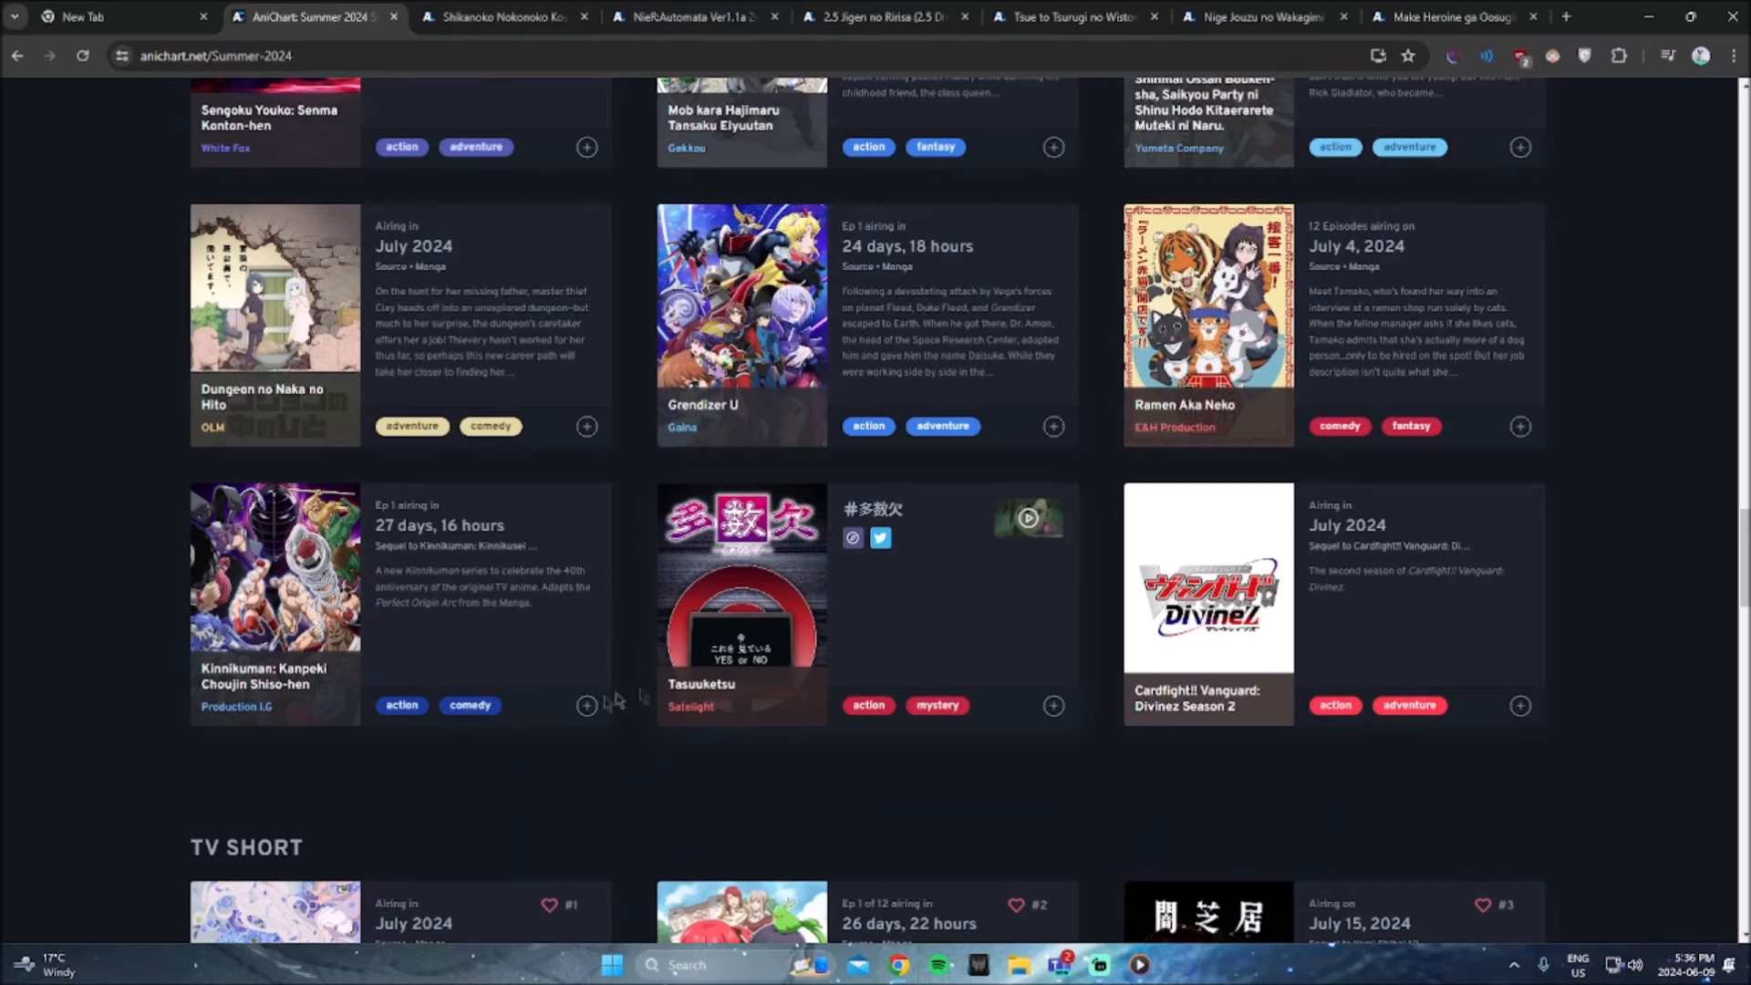
{"action": "scroll", "scroll_direction": "down", "scroll_amount": 3}
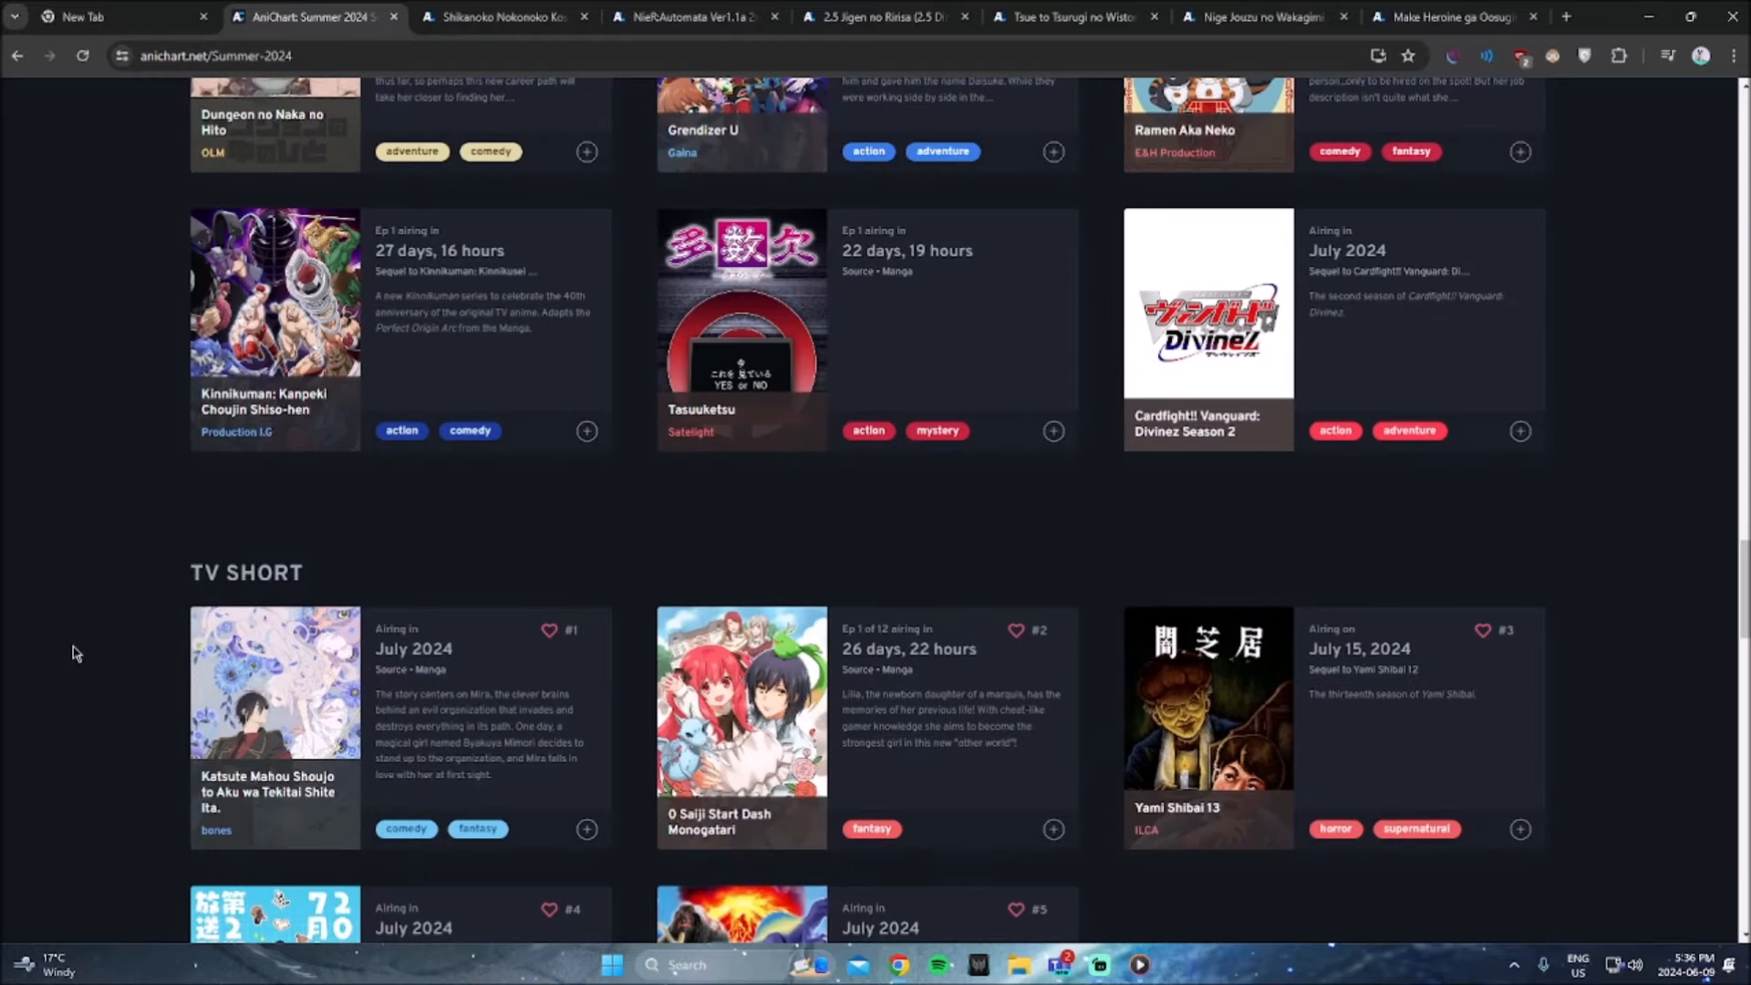
{"action": "scroll", "scroll_direction": "up", "scroll_amount": 3}
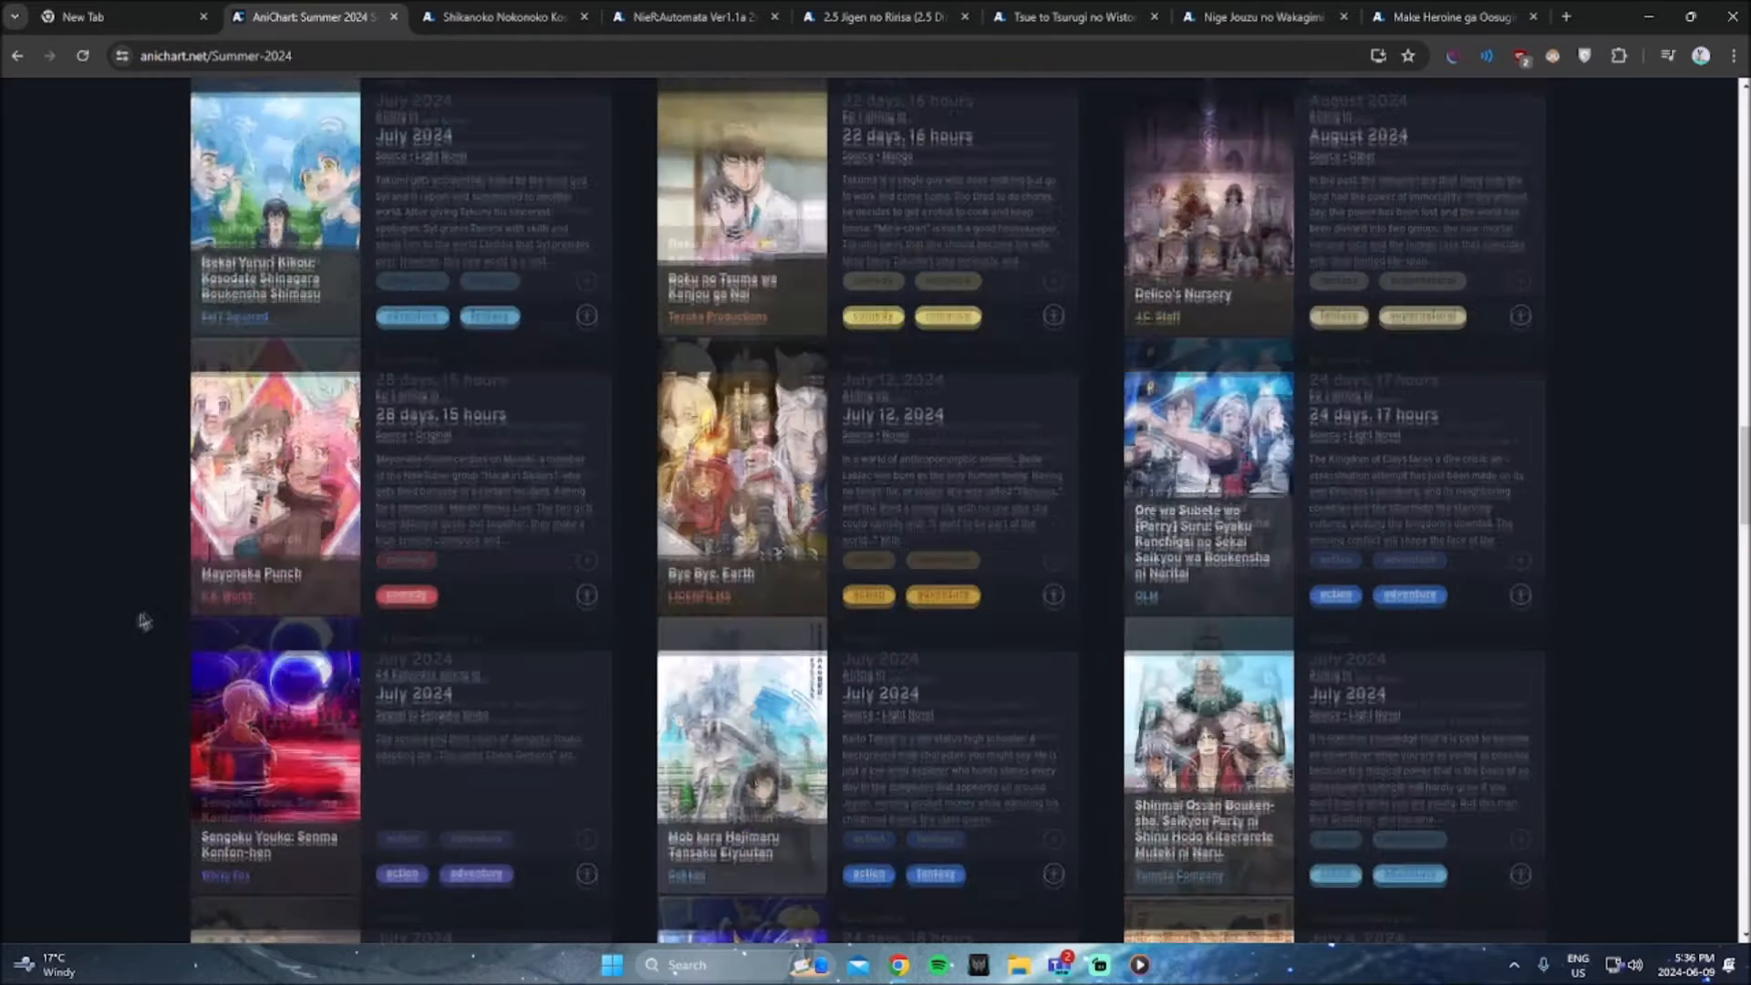
{"action": "scroll", "scroll_direction": "up", "scroll_amount": 3}
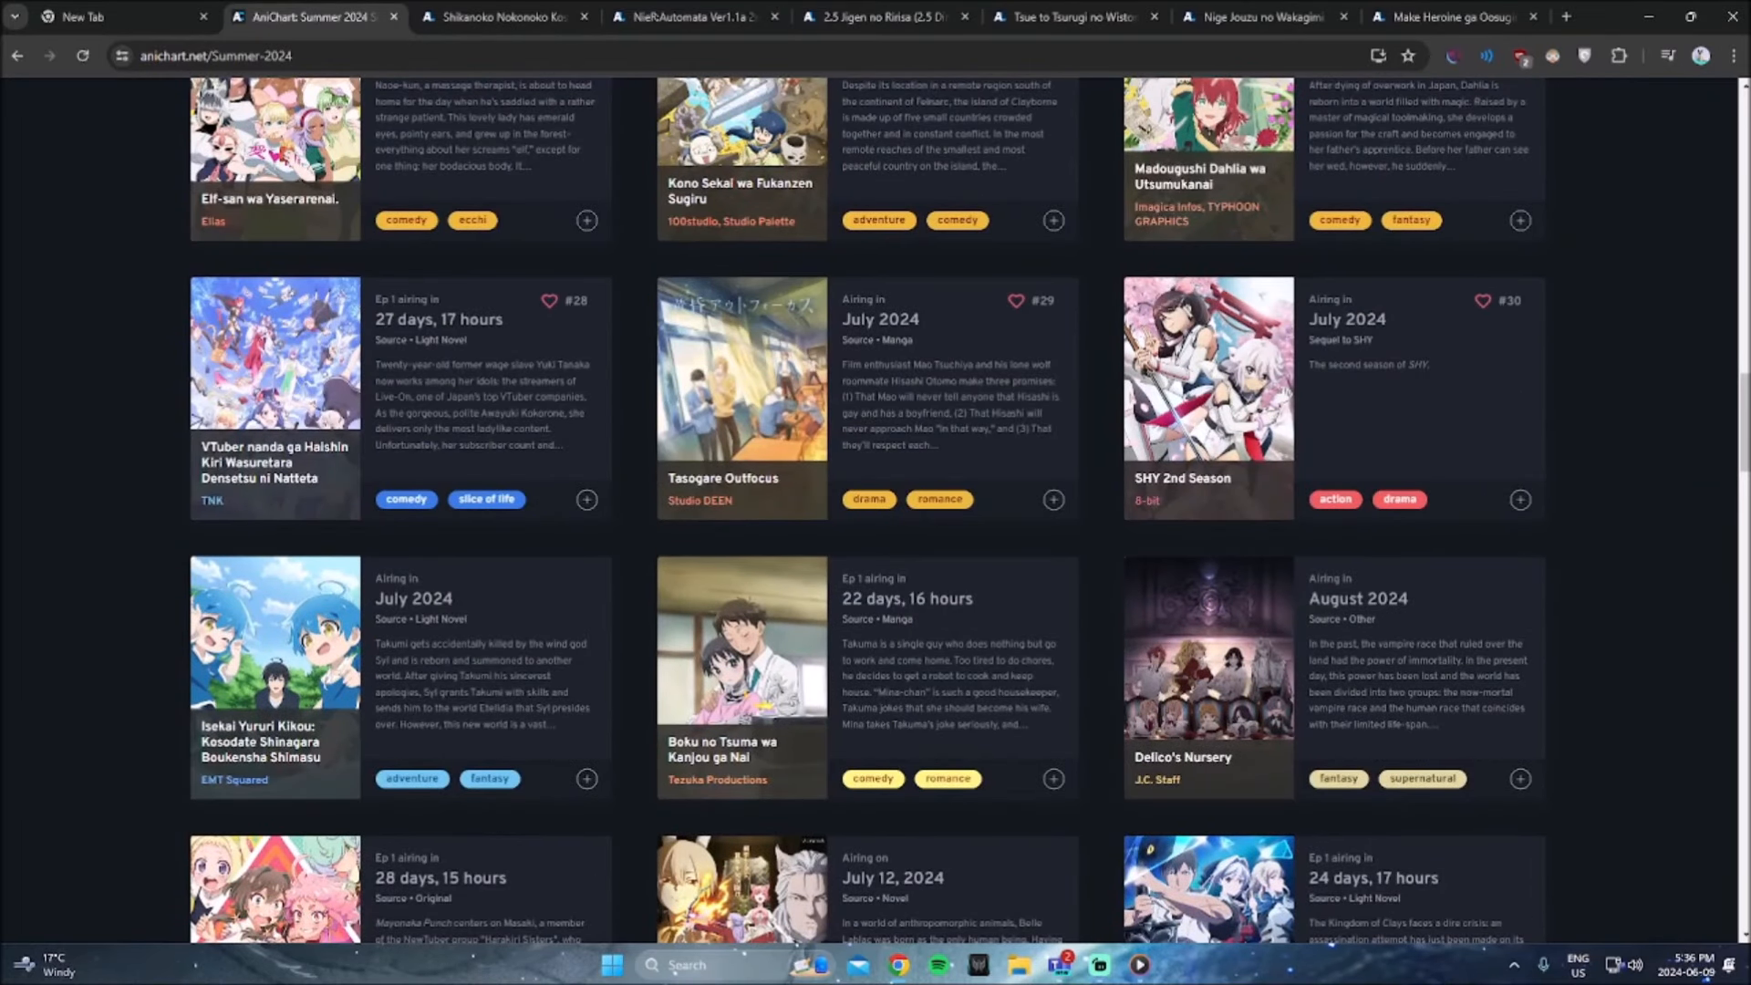